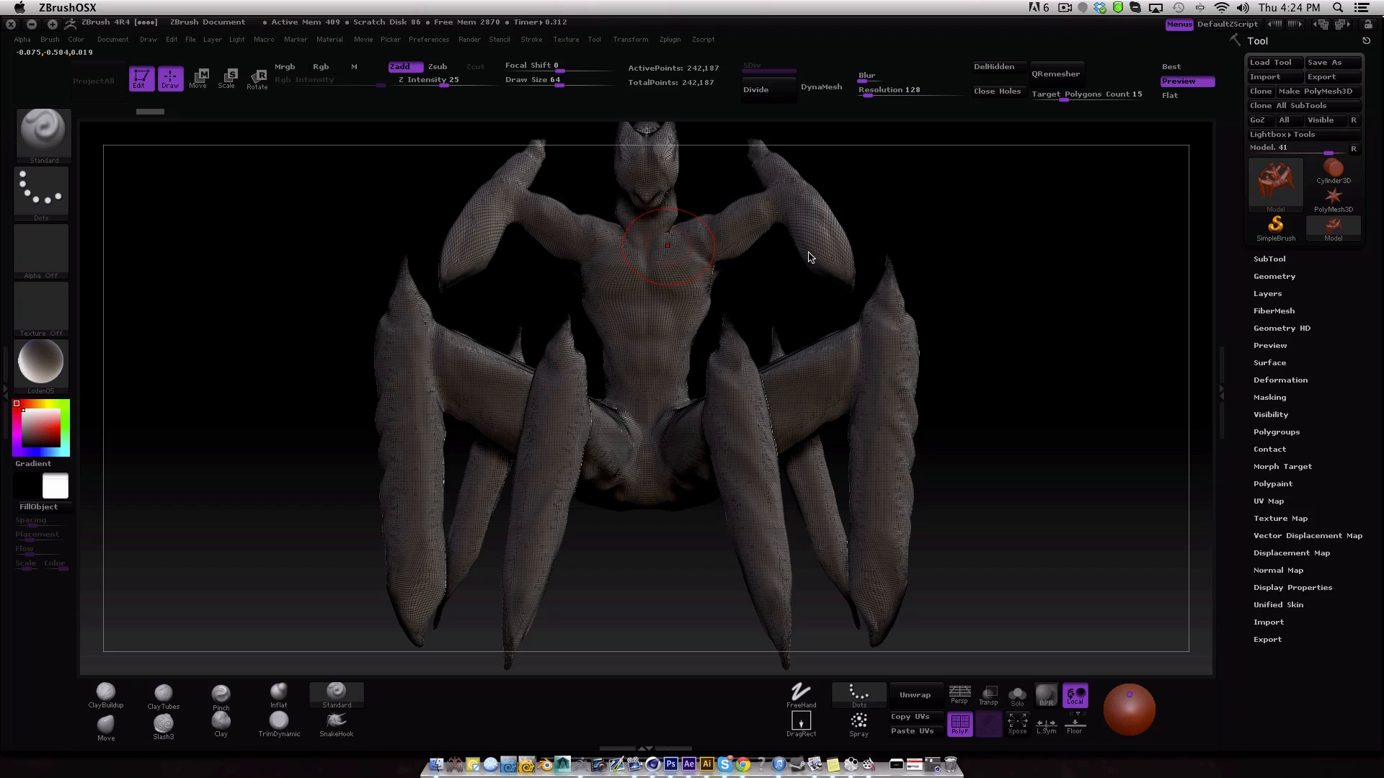
{"action": "mouse_move", "coordinate": [961, 670]}
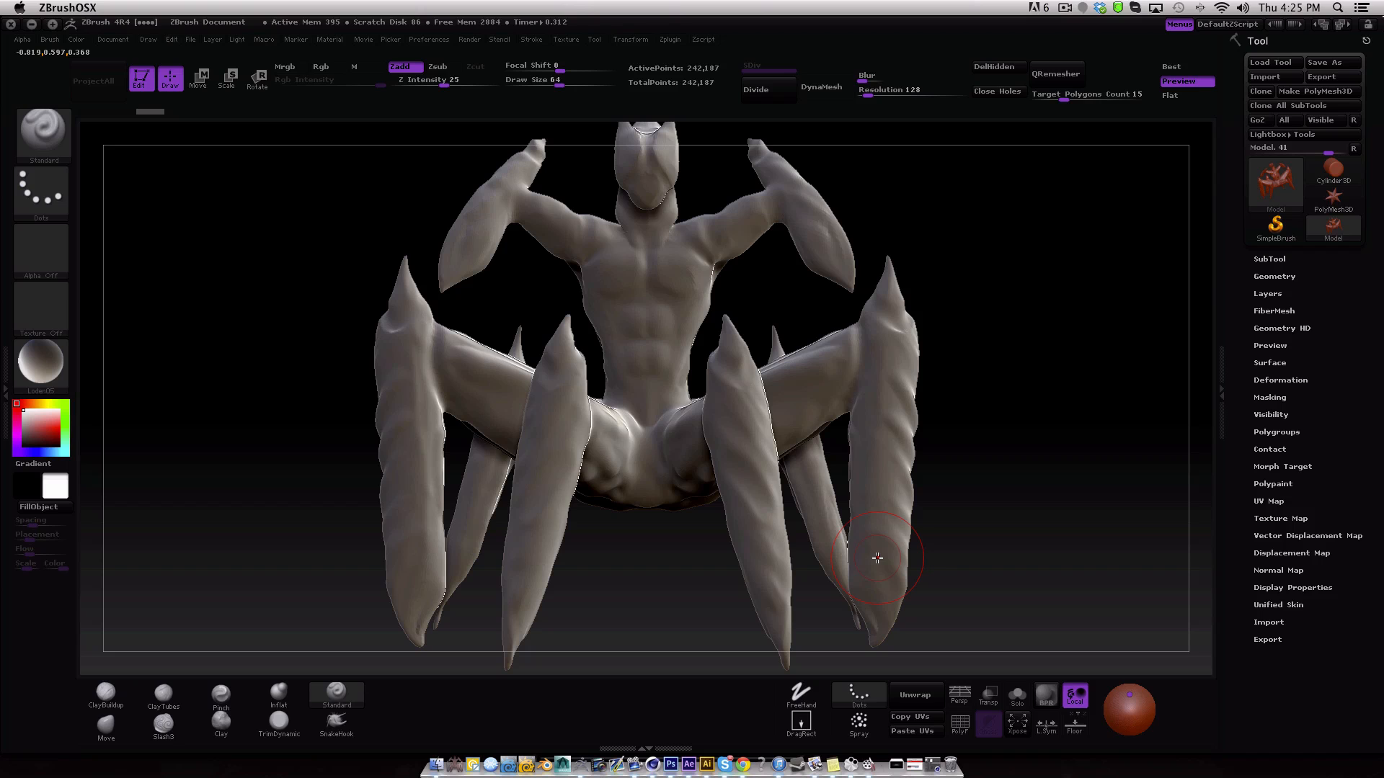
{"action": "mouse_move", "coordinate": [587, 301]}
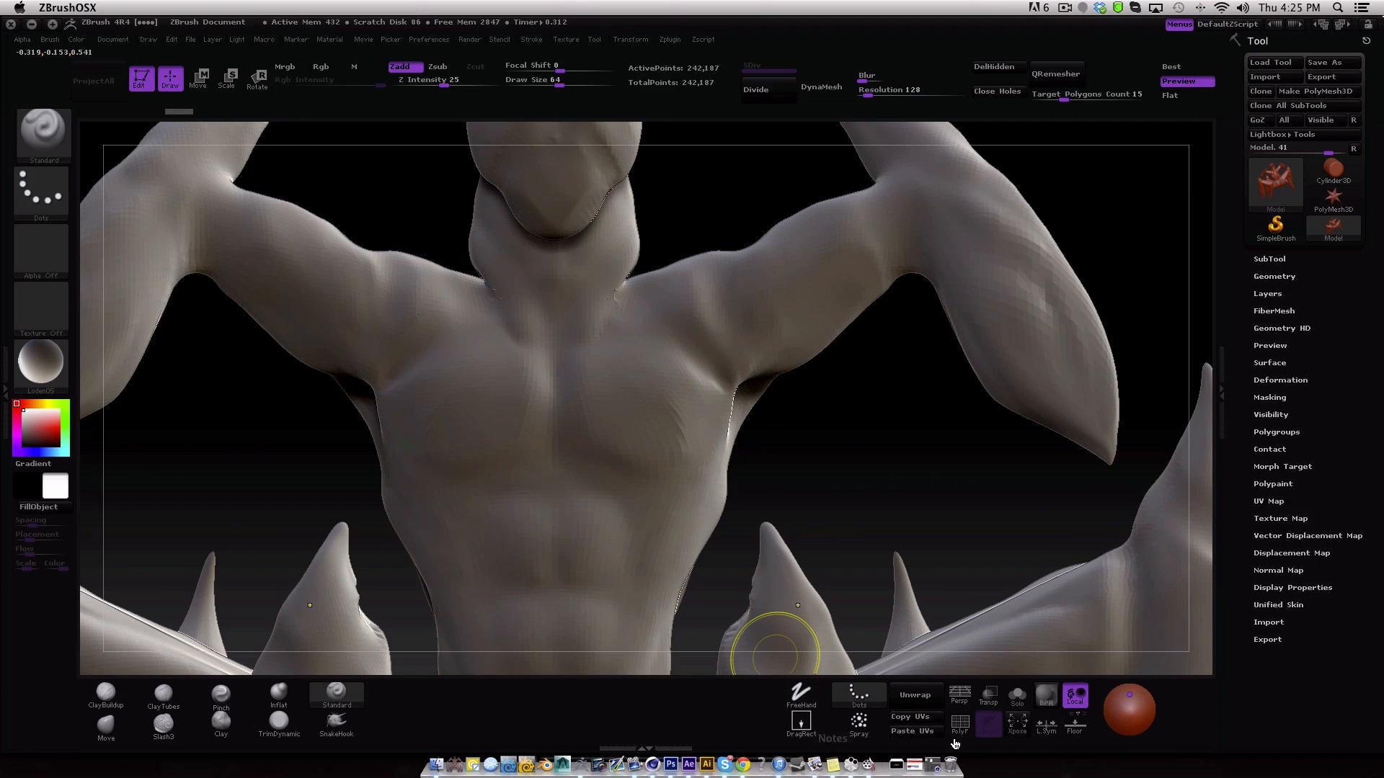
Duplicate the creature model as a second subtool and bring up the Geometry options.
{"action": "left_click", "coordinate": [959, 730]}
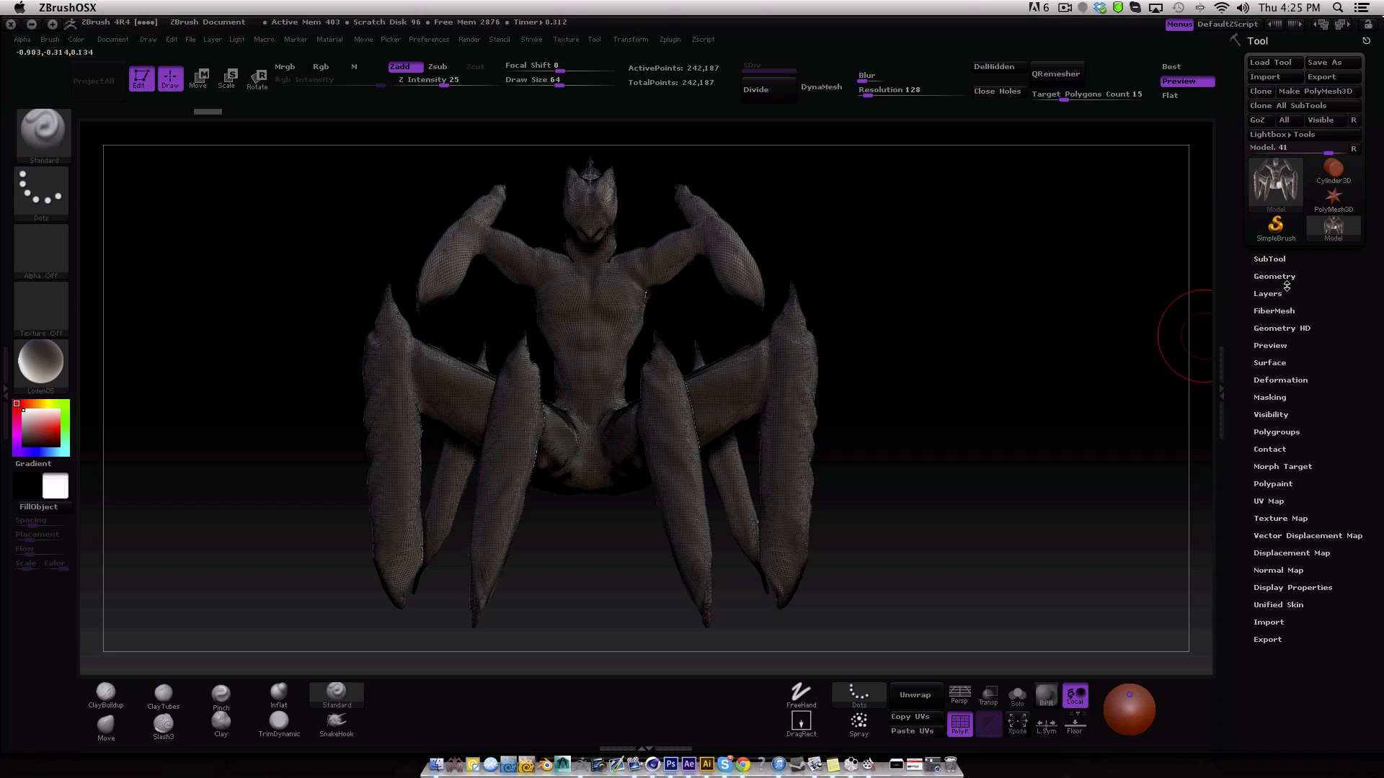
{"action": "mouse_move", "coordinate": [1279, 292]}
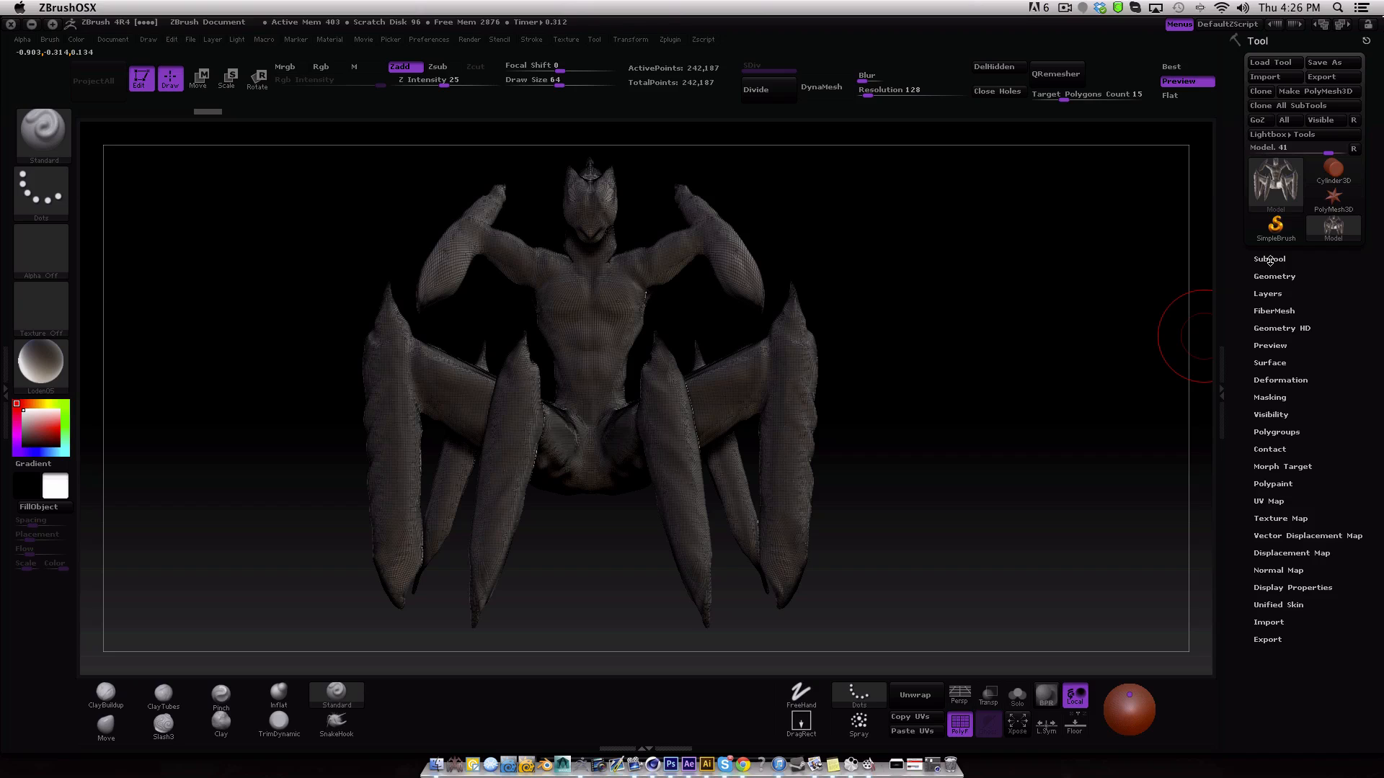
{"action": "mouse_move", "coordinate": [1036, 341]}
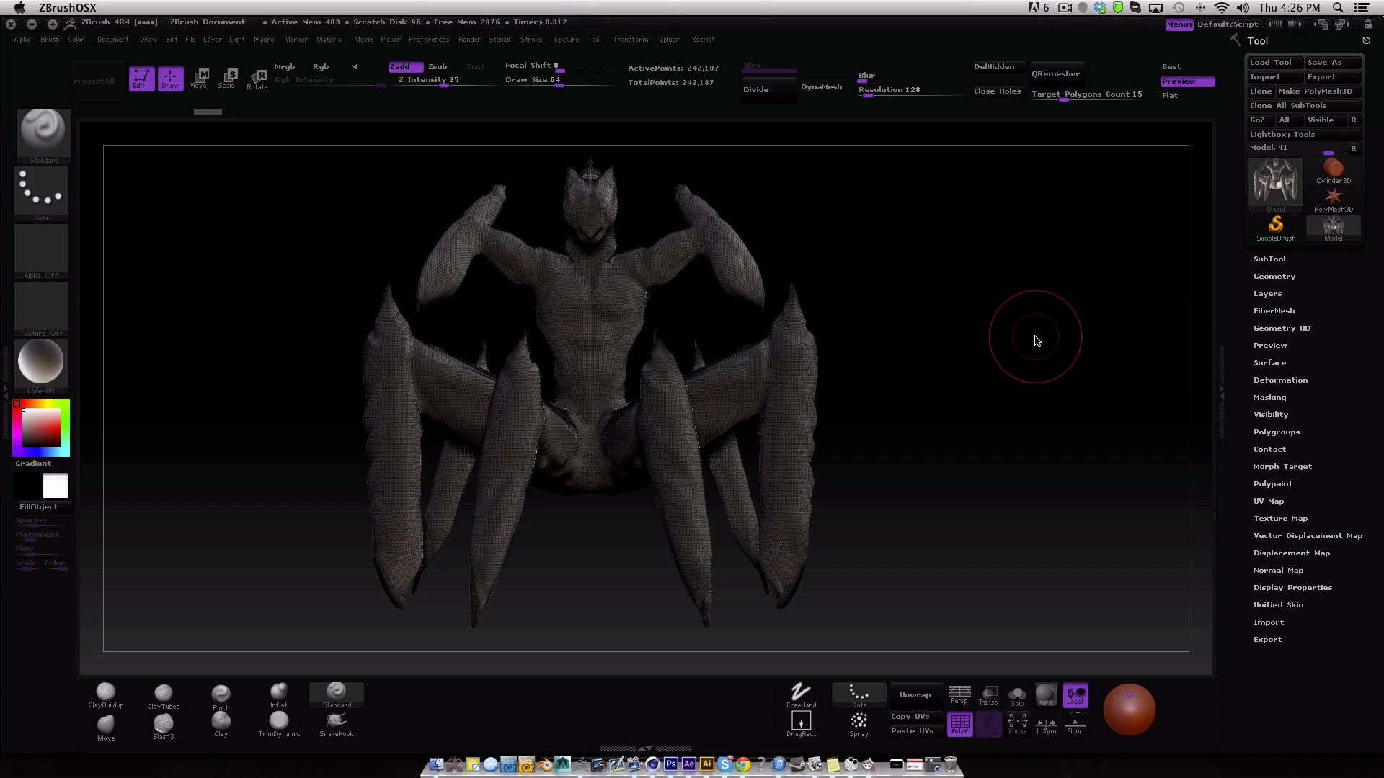
{"action": "mouse_move", "coordinate": [1004, 336]}
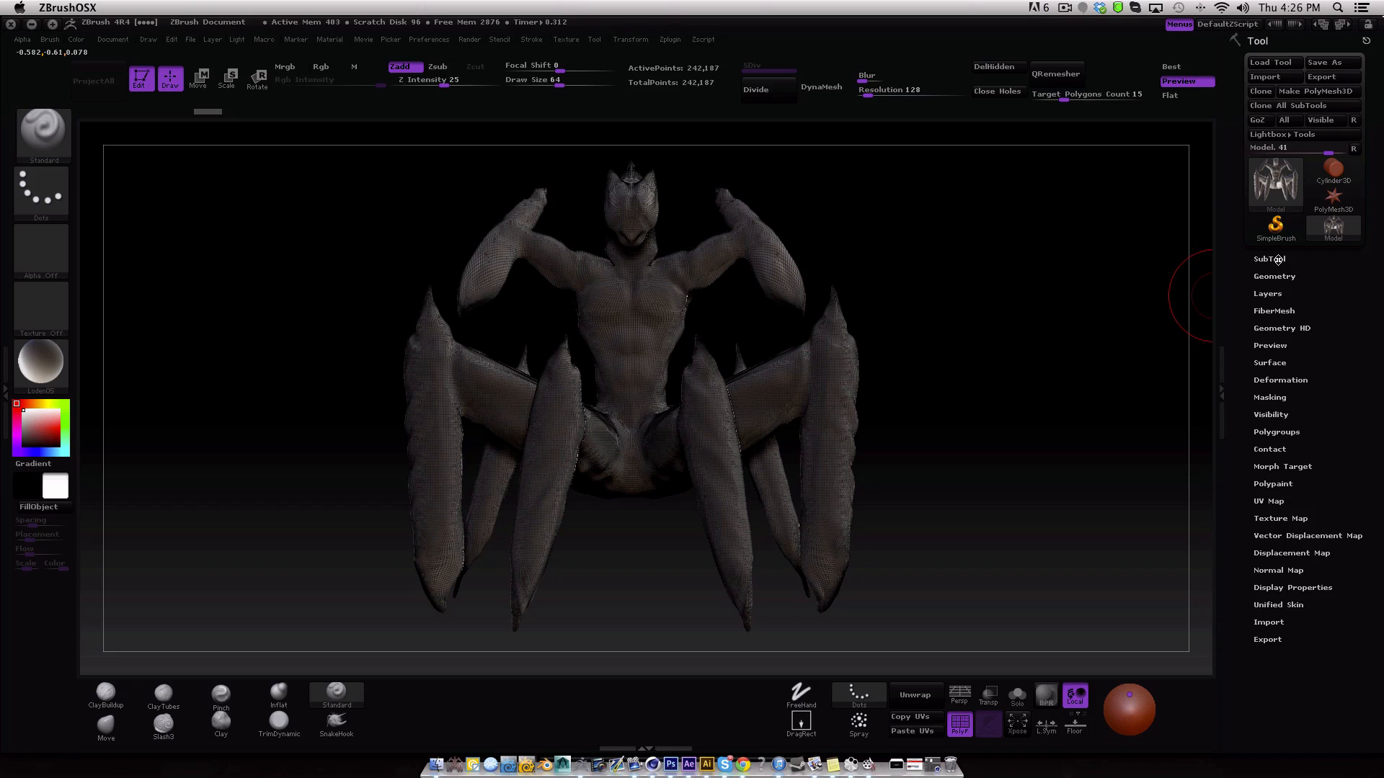
{"action": "left_click", "coordinate": [1269, 258]}
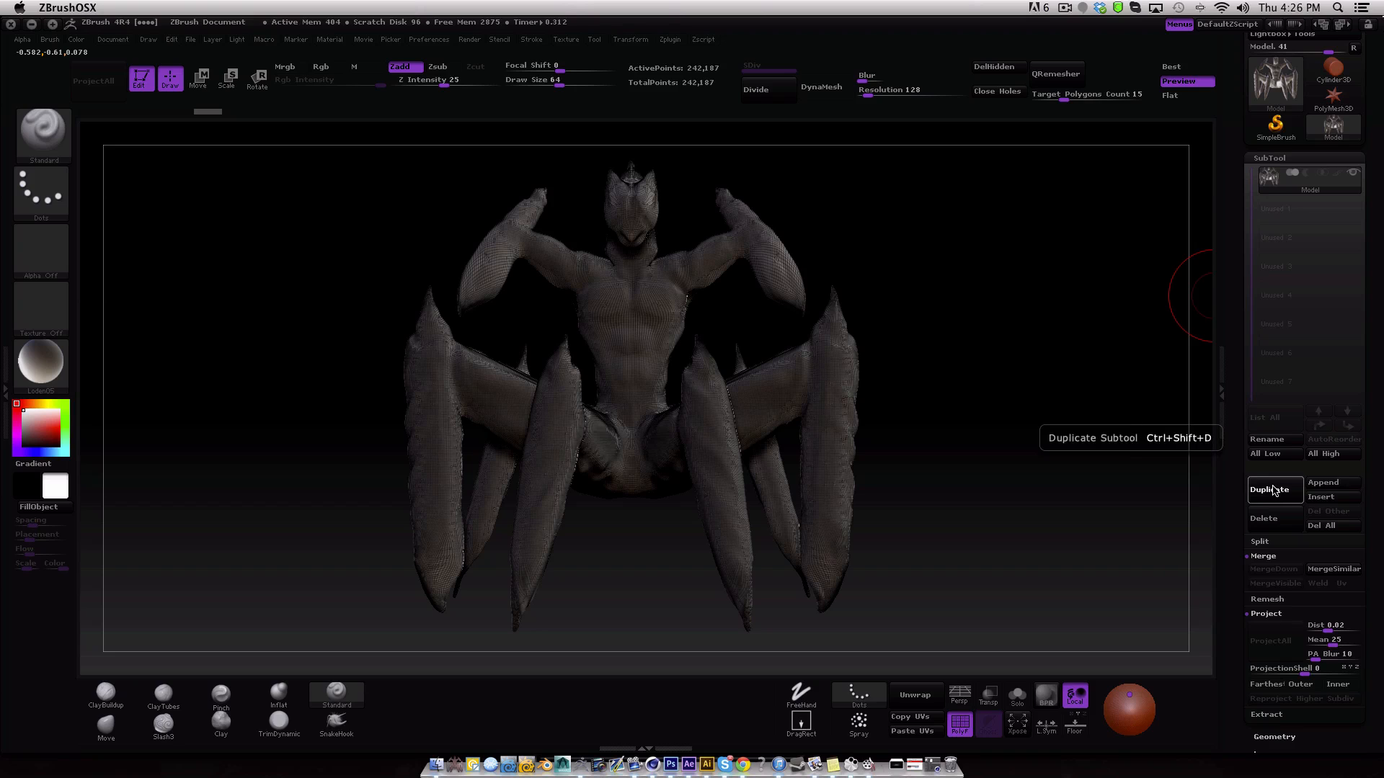
{"action": "left_click", "coordinate": [1272, 488]}
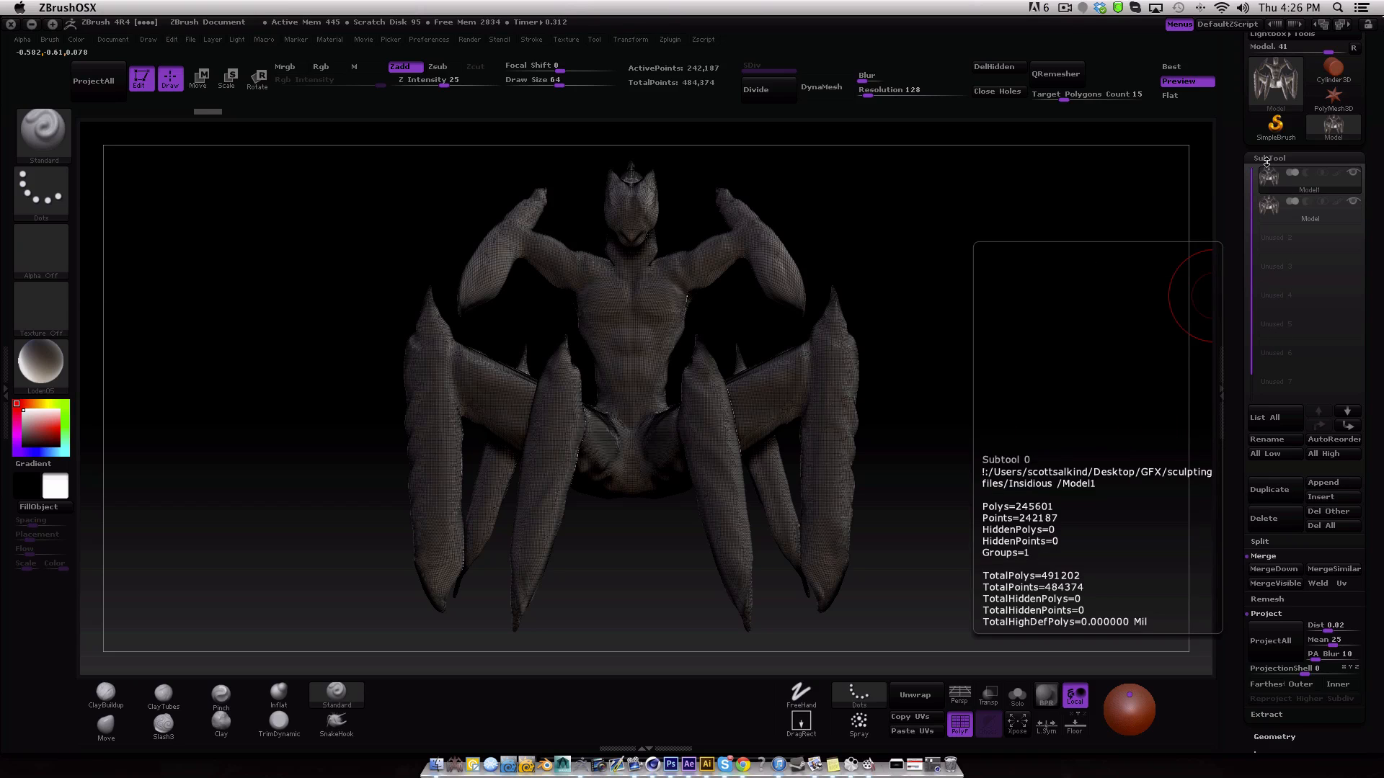
{"action": "left_click", "coordinate": [1273, 175]}
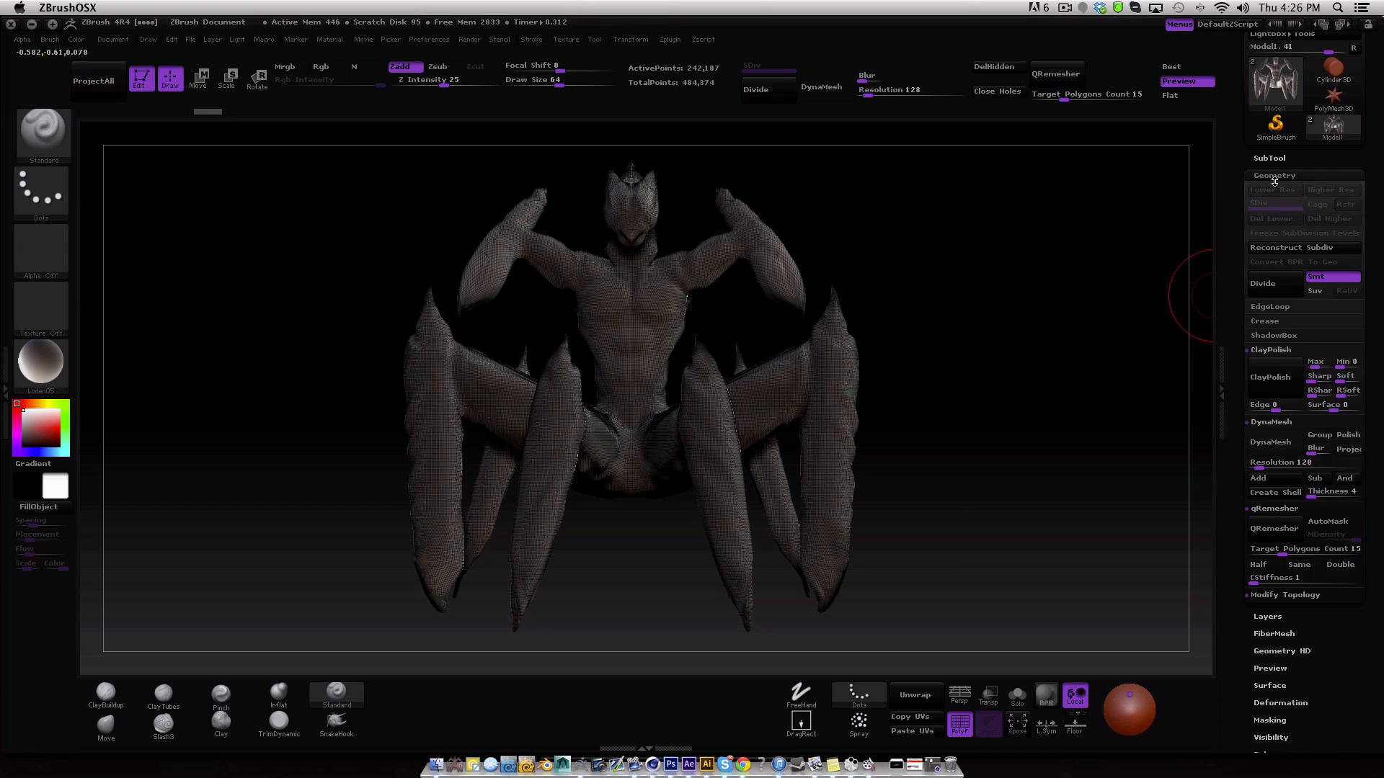
Fold away the DynaMesh and Modify Topology sections and expand the qRemesher retopology options.
{"action": "left_click", "coordinate": [1272, 348]}
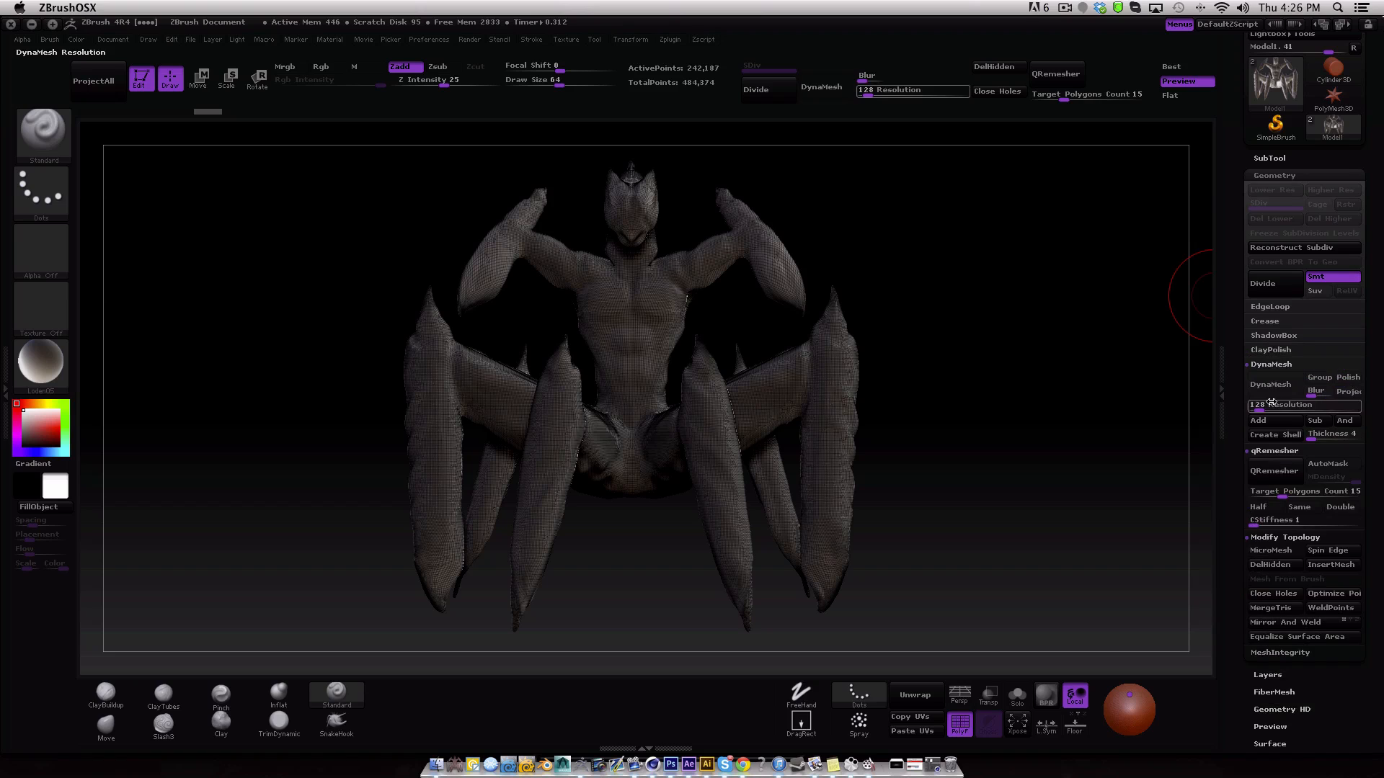
{"action": "left_click", "coordinate": [1271, 364]}
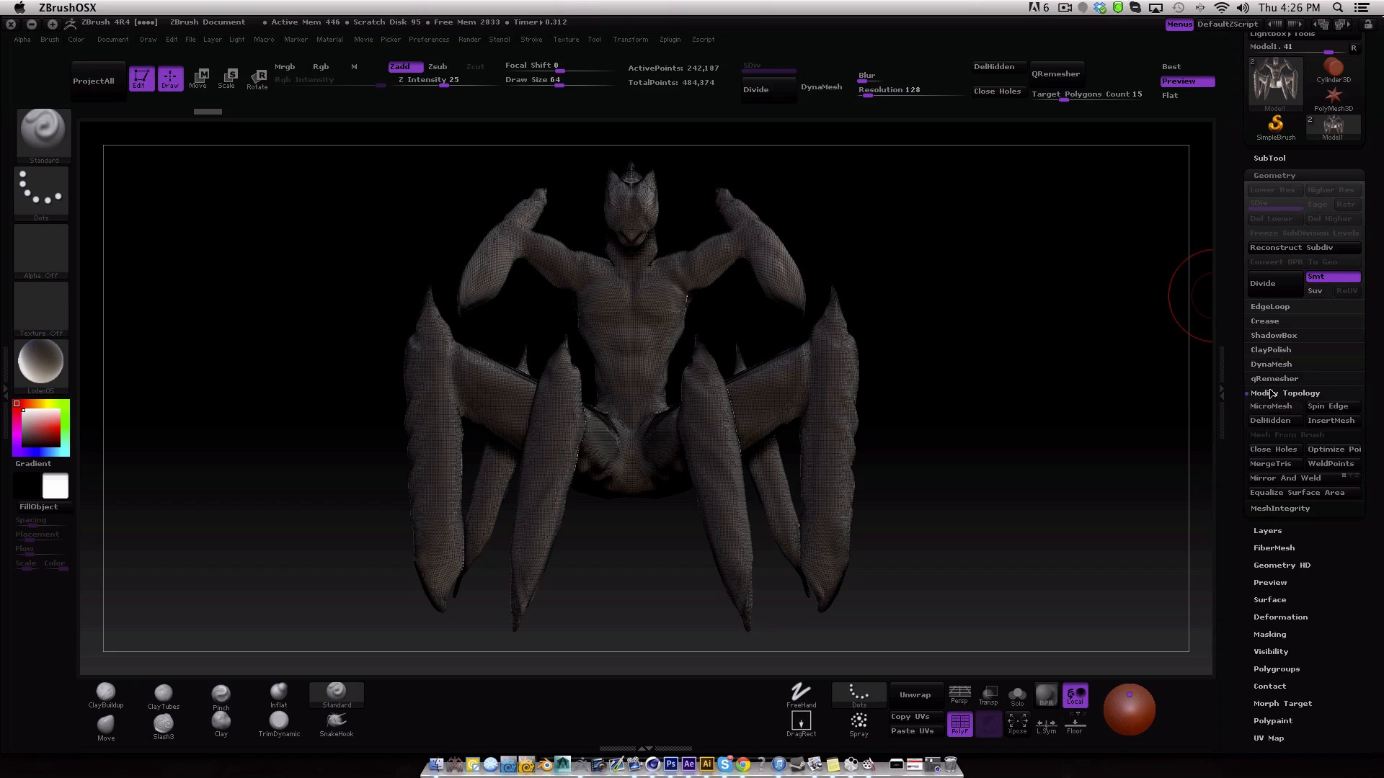
{"action": "left_click", "coordinate": [1280, 392]}
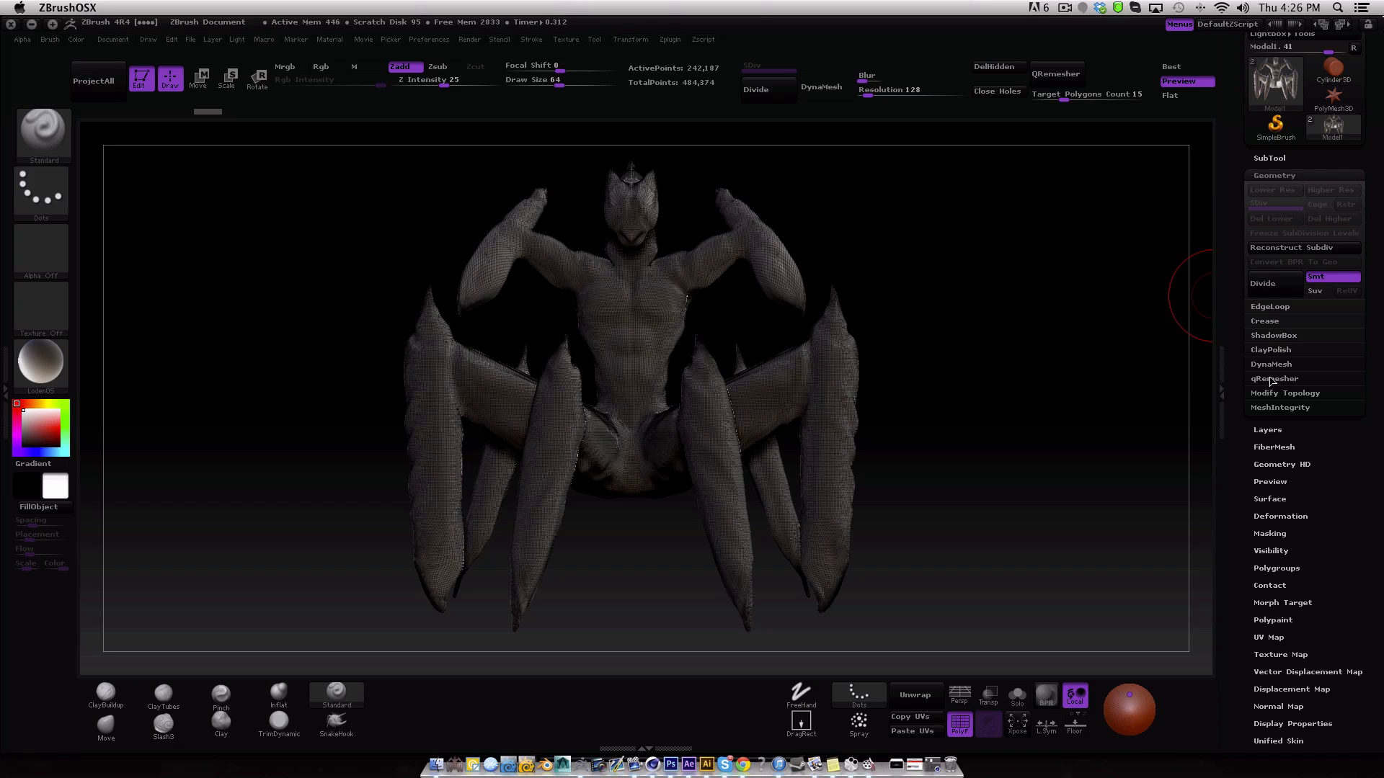
{"action": "left_click", "coordinate": [1273, 378]}
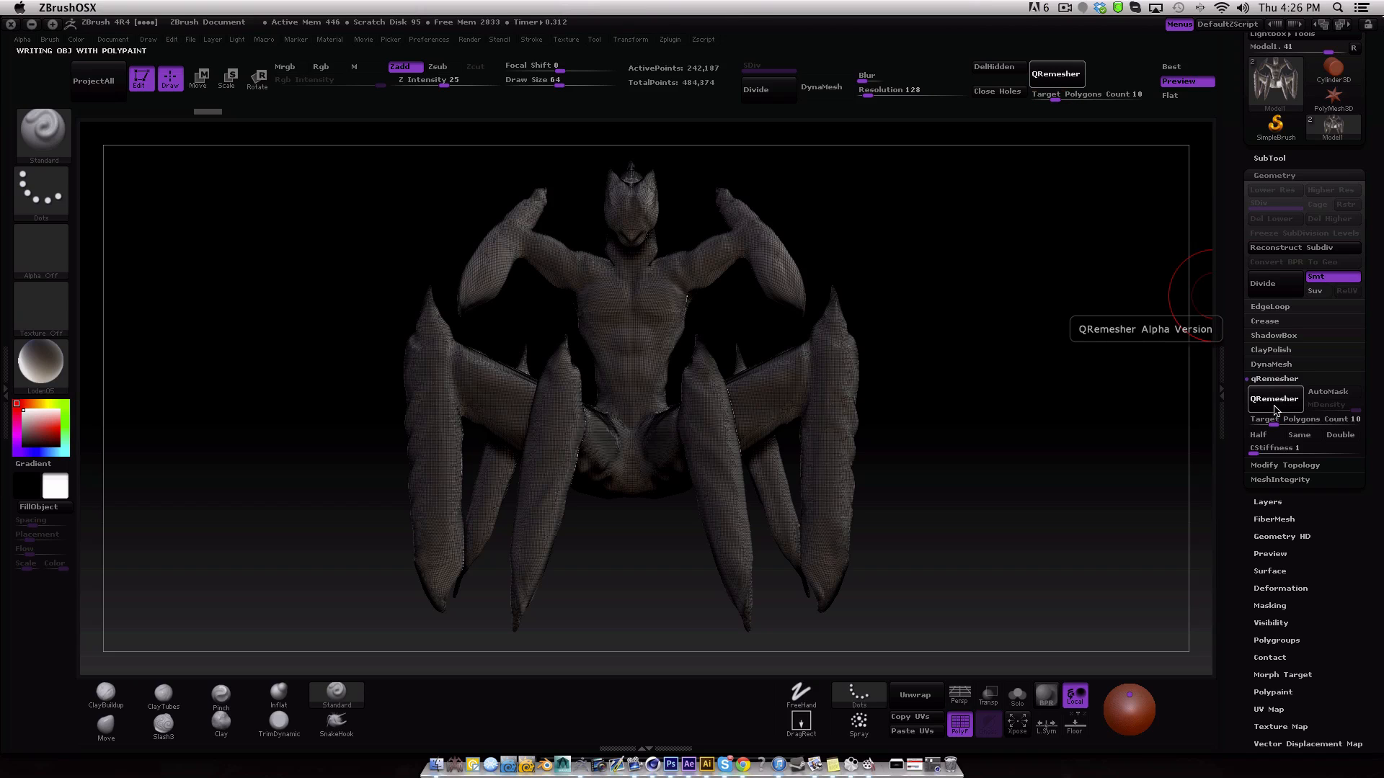
Run QRemesher on the duplicate and wait until it becomes a low-poly quad mesh.
{"action": "left_click", "coordinate": [1273, 399]}
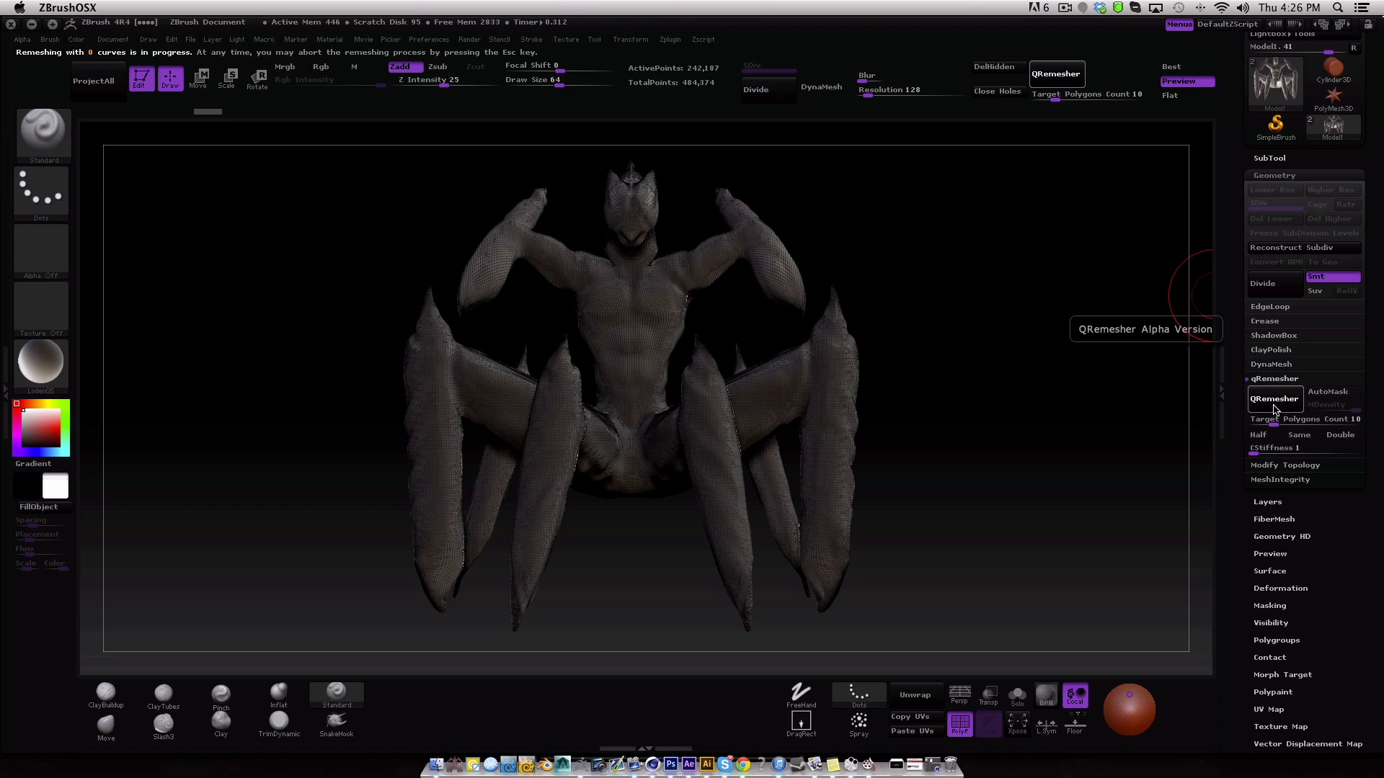
{"action": "left_click", "coordinate": [1272, 399]}
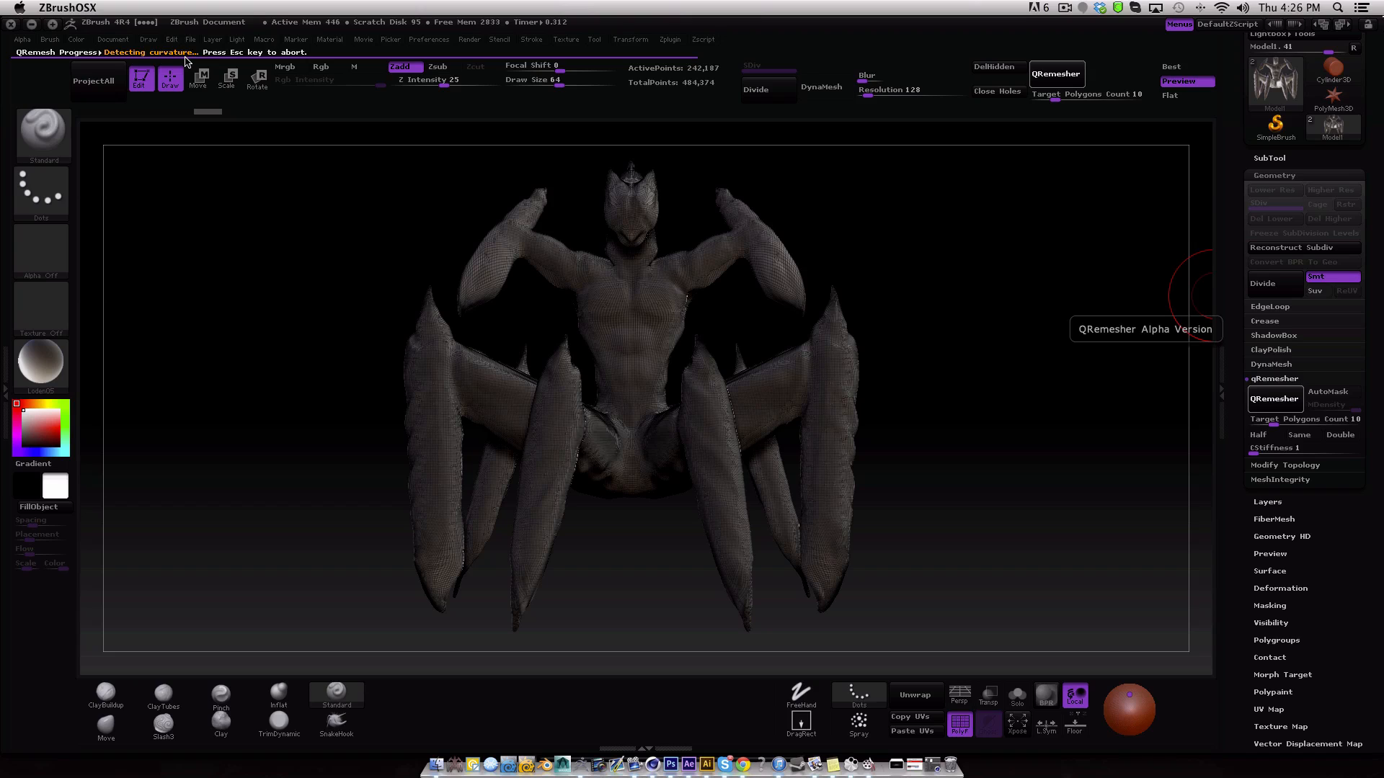
{"action": "mouse_move", "coordinate": [344, 73]}
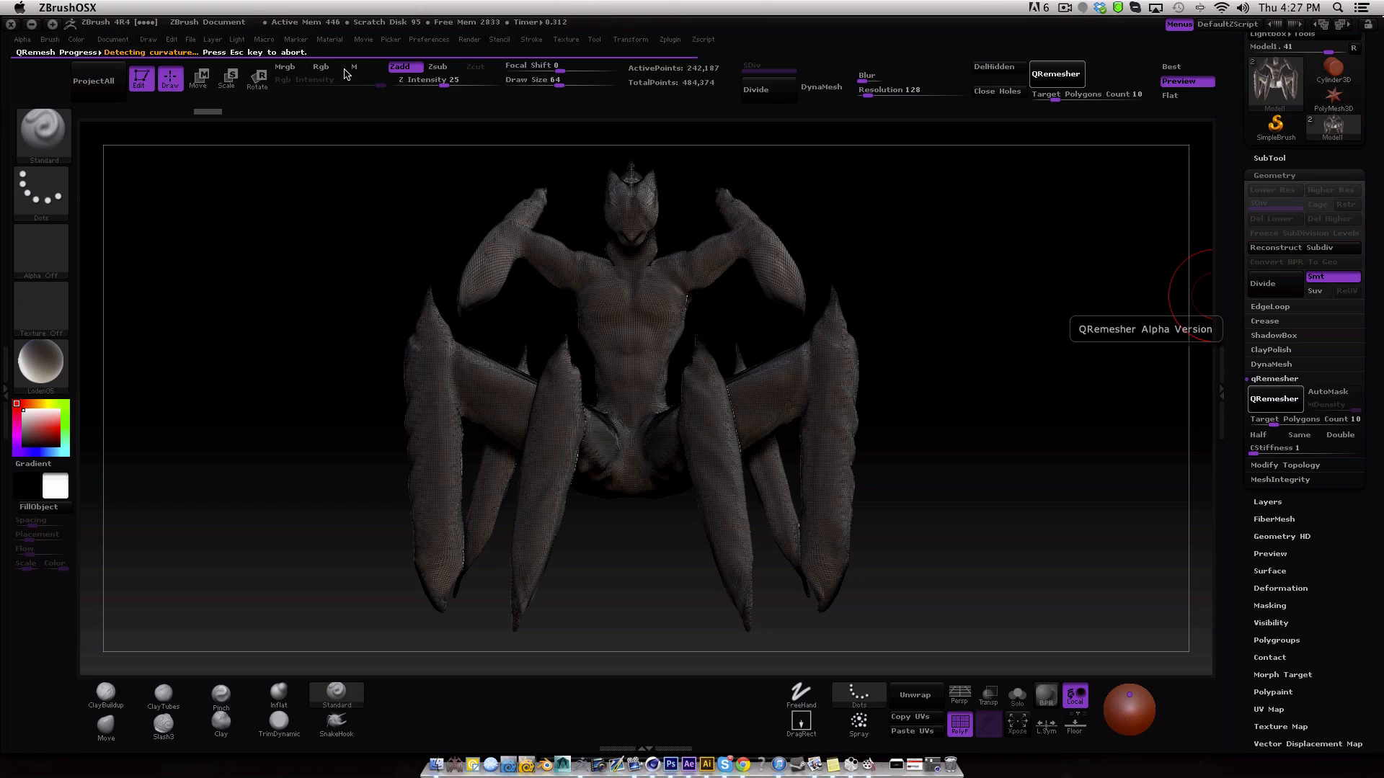
{"action": "mouse_move", "coordinate": [650, 62]}
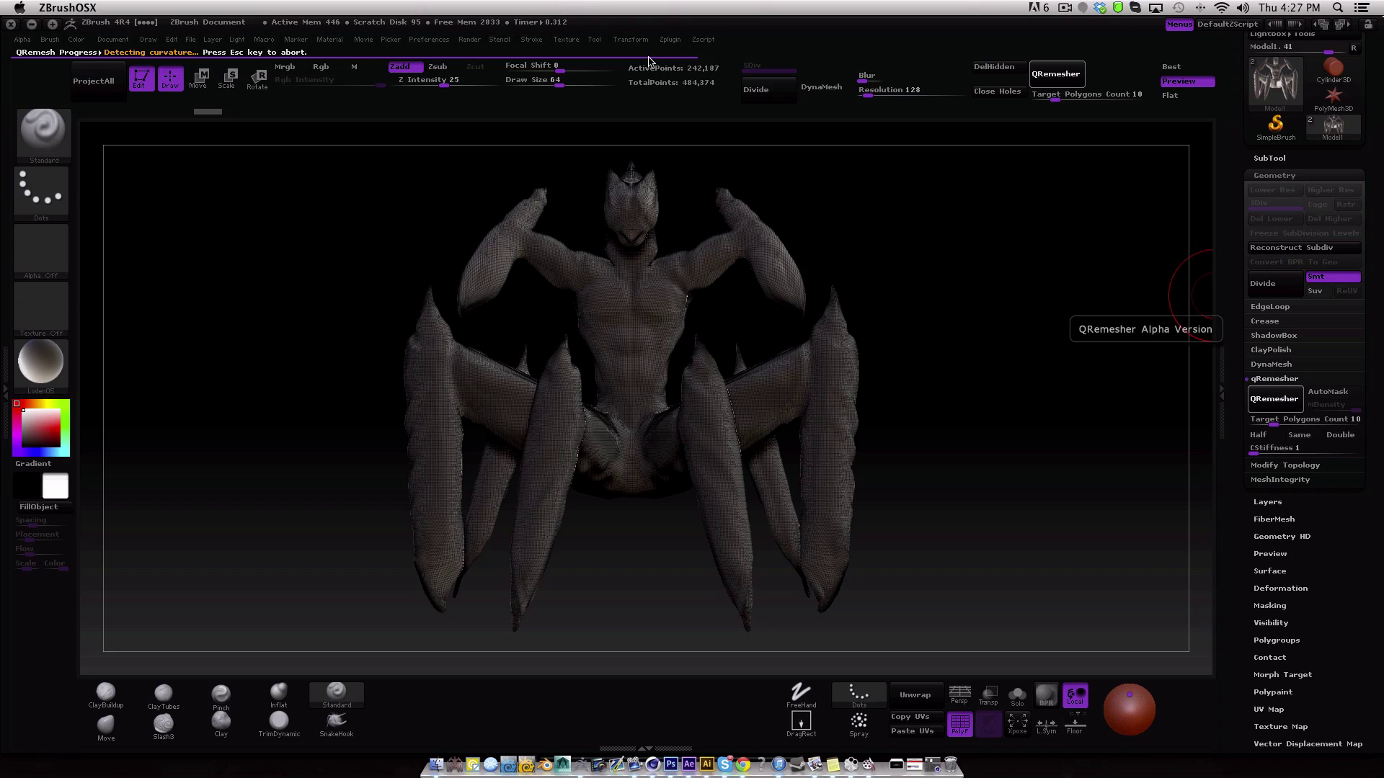
{"action": "mouse_move", "coordinate": [647, 62]}
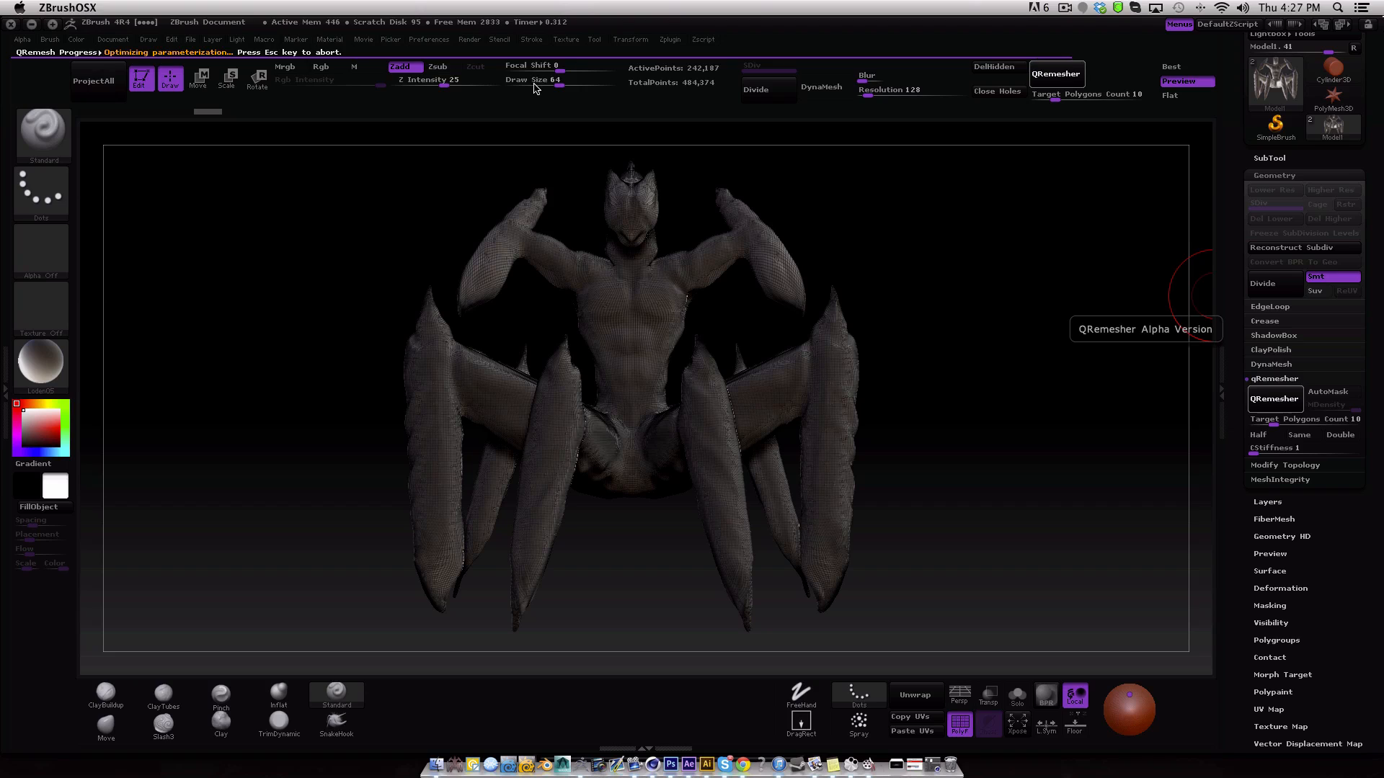
{"action": "mouse_move", "coordinate": [485, 95]}
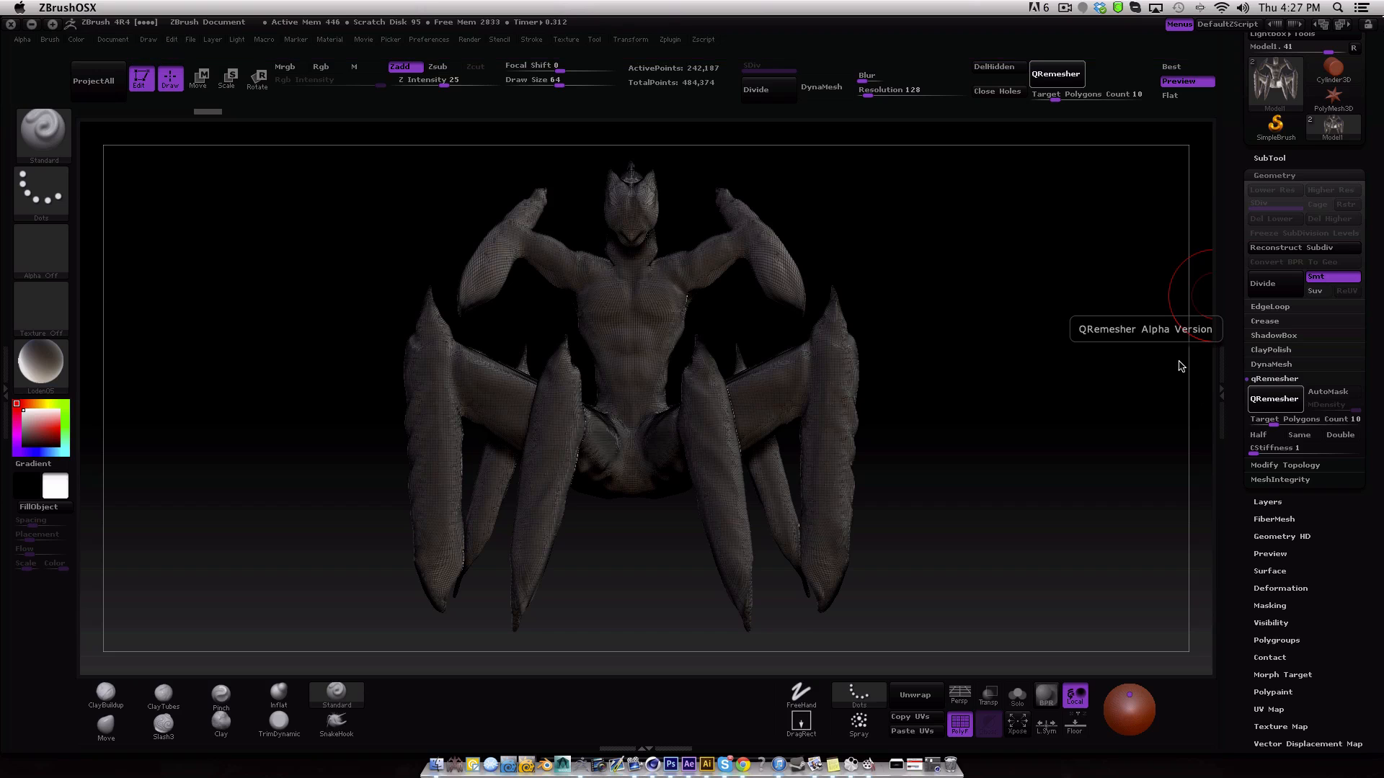
{"action": "left_click", "coordinate": [1273, 400]}
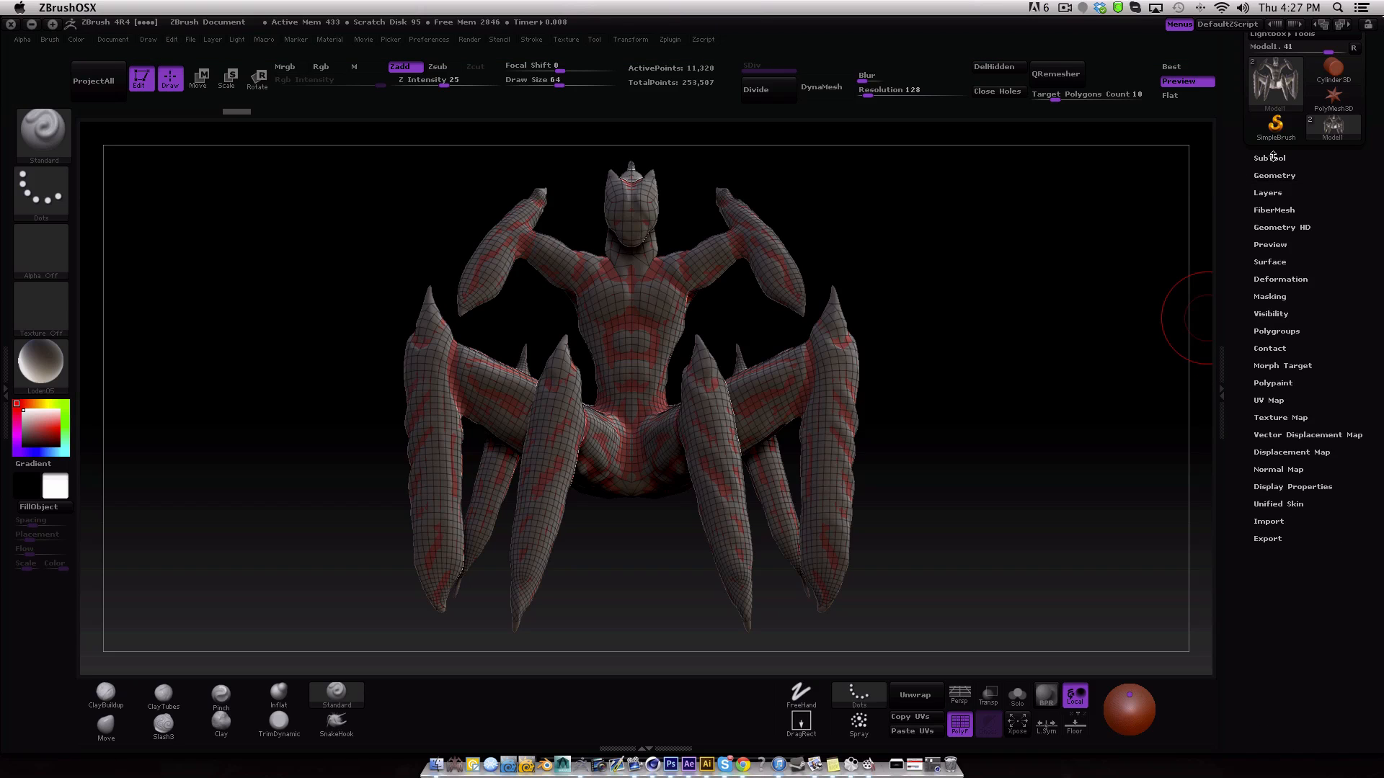
Select the remeshed Model1 subtool from the subtool list.
{"action": "left_click", "coordinate": [1269, 159]}
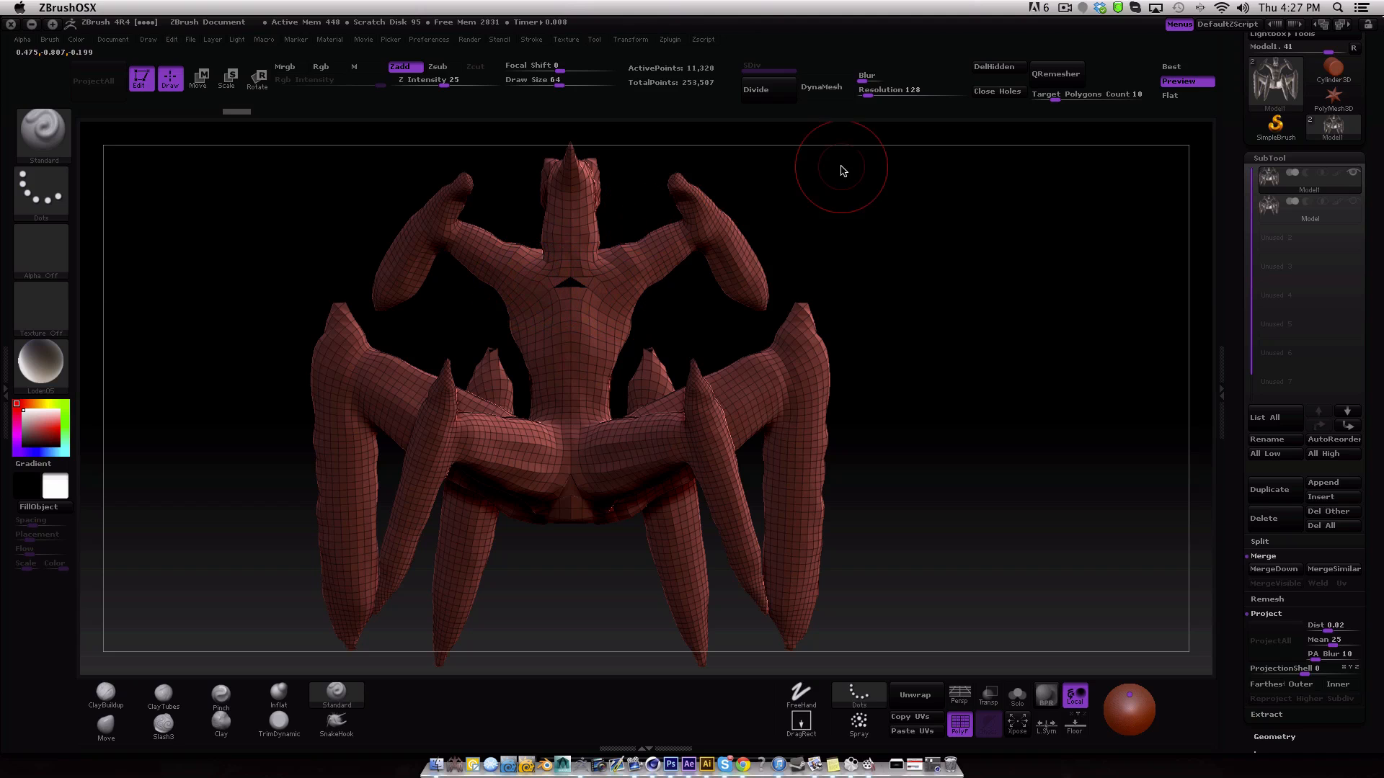
{"action": "mouse_move", "coordinate": [998, 91]}
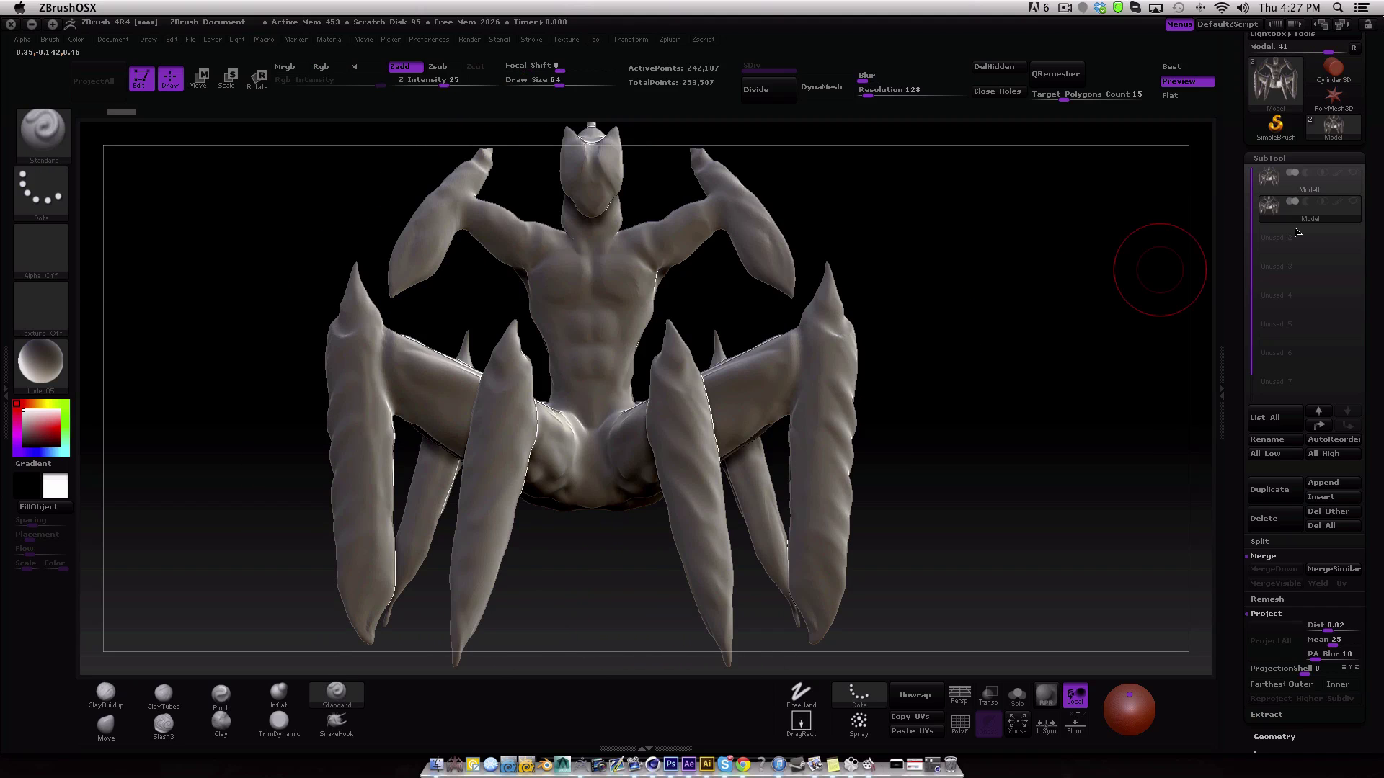
{"action": "left_click", "coordinate": [1306, 180]}
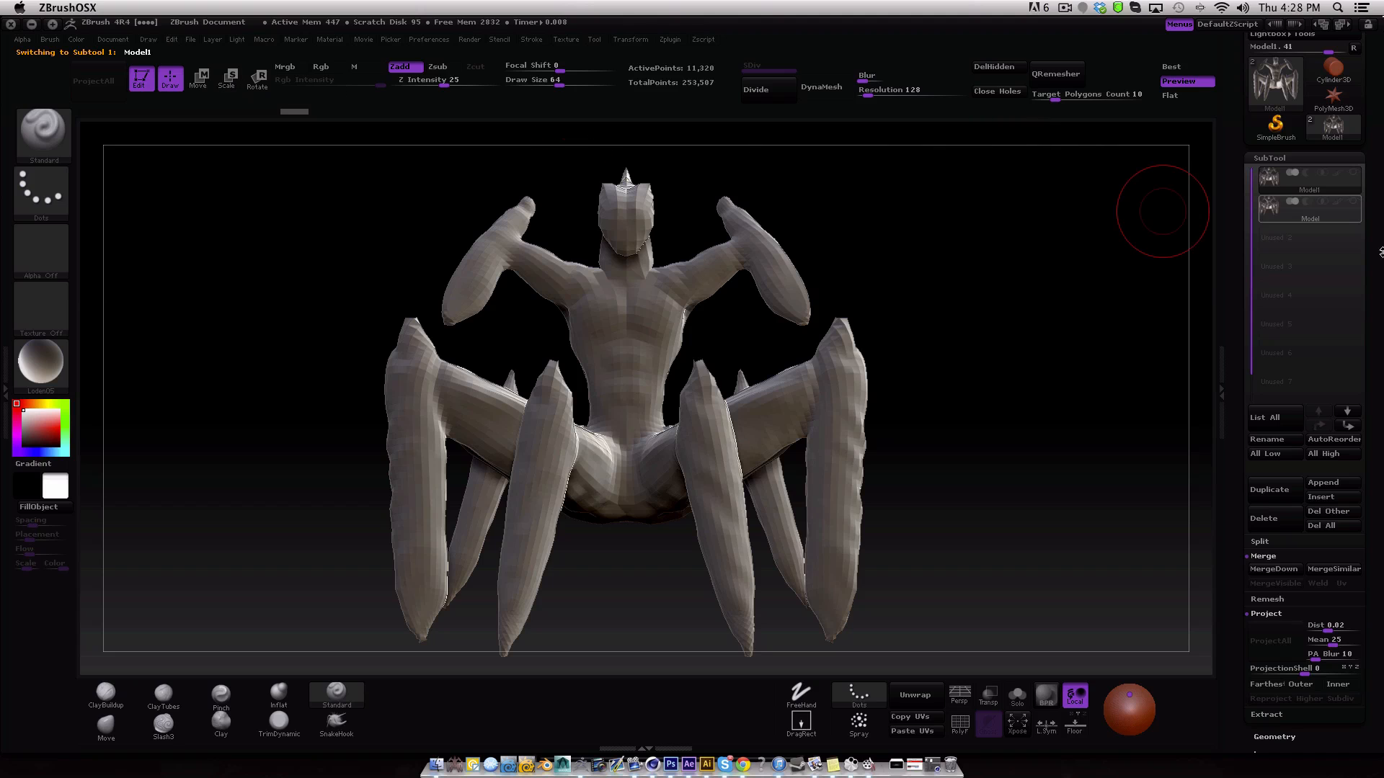
Make both the original sculpt and the low-poly remesh visible together in the viewport.
{"action": "left_click", "coordinate": [1273, 737]}
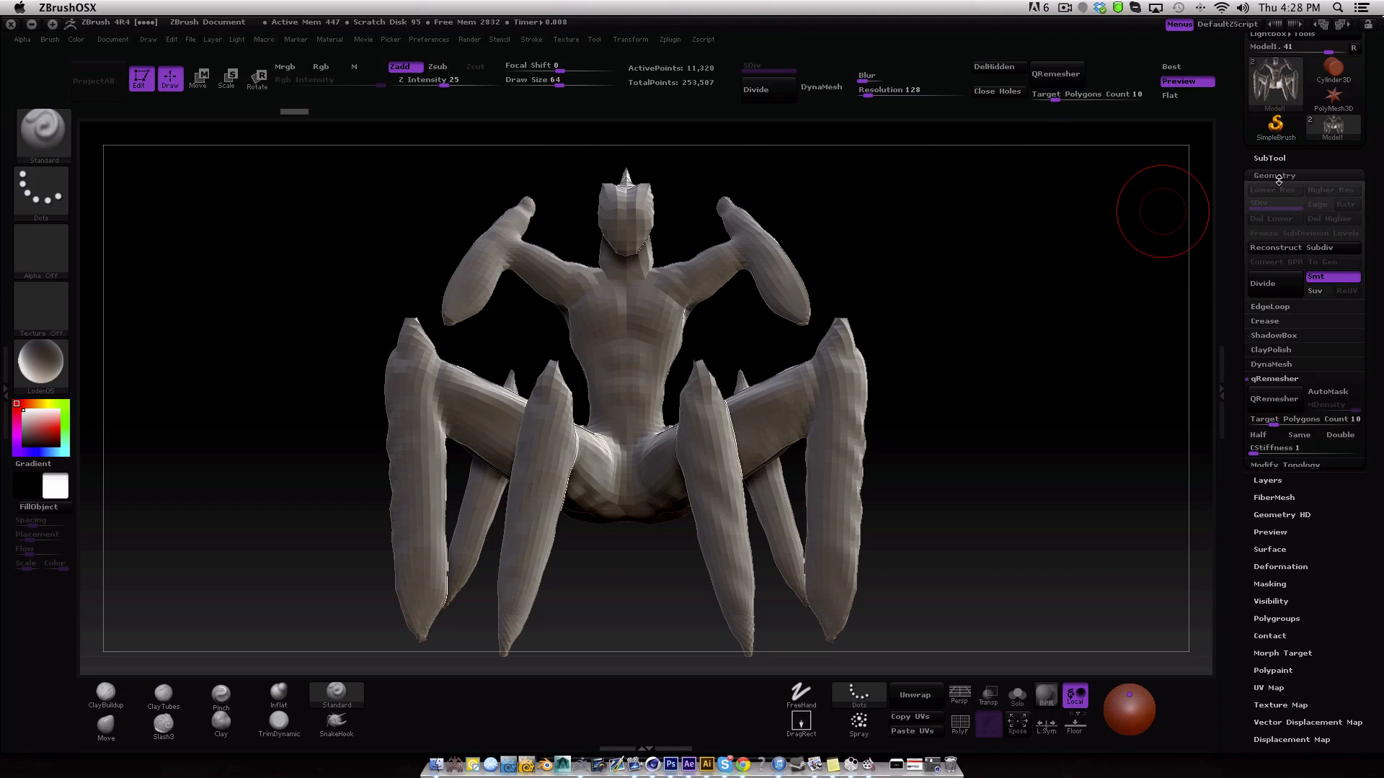
{"action": "left_click", "coordinate": [1268, 159]}
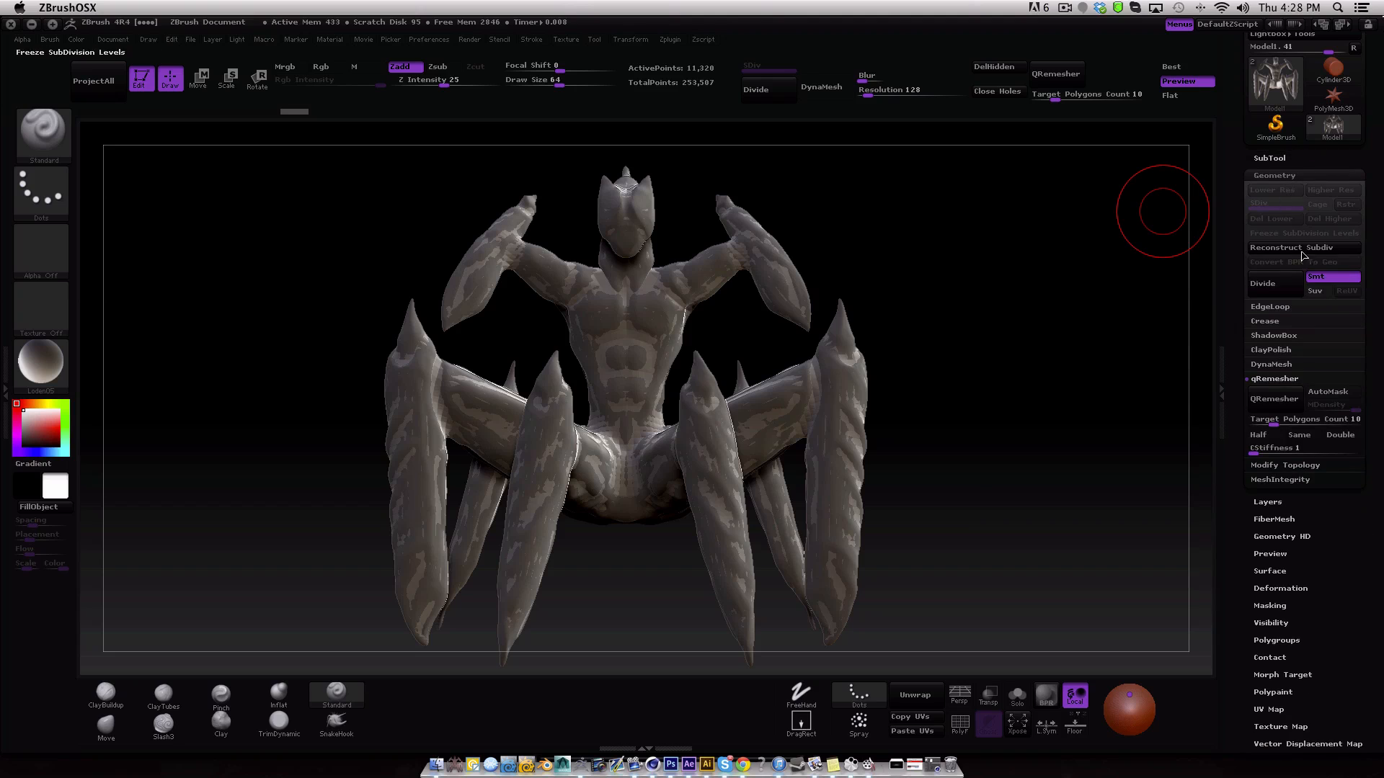
{"action": "left_click", "coordinate": [1274, 379]}
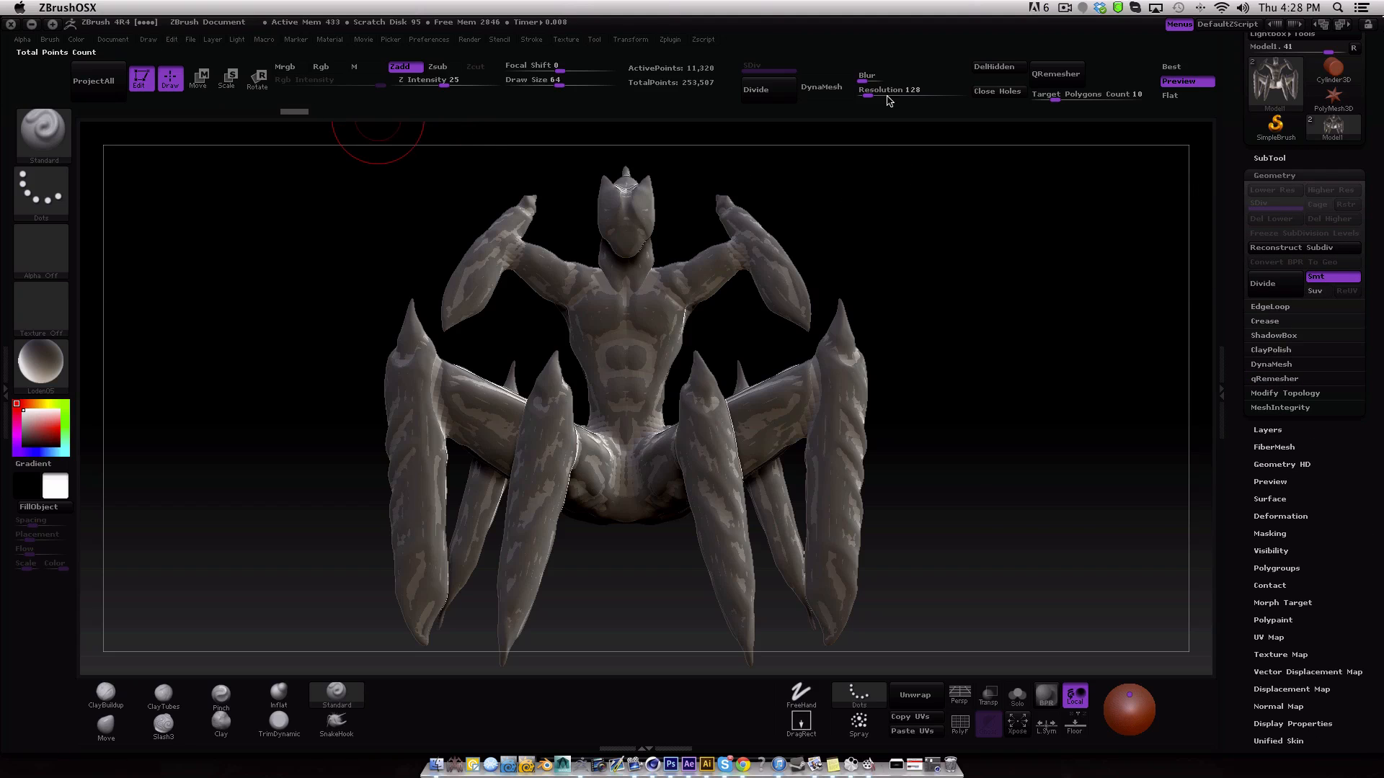
{"action": "left_click", "coordinate": [1267, 157]}
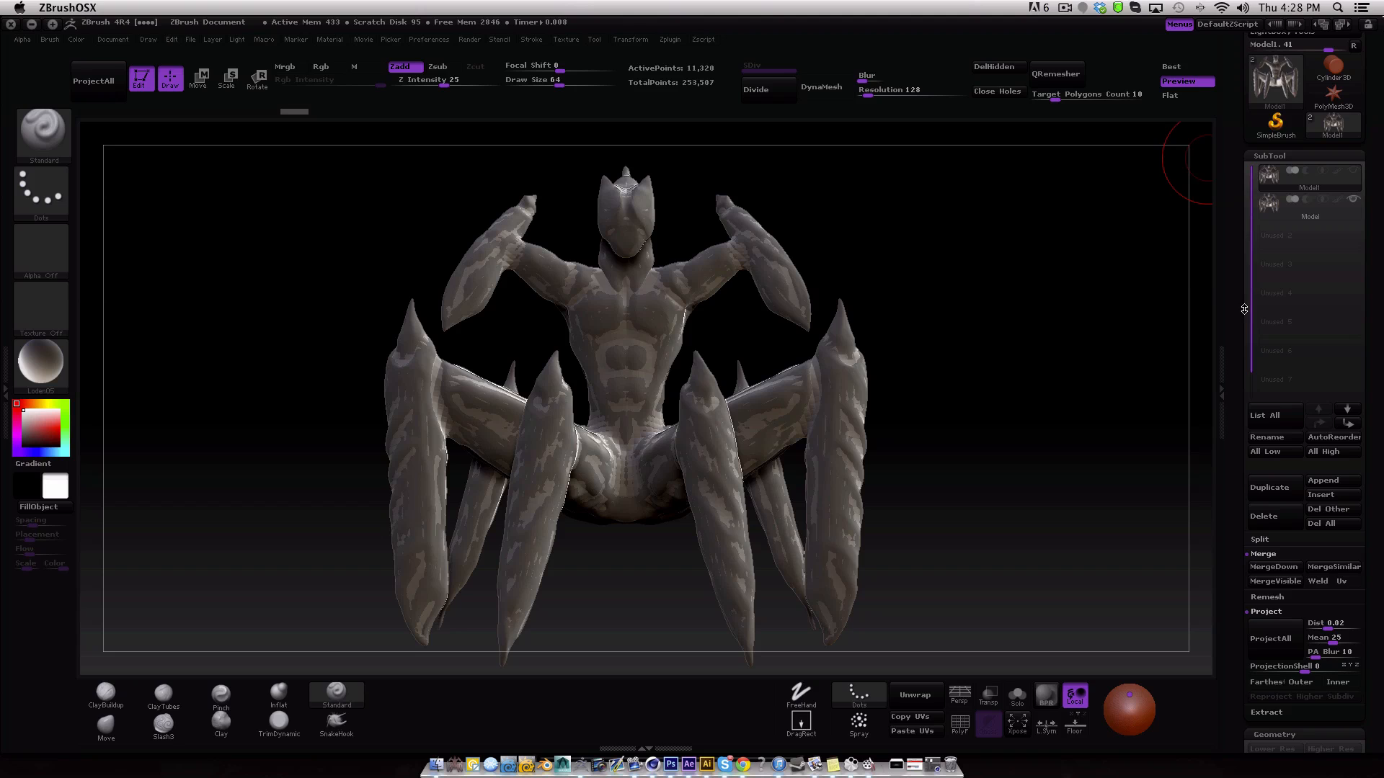
{"action": "scroll", "scroll_direction": "down", "scroll_amount": 3}
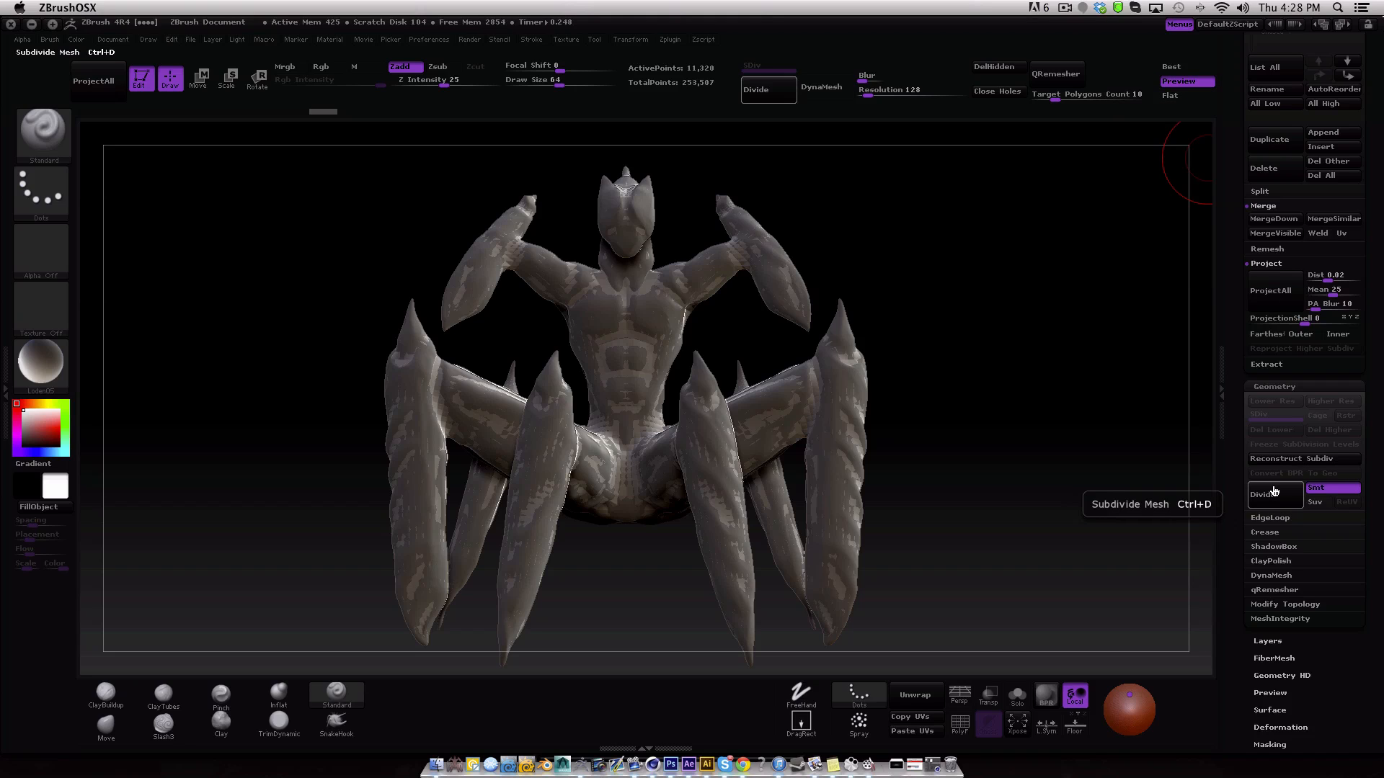
Subdivide the remesh and Project All the sculpted detail onto it, adjusting the projection distance.
{"action": "left_click", "coordinate": [1261, 494]}
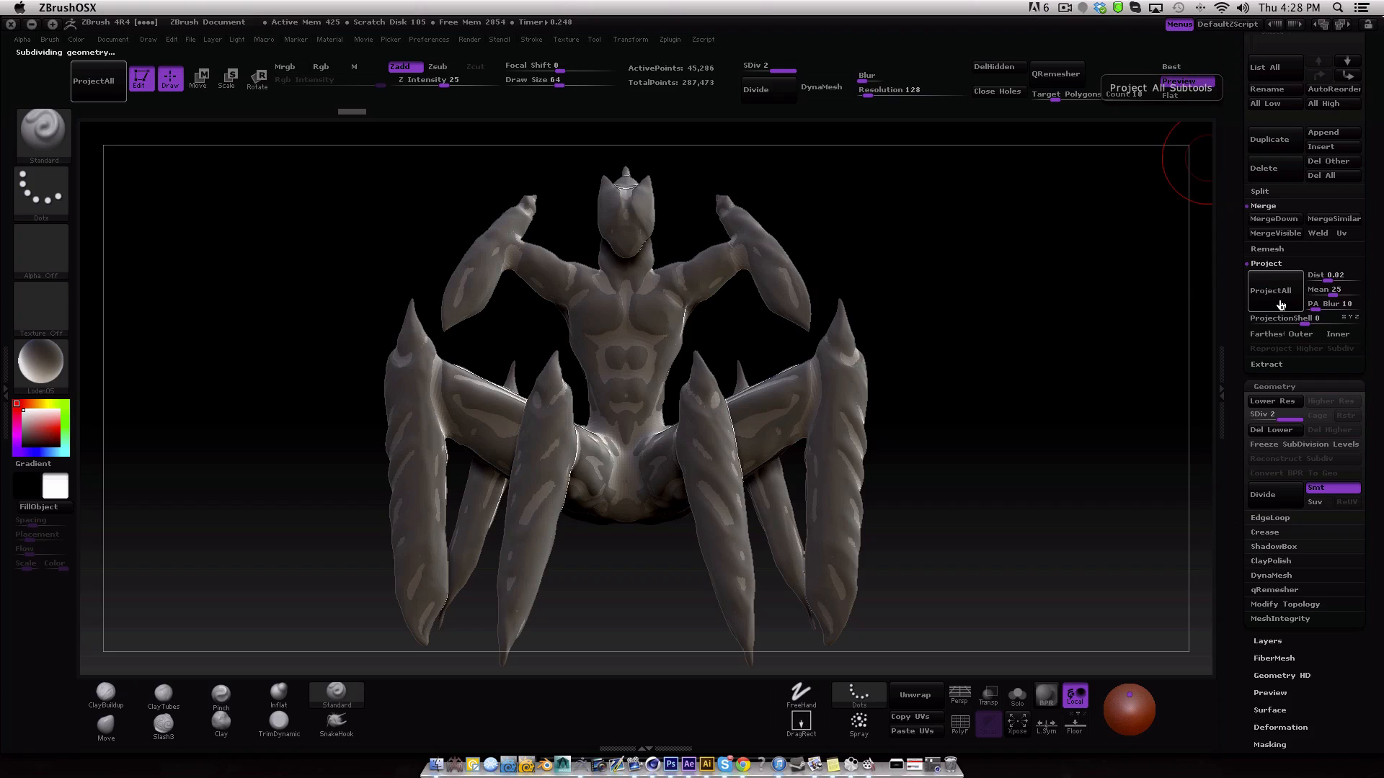
{"action": "left_click", "coordinate": [1271, 290]}
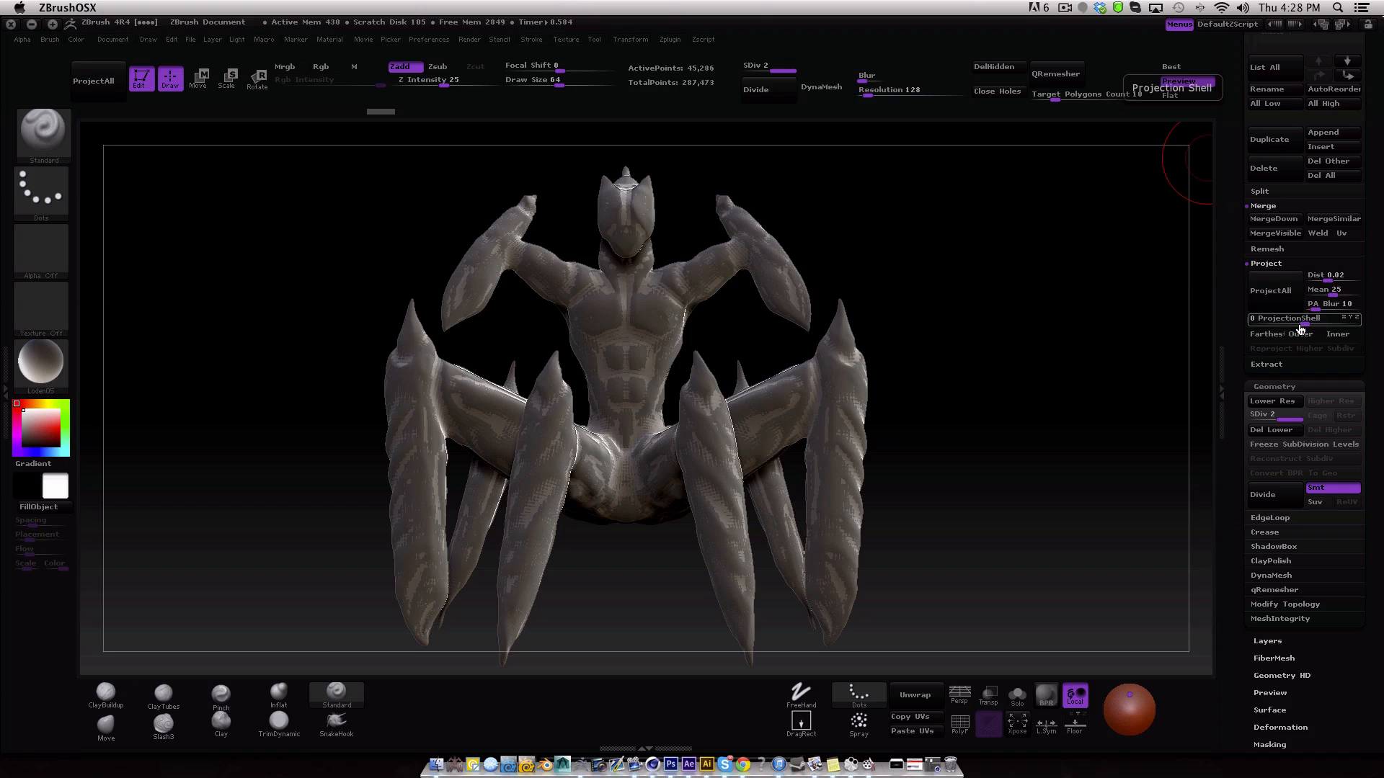
{"action": "left_click", "coordinate": [1272, 494]}
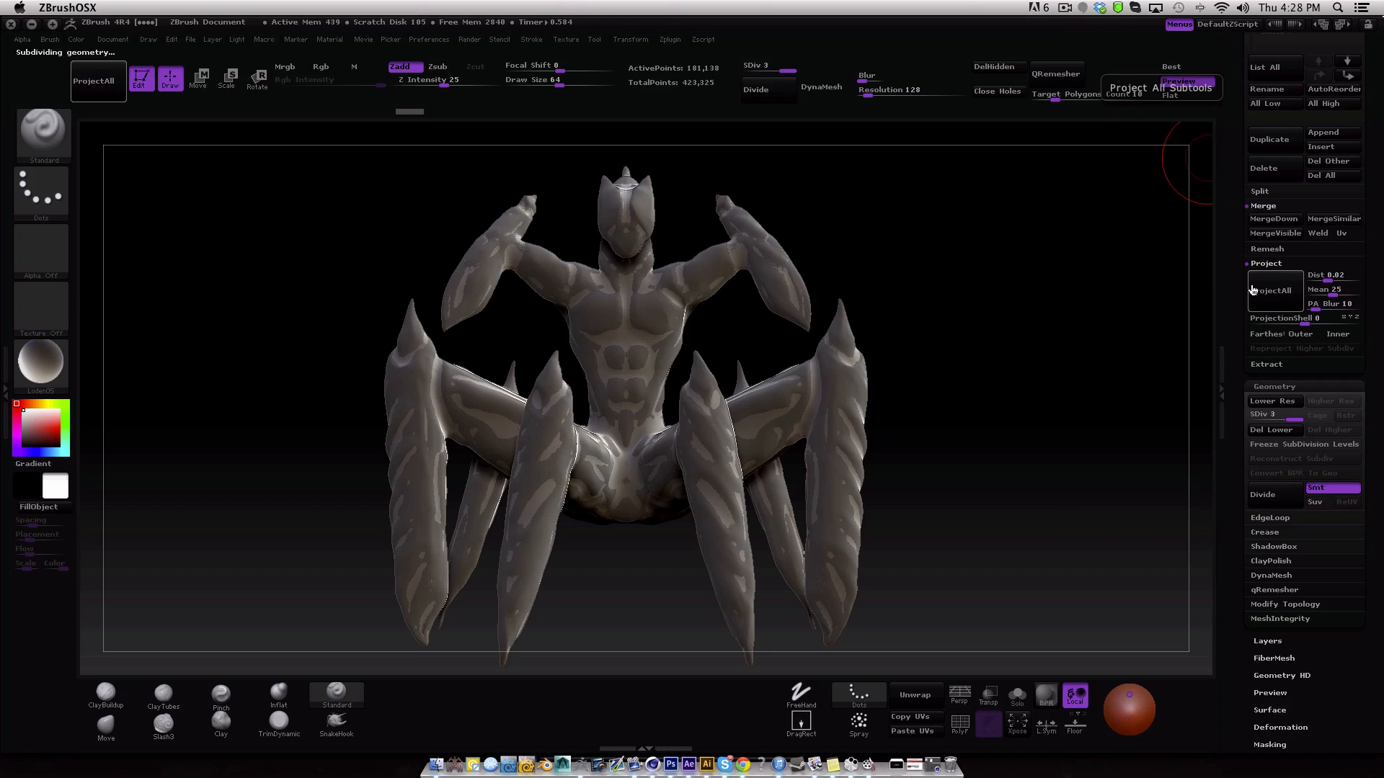
{"action": "left_click", "coordinate": [1272, 289]}
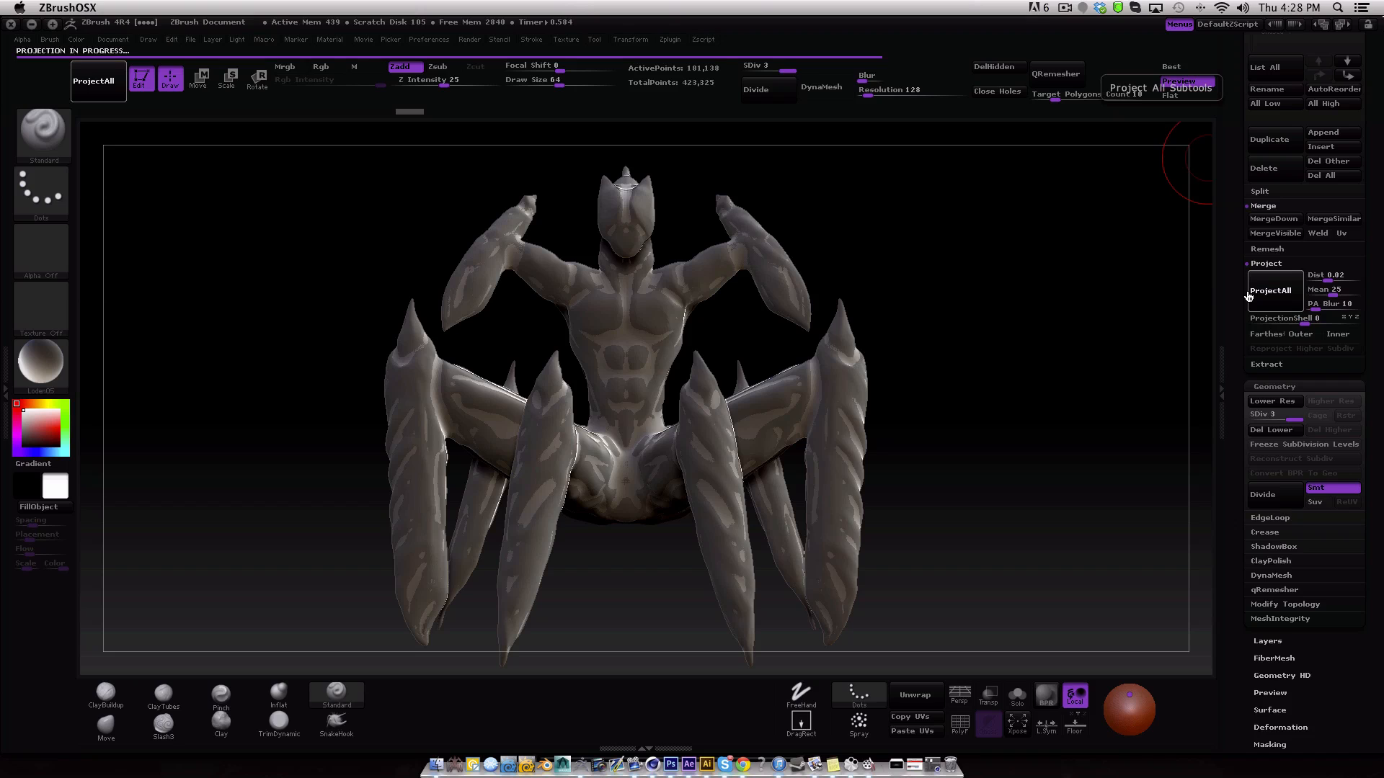
{"action": "left_click", "coordinate": [1271, 289]}
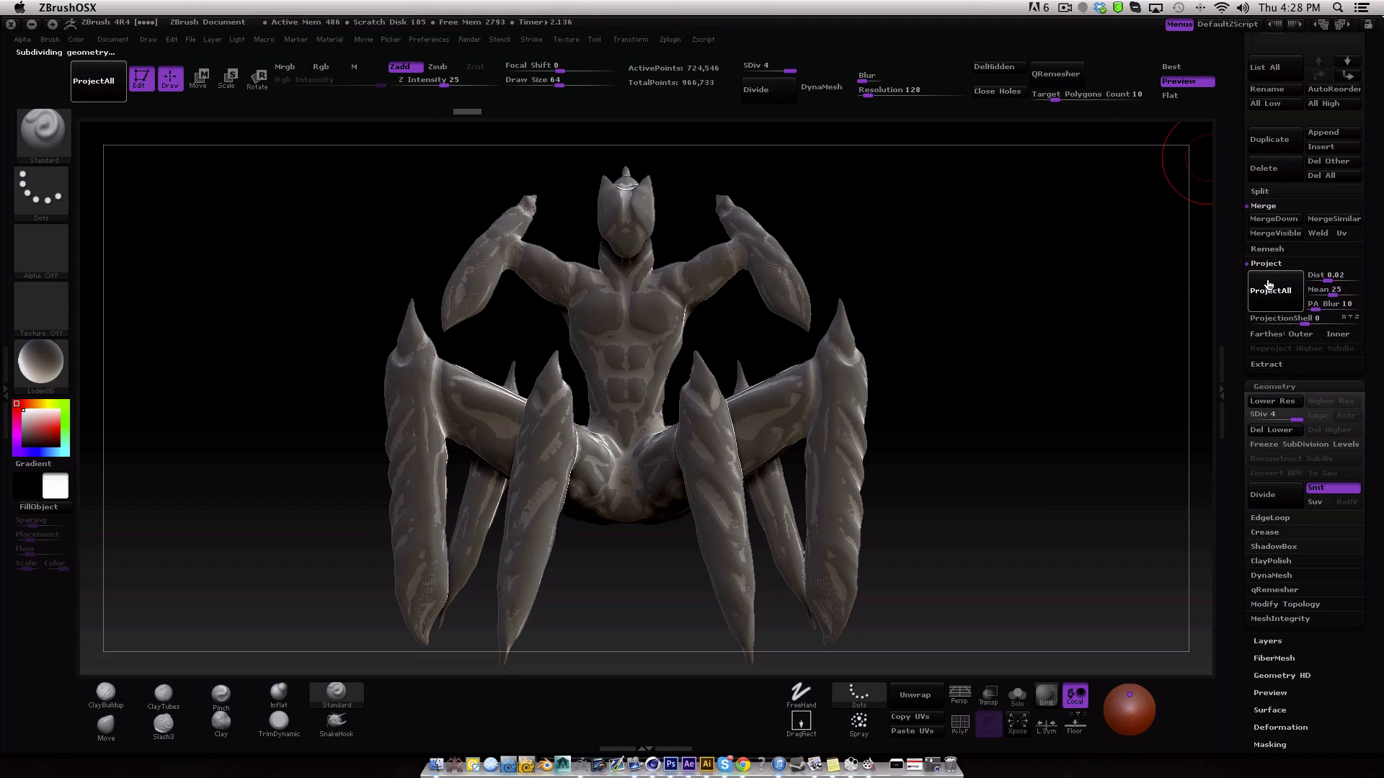
Add a further subdivision level and project the sculpt detail onto it as well.
{"action": "left_click", "coordinate": [1273, 291]}
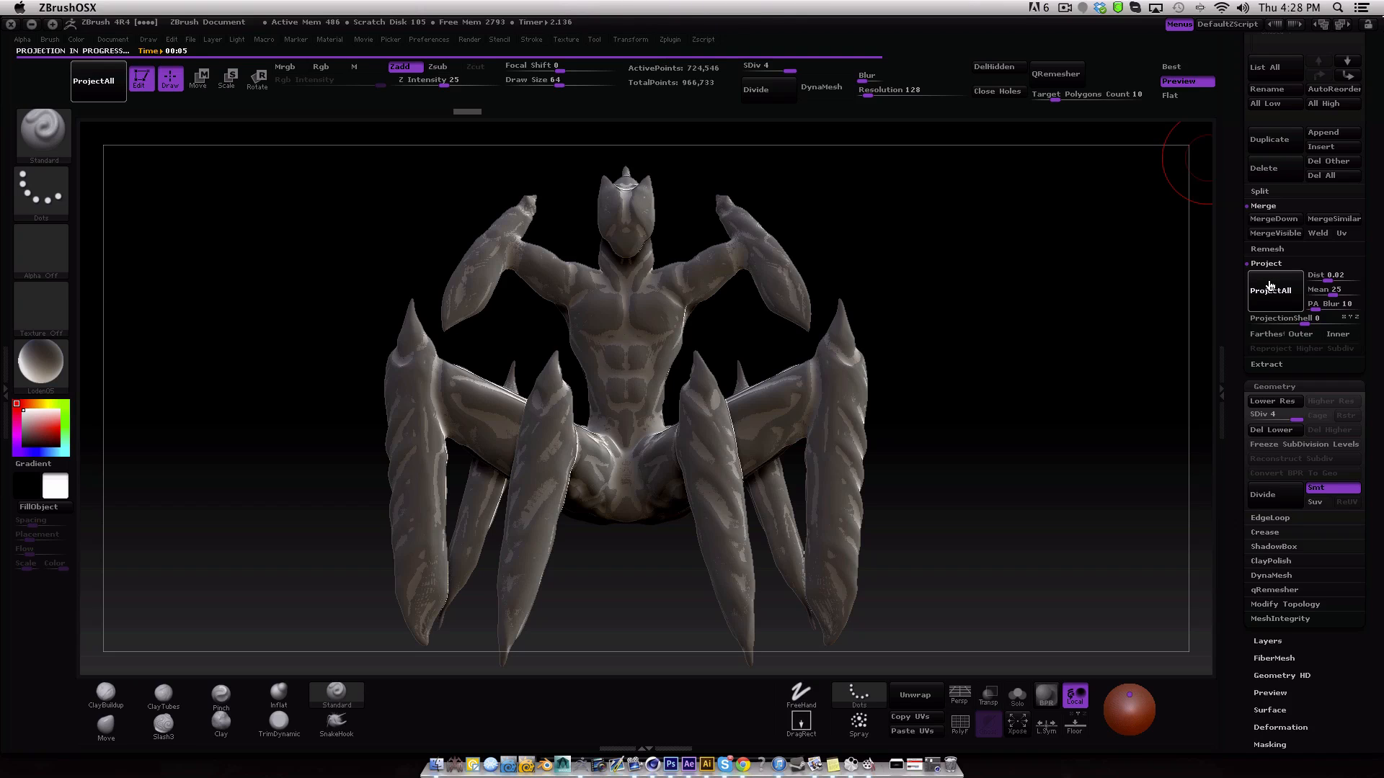
{"action": "left_click", "coordinate": [1273, 290]}
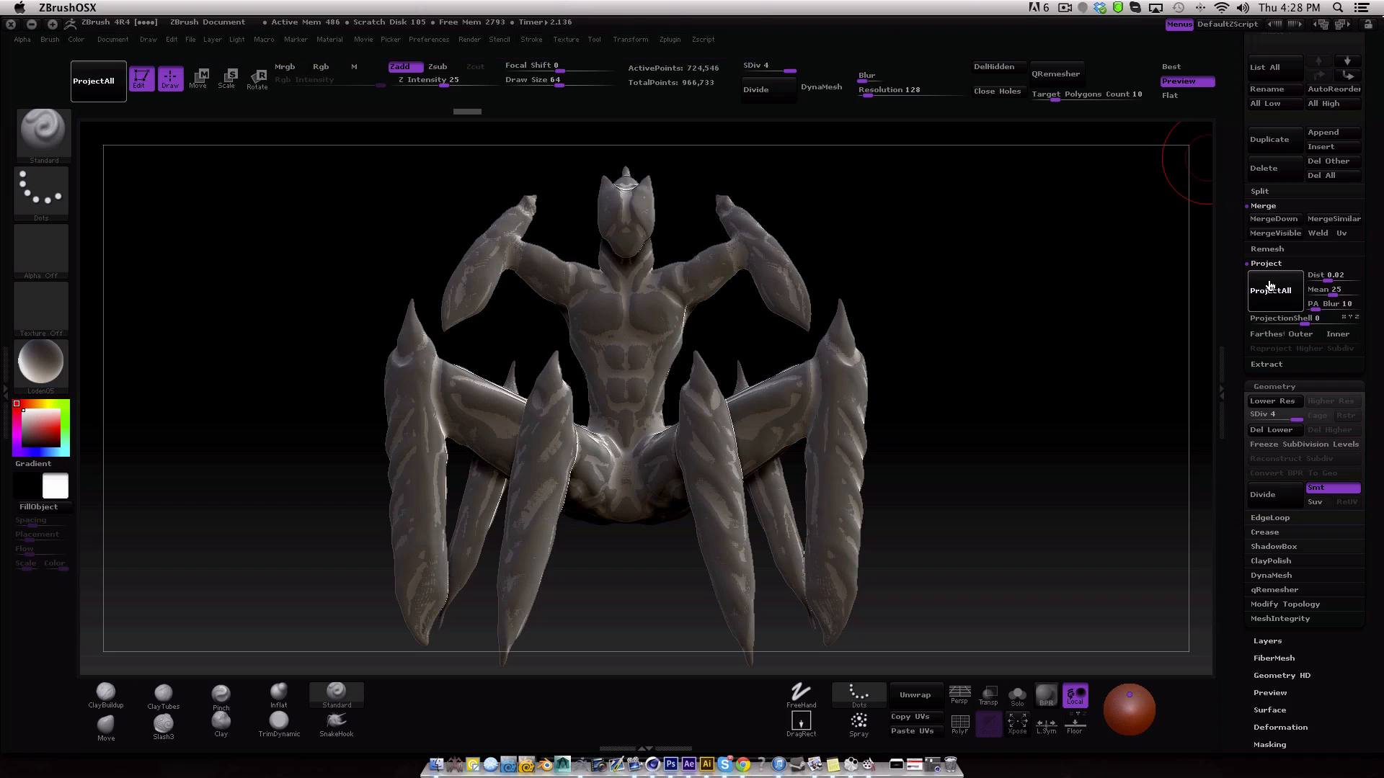
{"action": "left_click", "coordinate": [1273, 289]}
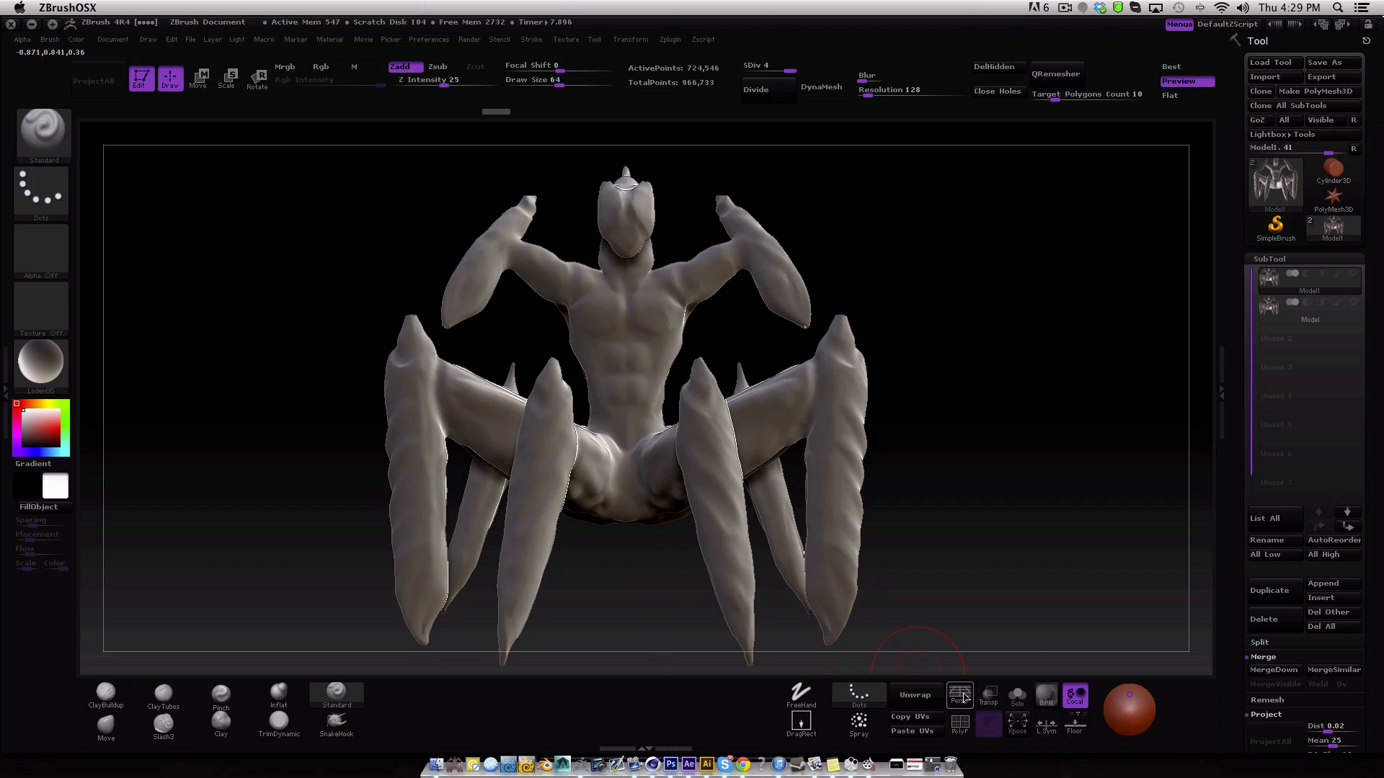
{"action": "left_click", "coordinate": [959, 729]}
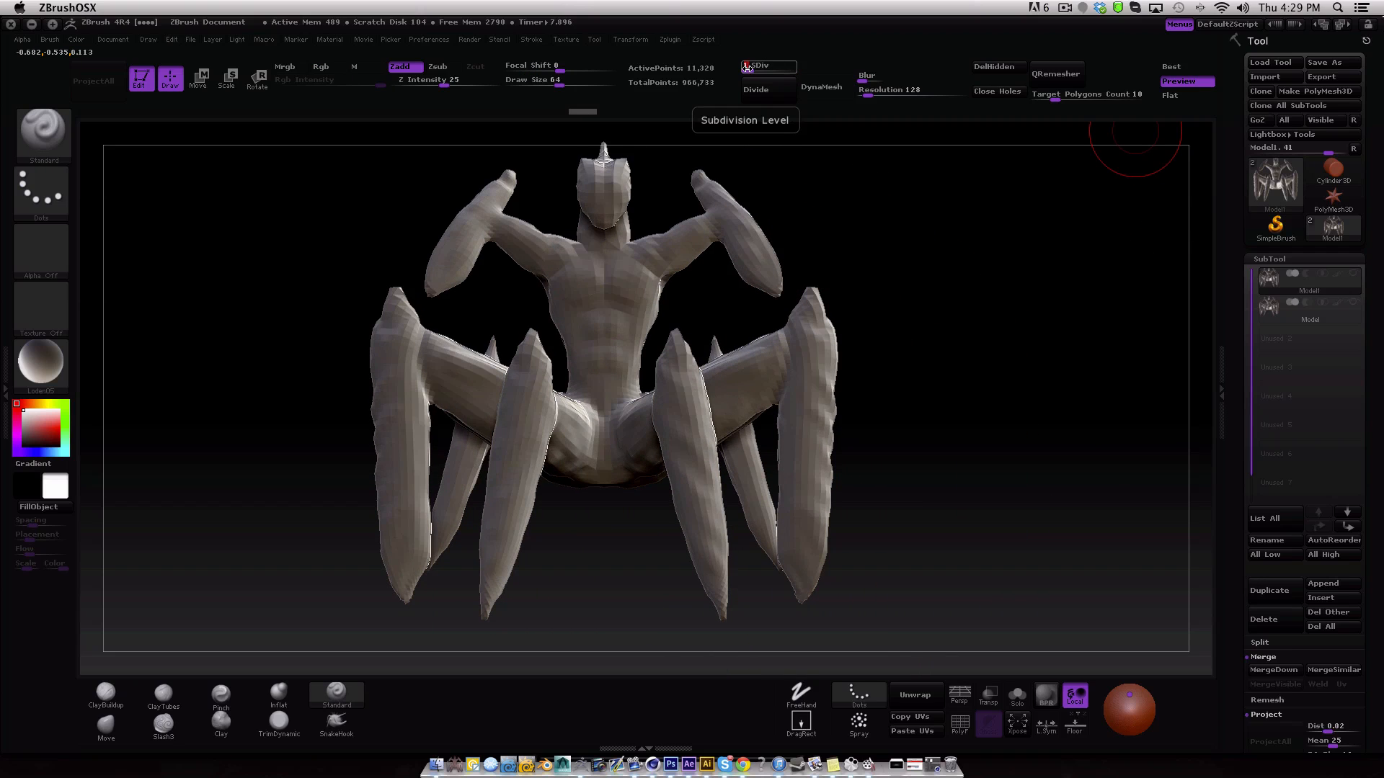
Drop the creature to SDiv 1 and unwrap its UVs with UV Master.
{"action": "left_click", "coordinate": [670, 38]}
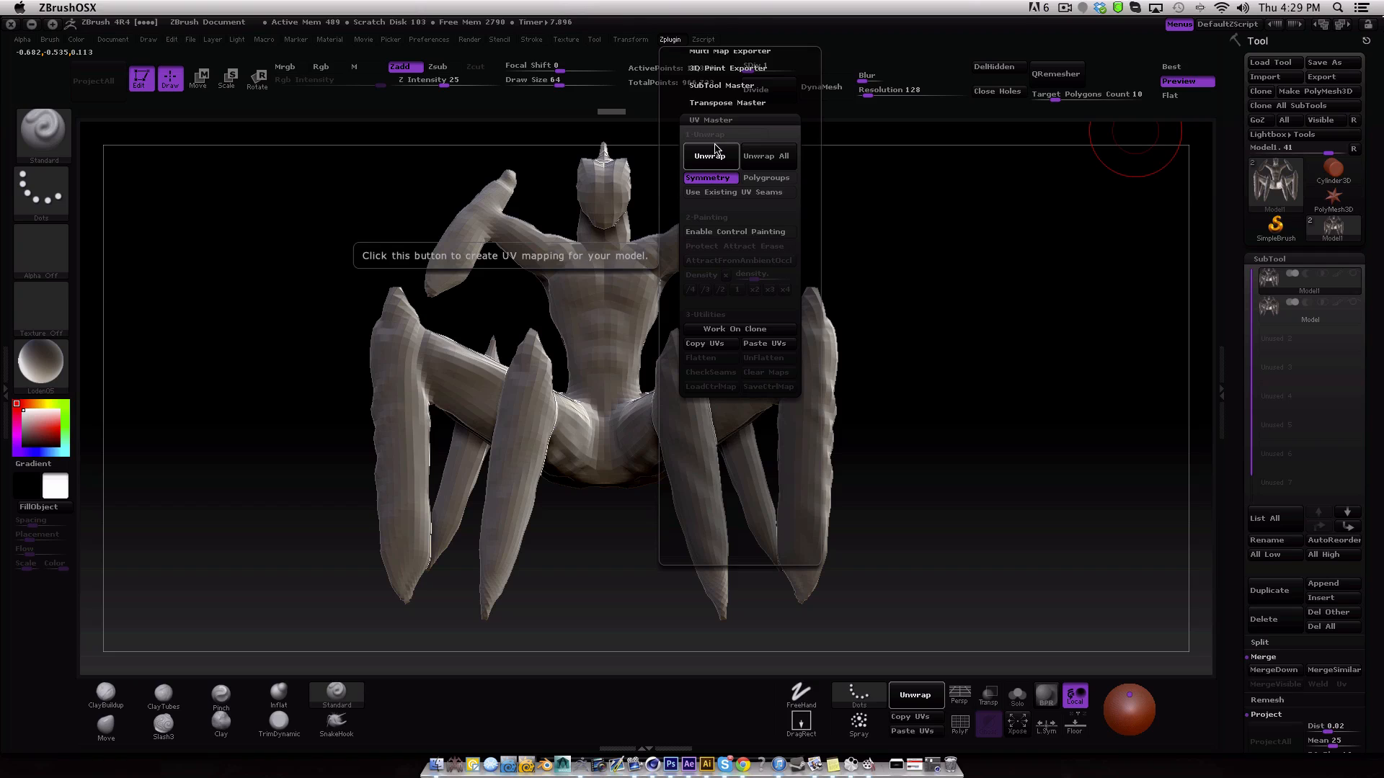
{"action": "left_click", "coordinate": [711, 156]}
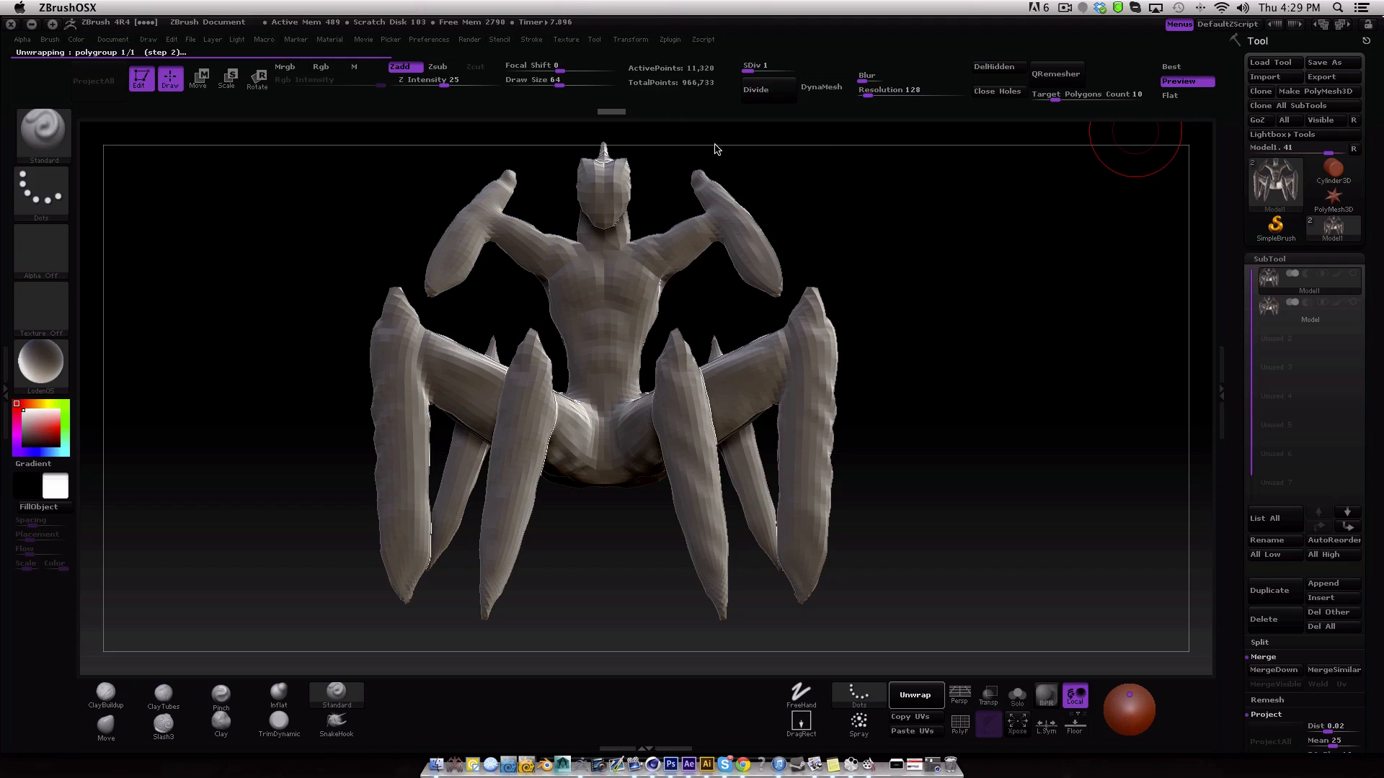
{"action": "left_click", "coordinate": [916, 696]}
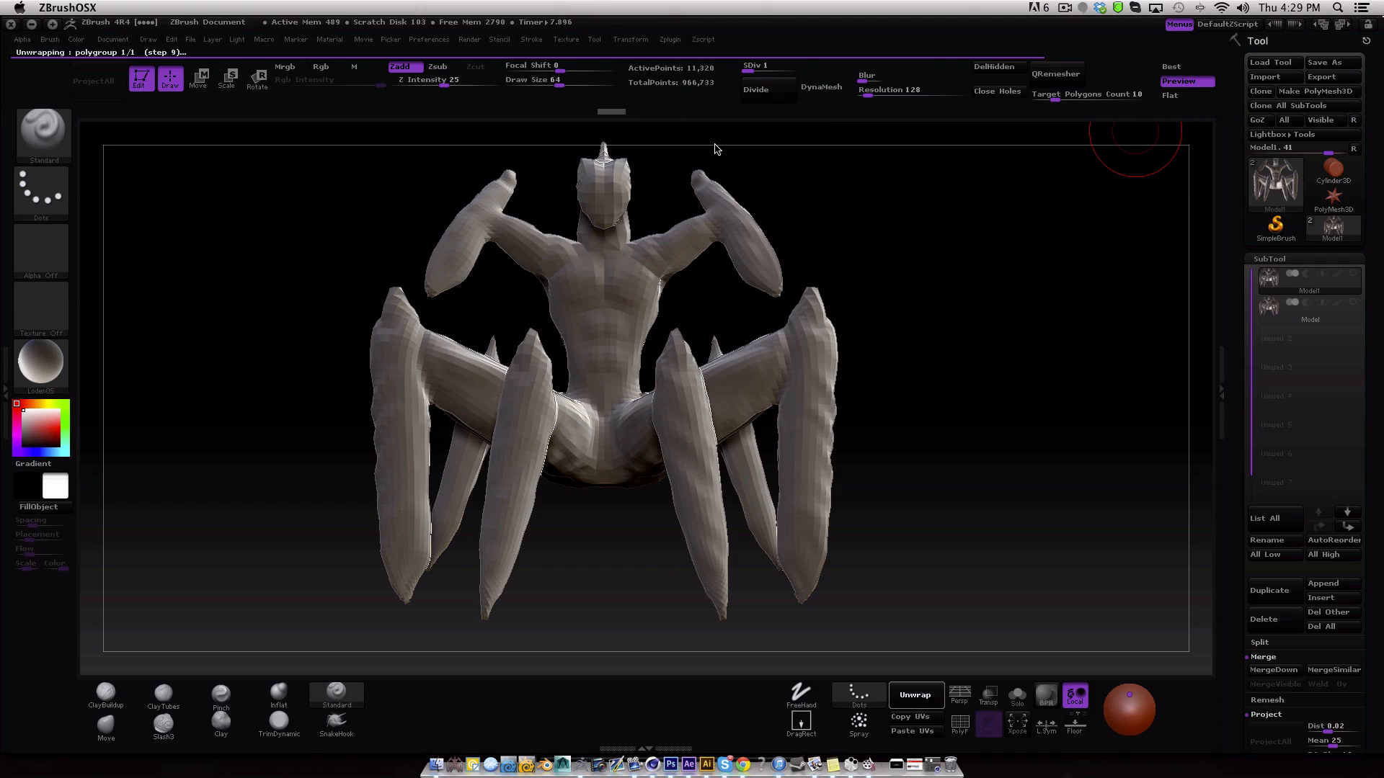
{"action": "left_click", "coordinate": [915, 695]}
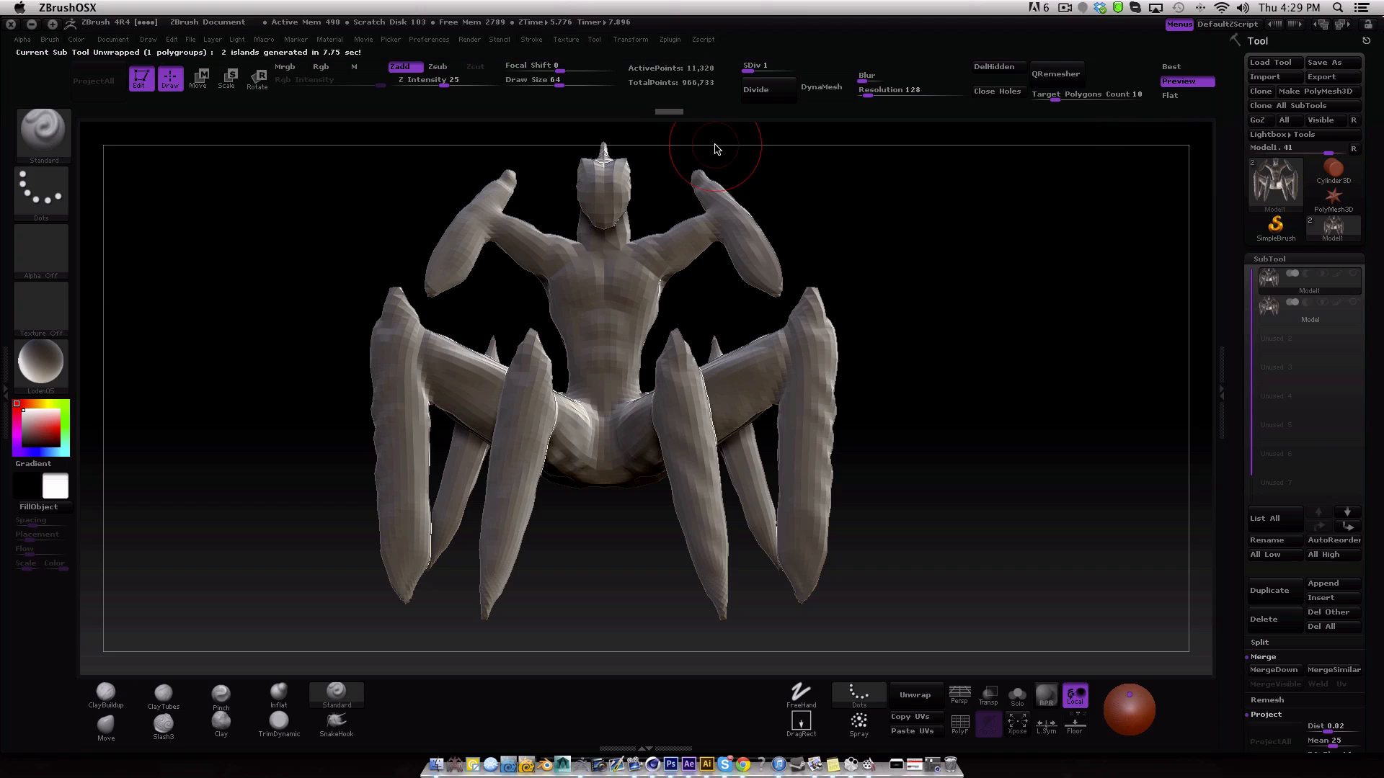
{"action": "mouse_move", "coordinate": [1309, 278]}
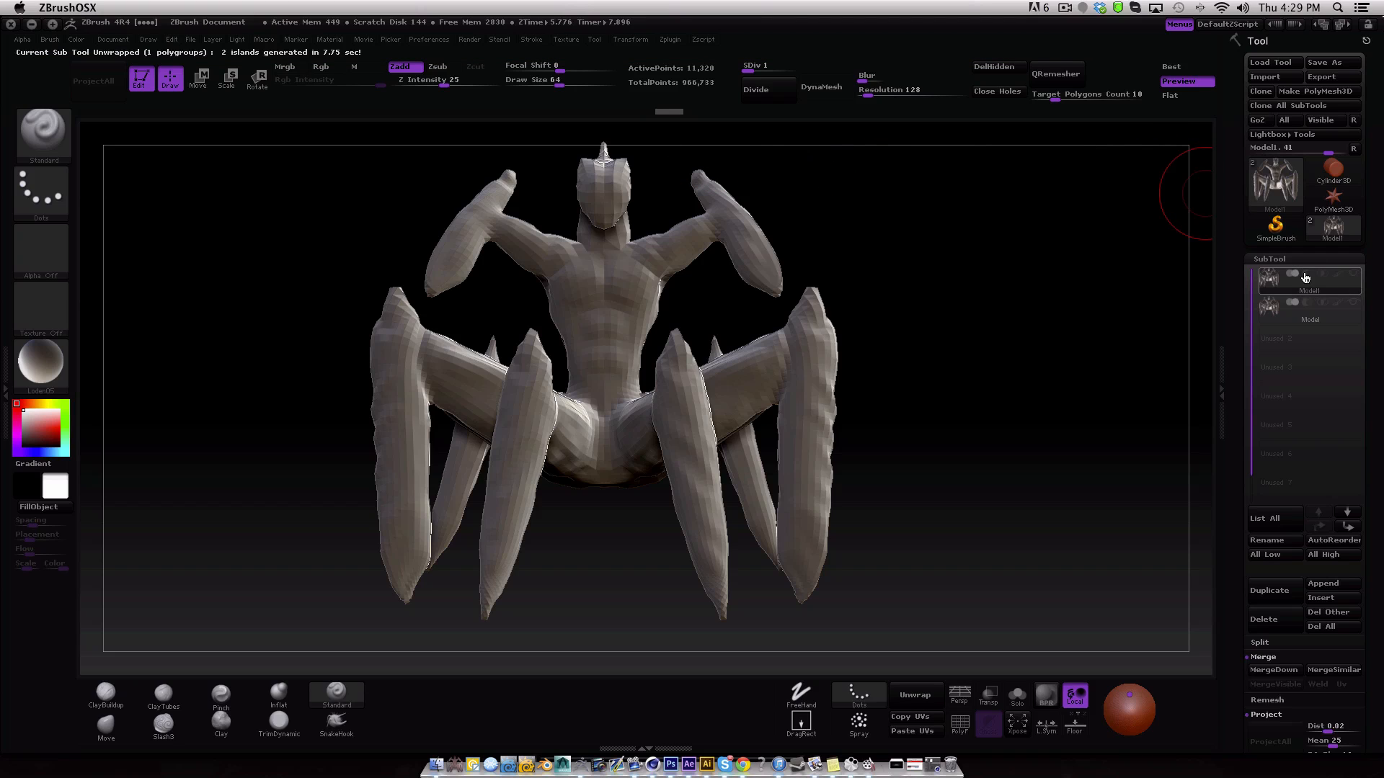
{"action": "left_click", "coordinate": [1273, 276]}
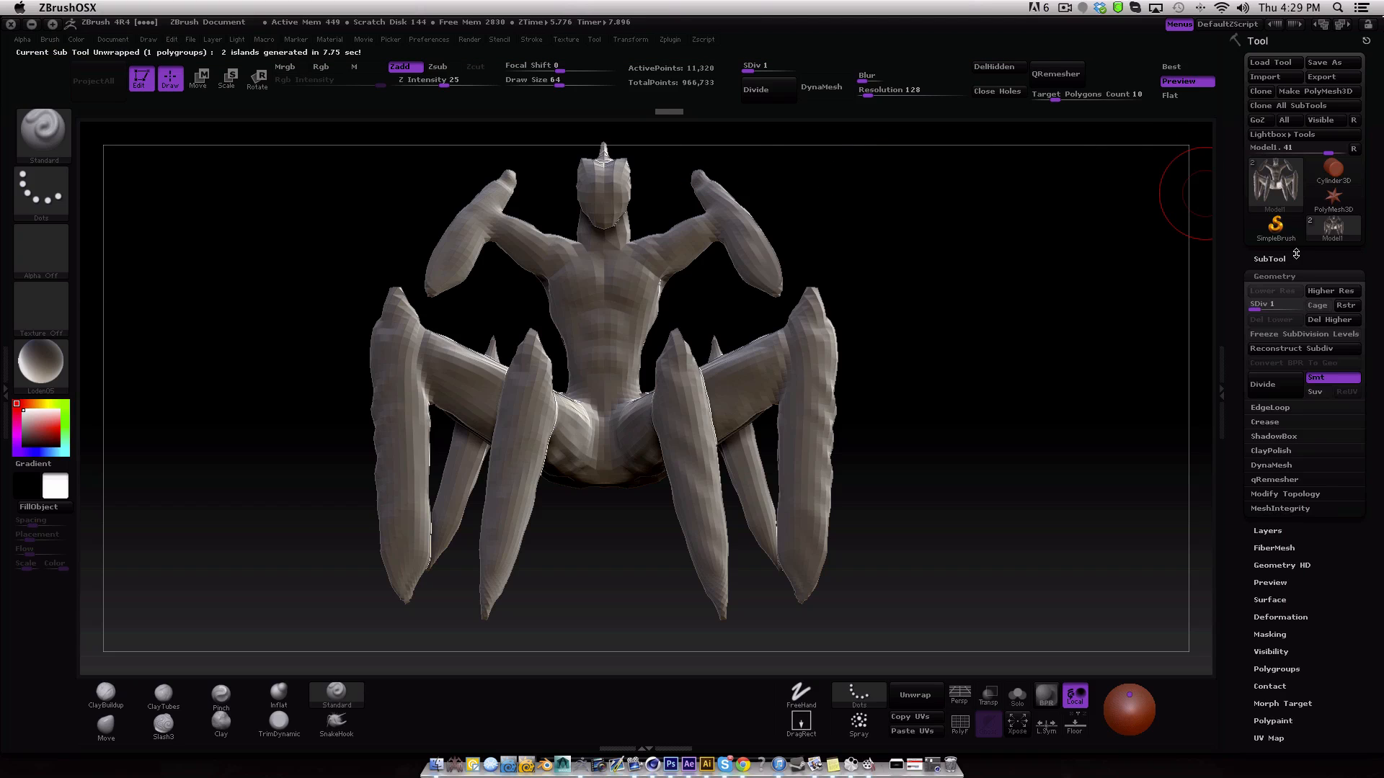
{"action": "left_click", "coordinate": [1273, 275]}
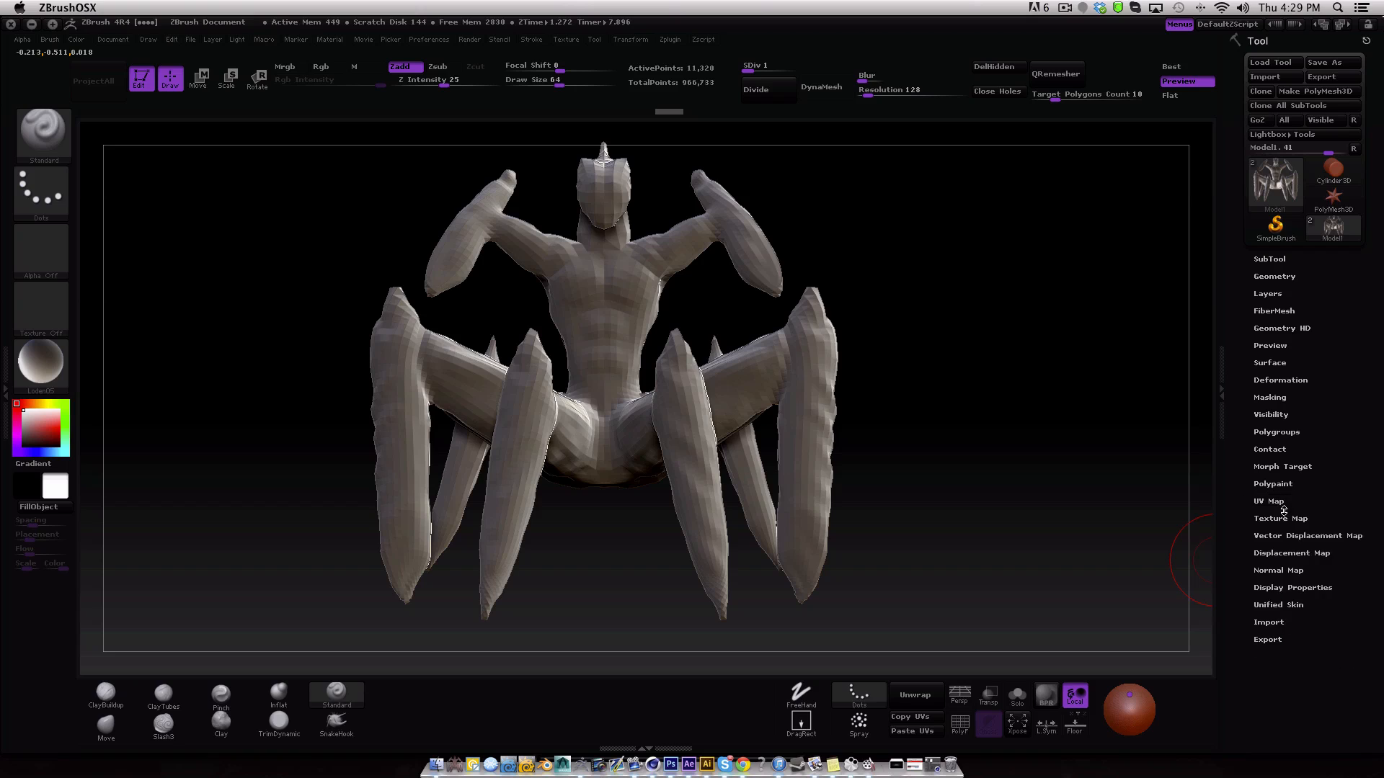
Create a texture from the UV map and display the colour-coded UV check on the creature.
{"action": "left_click", "coordinate": [1280, 518]}
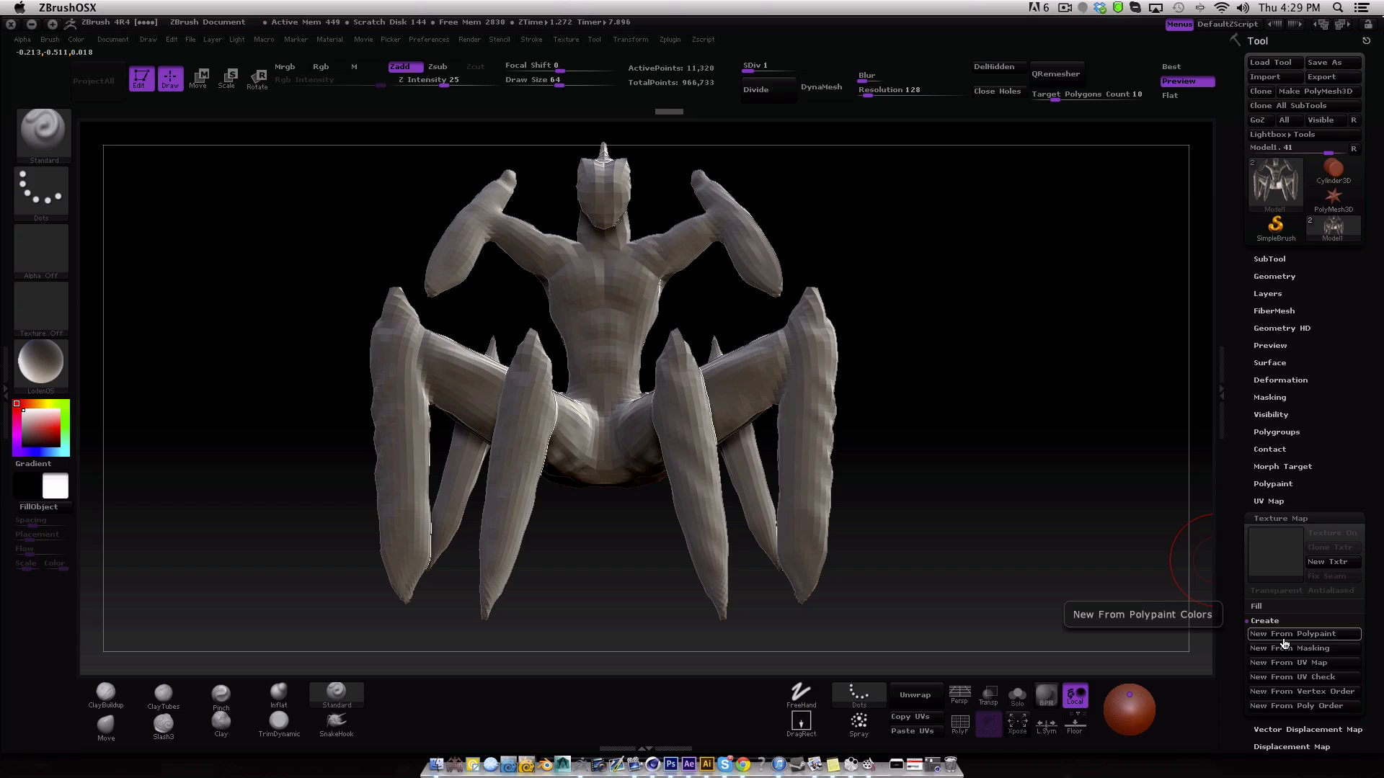
{"action": "mouse_move", "coordinate": [1298, 648]}
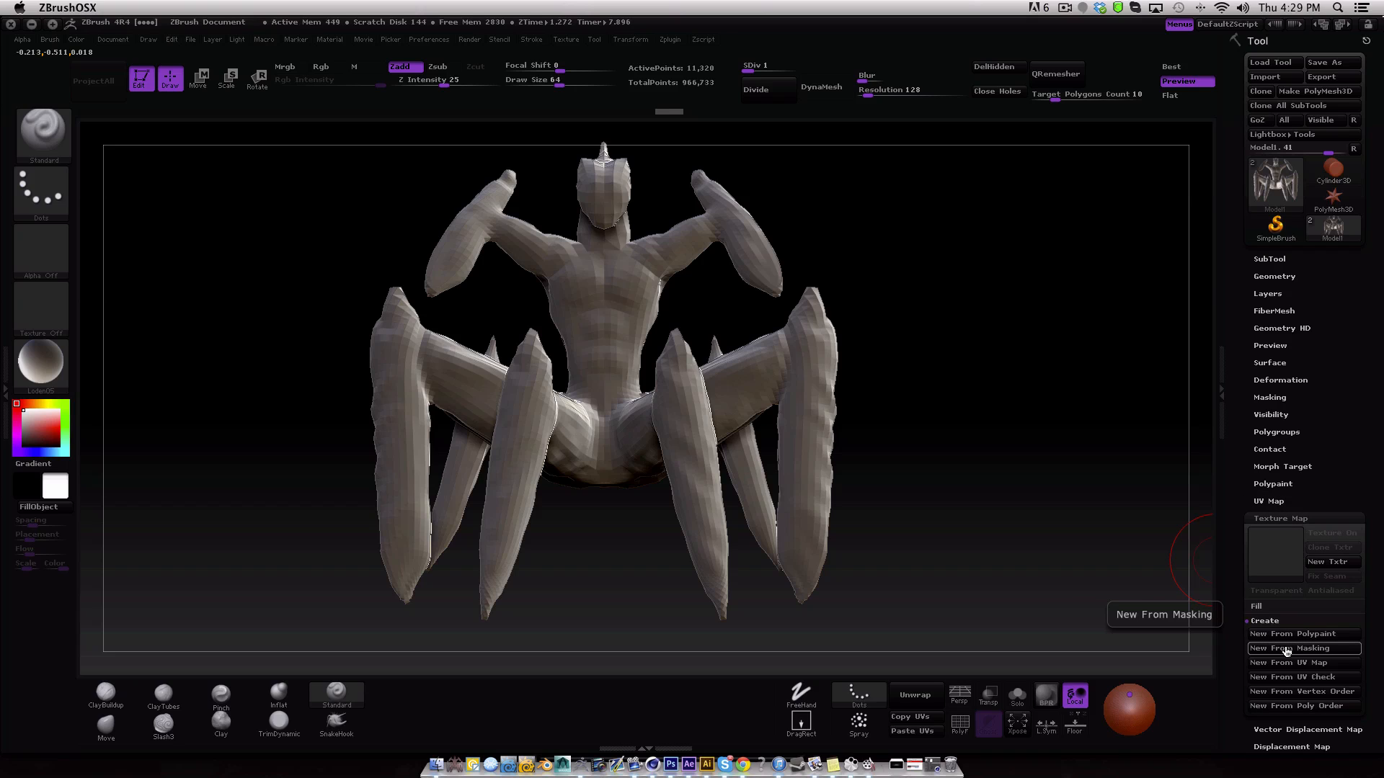
{"action": "left_click", "coordinate": [1295, 663]}
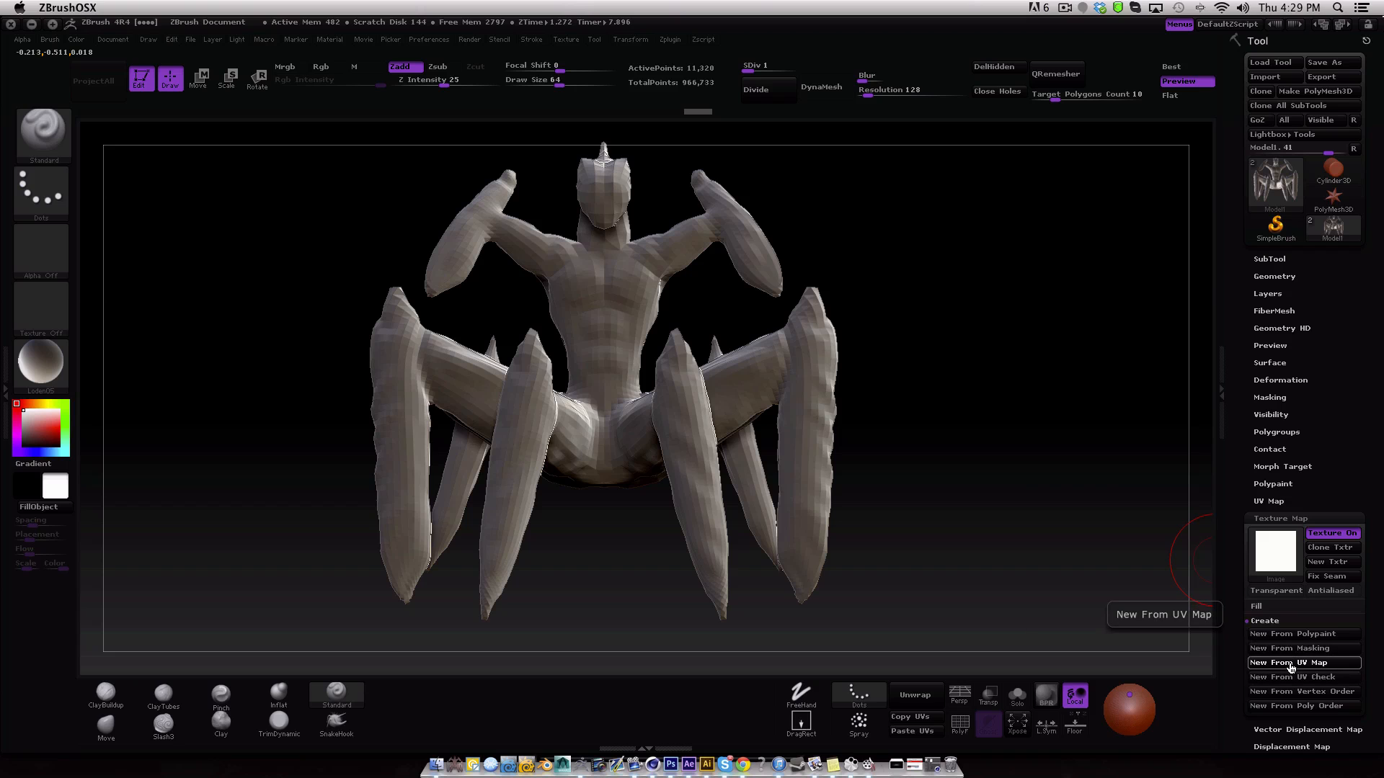
{"action": "left_click", "coordinate": [1305, 663]}
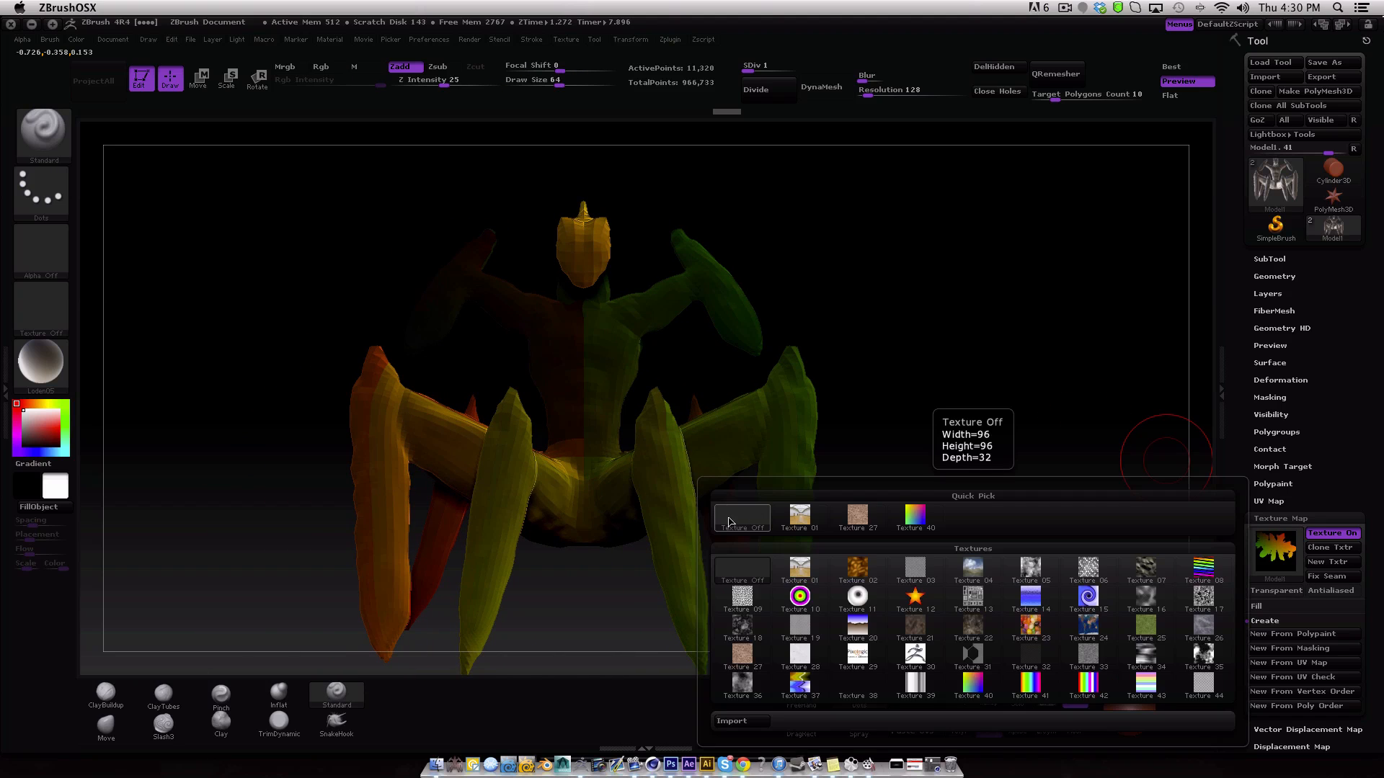
Turn the texture off and choose Work On Clone after the subdivision-level warning.
{"action": "left_click", "coordinate": [670, 39]}
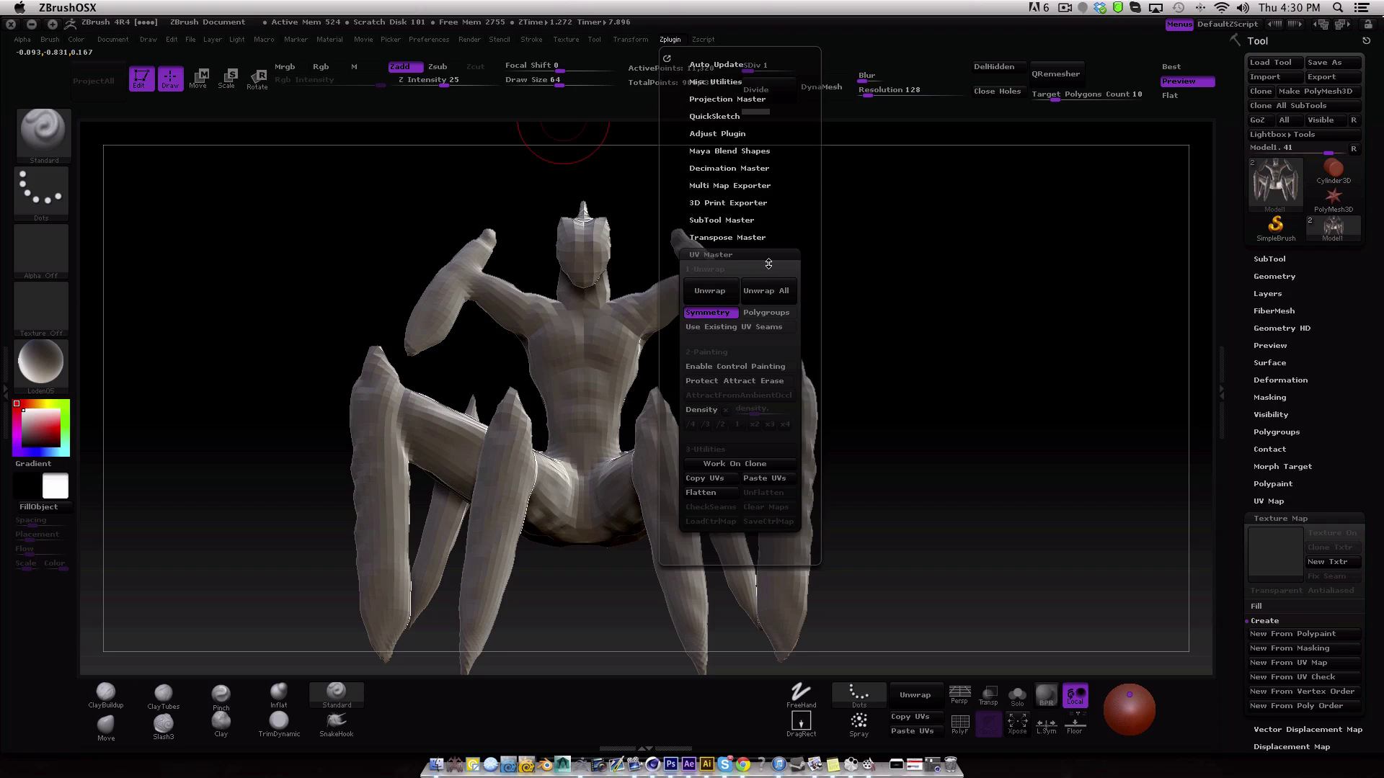
{"action": "mouse_move", "coordinate": [735, 366]}
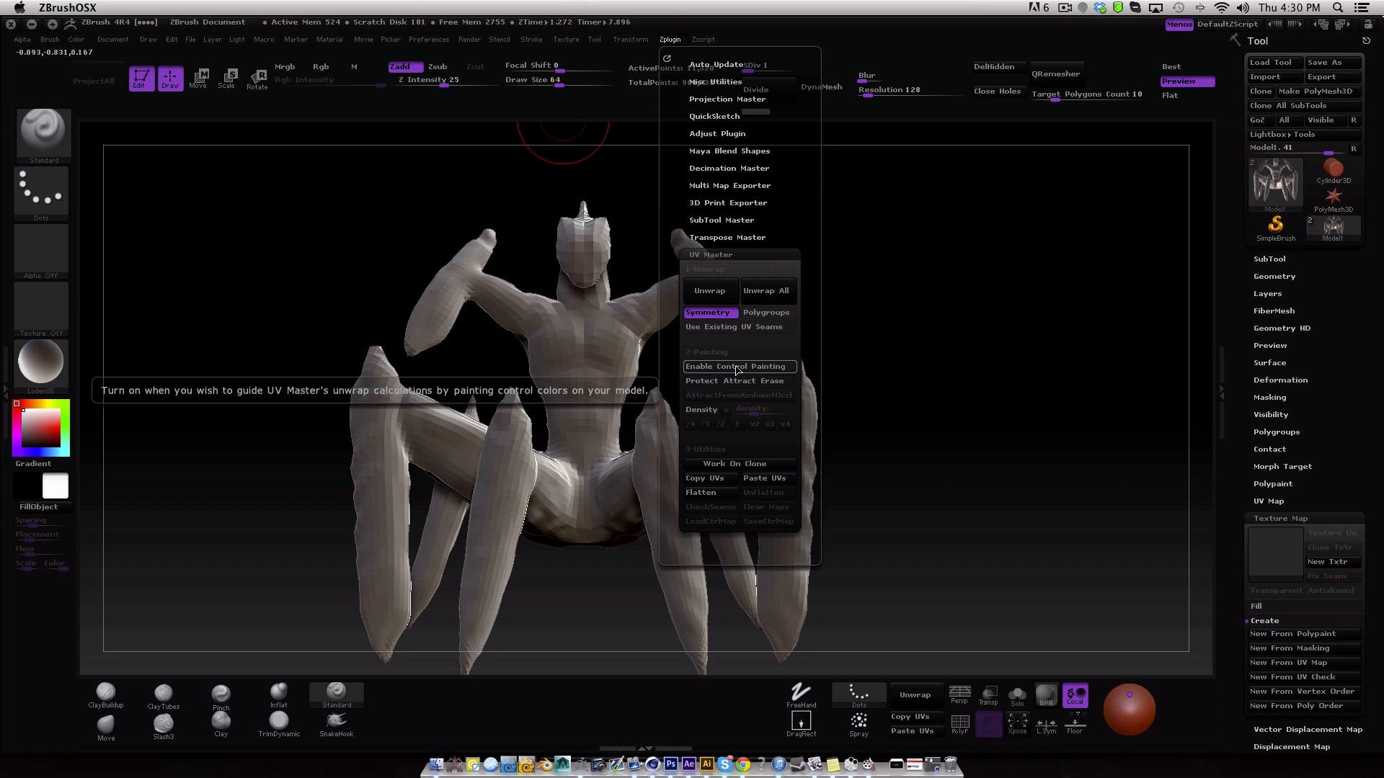
{"action": "left_click", "coordinate": [737, 366]}
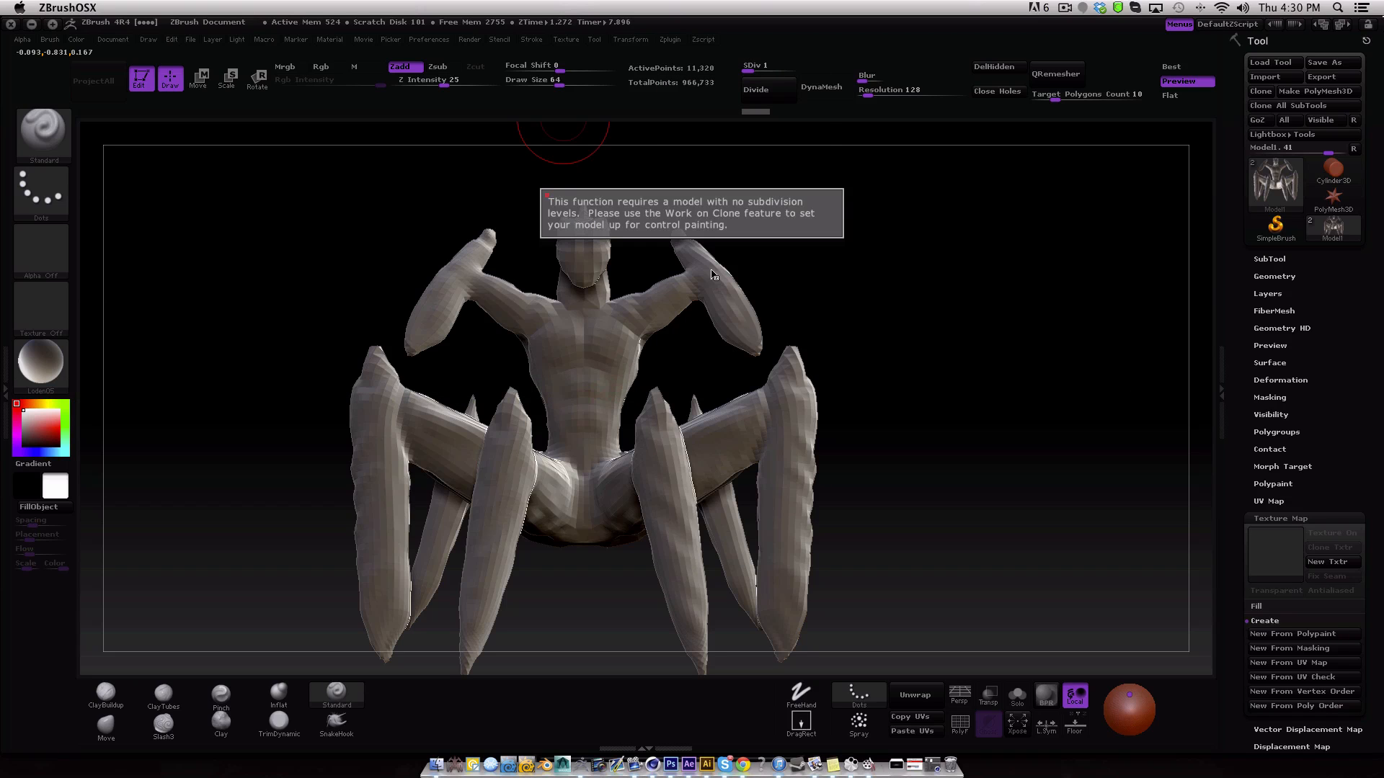
{"action": "mouse_move", "coordinate": [678, 212]}
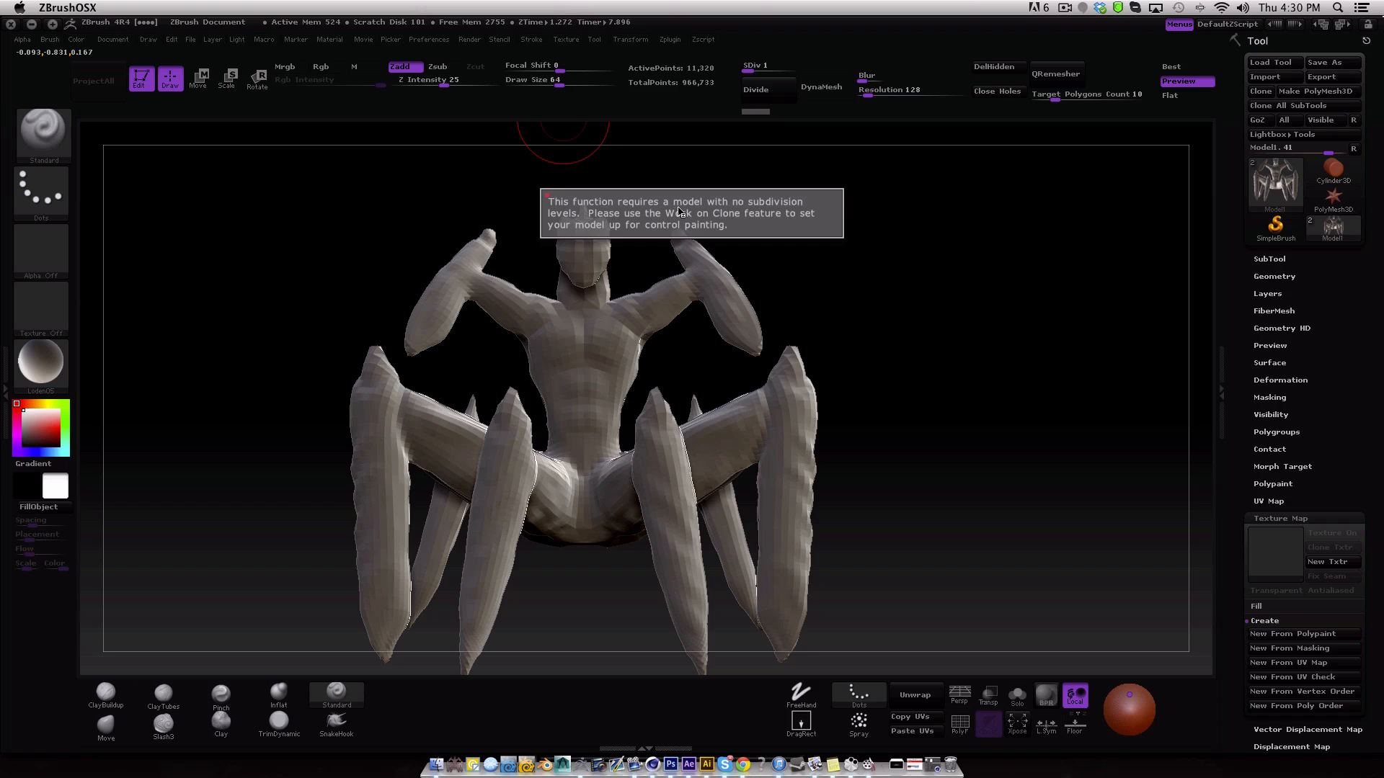
{"action": "left_click", "coordinate": [670, 39]}
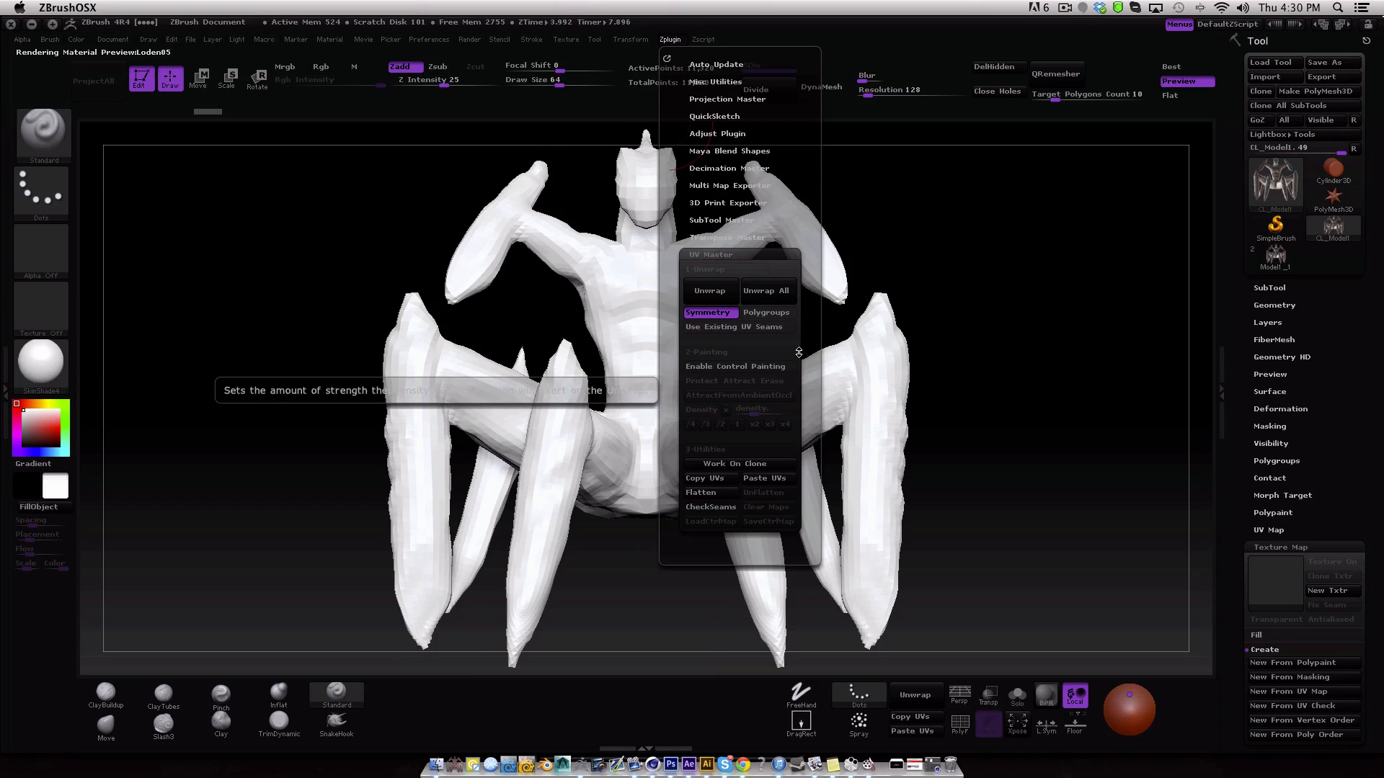
{"action": "left_click", "coordinate": [957, 225]}
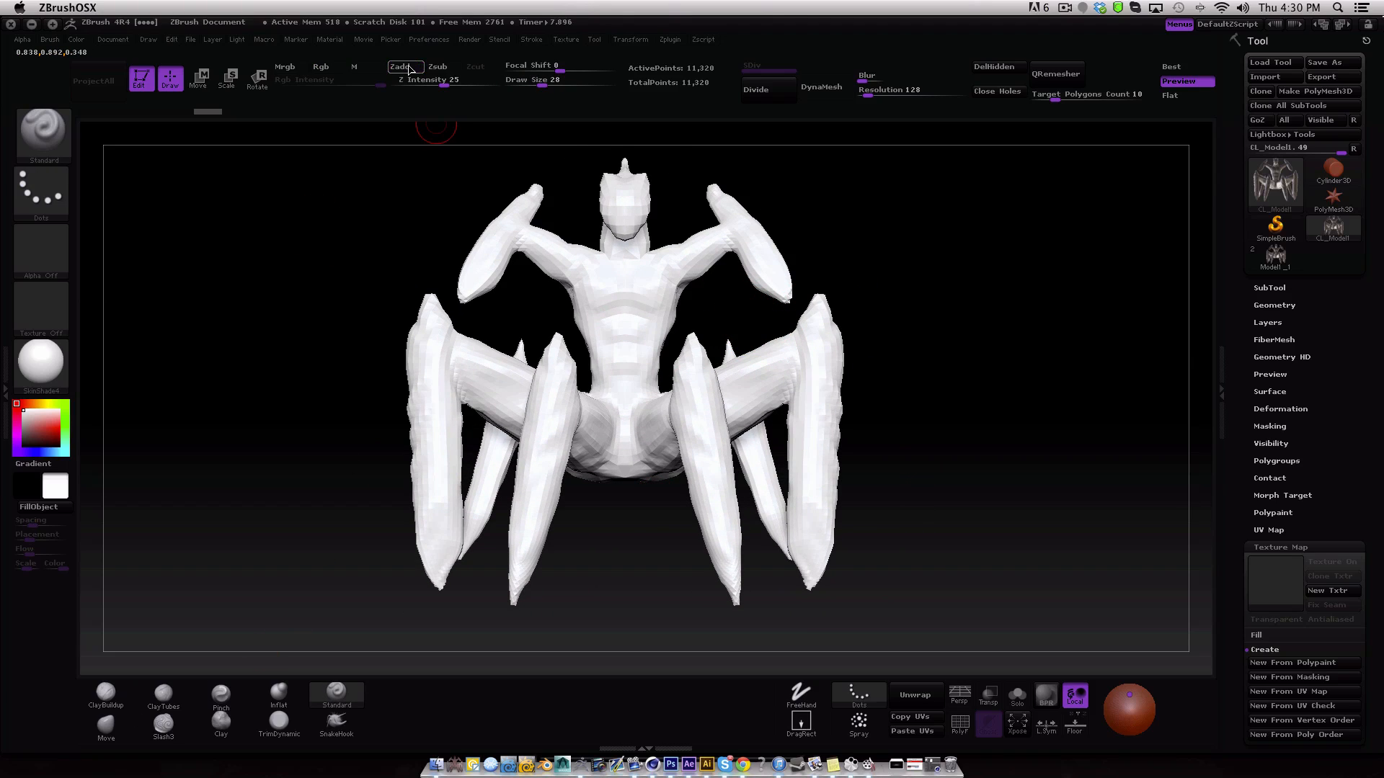
Enable control painting in Attract mode and paint seam bands over the creature's joints.
{"action": "left_click", "coordinate": [670, 39]}
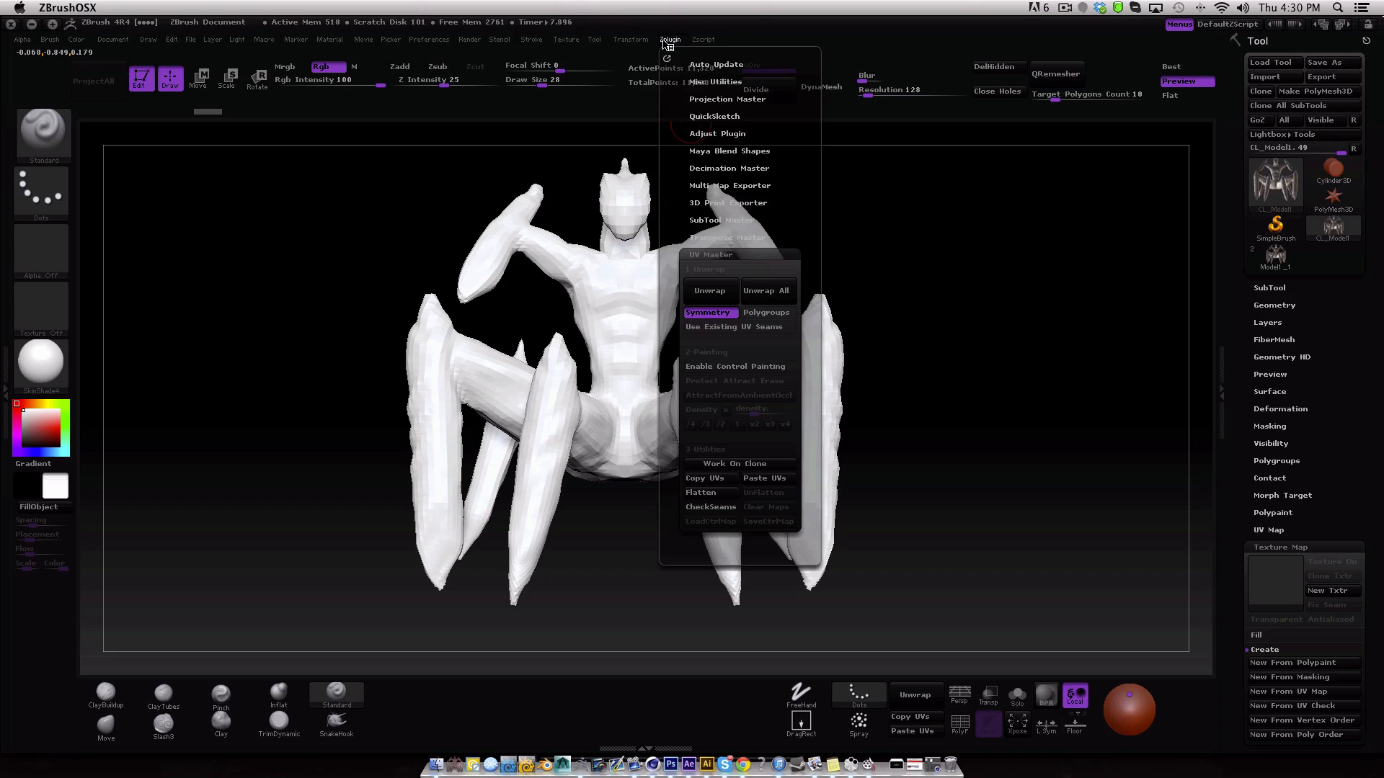
{"action": "mouse_move", "coordinate": [736, 366]}
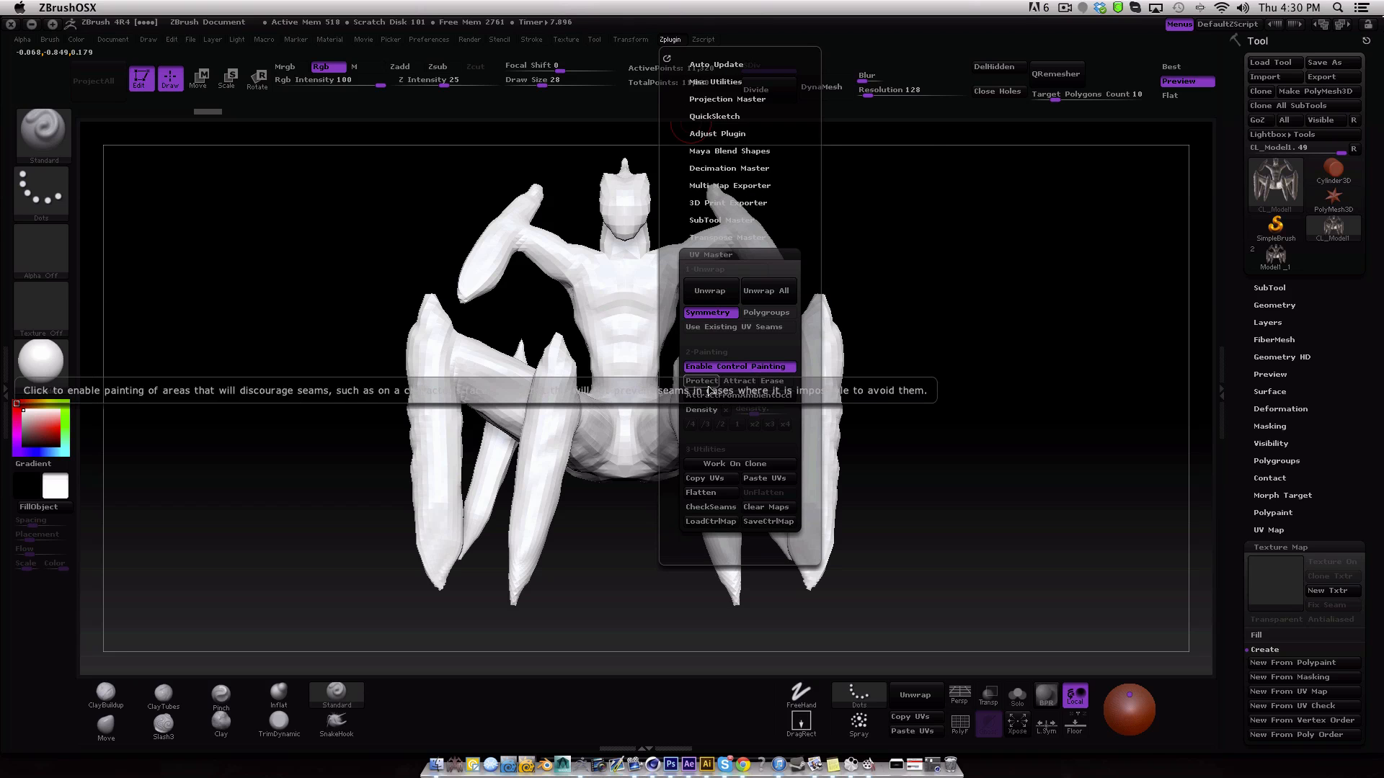
{"action": "left_click", "coordinate": [693, 216]}
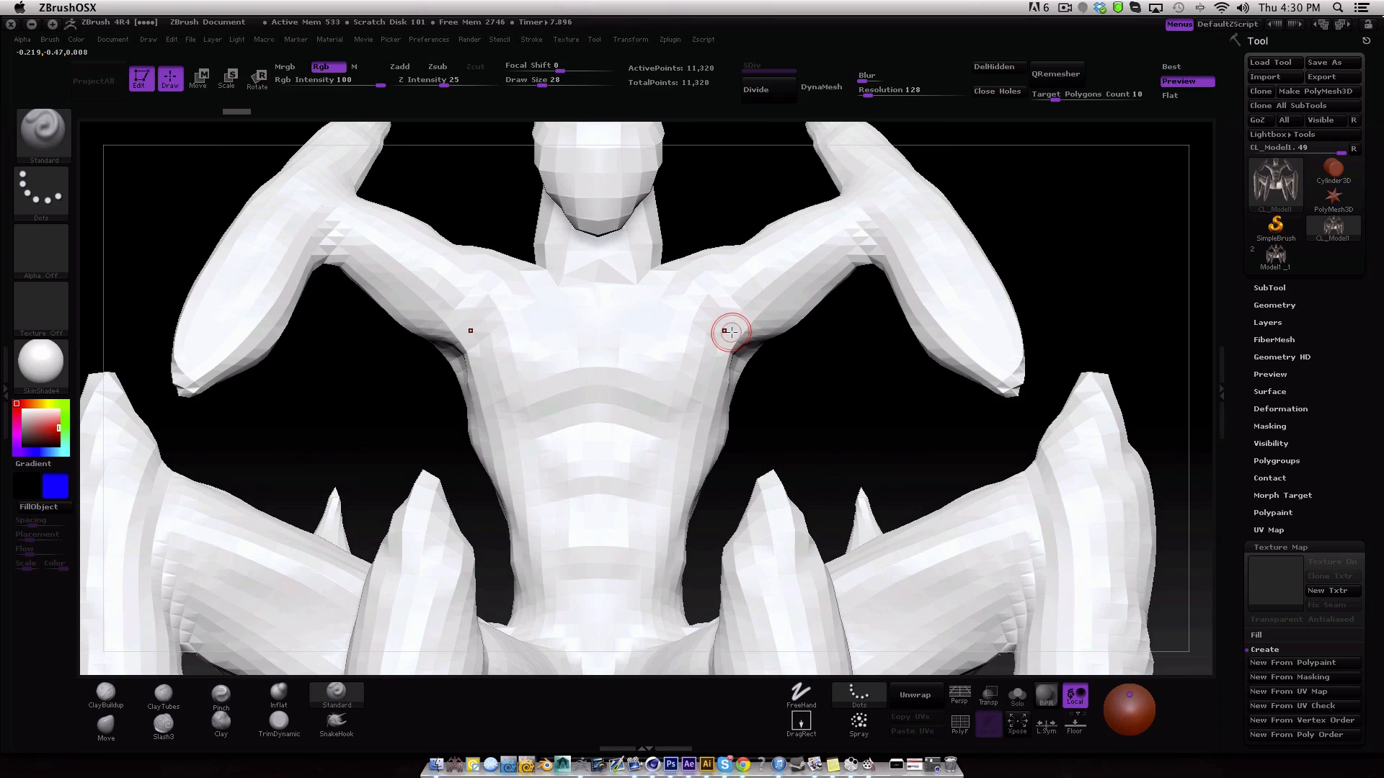
{"action": "mouse_move", "coordinate": [788, 320]}
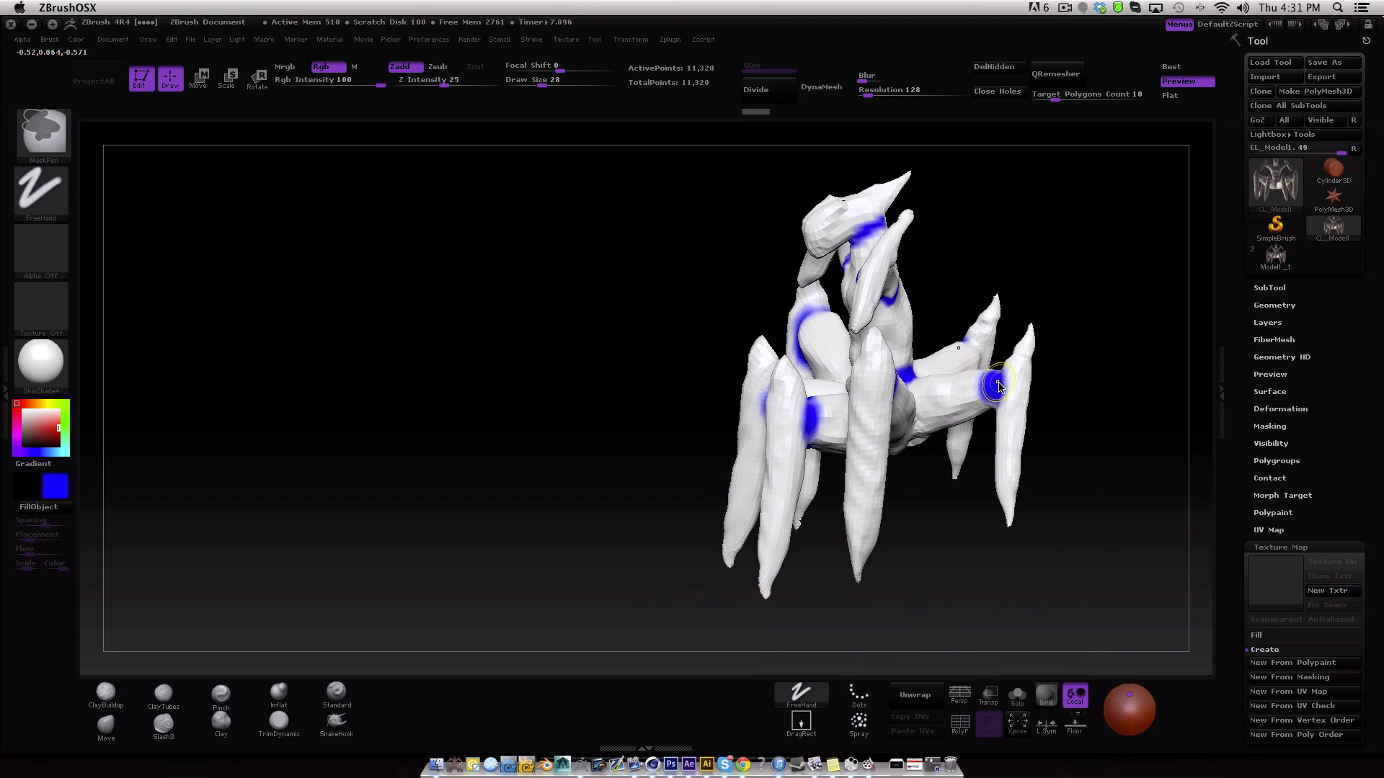
{"action": "left_click", "coordinate": [335, 691]}
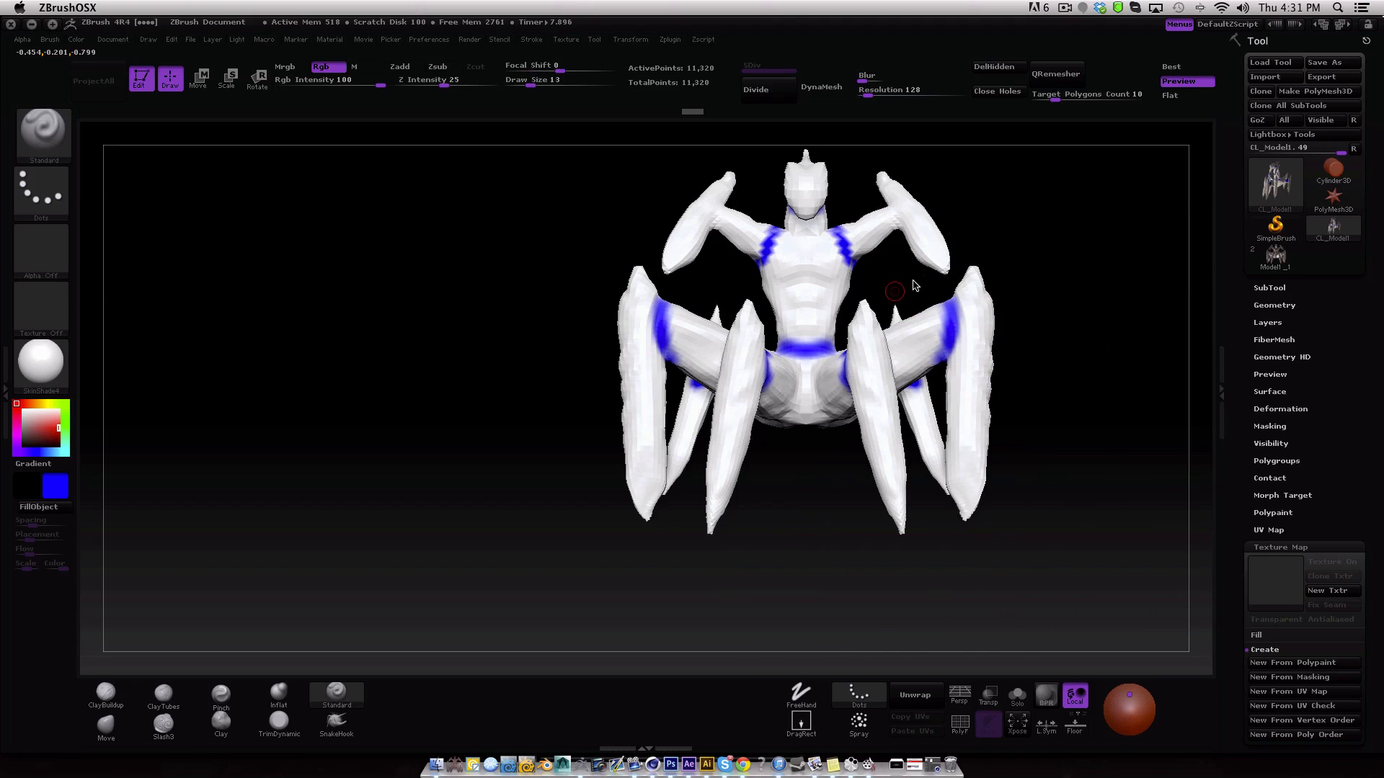
Unwrap with the painted guides, Flatten to inspect the whole UV layout, then UnFlatten back to 3D.
{"action": "left_click", "coordinate": [670, 39]}
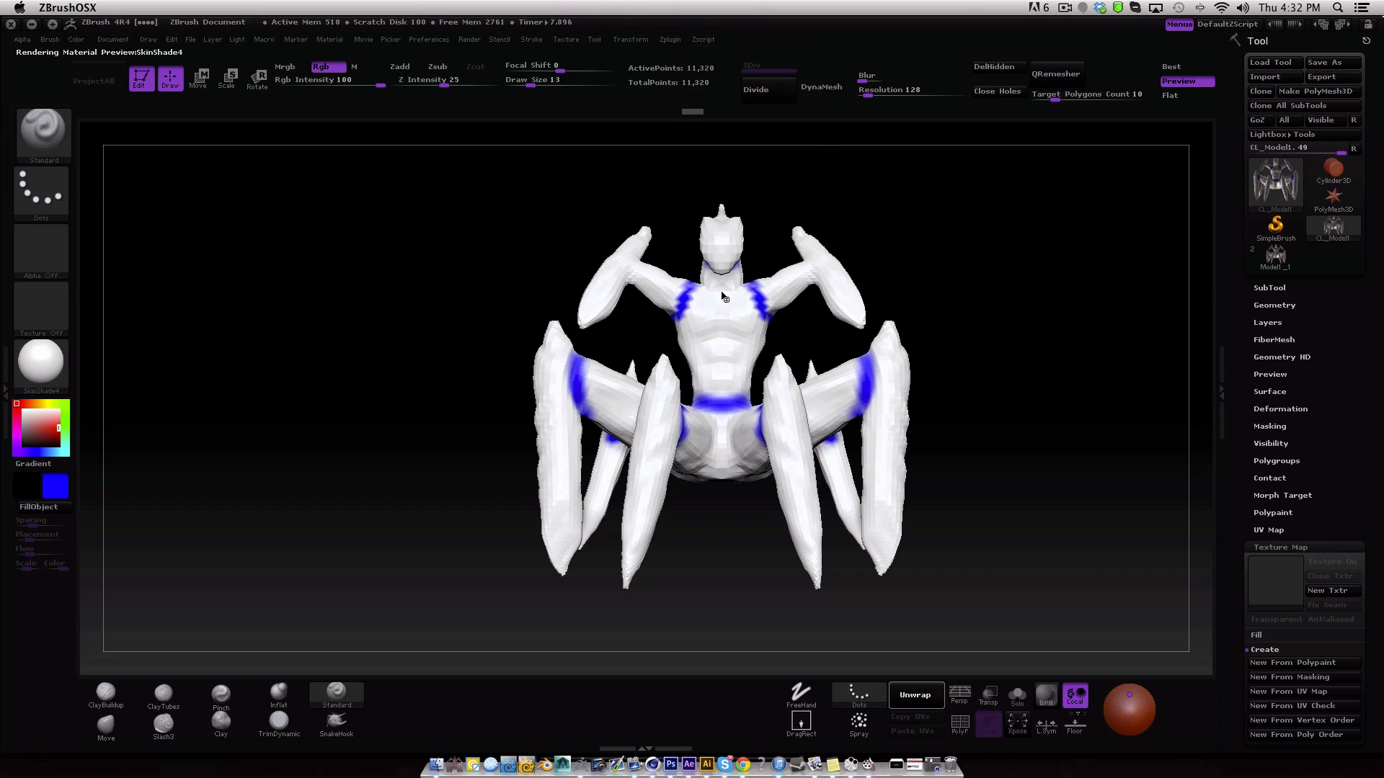
{"action": "left_click", "coordinate": [915, 695]}
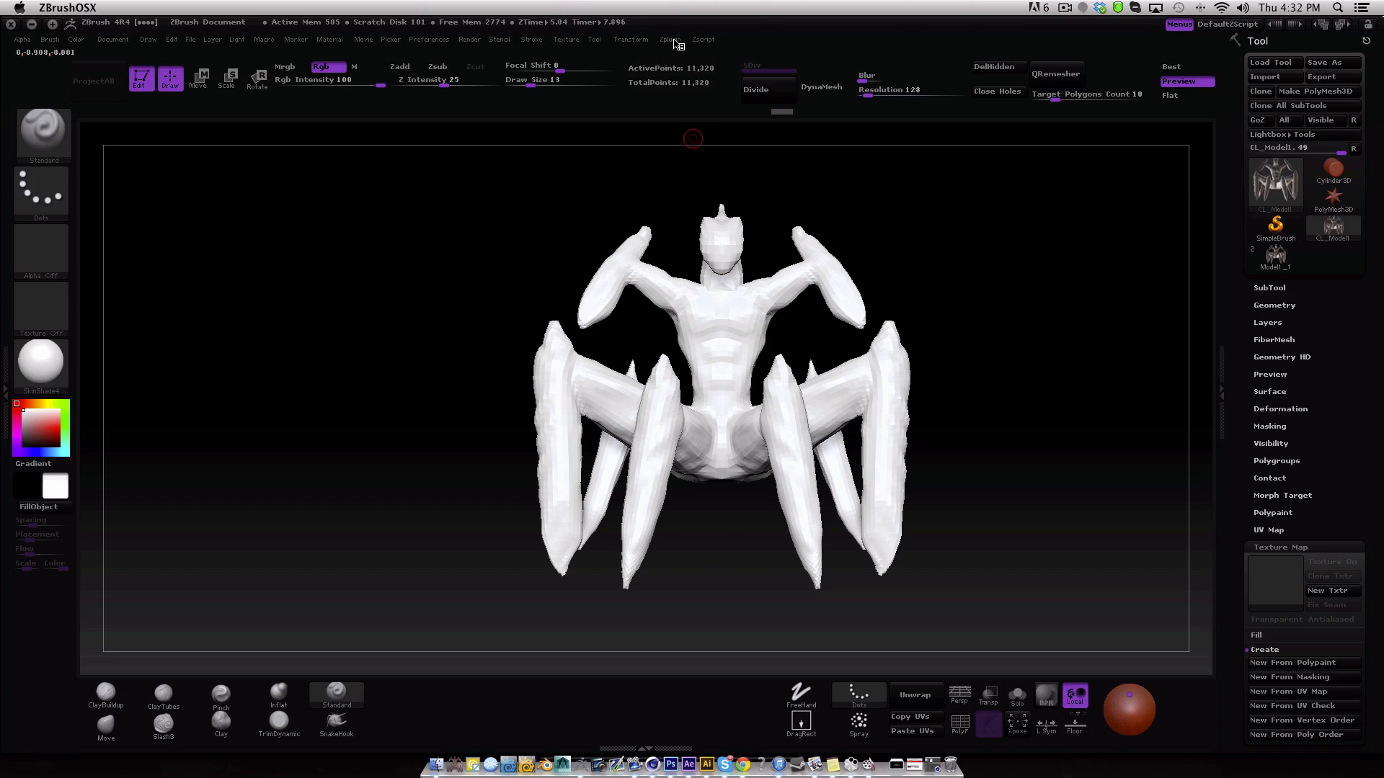
{"action": "left_click", "coordinate": [670, 39]}
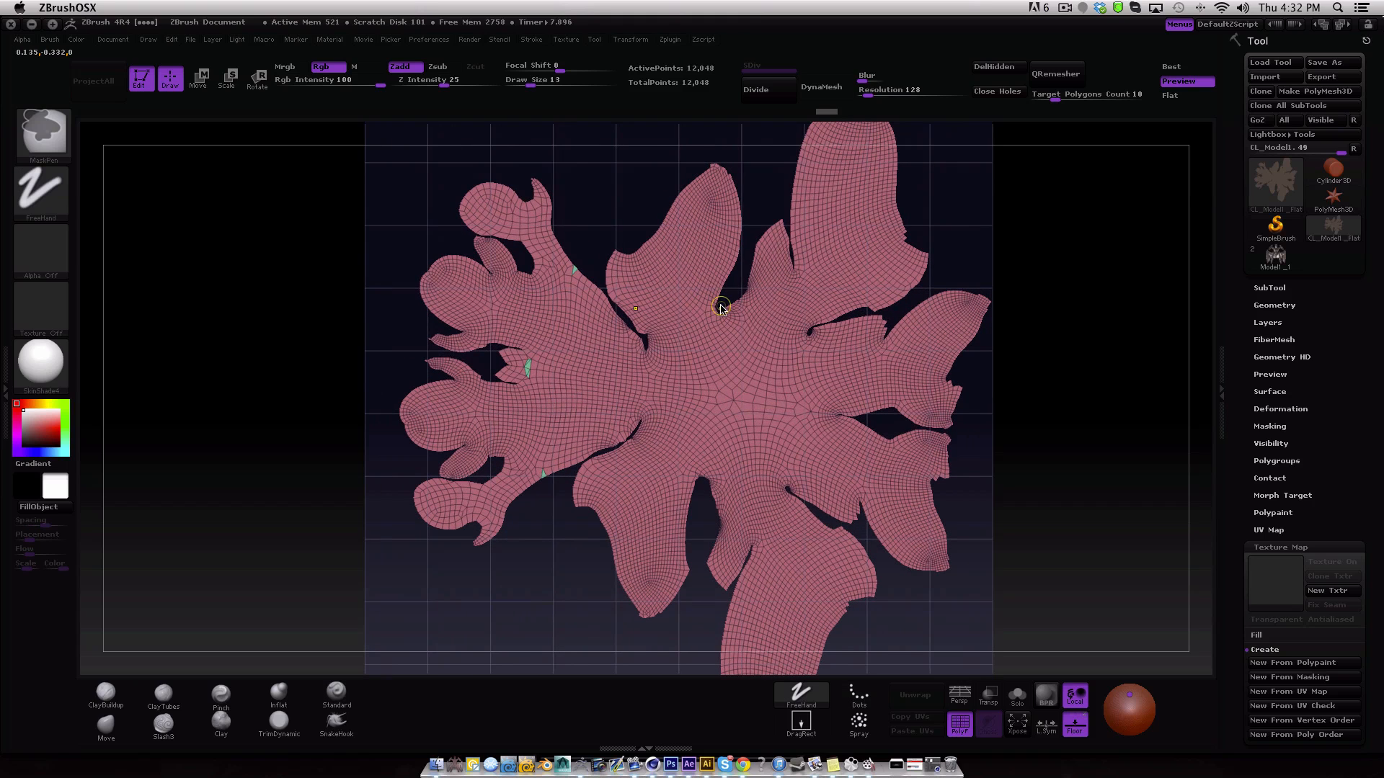
{"action": "left_click", "coordinate": [335, 690]}
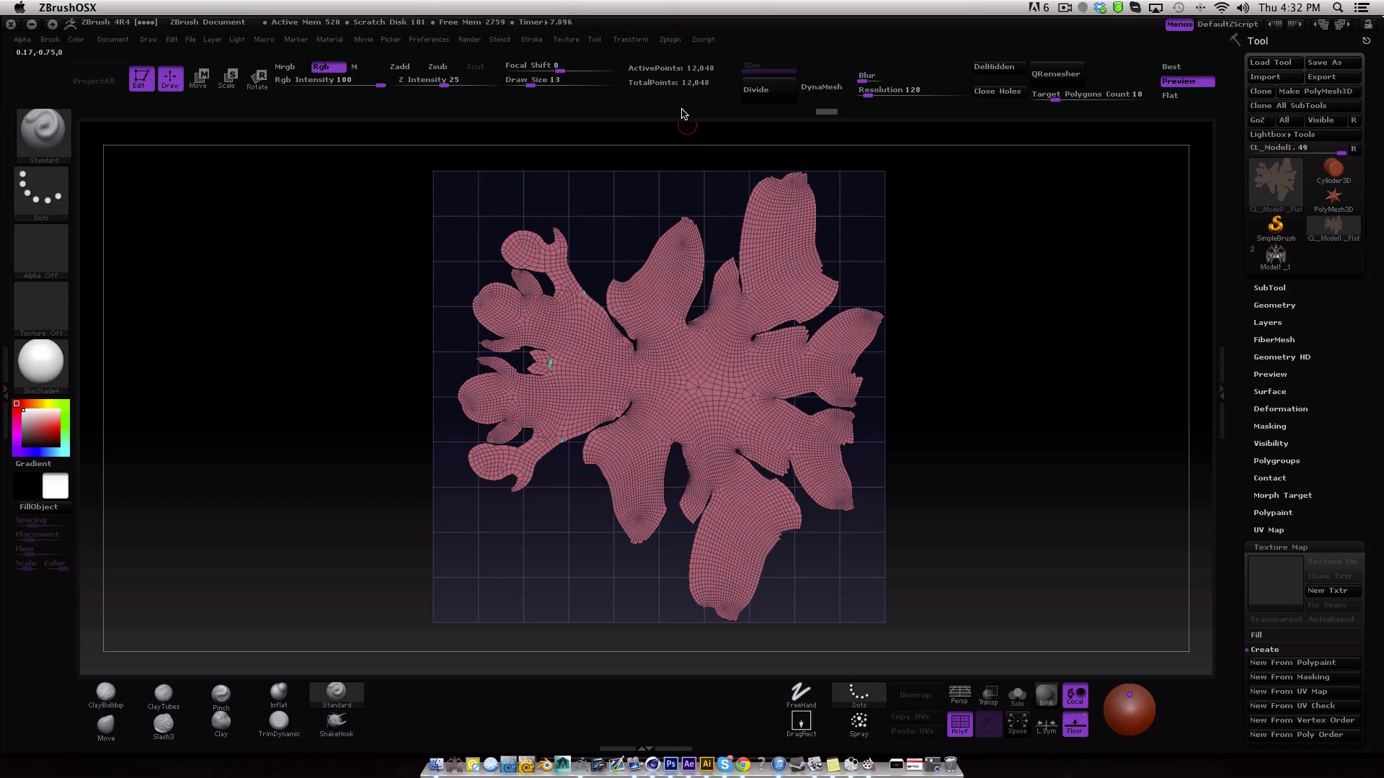
{"action": "left_click", "coordinate": [669, 39]}
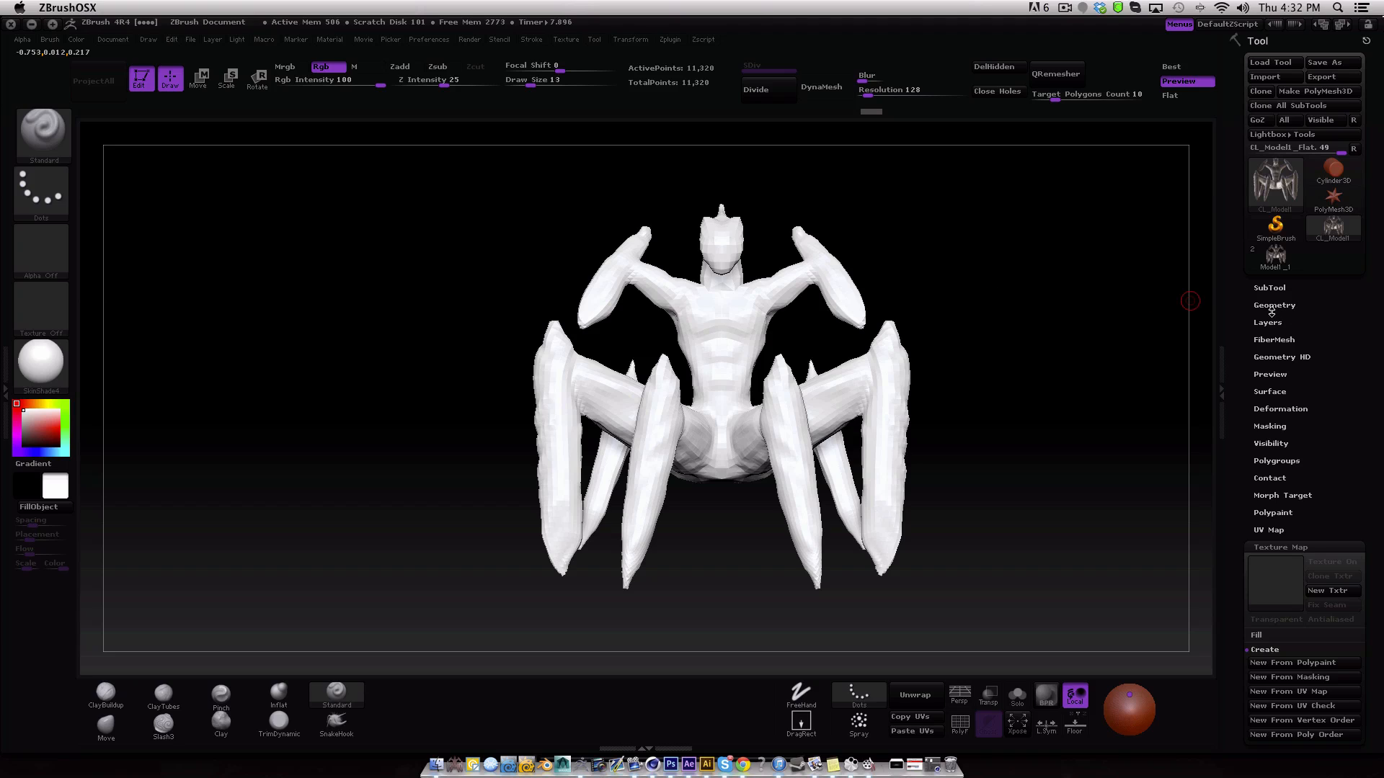
Expand Tool > Polygroups and the UV Master plugin, checking its Polygroups toggle.
{"action": "left_click", "coordinate": [1280, 546]}
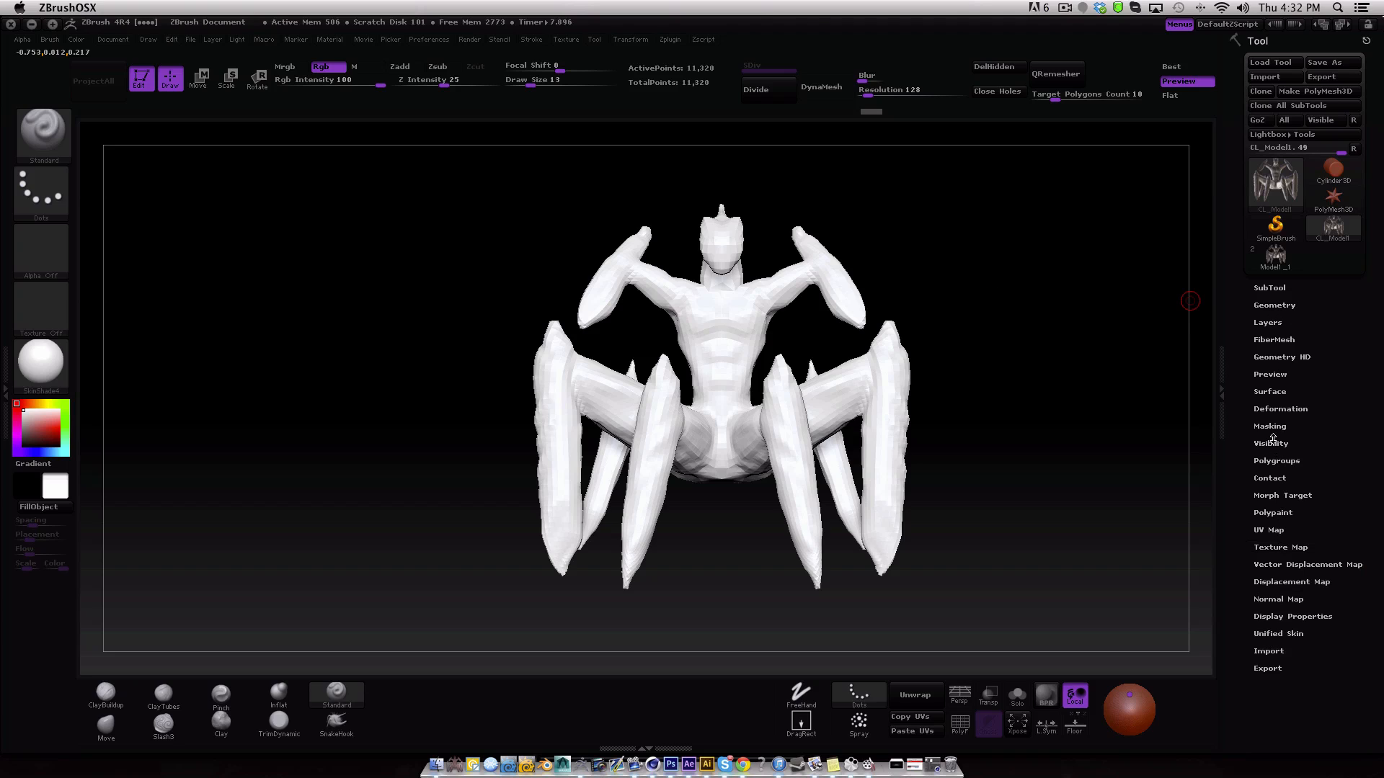
{"action": "left_click", "coordinate": [1278, 460]}
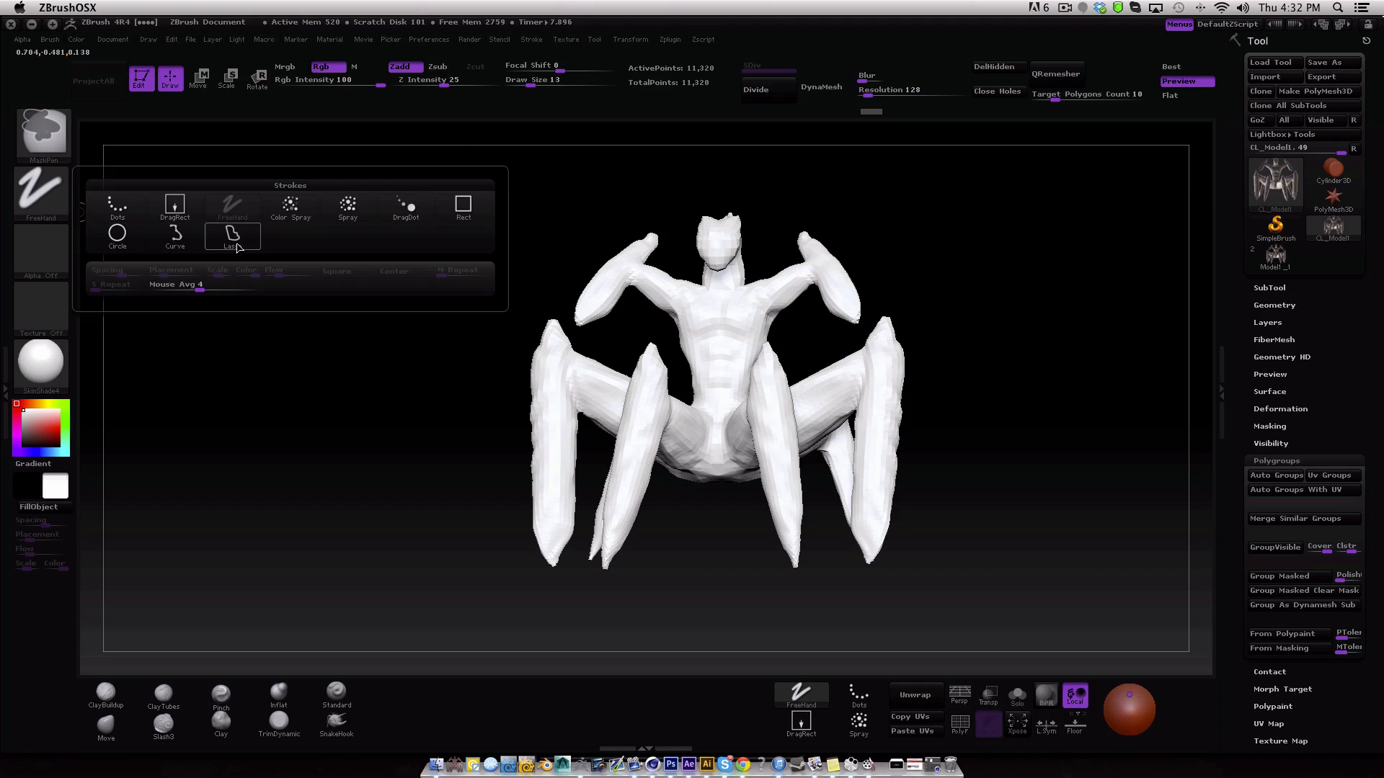
{"action": "left_click", "coordinate": [232, 236]}
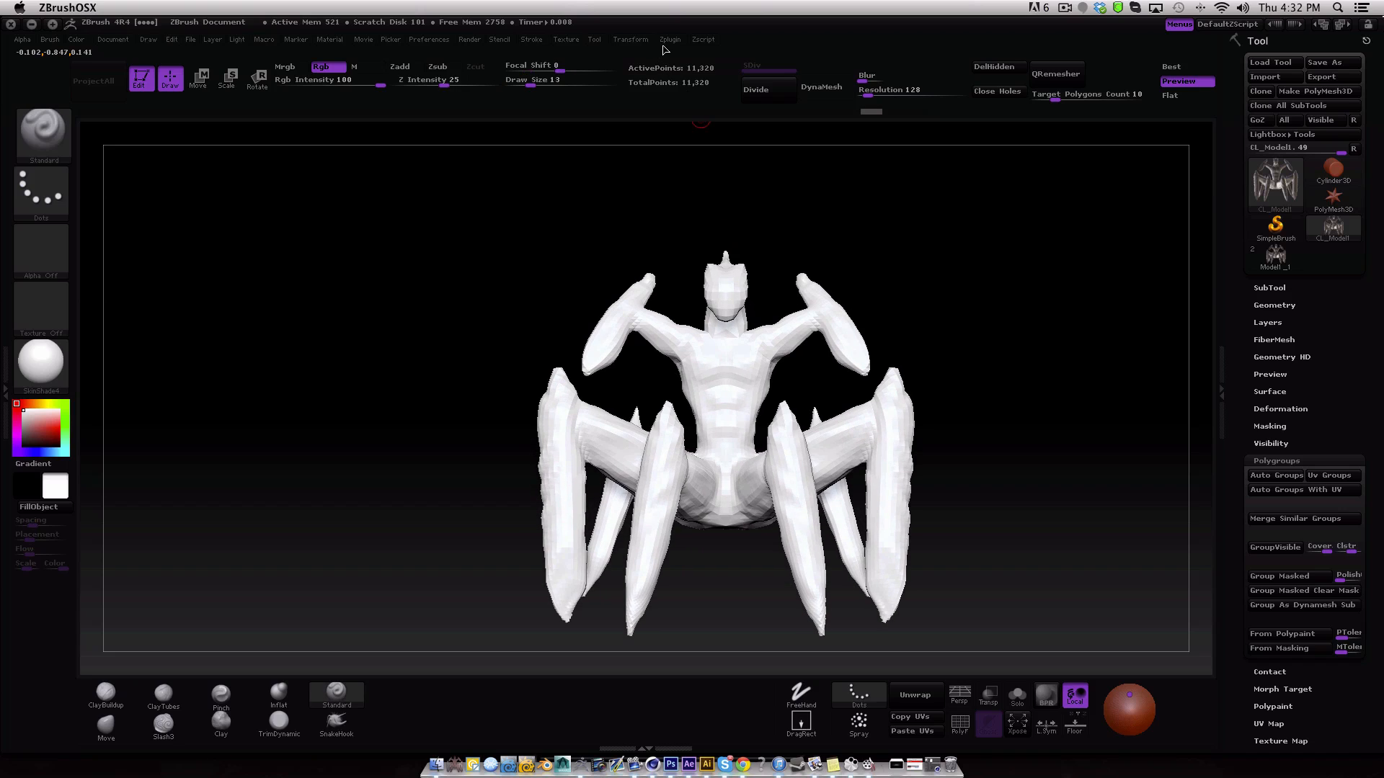
{"action": "left_click", "coordinate": [671, 39]}
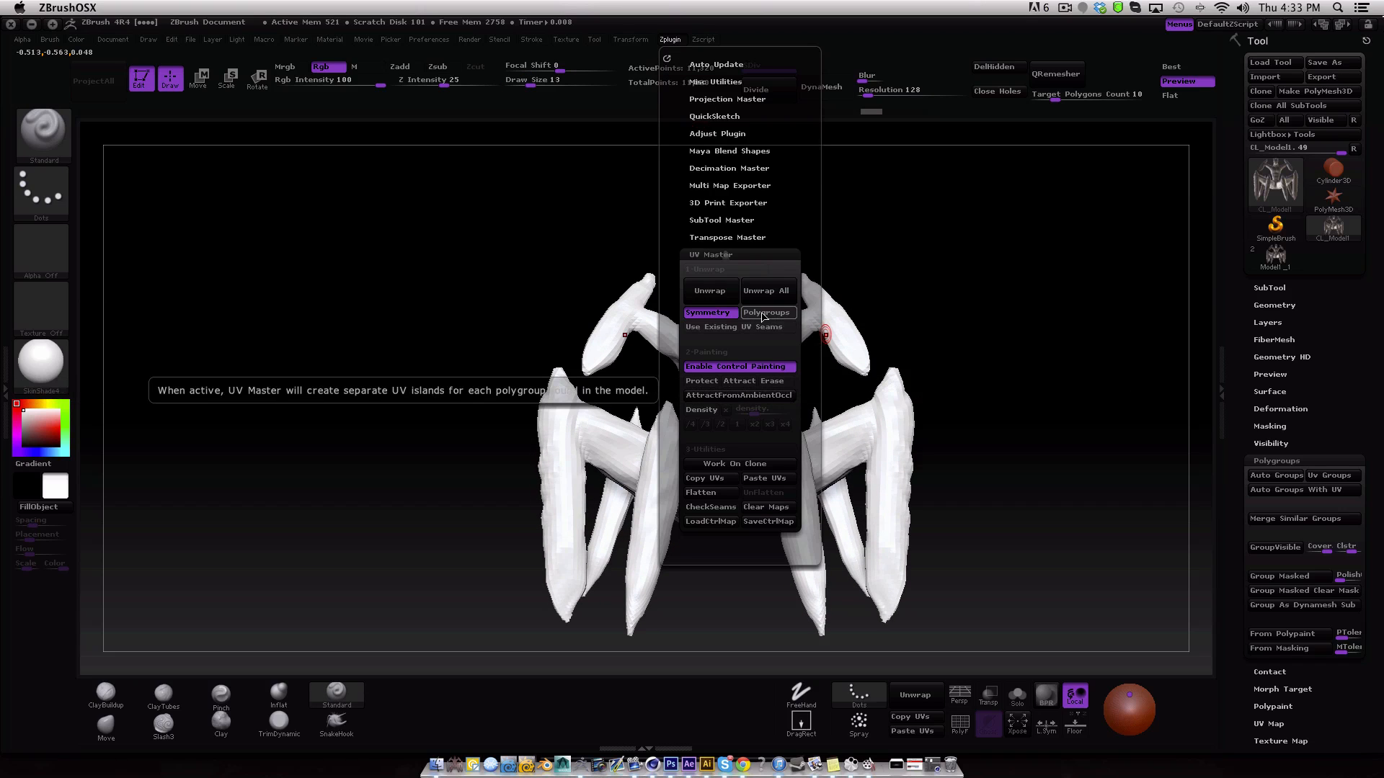
{"action": "mouse_move", "coordinate": [738, 327]}
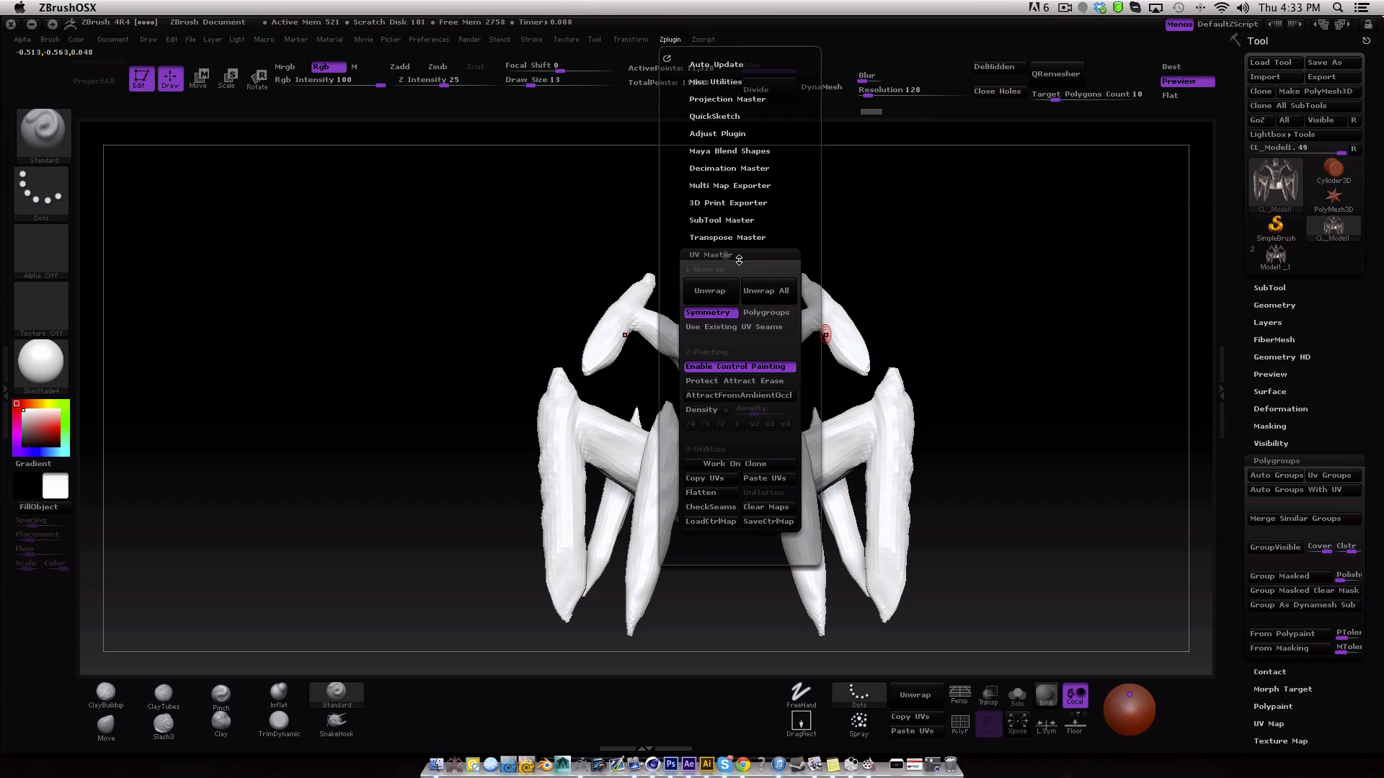
{"action": "mouse_move", "coordinate": [711, 477]}
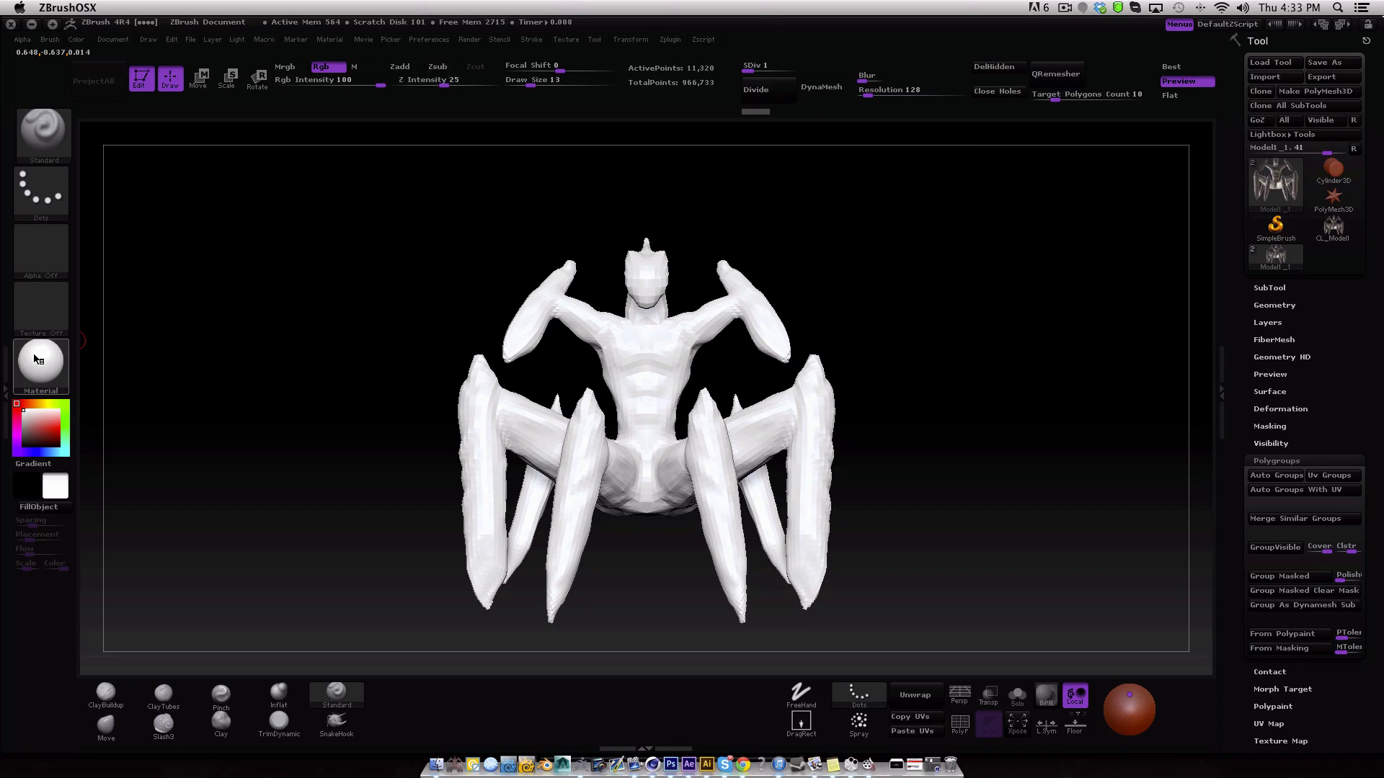
Give the subdivided creature a grey material and show its subtool list.
{"action": "left_click", "coordinate": [41, 365]}
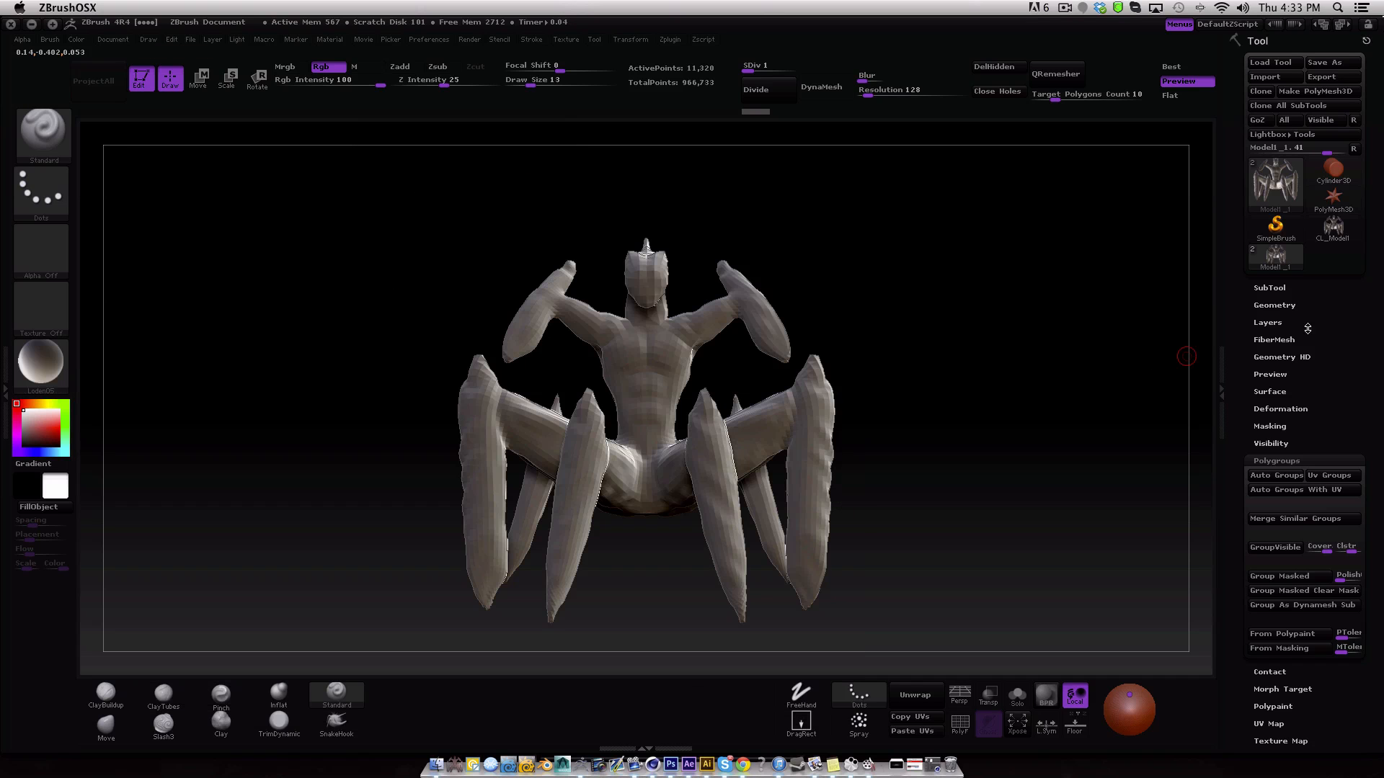
{"action": "left_click", "coordinate": [1269, 287]}
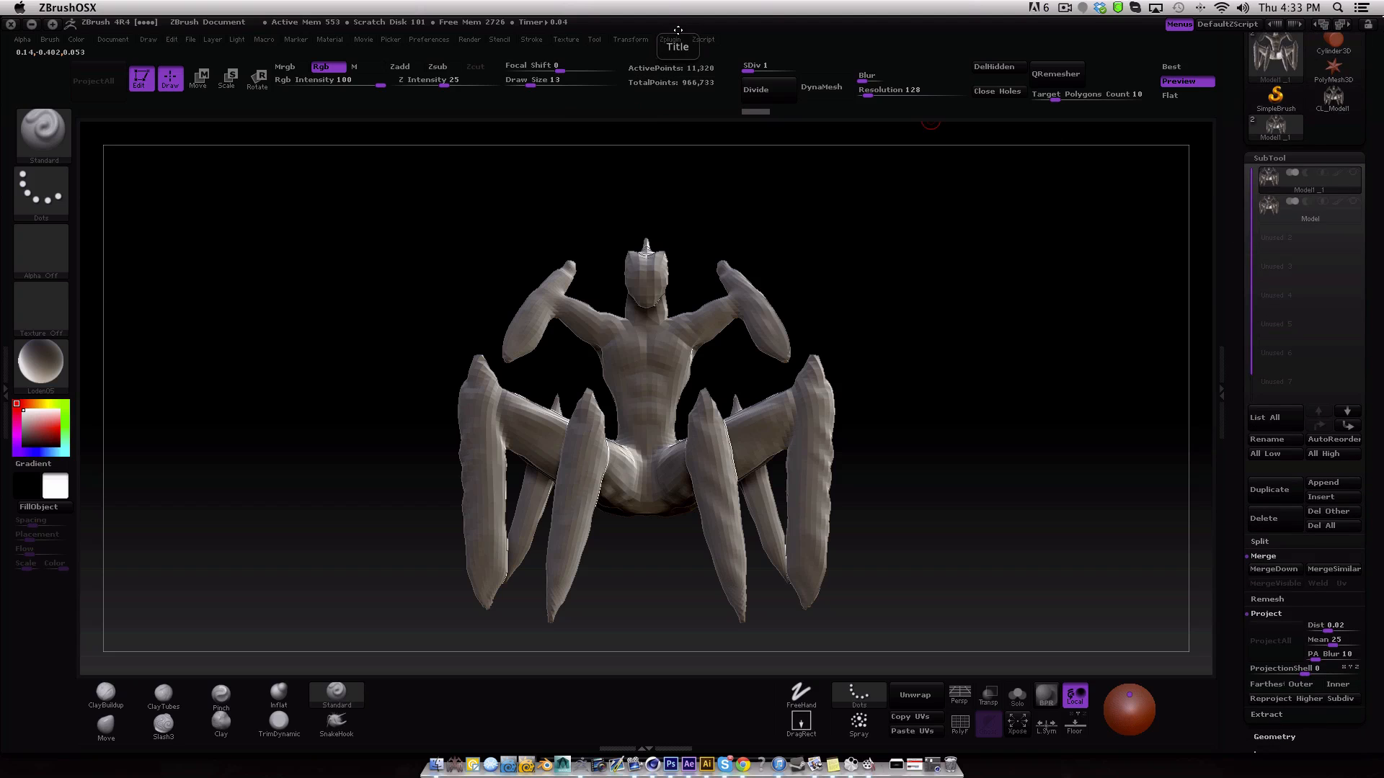
{"action": "left_click", "coordinate": [670, 39]}
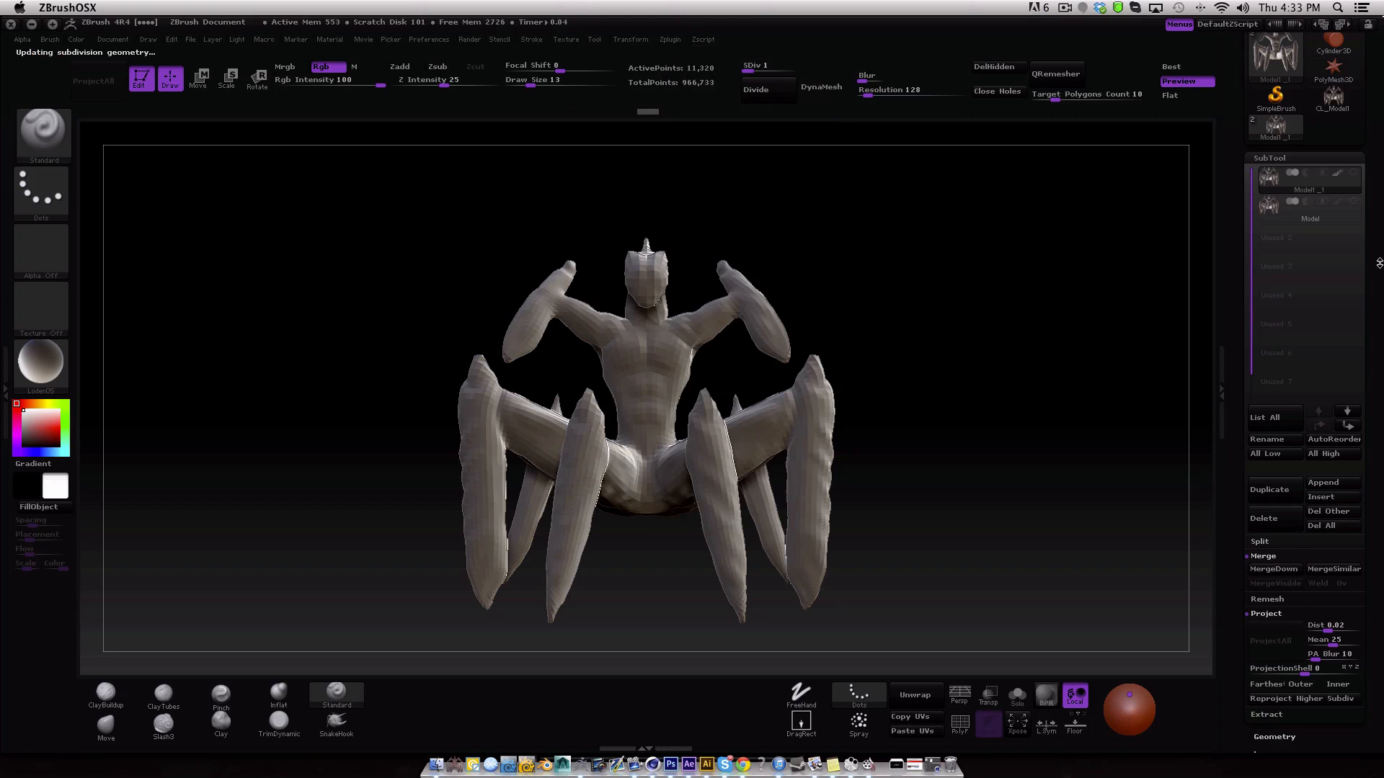
Create a 2048-pixel UV check texture from Texture Map, then turn the texture off.
{"action": "left_click", "coordinate": [1269, 157]}
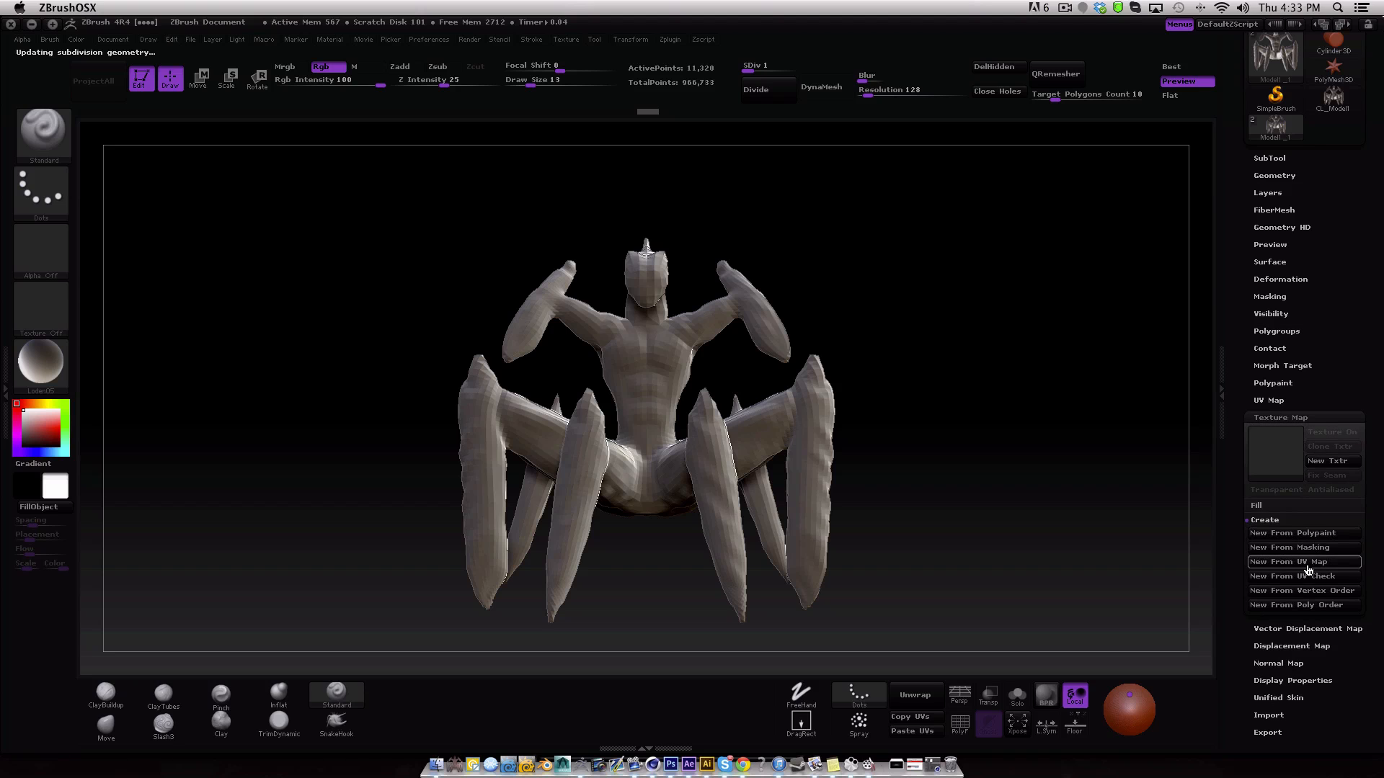
{"action": "left_click", "coordinate": [1291, 561]}
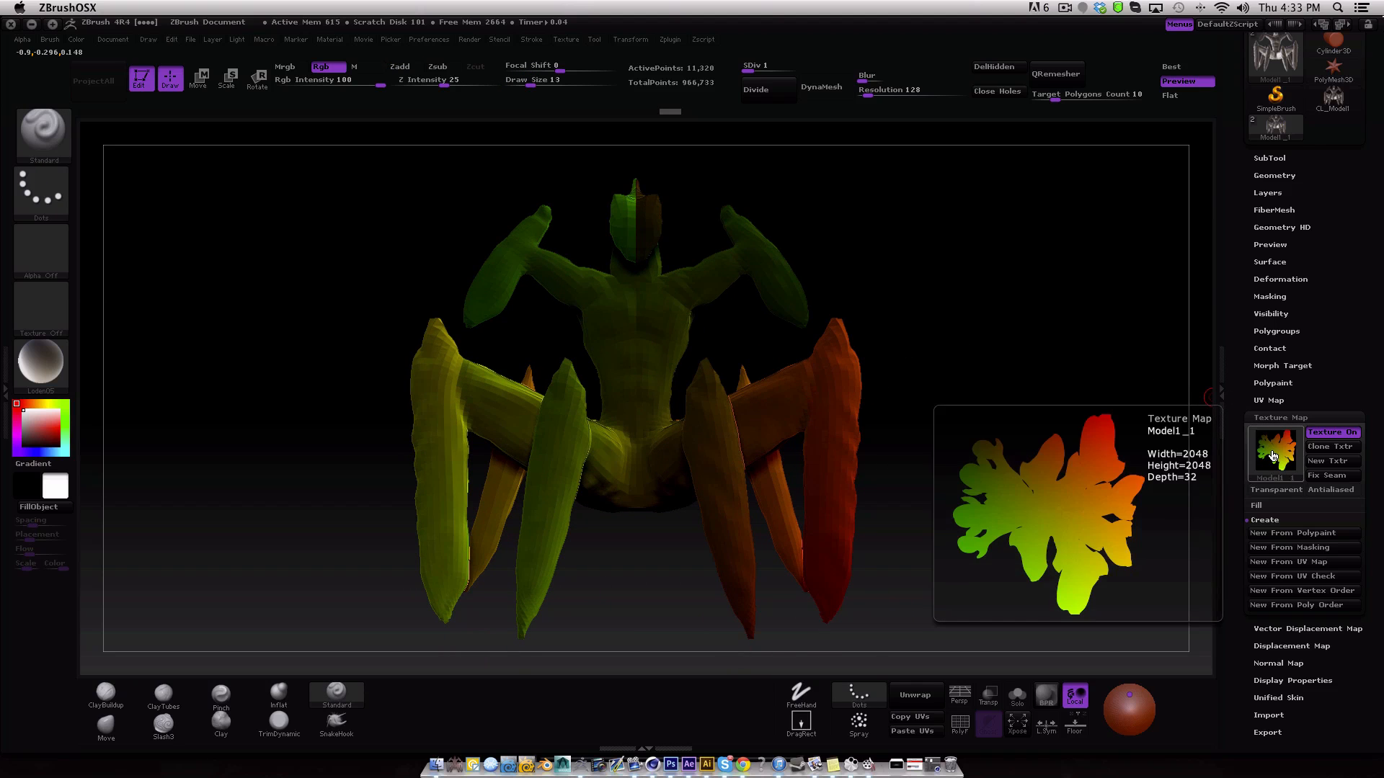
{"action": "left_click", "coordinate": [1330, 431]}
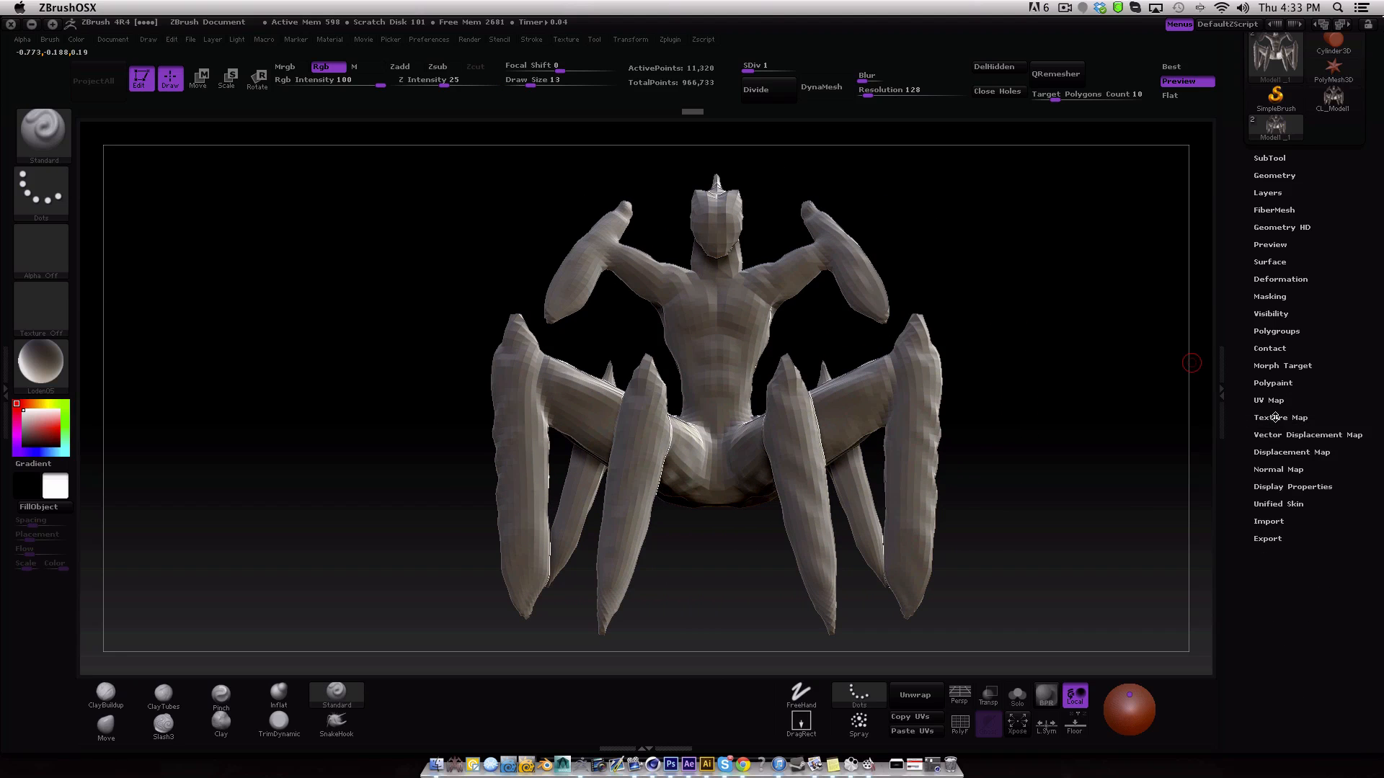
Extract a displacement map from the subdivided creature via Create DispMap.
{"action": "left_click", "coordinate": [1280, 416]}
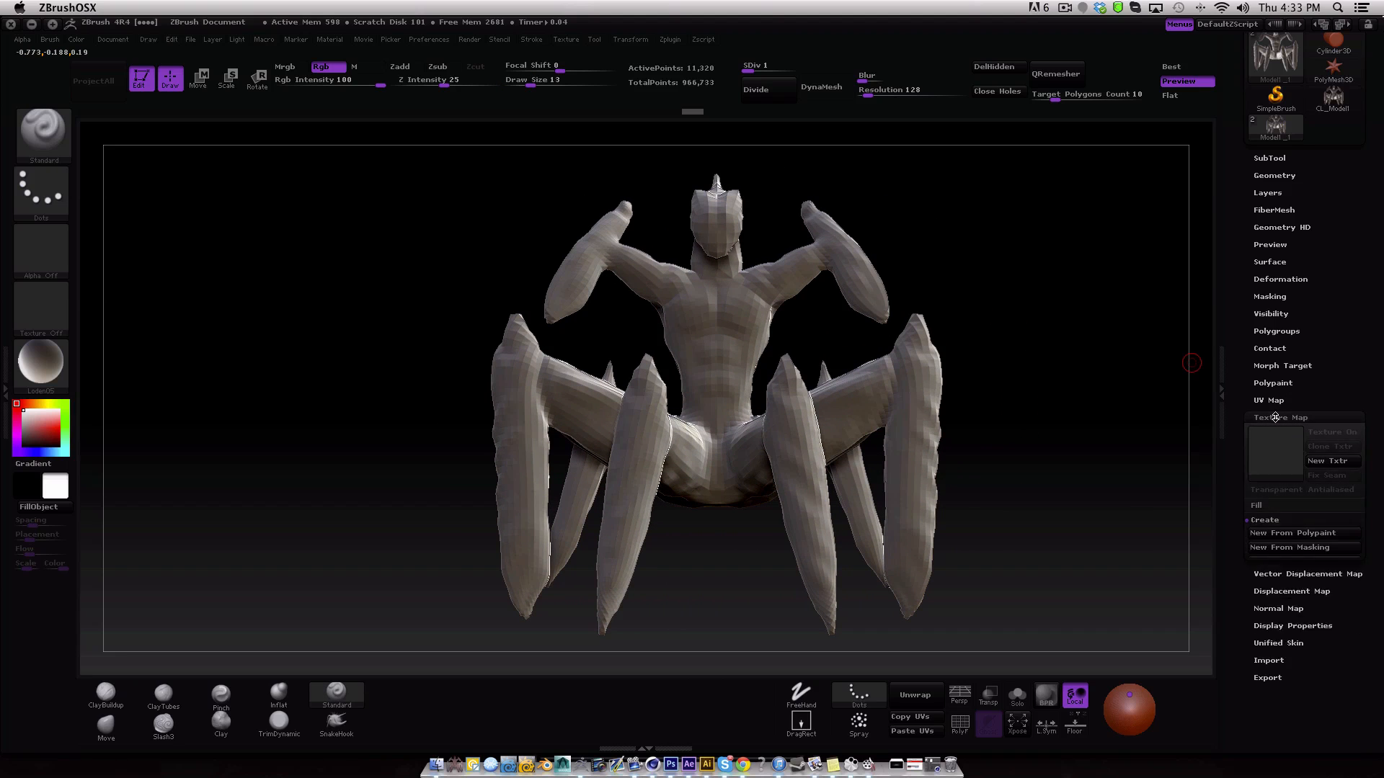
{"action": "left_click", "coordinate": [1297, 591]}
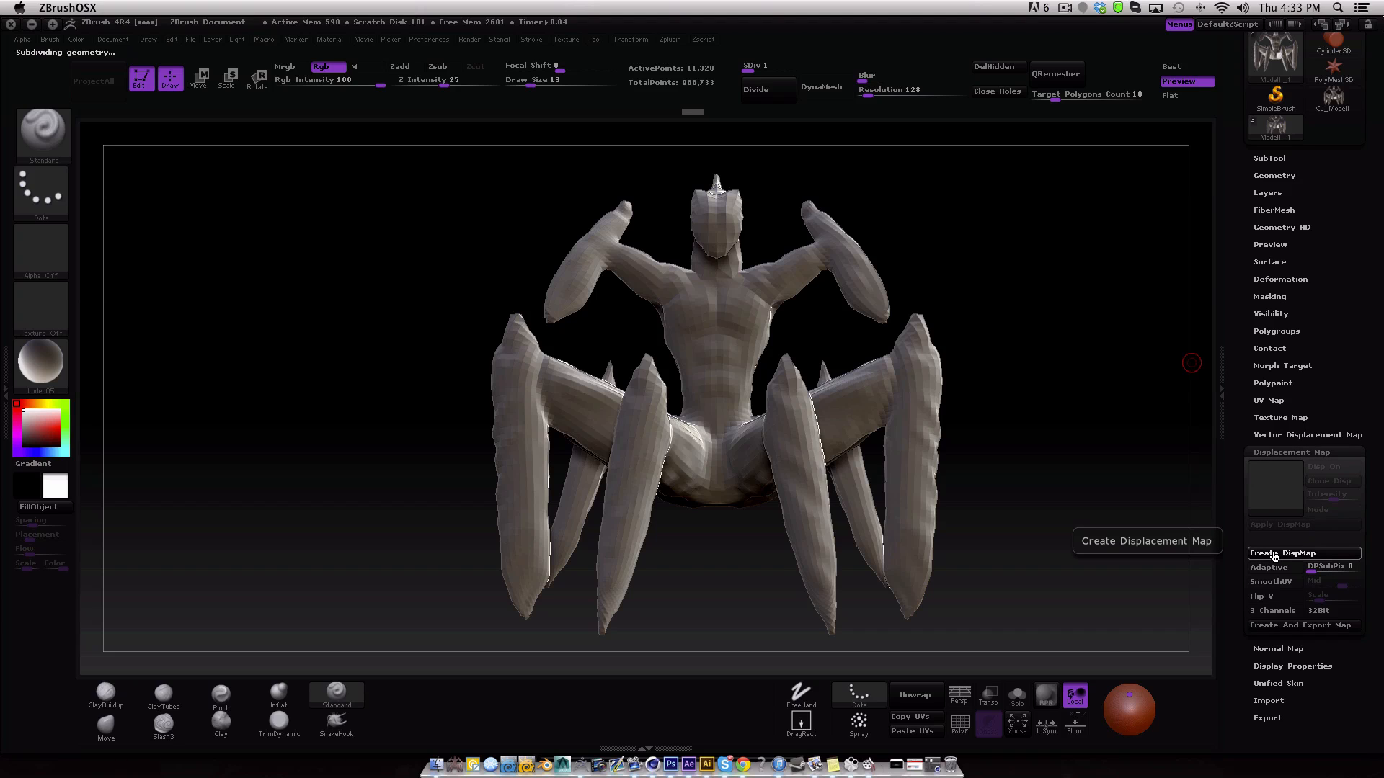
{"action": "left_click", "coordinate": [1283, 552]}
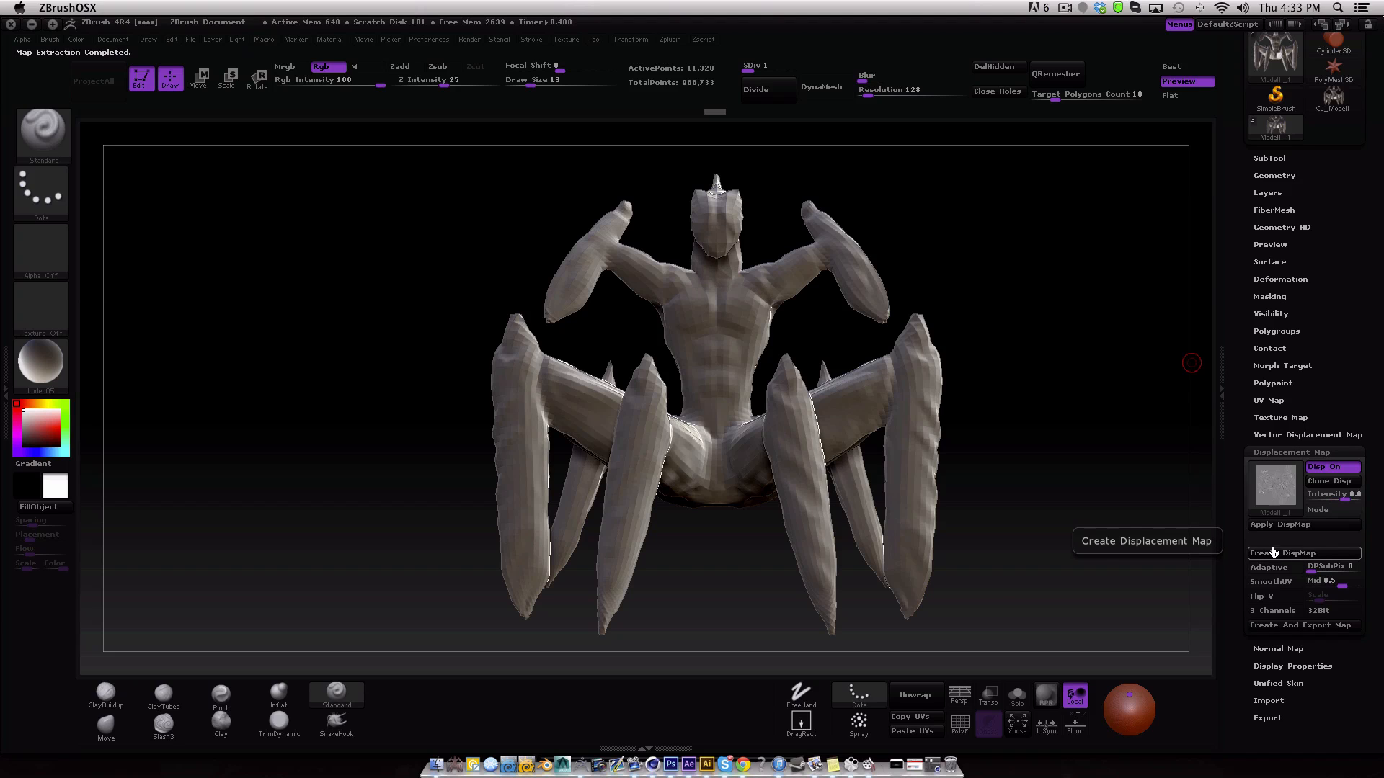
{"action": "mouse_move", "coordinate": [1332, 481]}
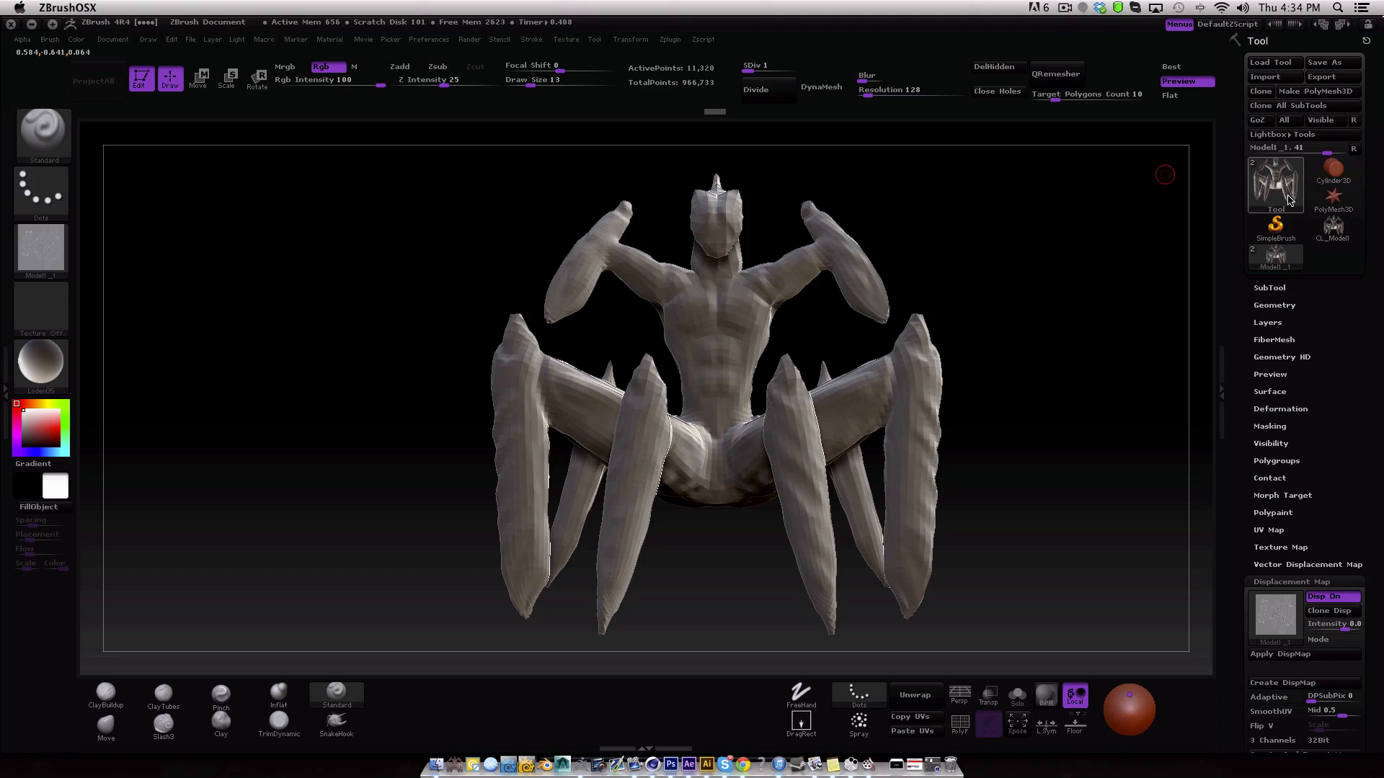
Load the Plane3D primitive as the active tool.
{"action": "left_click", "coordinate": [1274, 181]}
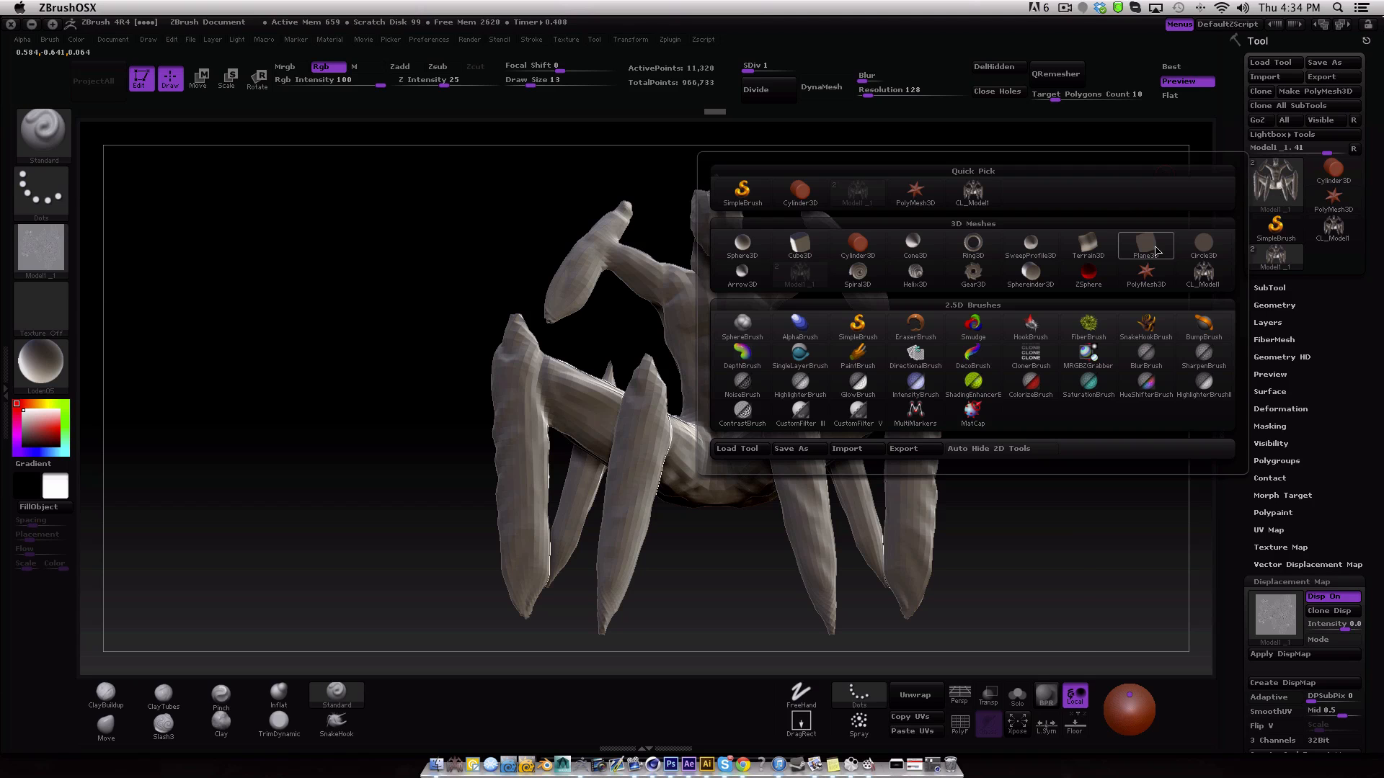
{"action": "left_click", "coordinate": [1145, 249]}
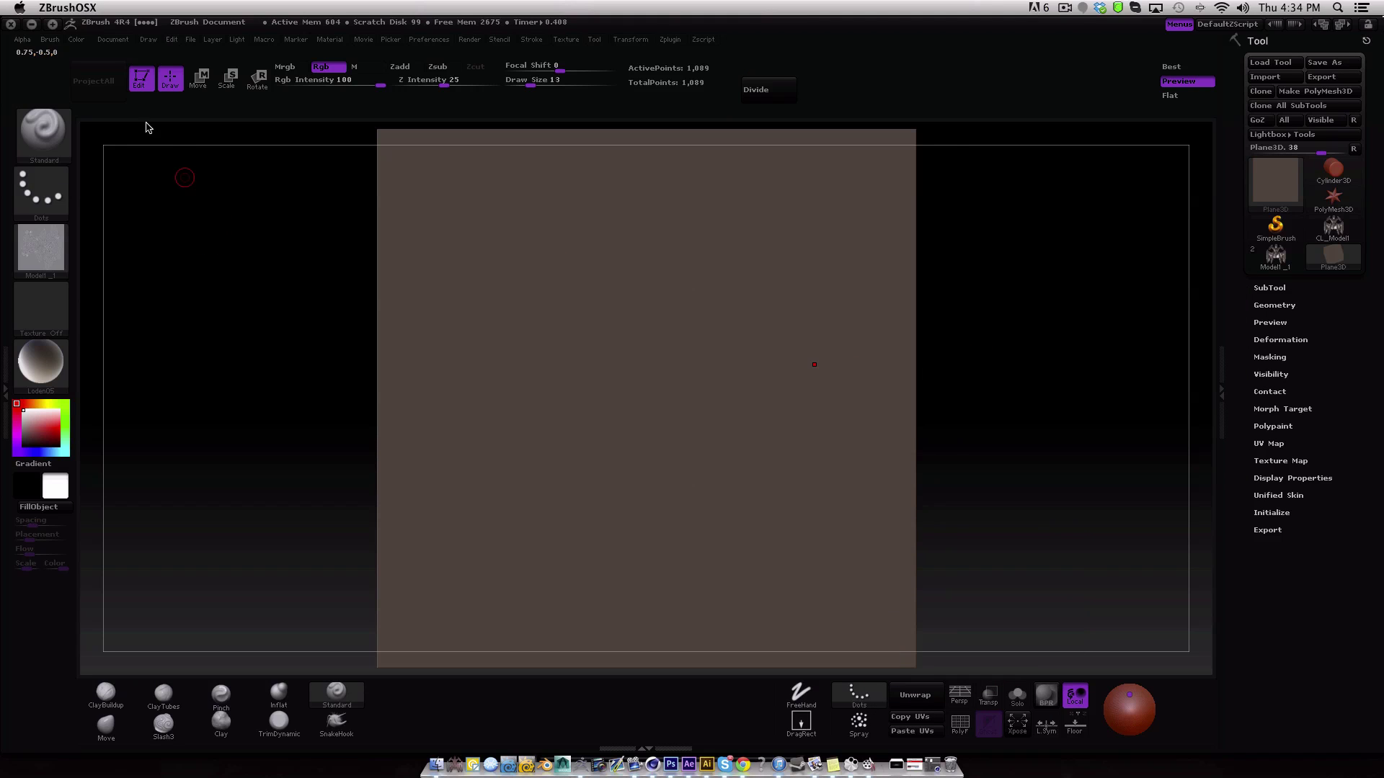
Resize the document to 2048 by 2048 pixels and confirm.
{"action": "left_click", "coordinate": [112, 39]}
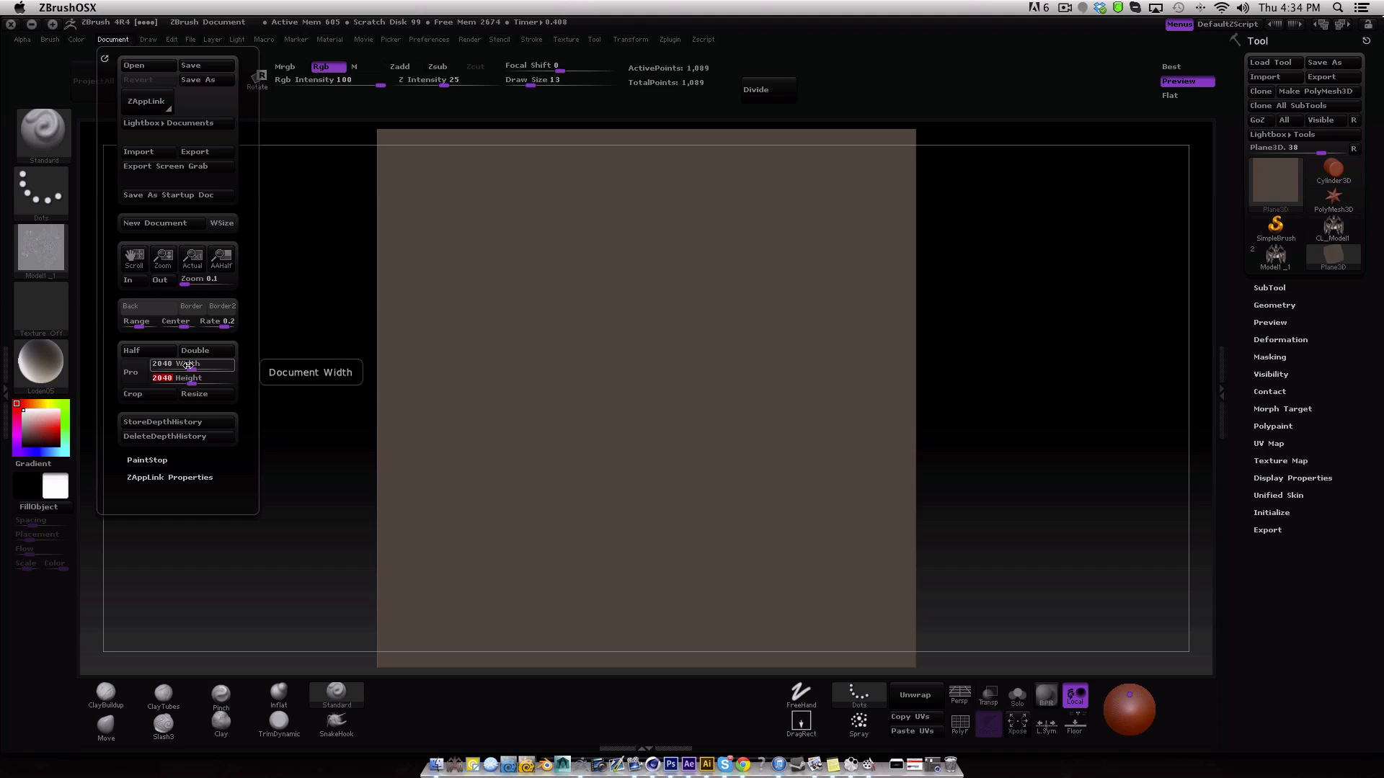
{"action": "left_click", "coordinate": [163, 258]}
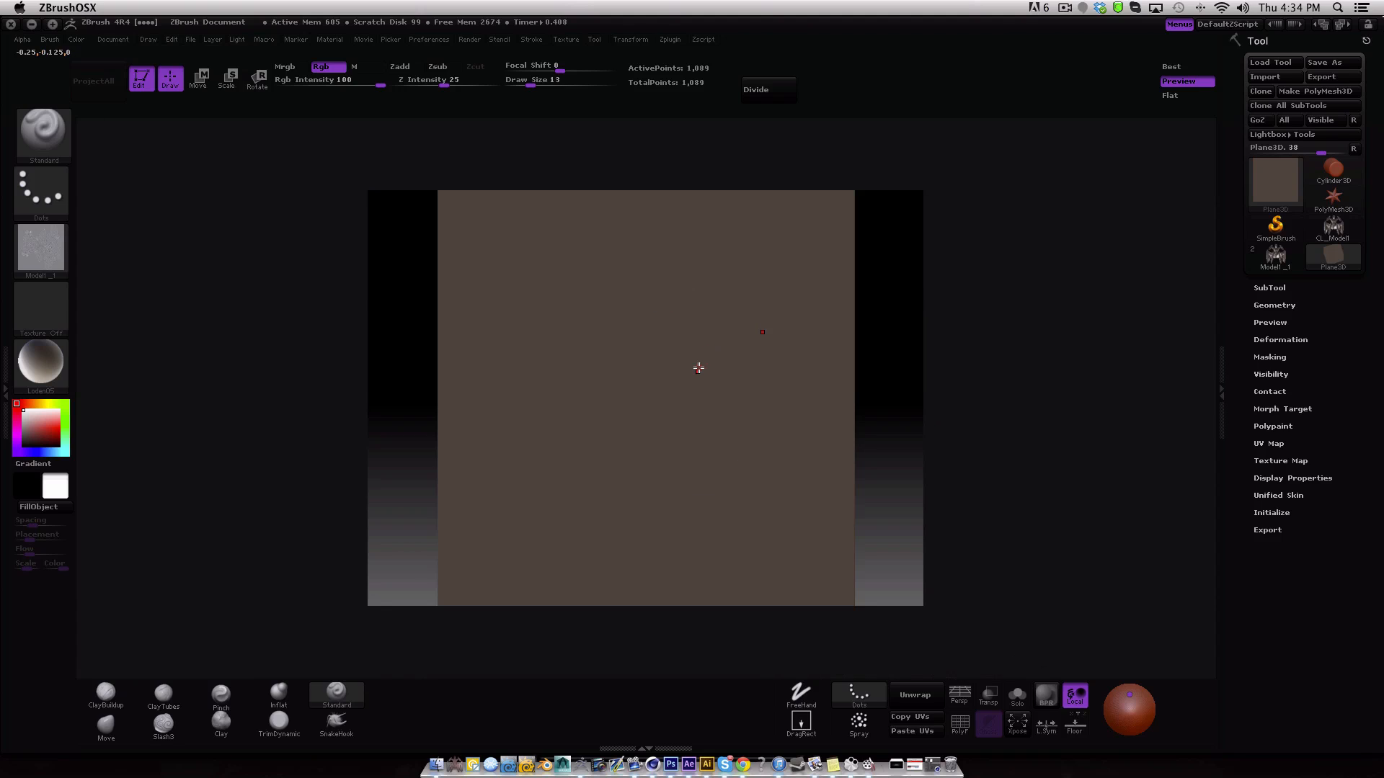
{"action": "left_click", "coordinate": [112, 39]}
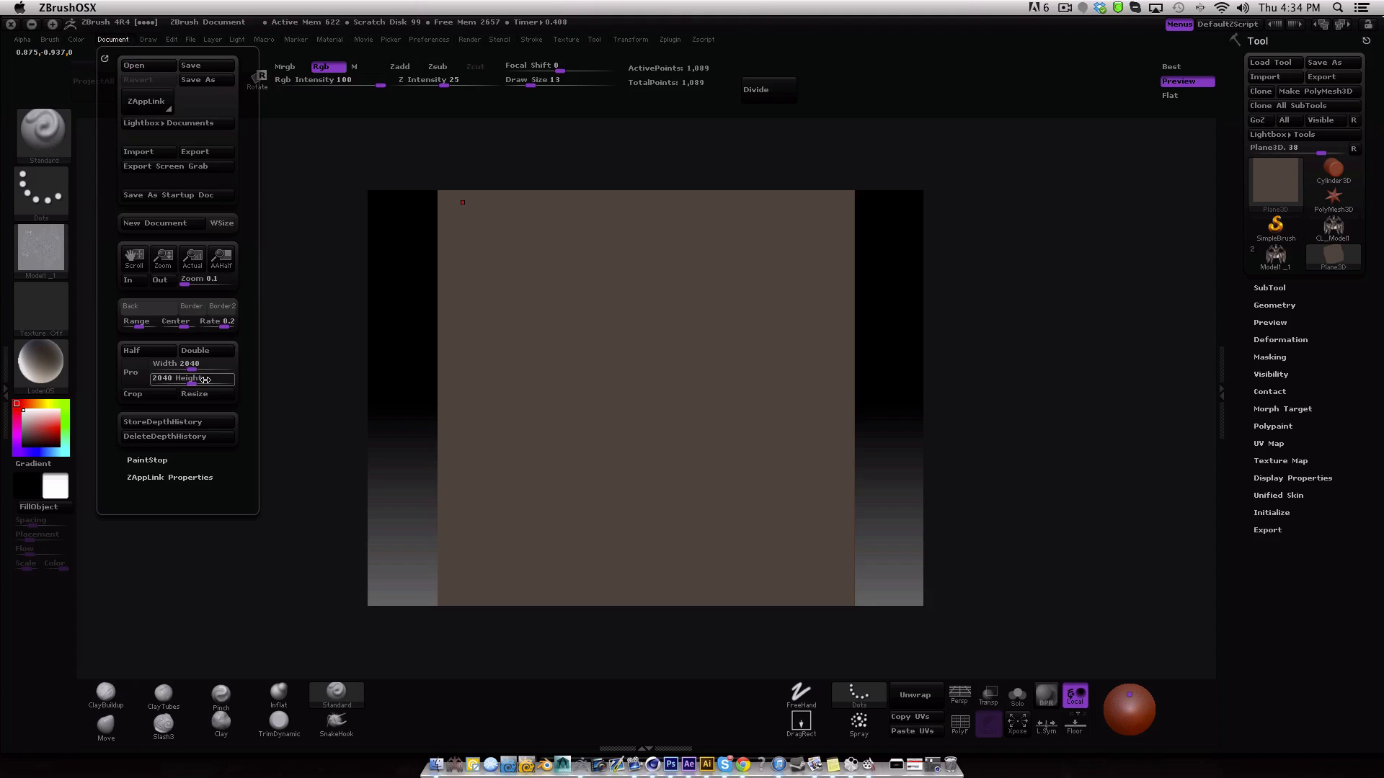
{"action": "left_click", "coordinate": [193, 393]}
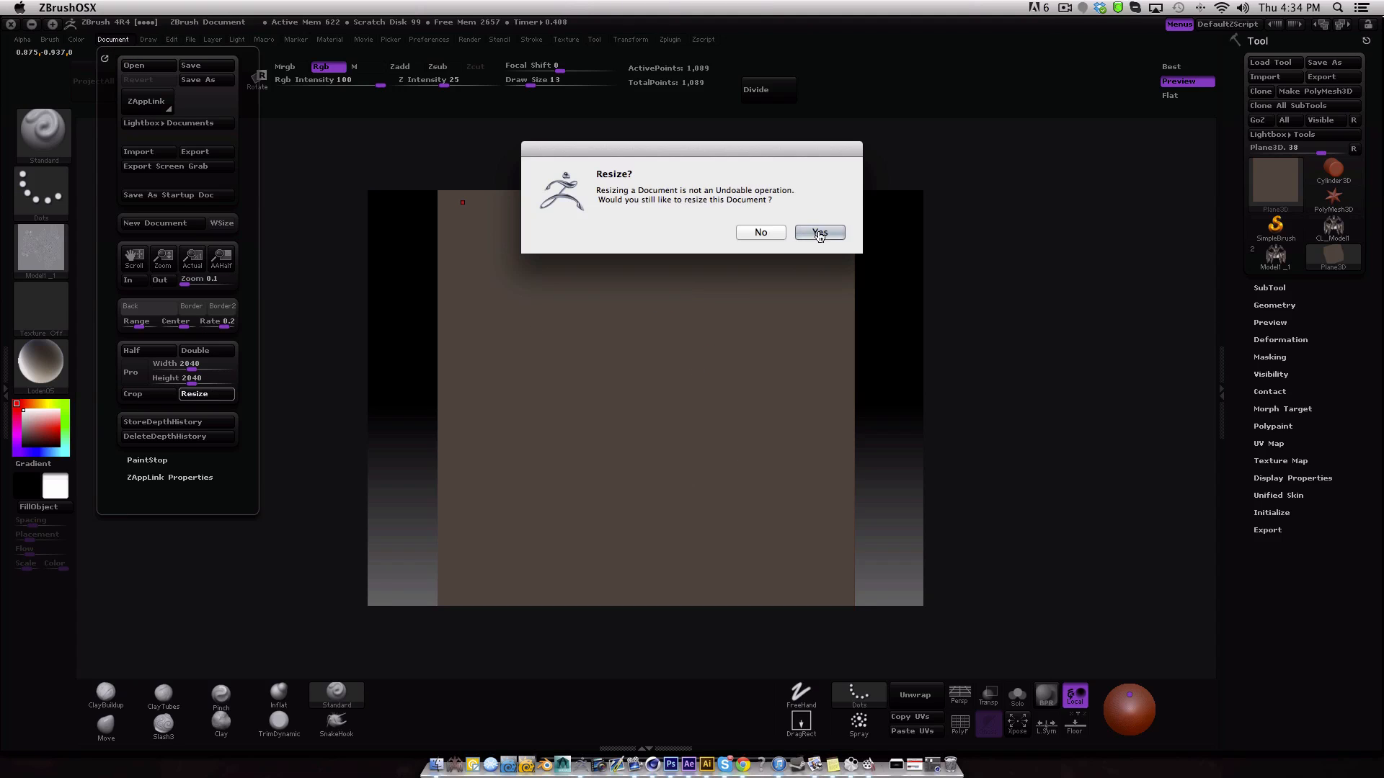
{"action": "left_click", "coordinate": [819, 232]}
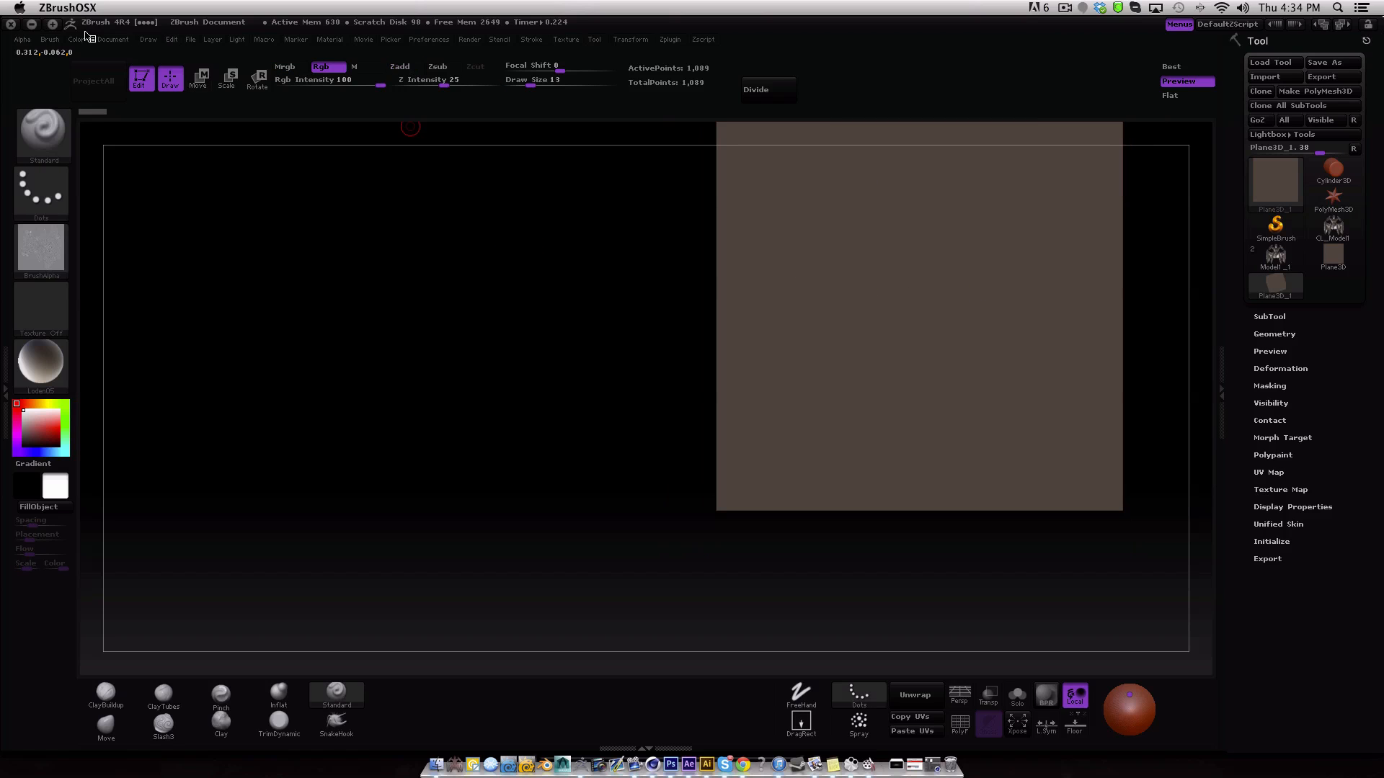
Make the plane an editable mesh, subdivide it to about a million points, and show Displacement Map.
{"action": "left_click", "coordinate": [113, 39]}
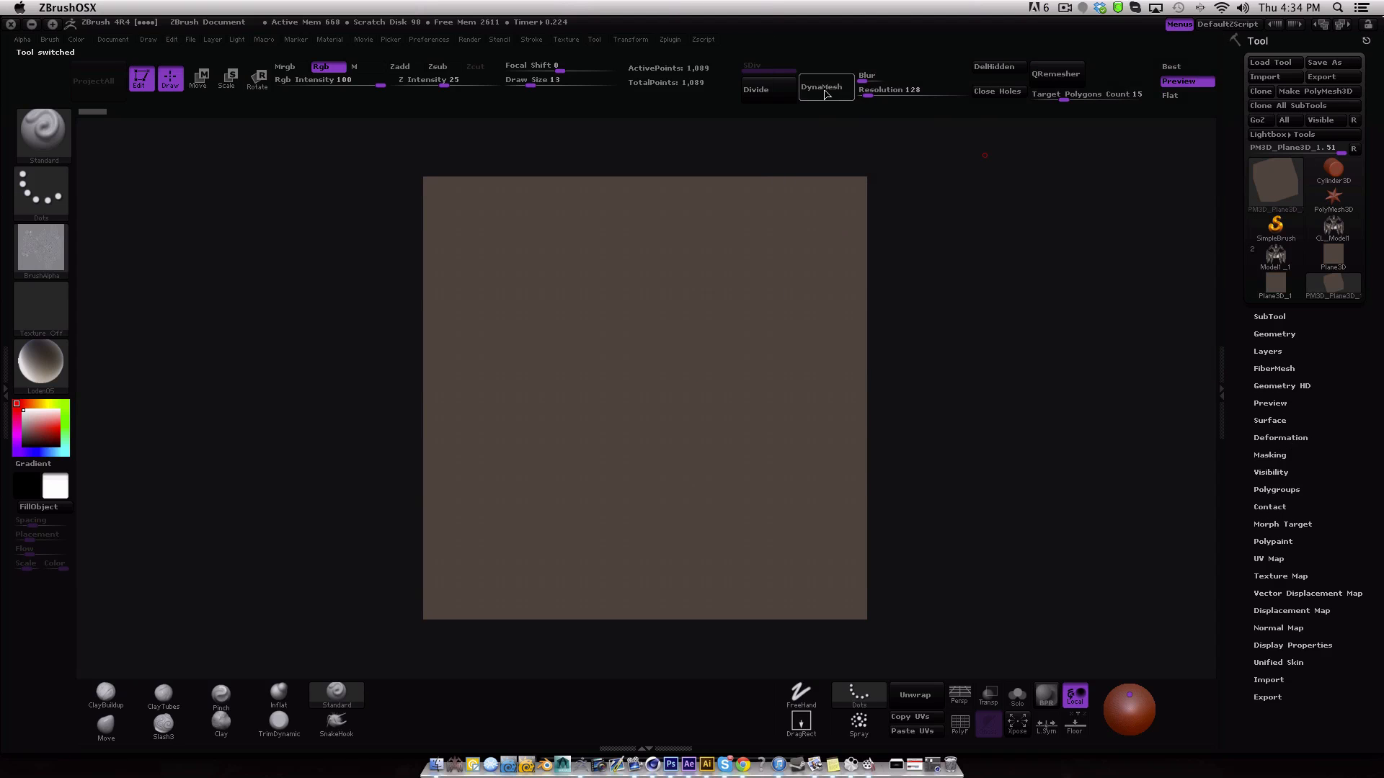
{"action": "left_click", "coordinate": [754, 89]}
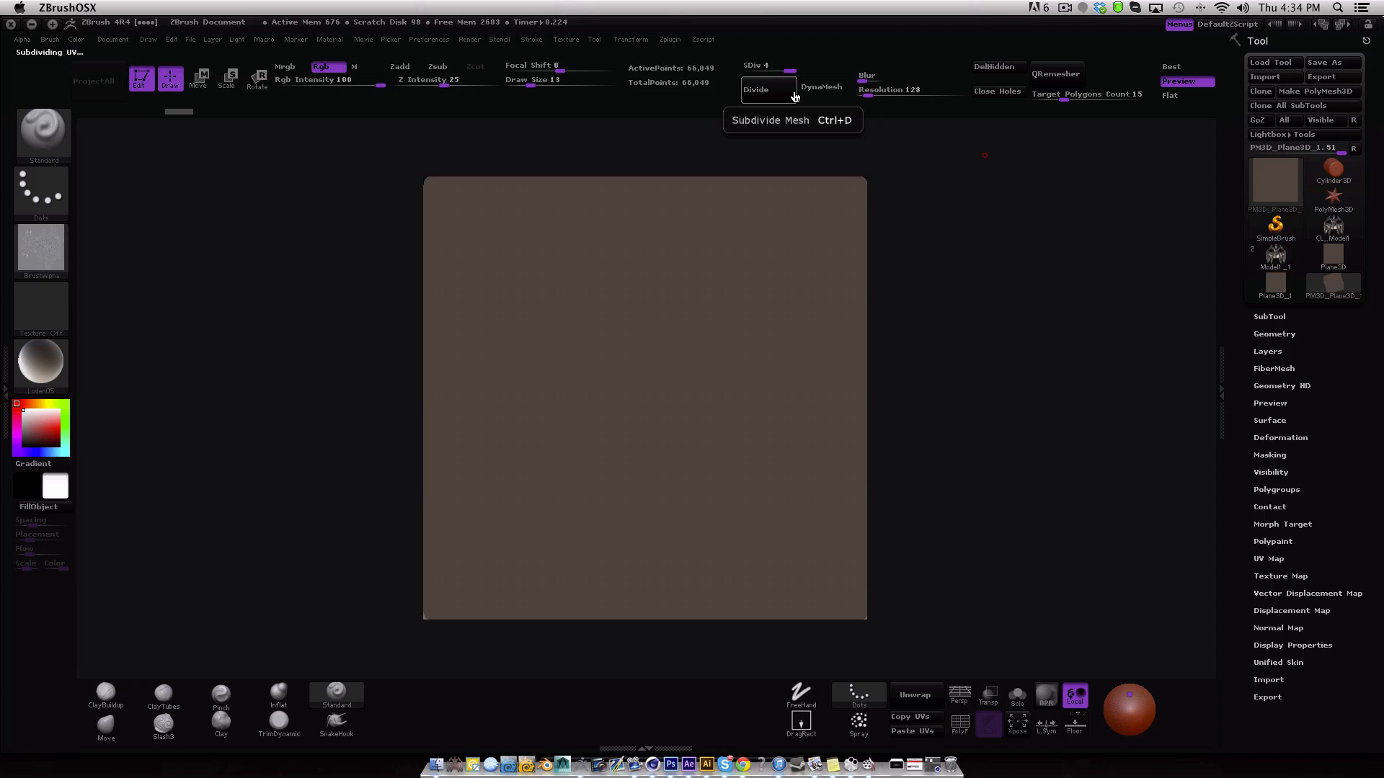
{"action": "left_click", "coordinate": [753, 90]}
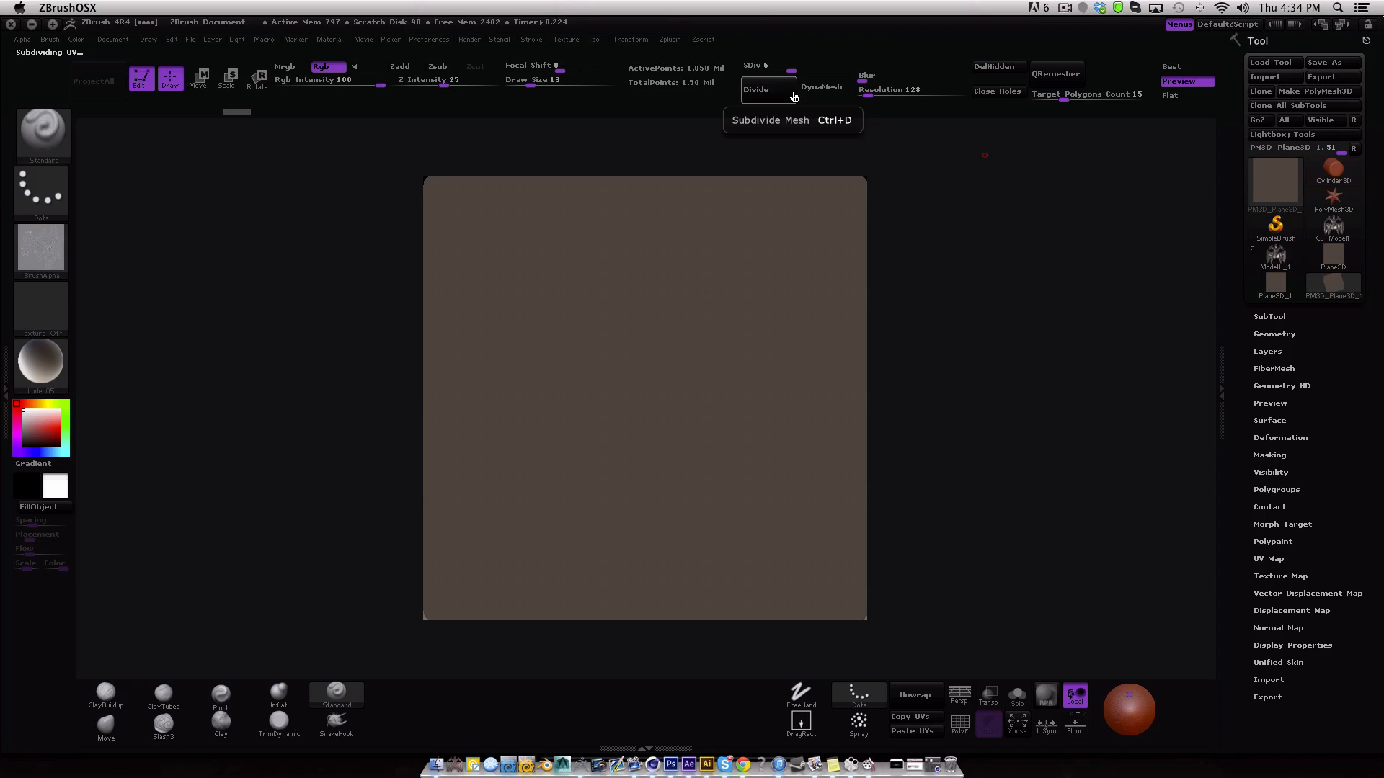
{"action": "mouse_move", "coordinate": [1267, 487]}
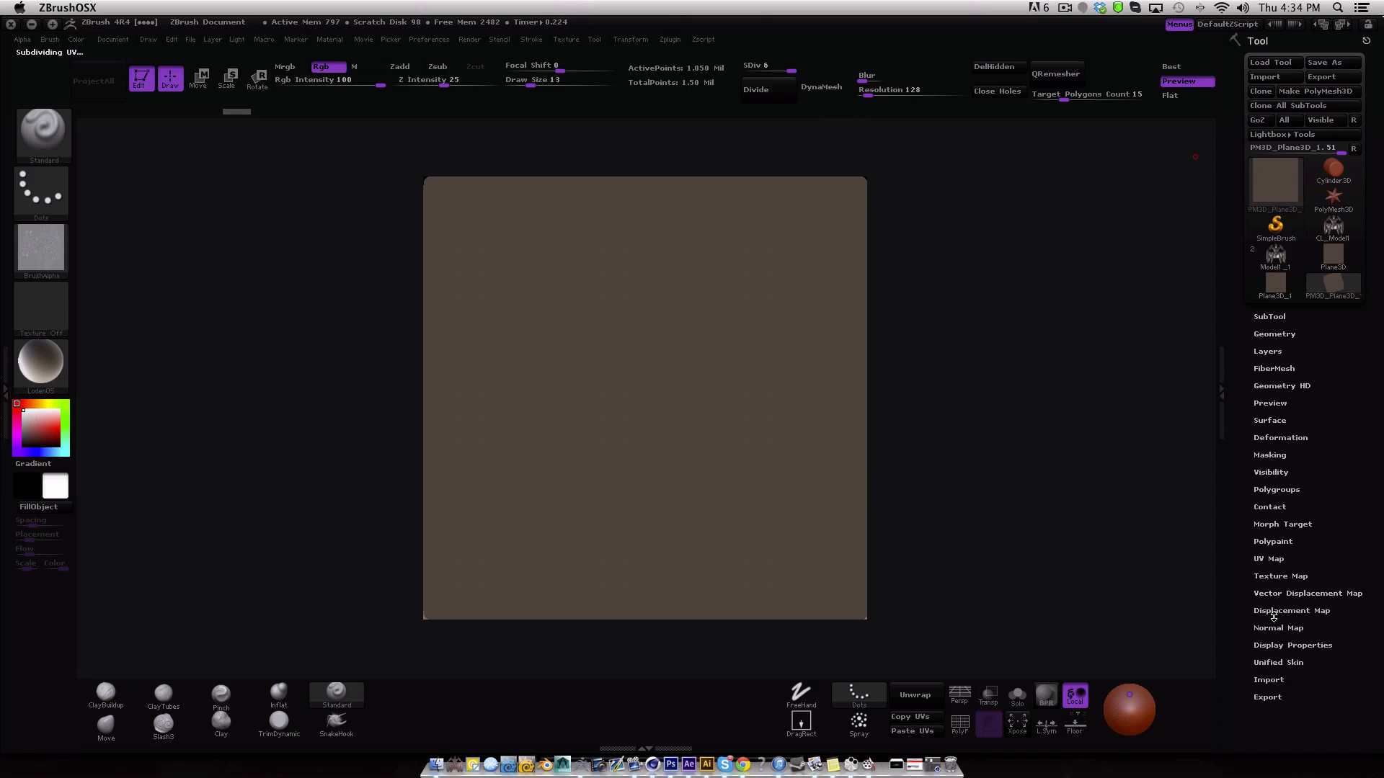
{"action": "left_click", "coordinate": [1290, 610]}
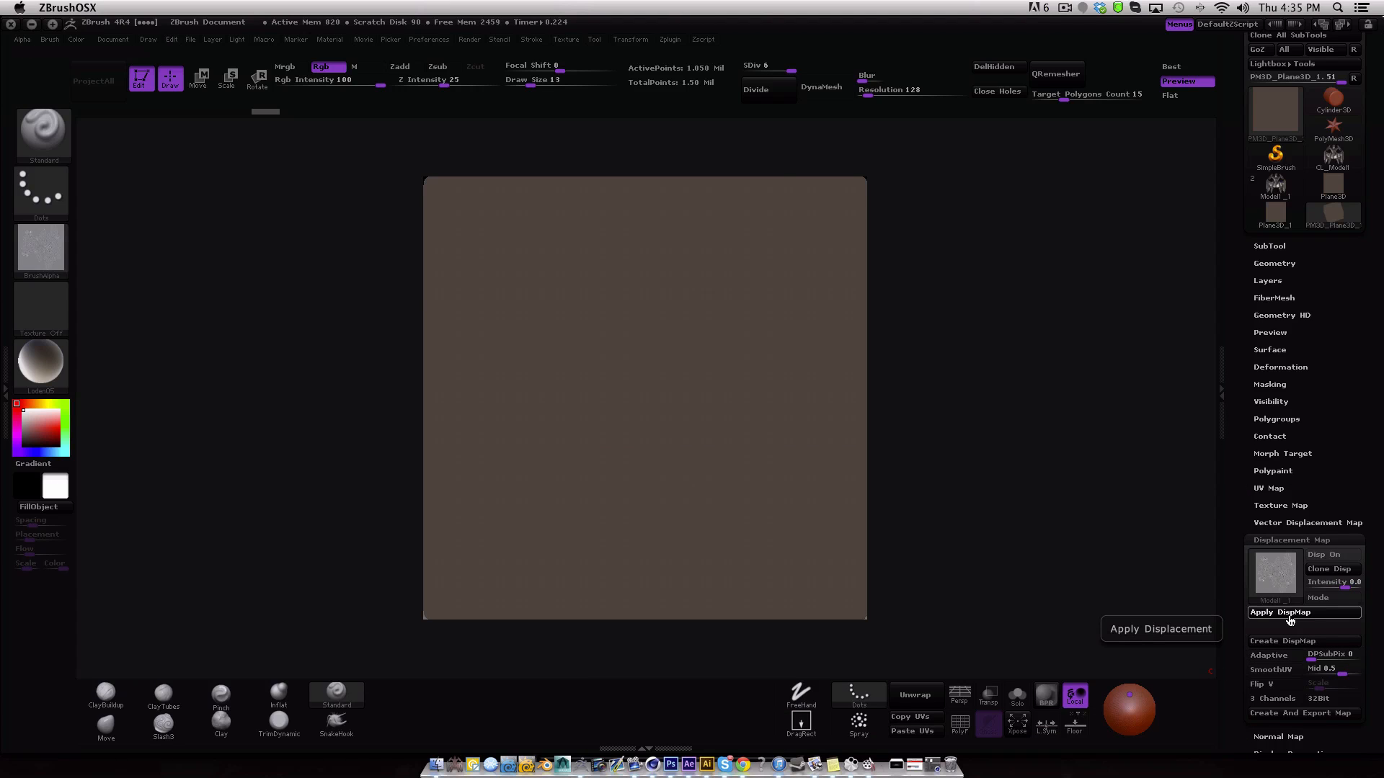
Apply the displacement map to the plane and shade it with MatCap Gorilla.
{"action": "left_click", "coordinate": [1280, 611]}
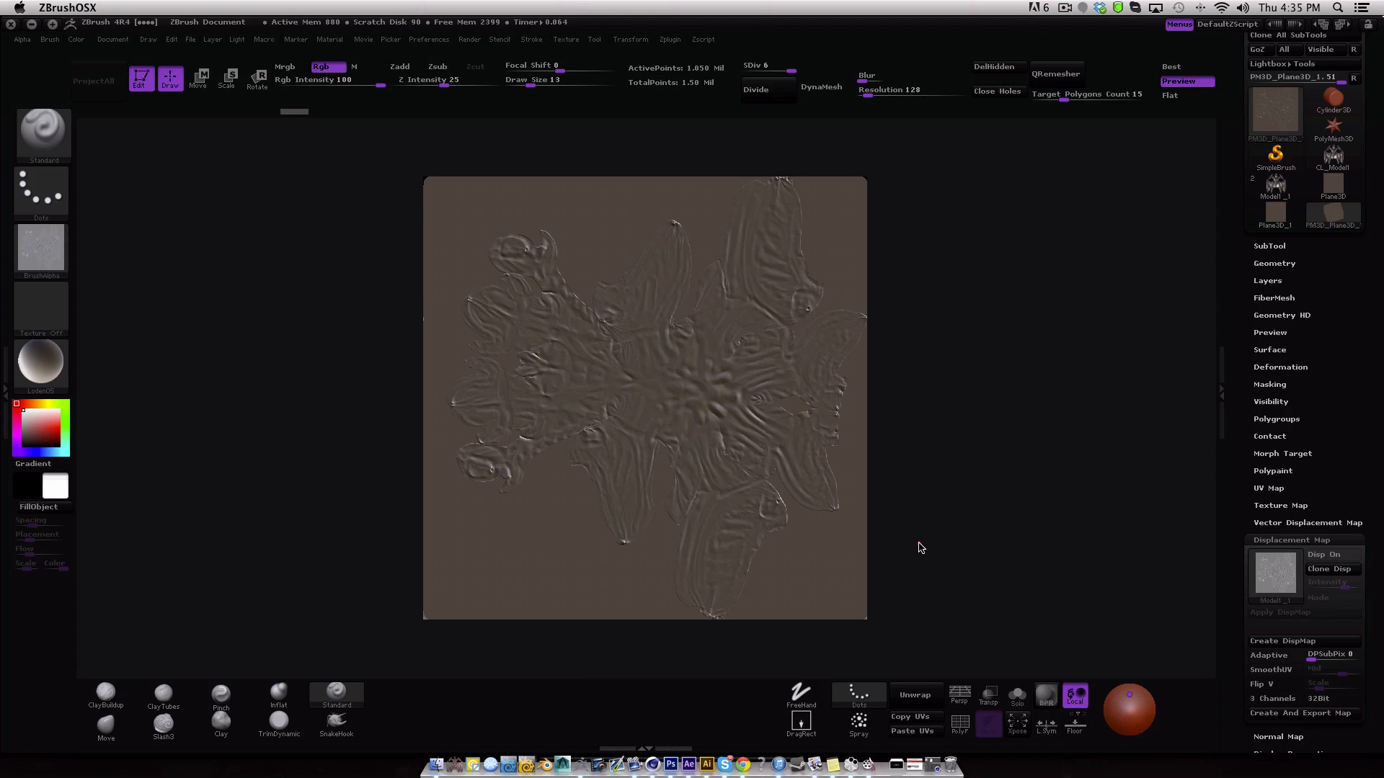
{"action": "mouse_move", "coordinate": [904, 552]}
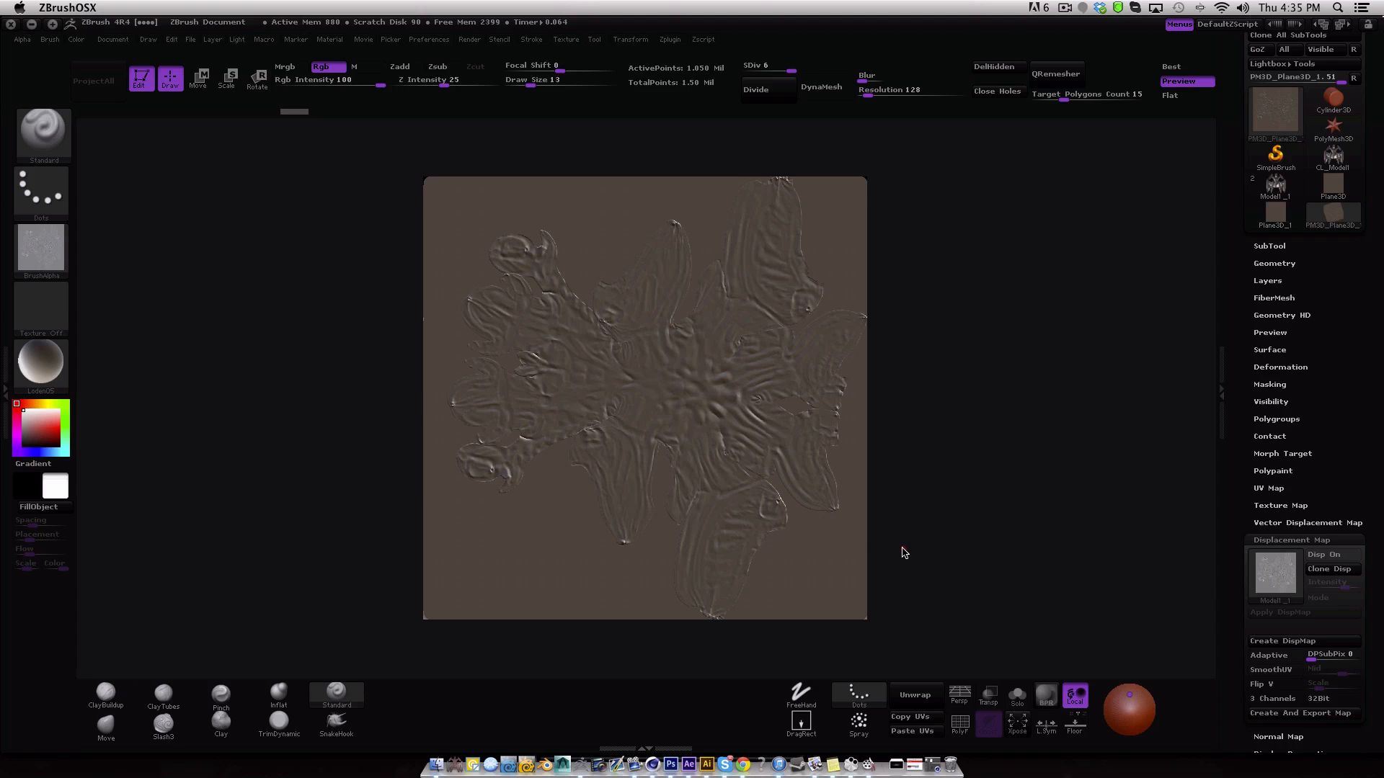
{"action": "left_click", "coordinate": [41, 362]}
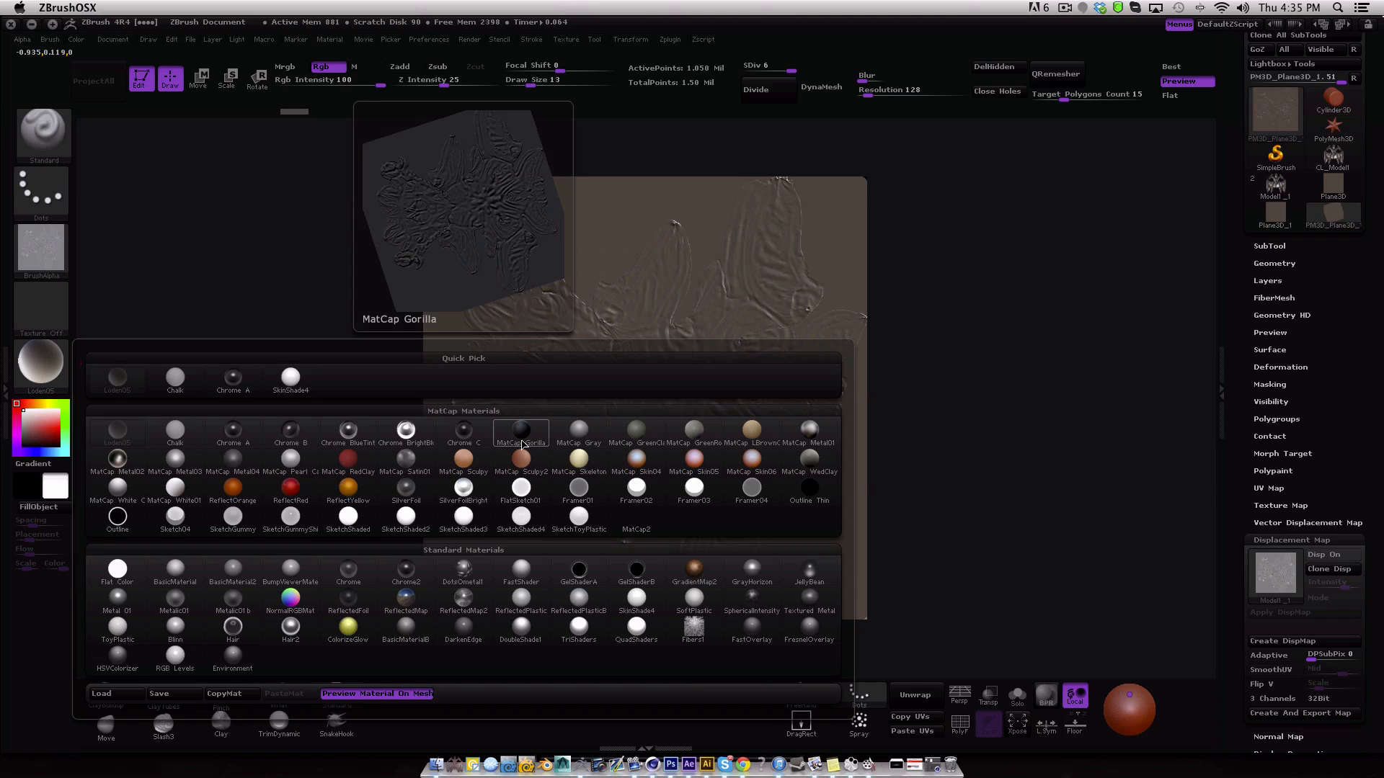
{"action": "left_click", "coordinate": [520, 430]}
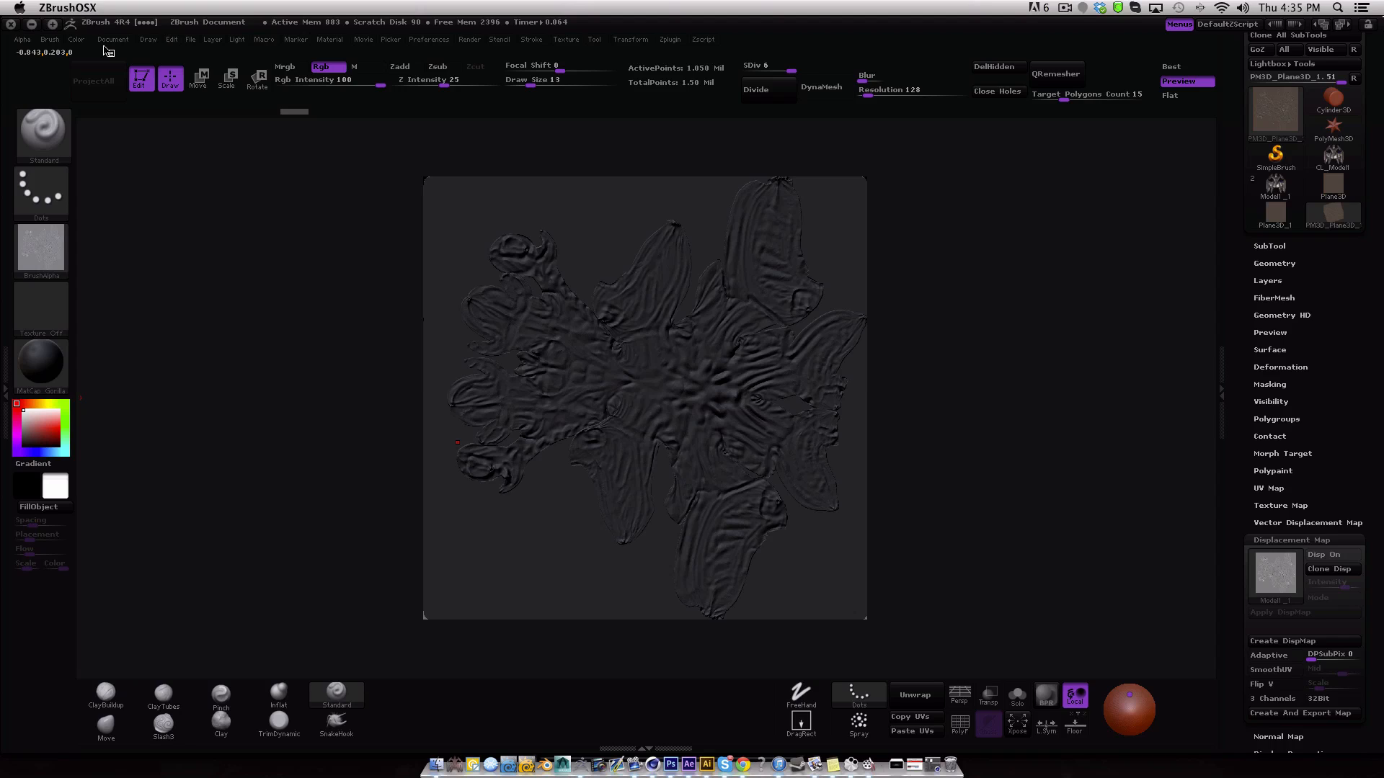
{"action": "mouse_move", "coordinate": [106, 51]}
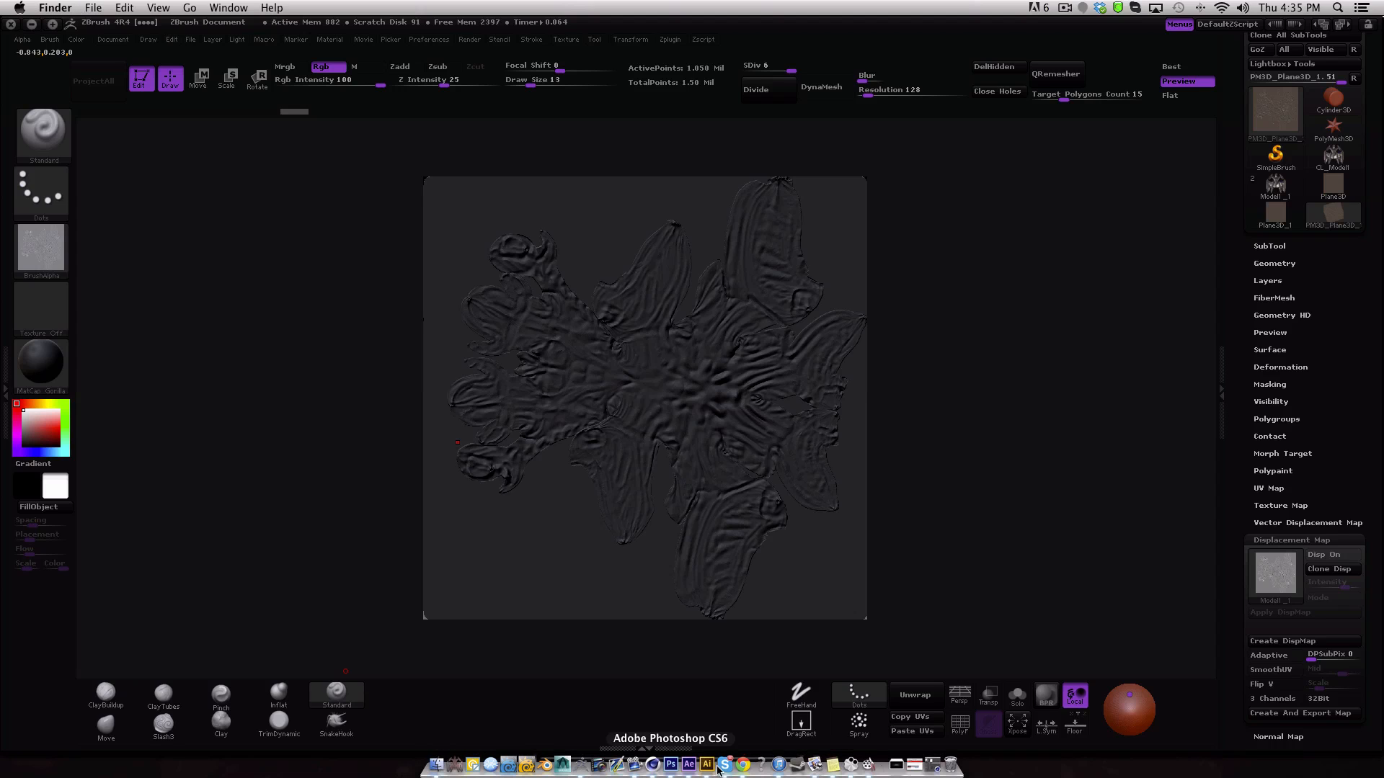
Switch to Photoshop's diffuse.PSD document, closing the Hangouts chat window.
{"action": "left_click", "coordinate": [671, 764]}
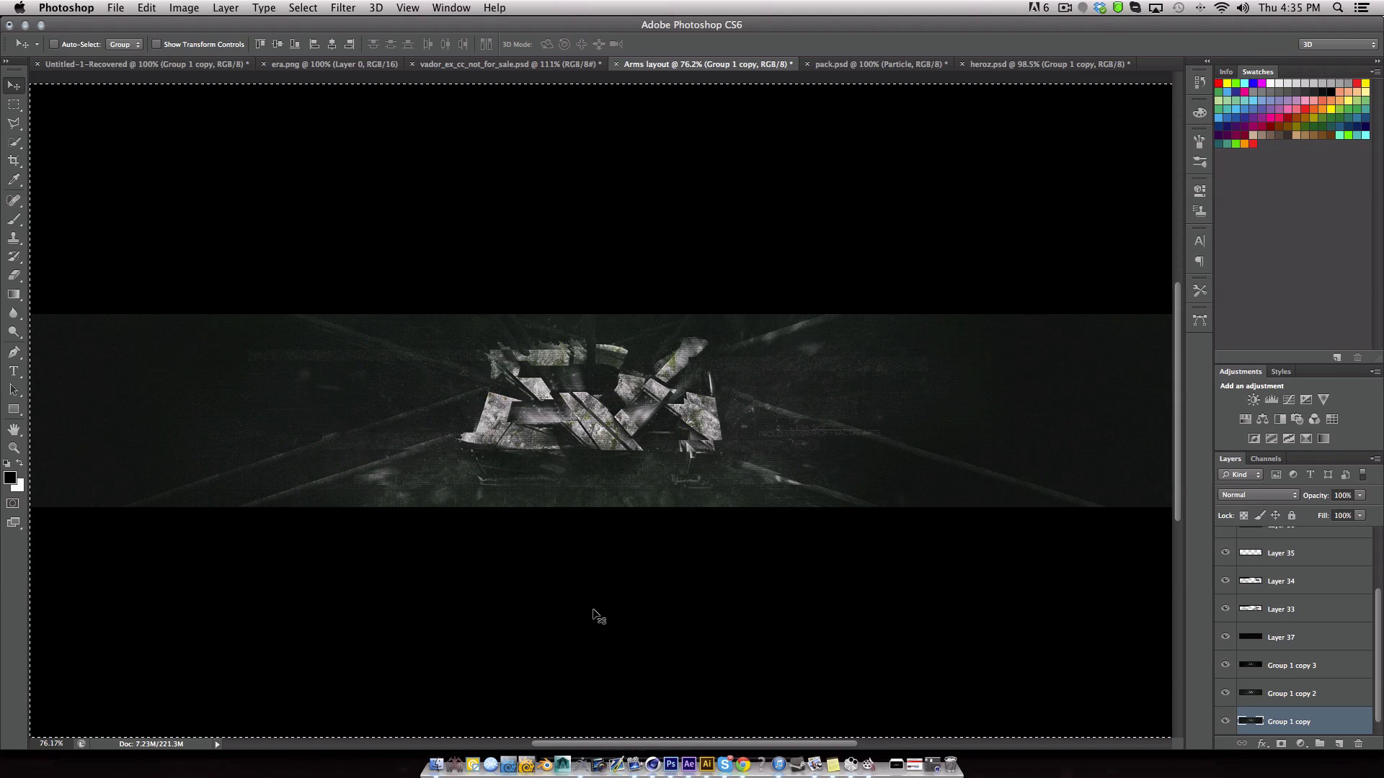
{"action": "mouse_move", "coordinate": [581, 763]}
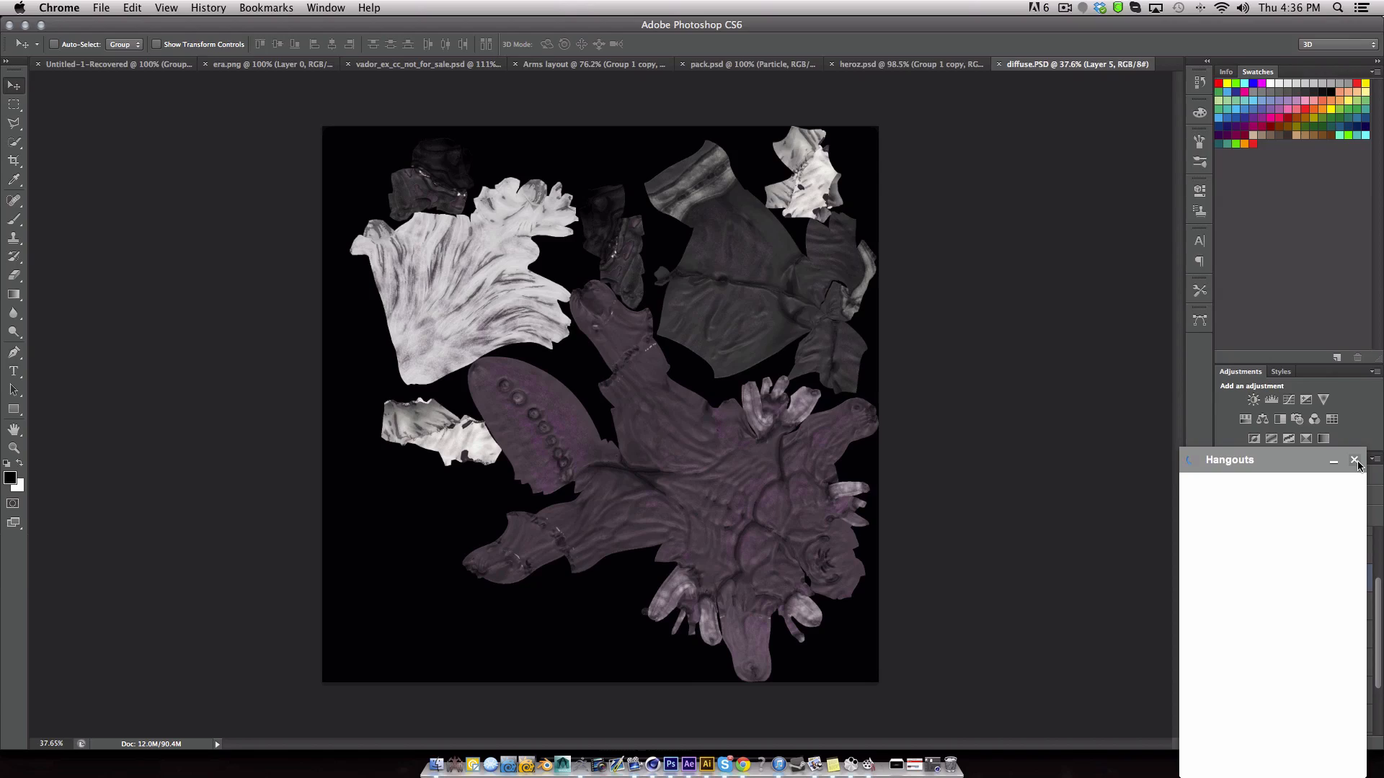
{"action": "left_click", "coordinate": [653, 764]}
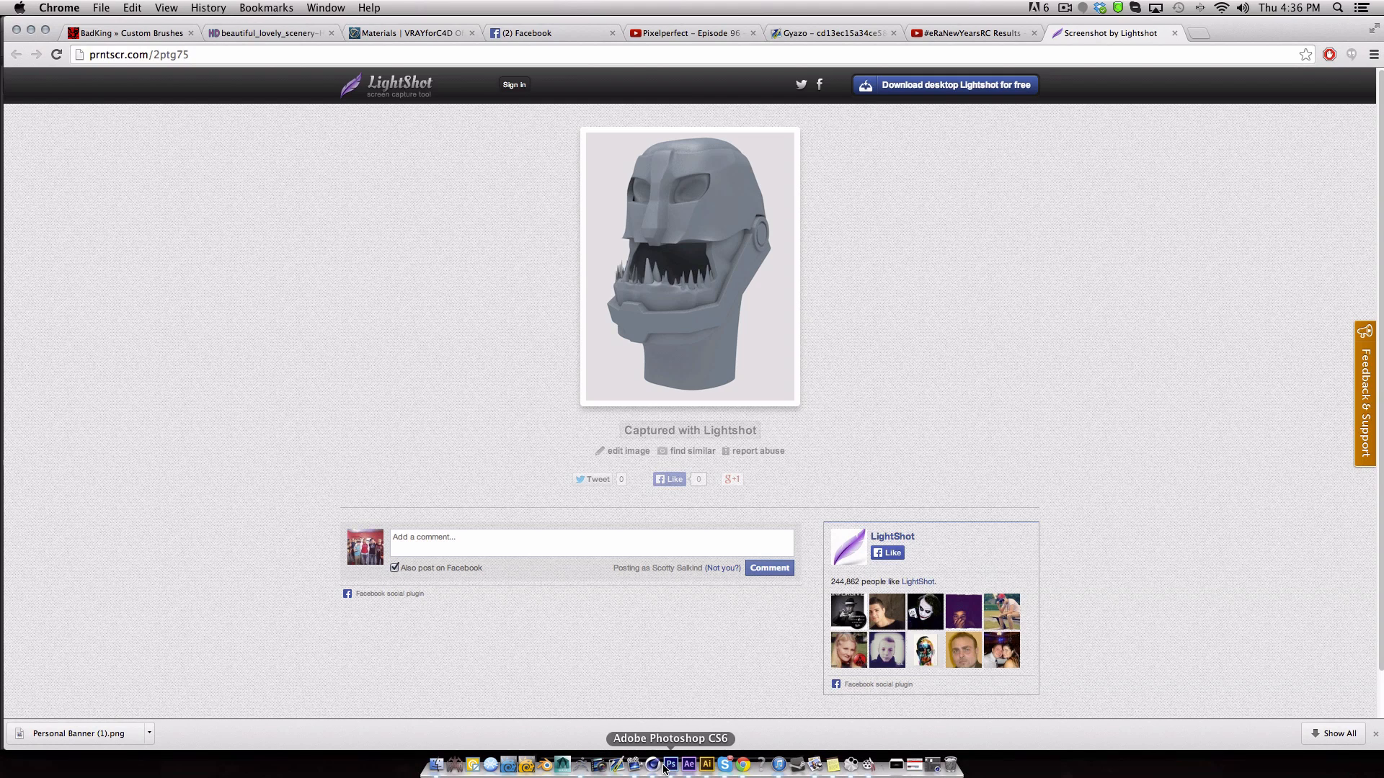
{"action": "left_click", "coordinate": [677, 764]}
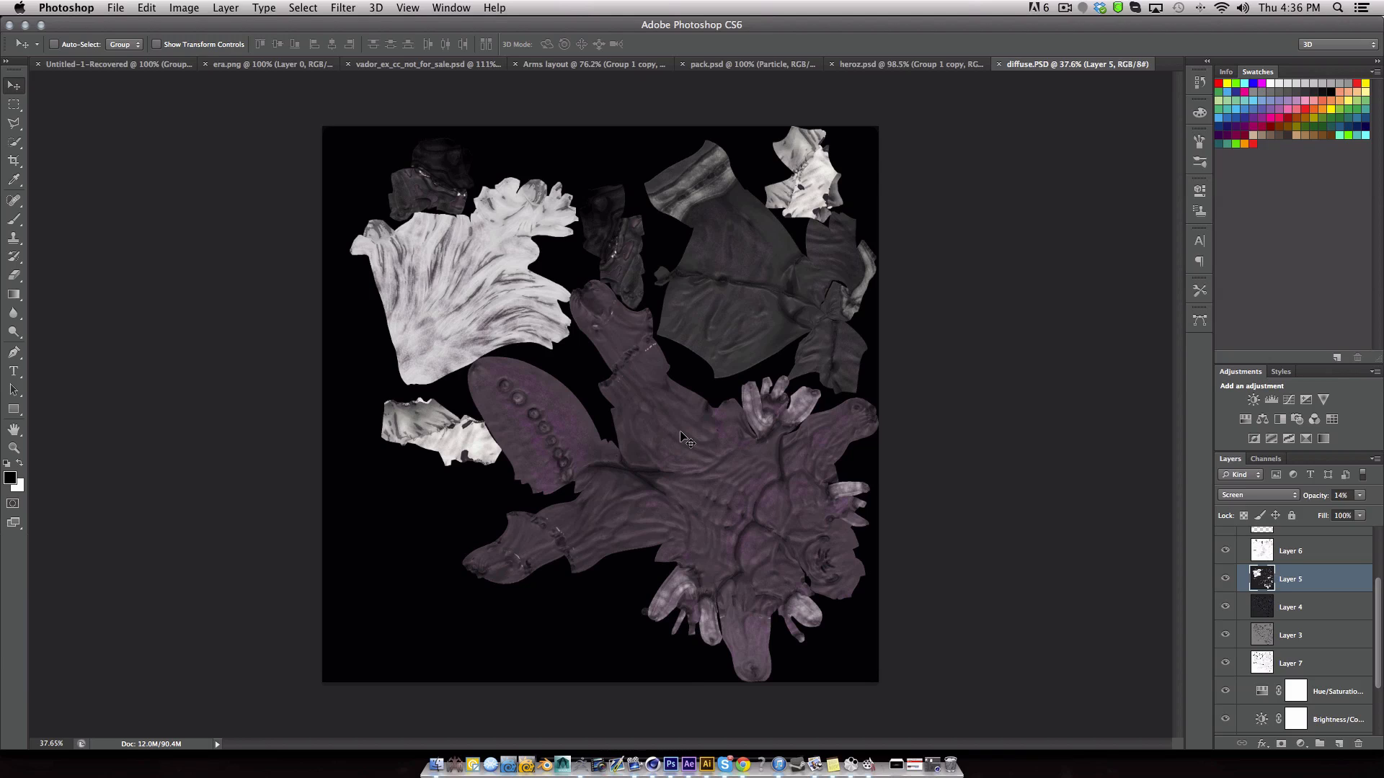
{"action": "mouse_move", "coordinate": [895, 522]}
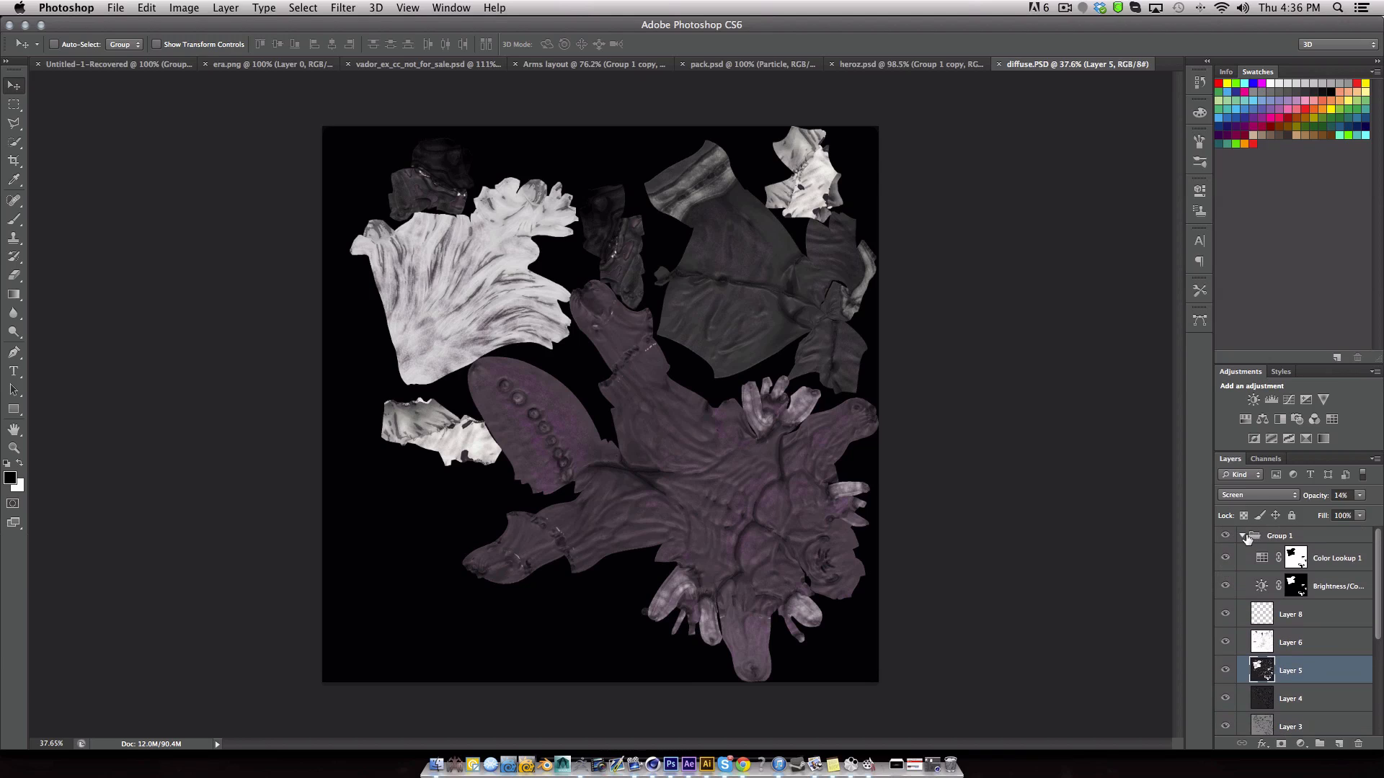
Toggle Group 1's visibility to compare the base layers, then expand its layer list.
{"action": "left_click", "coordinate": [1240, 536]}
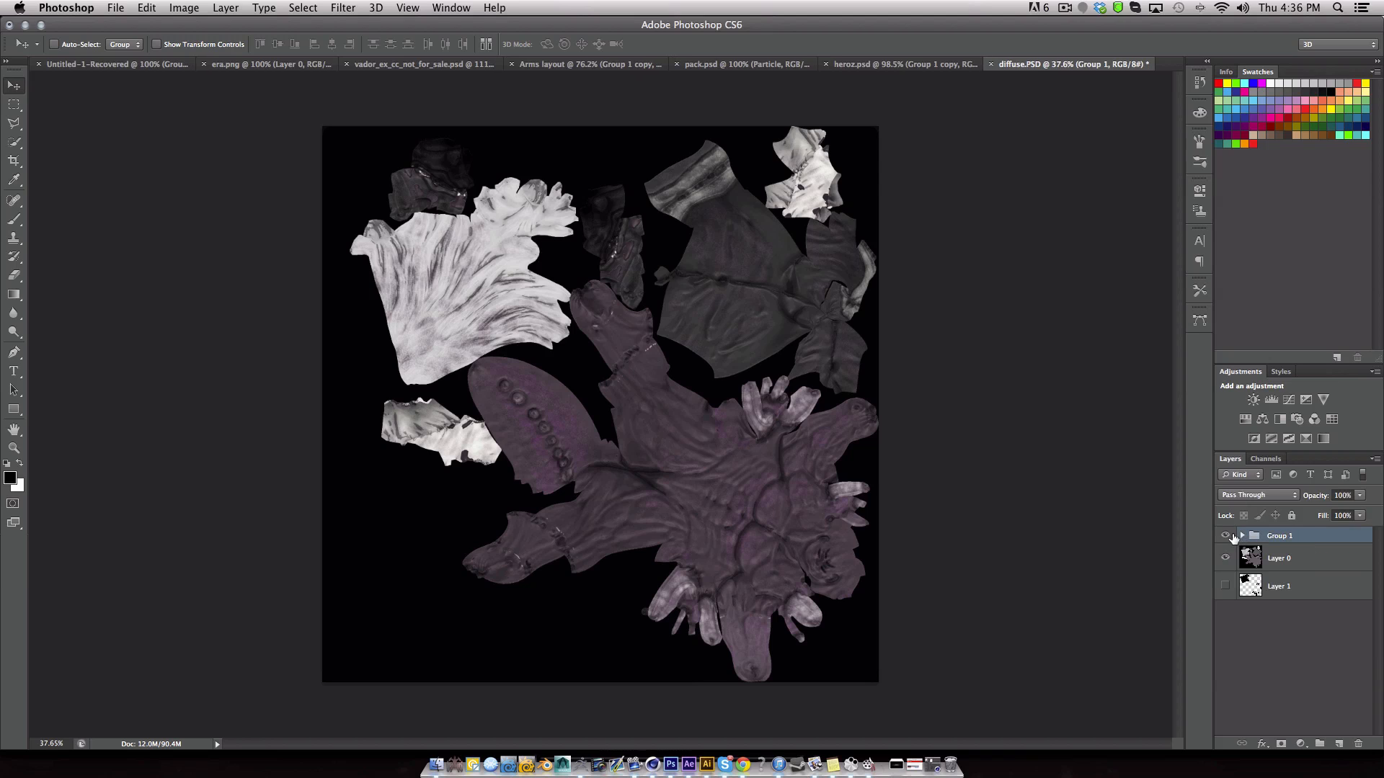
{"action": "mouse_move", "coordinate": [1224, 536]}
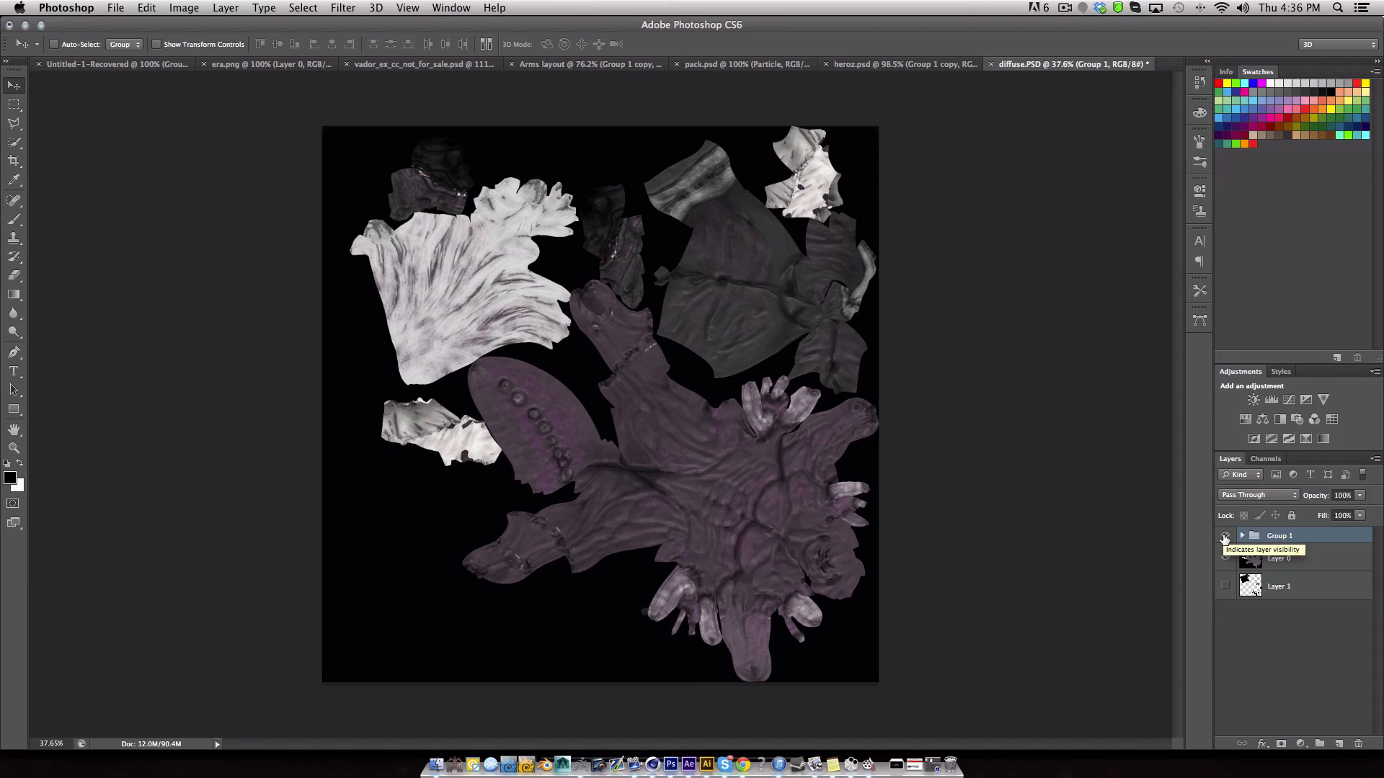
{"action": "left_click", "coordinate": [1225, 557]}
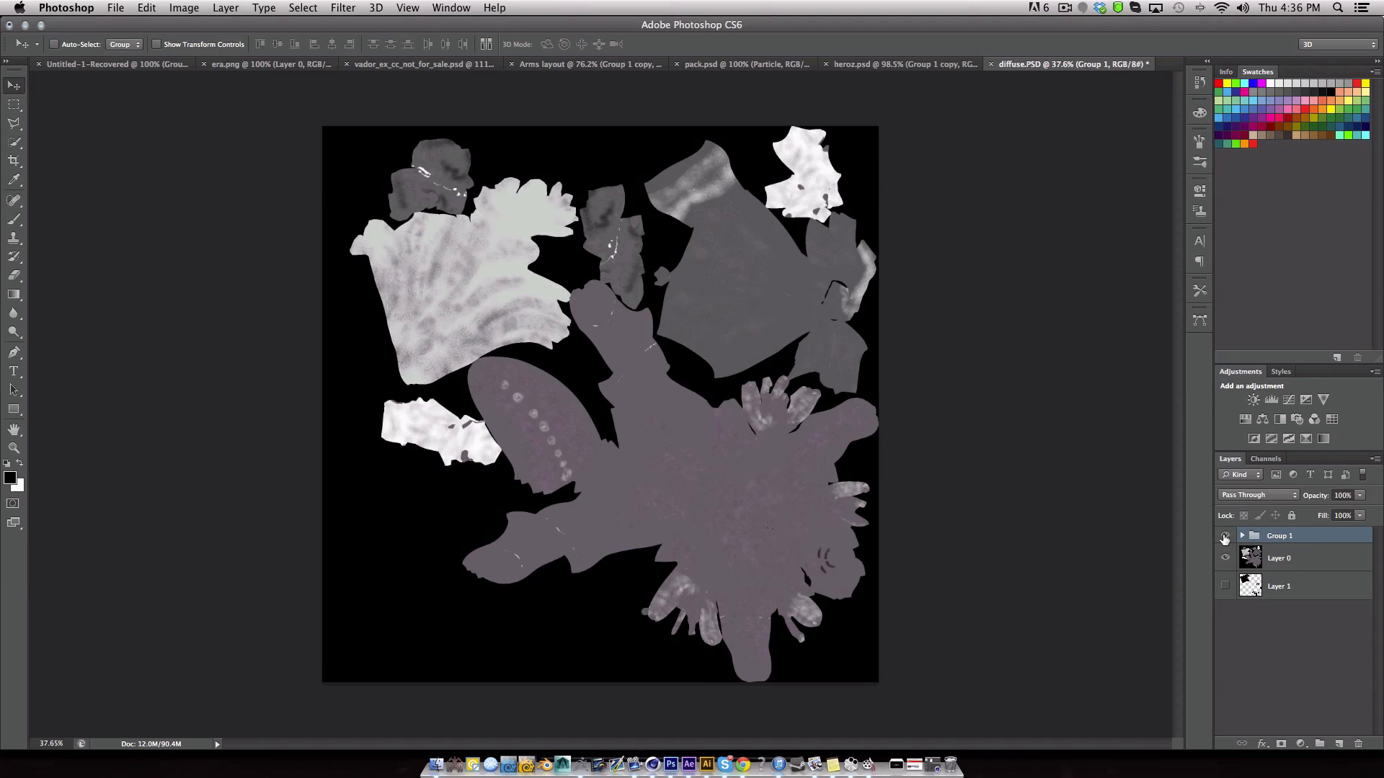
{"action": "left_click", "coordinate": [1225, 537]}
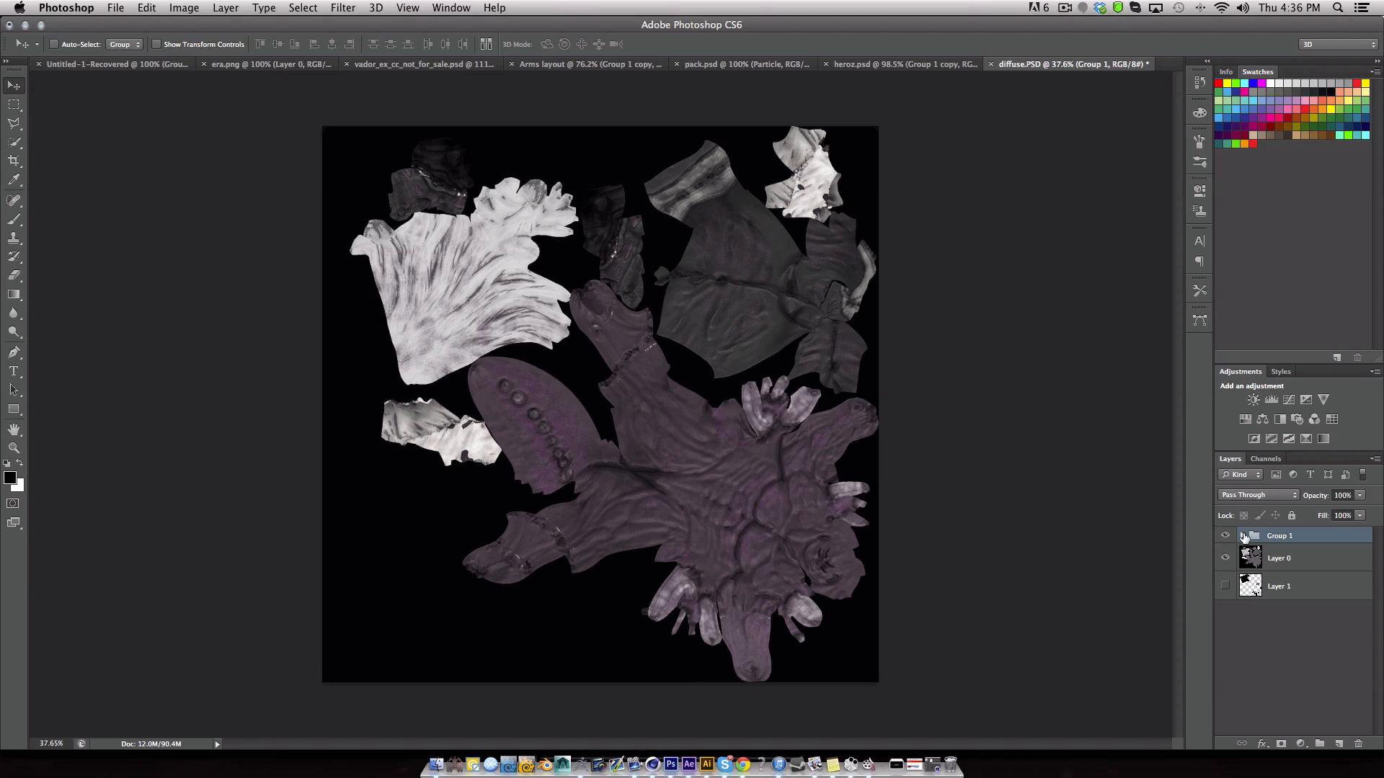
{"action": "left_click", "coordinate": [1231, 536]}
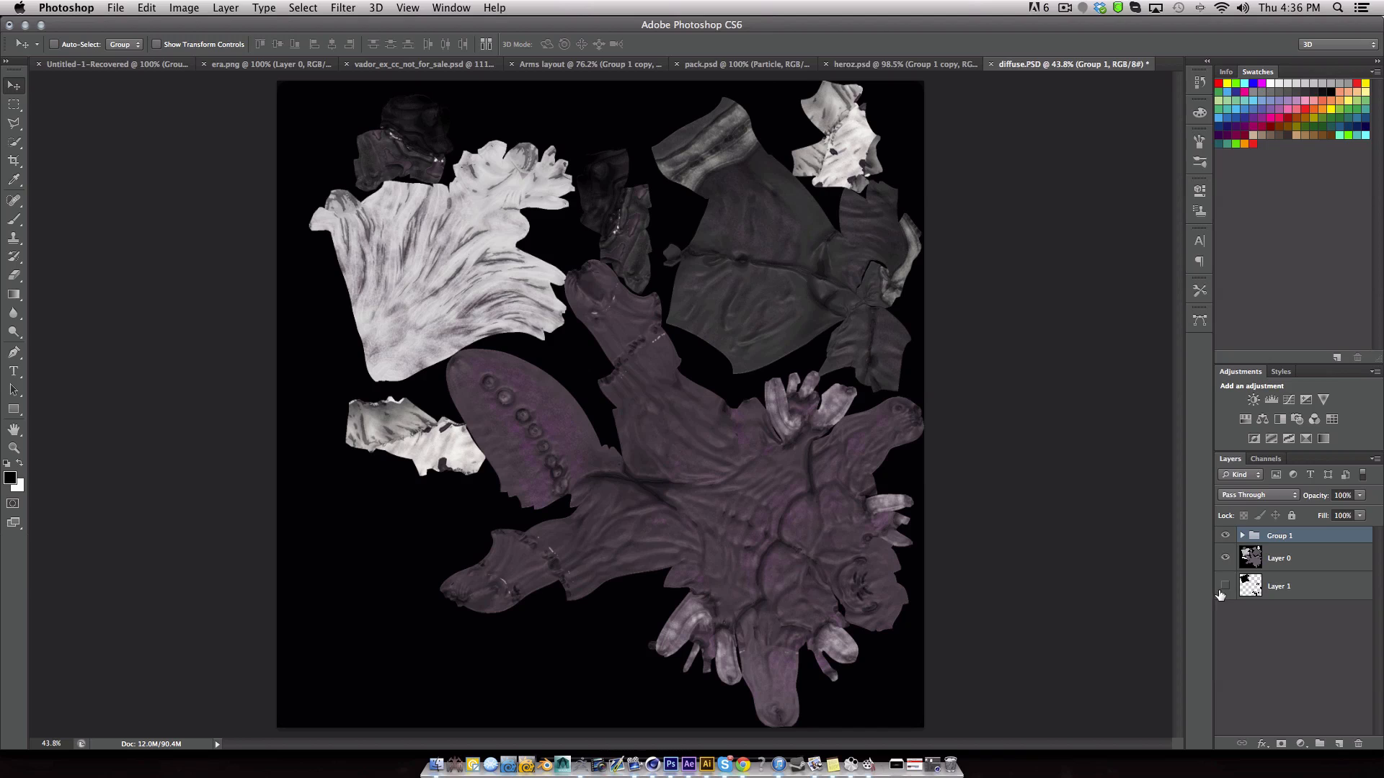
{"action": "left_click", "coordinate": [1241, 536]}
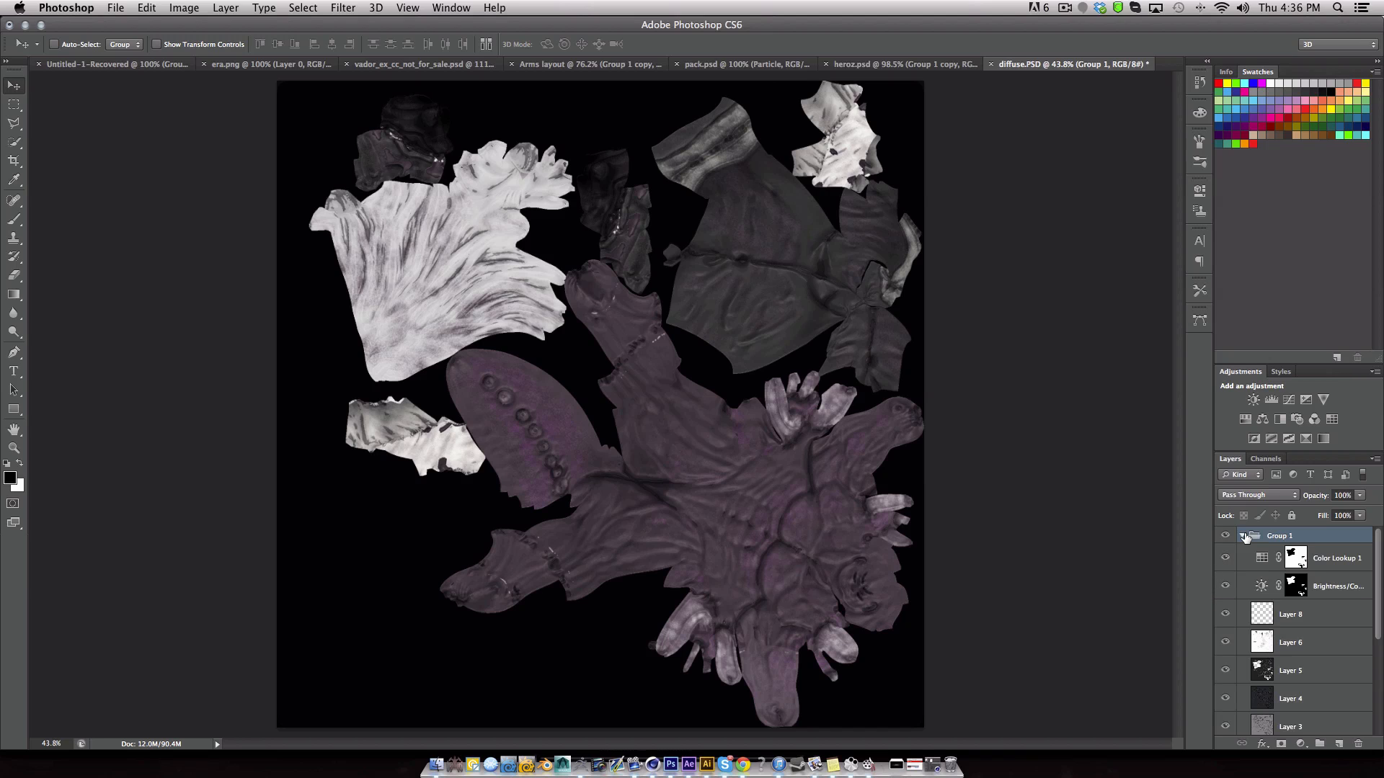
Toggle the Color Lookup 1 adjustment off and on to compare its effect.
{"action": "left_click", "coordinate": [1226, 556]}
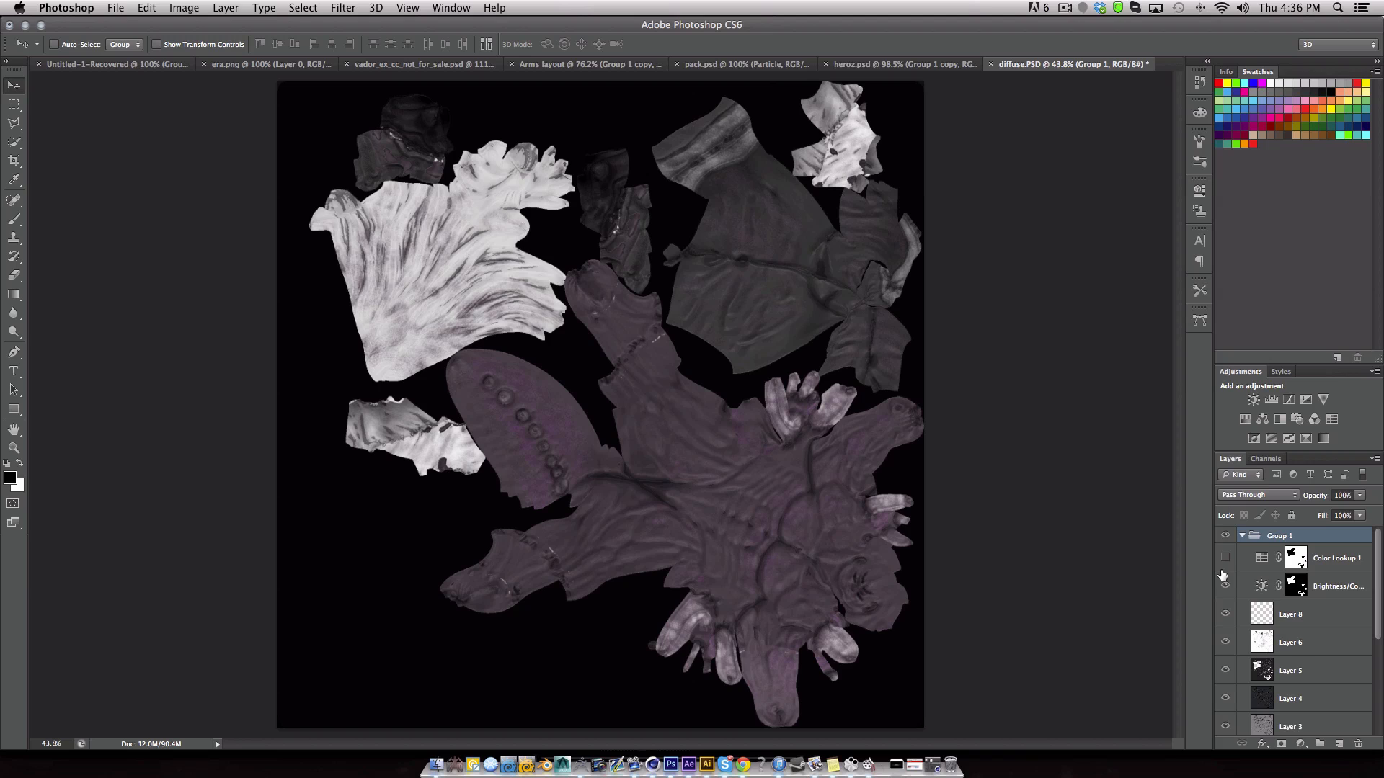
{"action": "left_click", "coordinate": [1225, 558]}
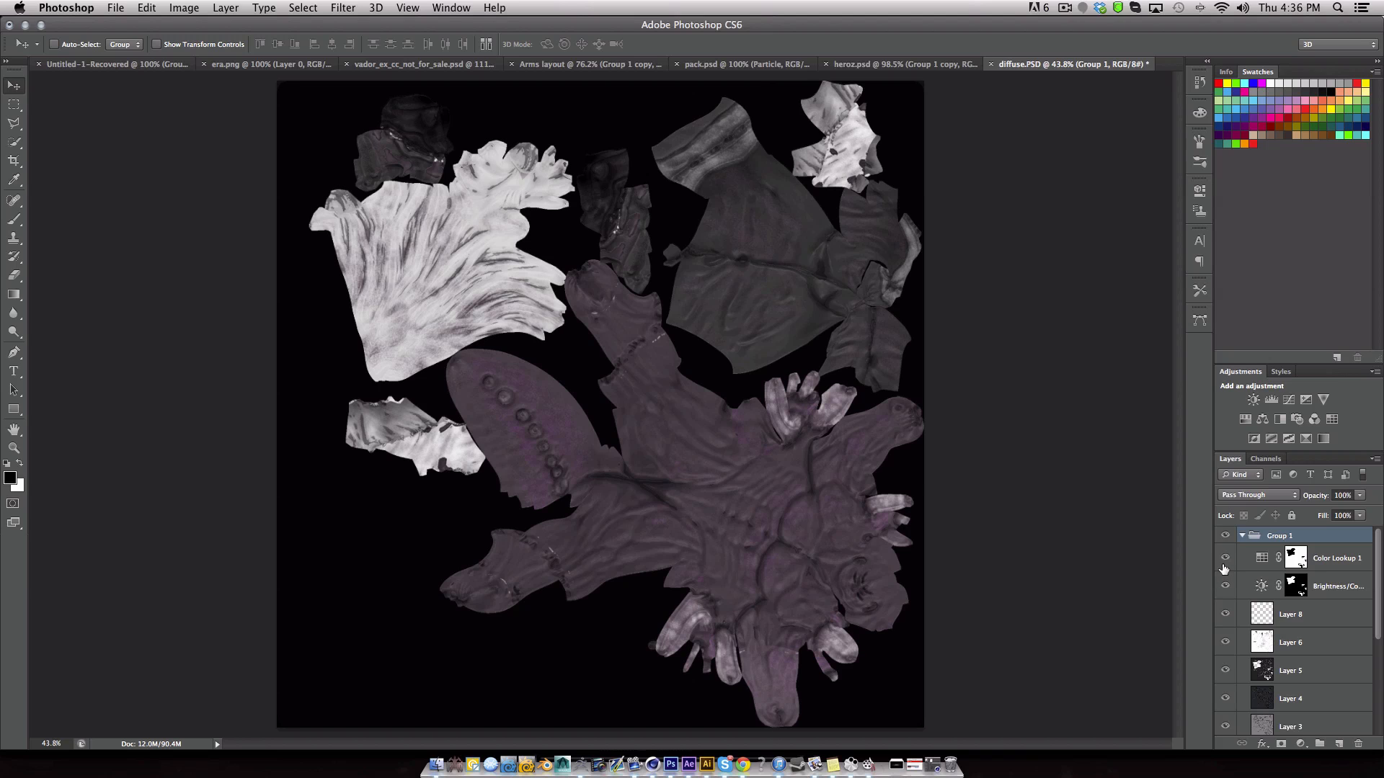
{"action": "left_click", "coordinate": [1226, 558]}
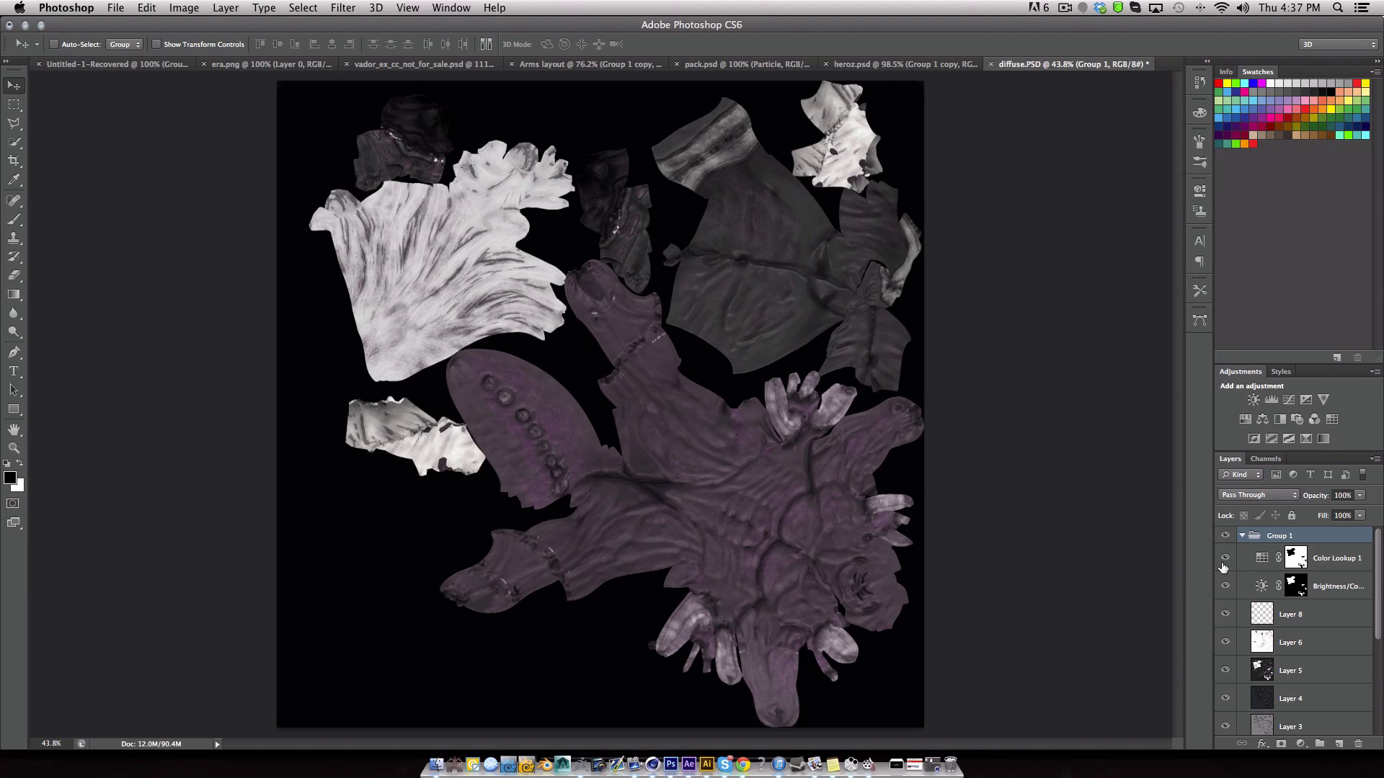
{"action": "scroll", "scroll_direction": "down", "scroll_amount": 3}
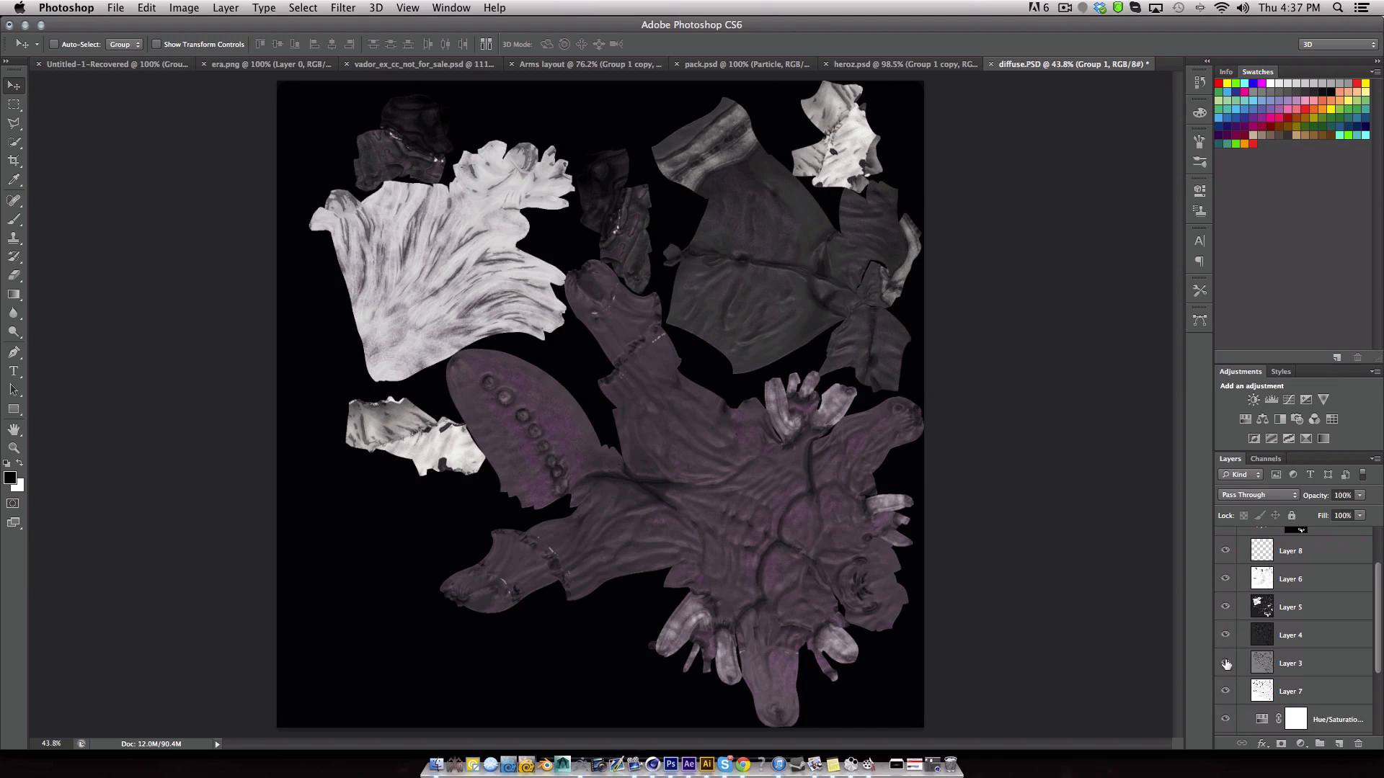
{"action": "scroll", "scroll_direction": "down", "scroll_amount": 3}
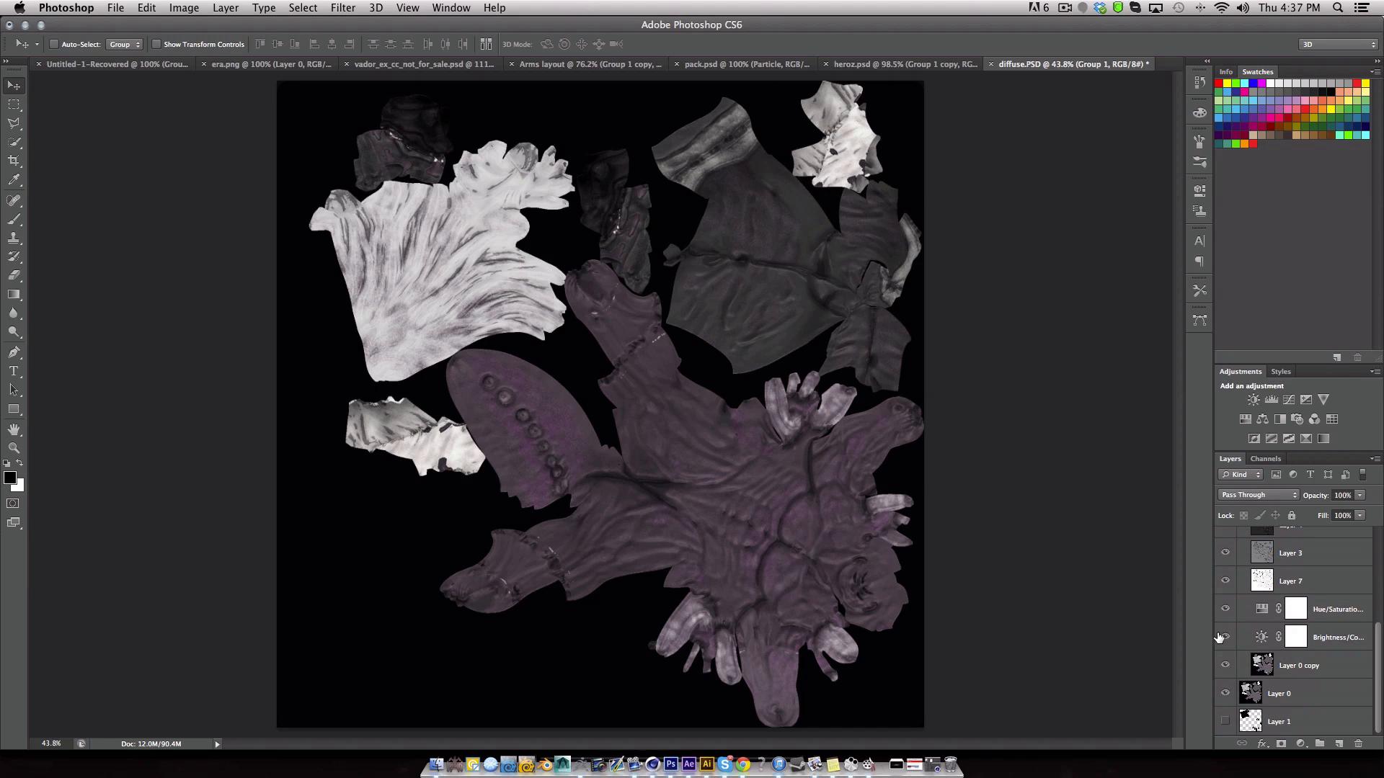
{"action": "scroll", "scroll_direction": "up", "scroll_amount": 3}
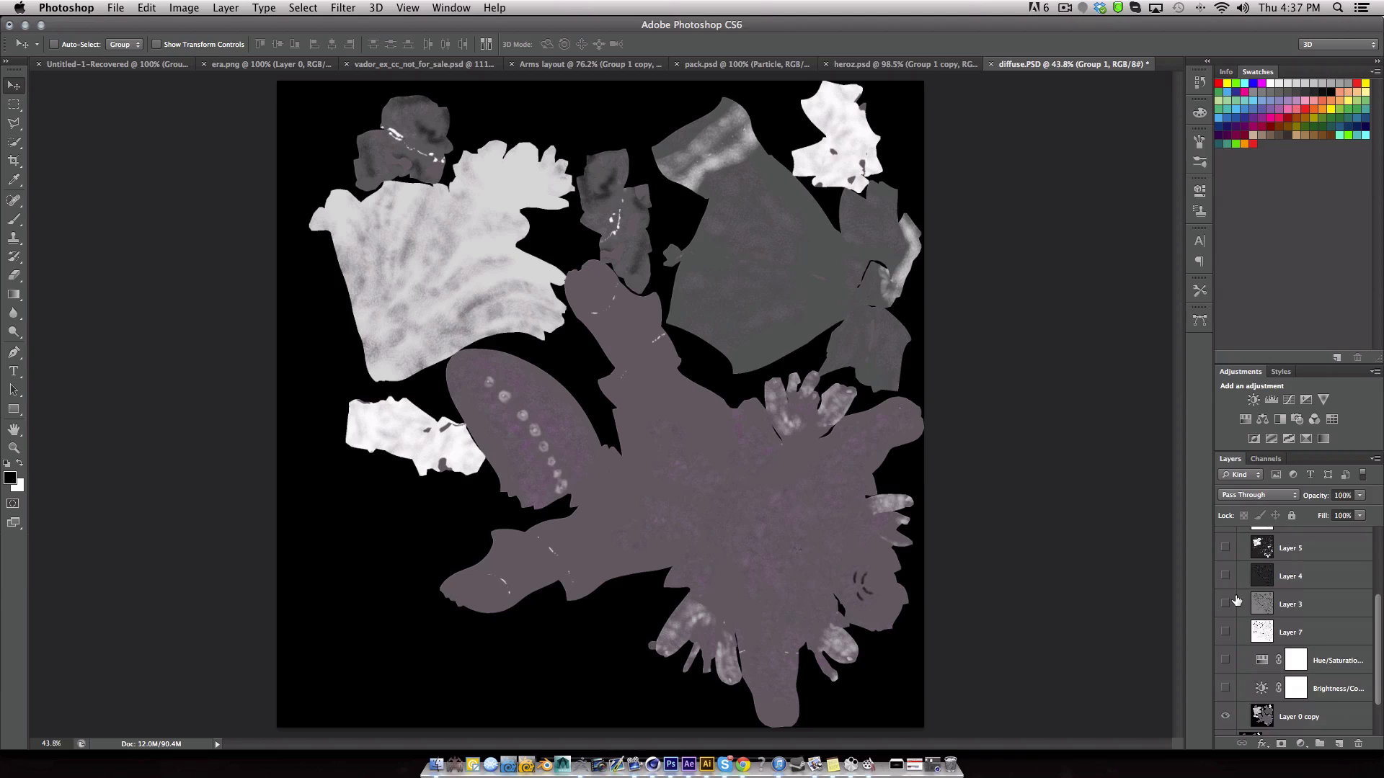
{"action": "scroll", "scroll_direction": "down", "scroll_amount": 3}
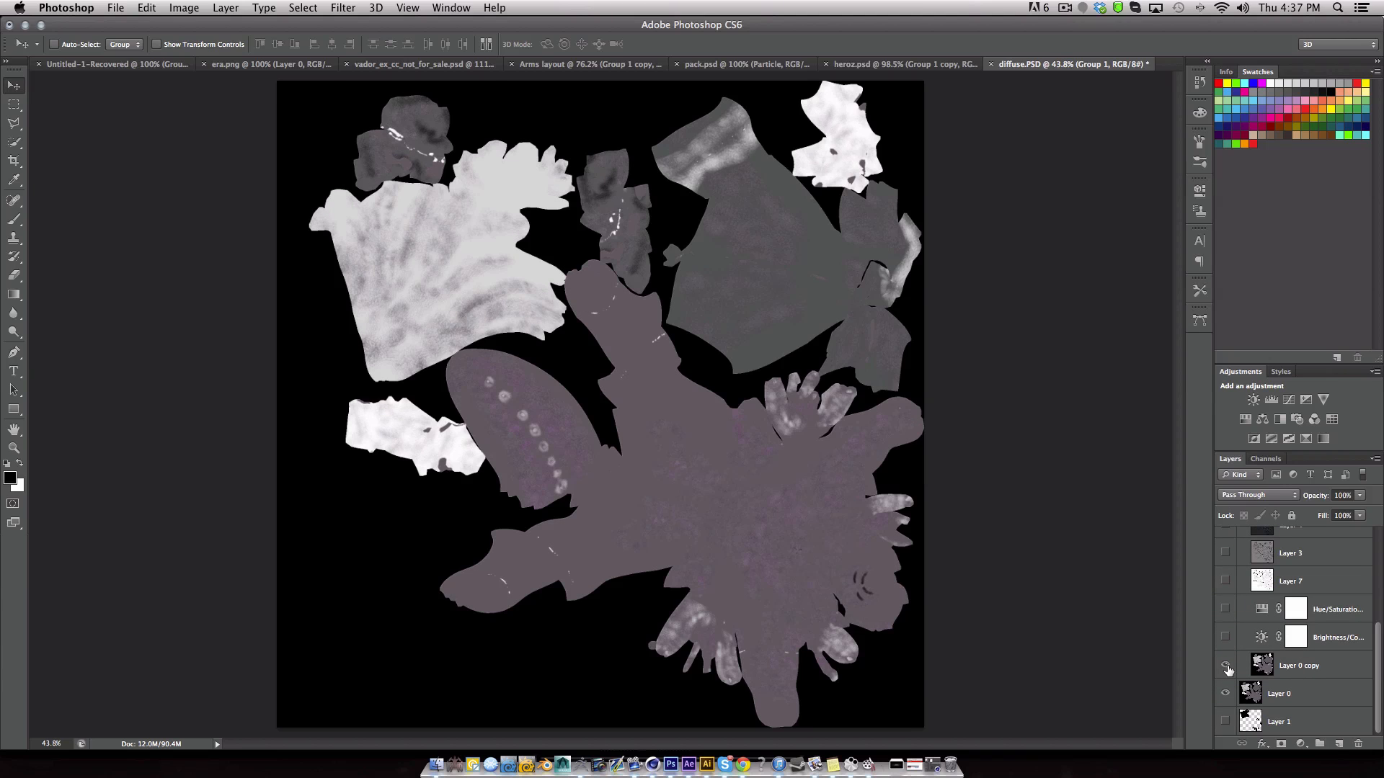
Toggle the Layer 0 copy overlay off and on, leaving only the base color layers visible.
{"action": "left_click", "coordinate": [1299, 666]}
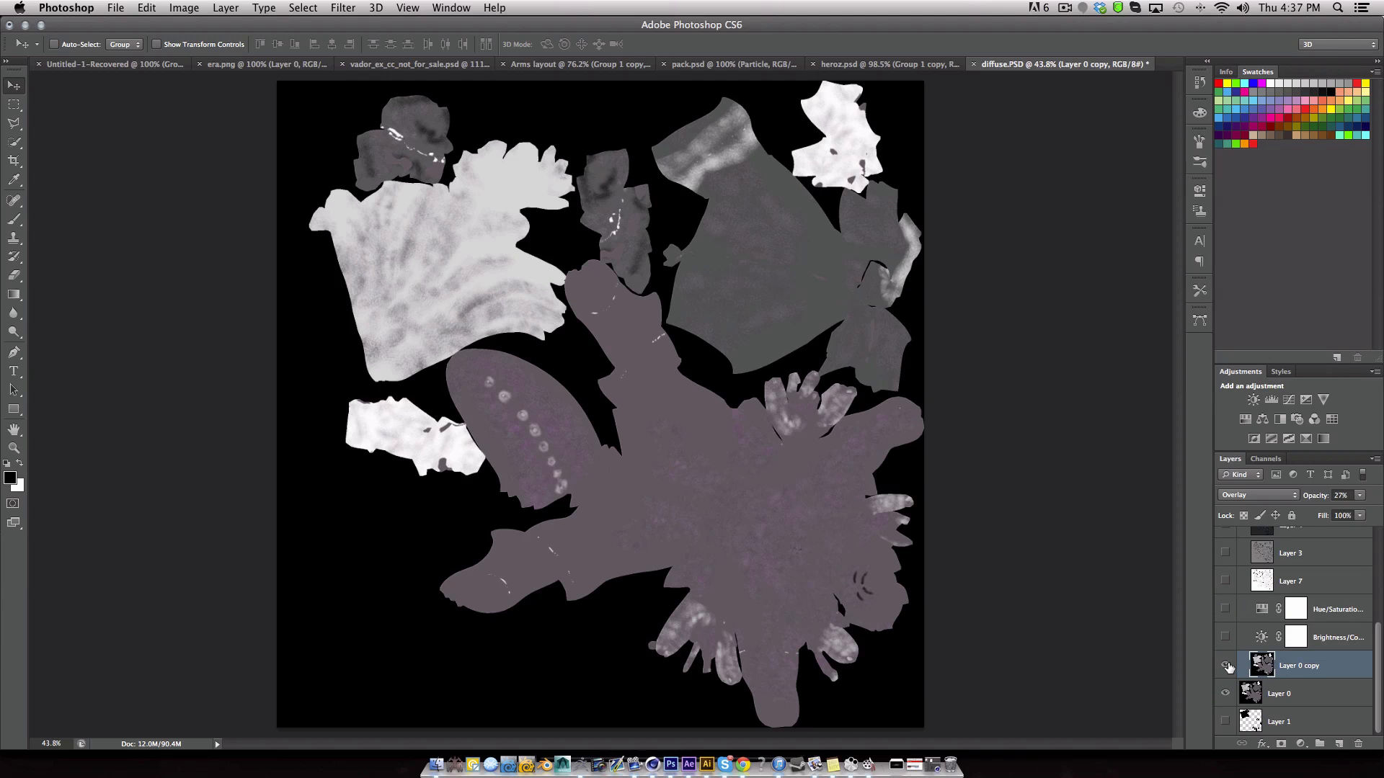
{"action": "left_click", "coordinate": [1225, 666]}
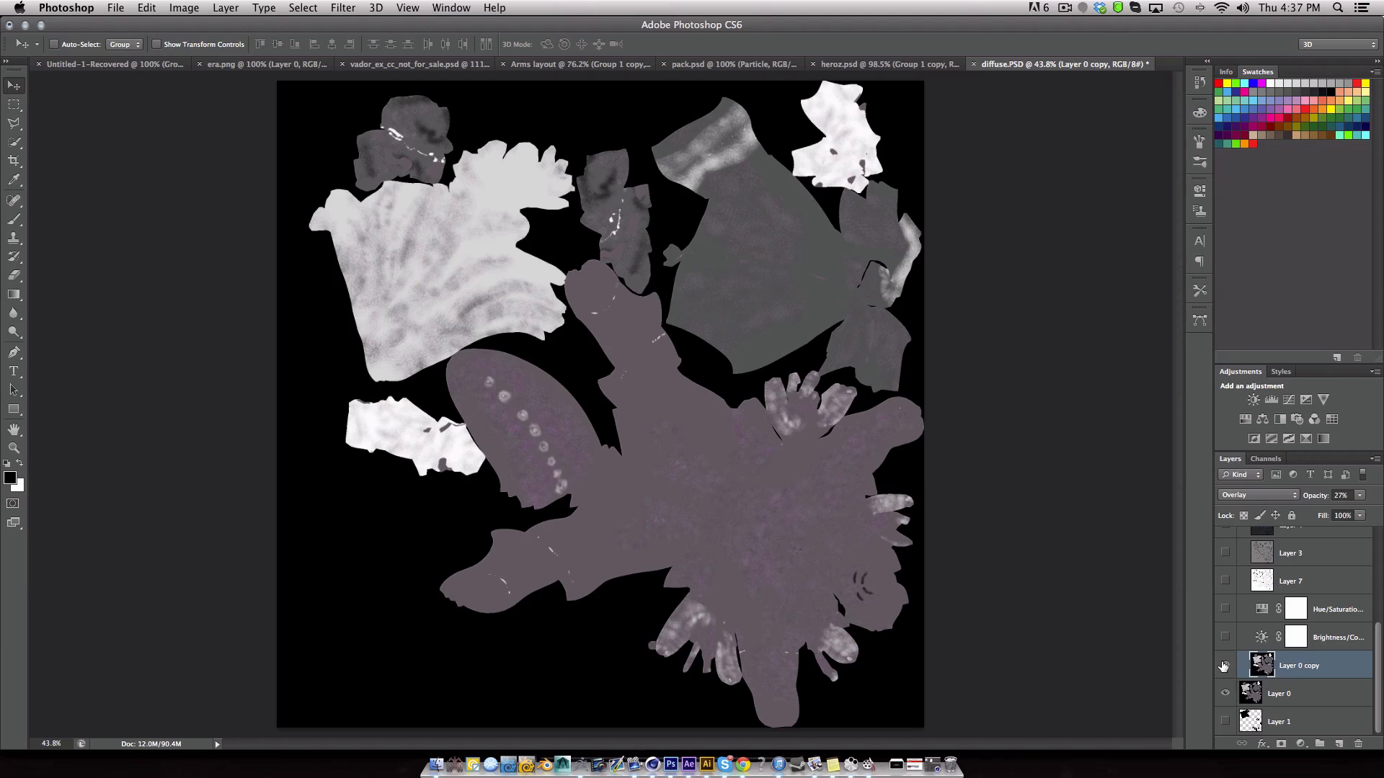
{"action": "left_click", "coordinate": [1224, 666]}
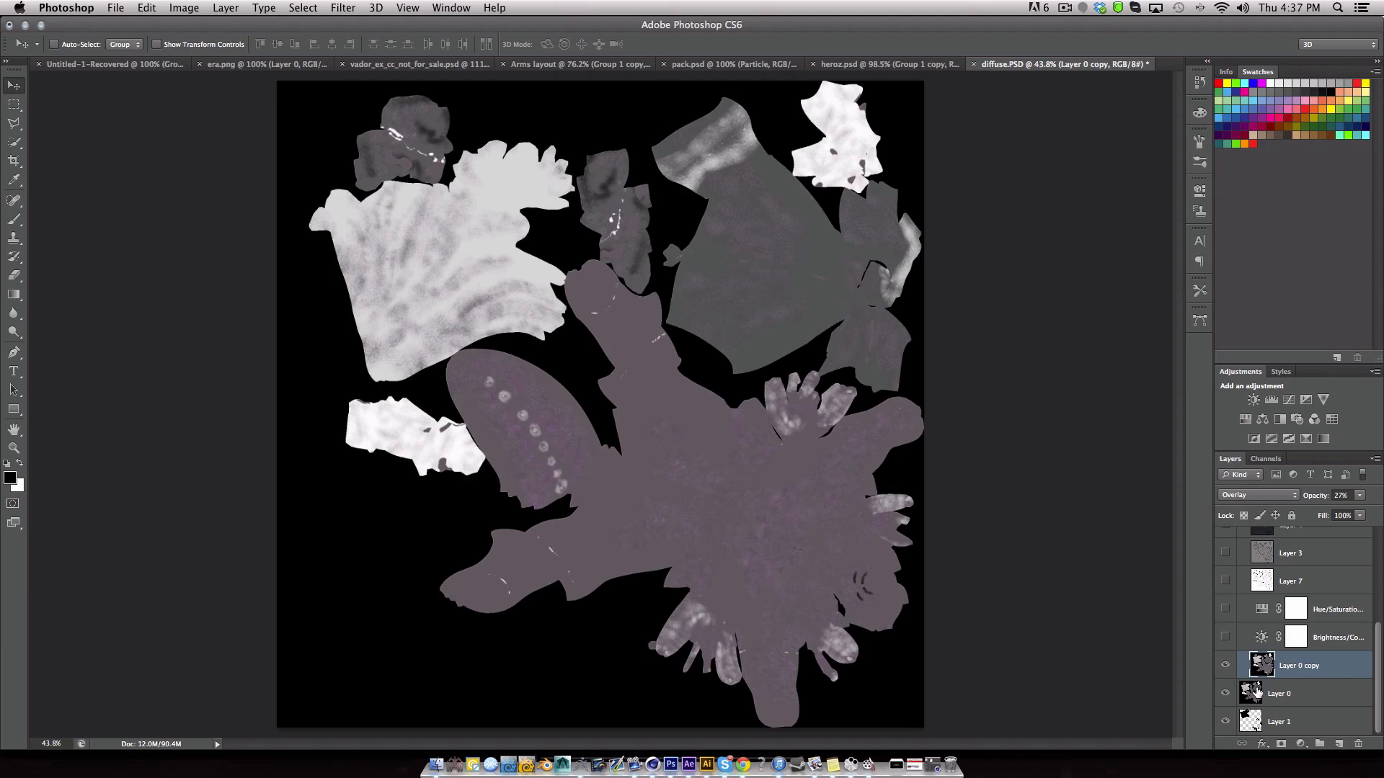
{"action": "left_click", "coordinate": [1278, 720]}
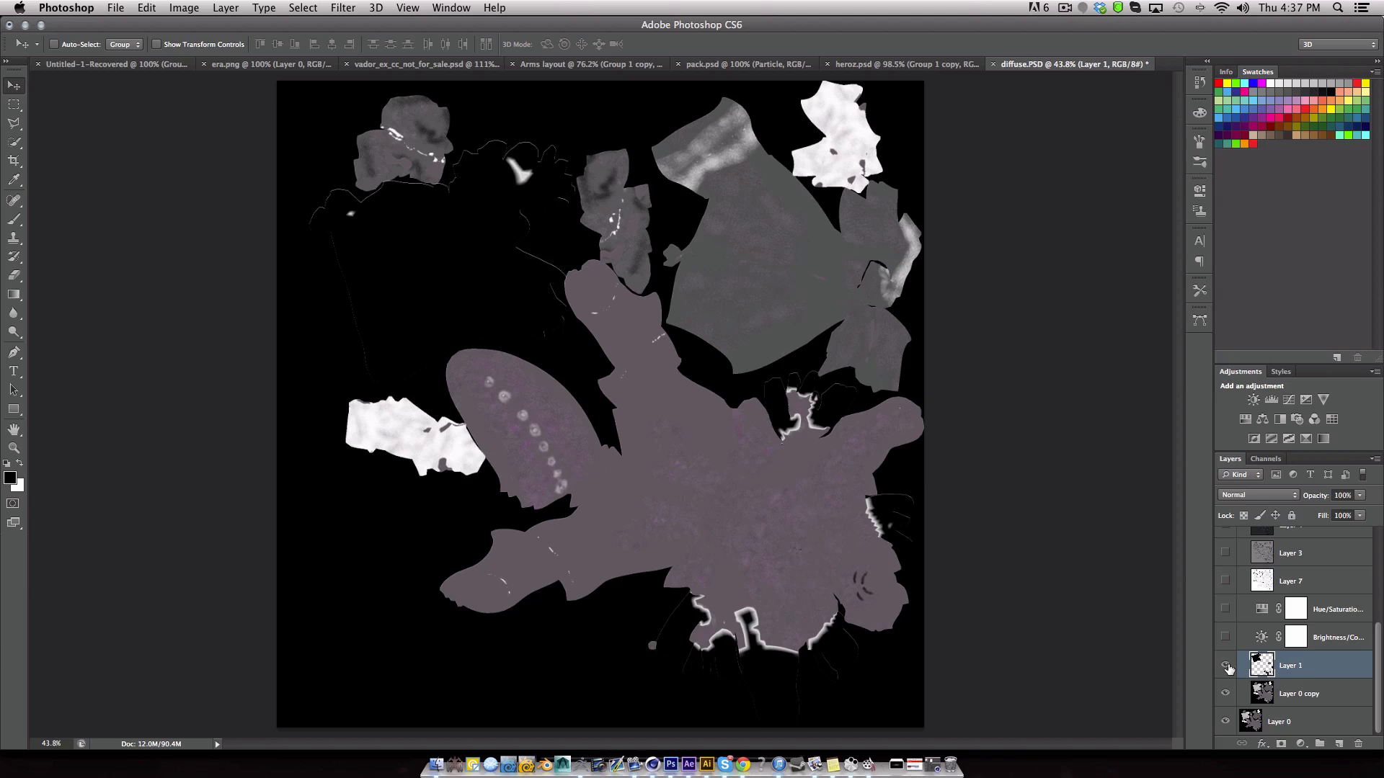
{"action": "mouse_move", "coordinate": [1225, 667]}
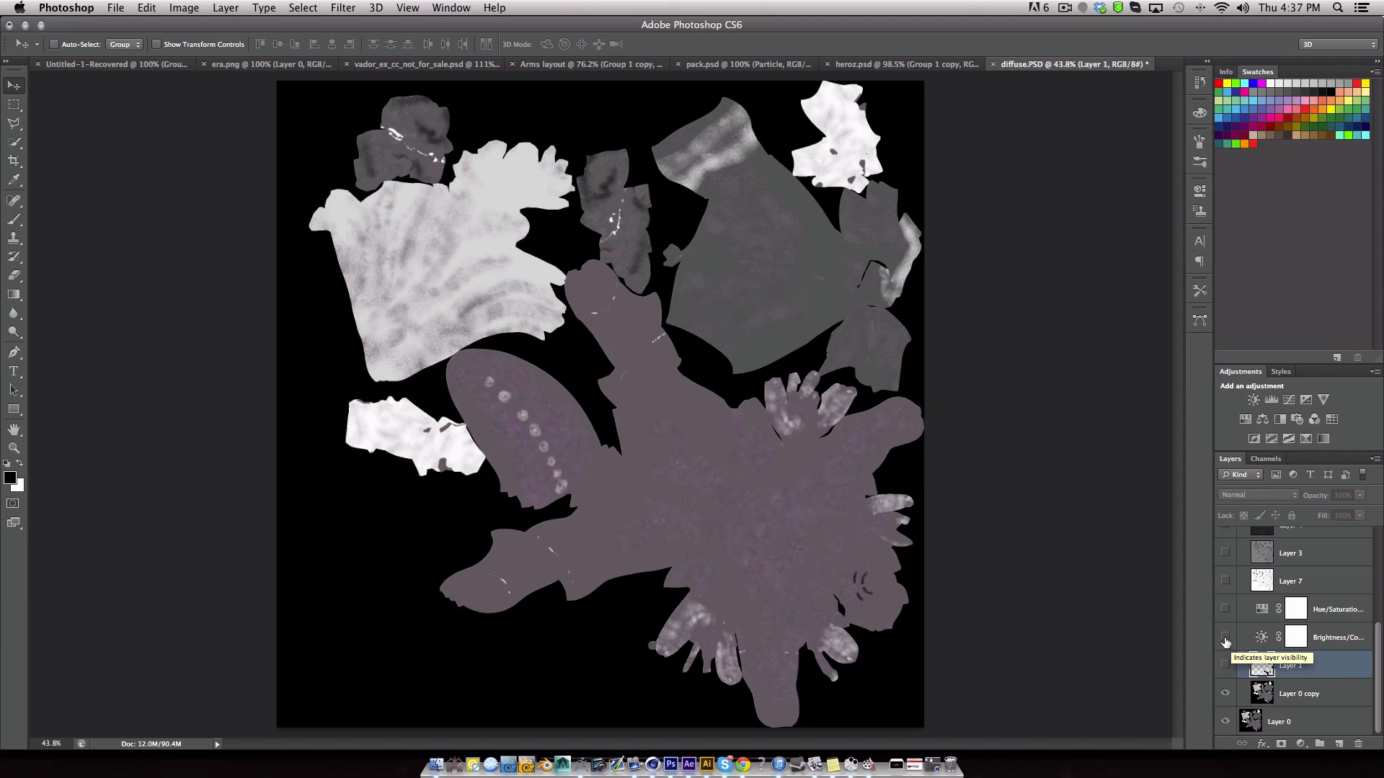
Turn on the Hue/Saturation and Brightness/Contrast adjustments and Layer 7's multiply crack detail.
{"action": "left_click", "coordinate": [1225, 608]}
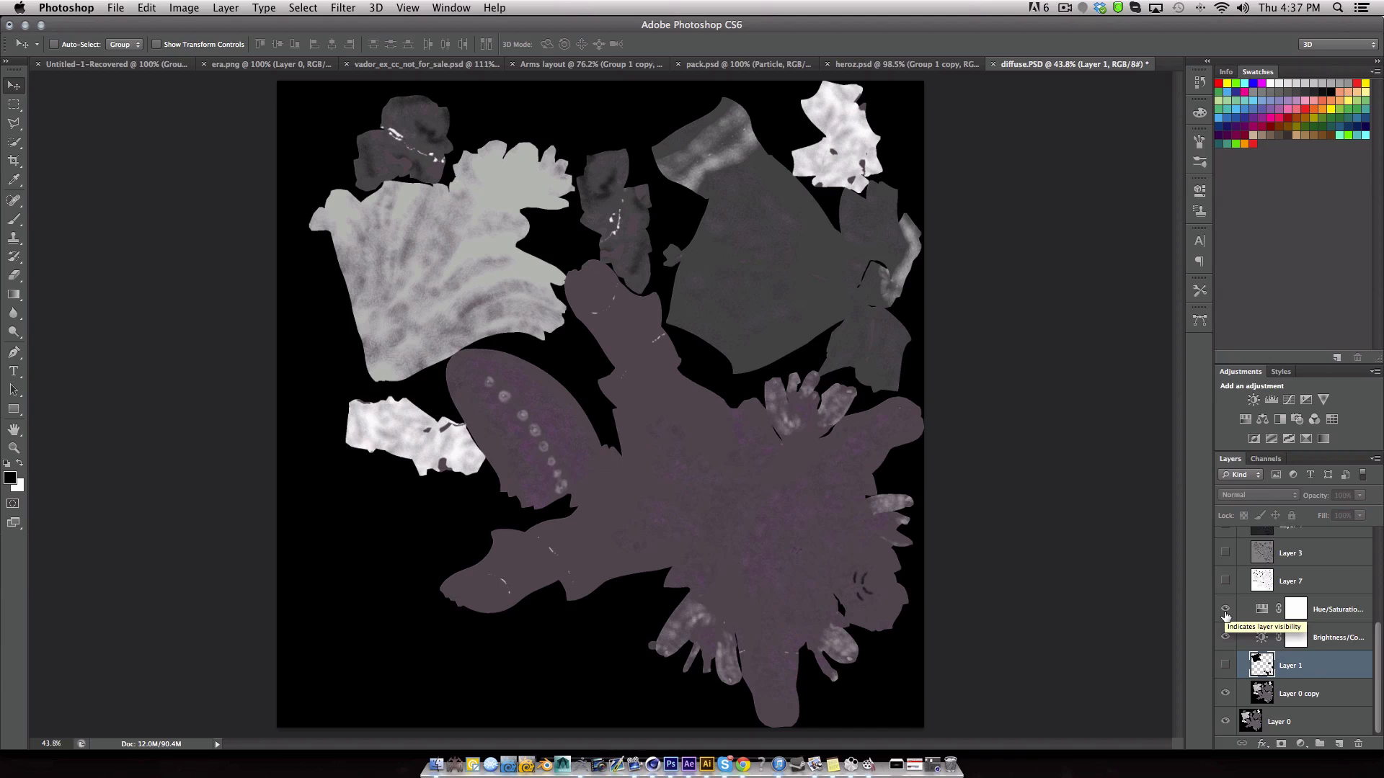
{"action": "scroll", "scroll_direction": "down", "scroll_amount": 3}
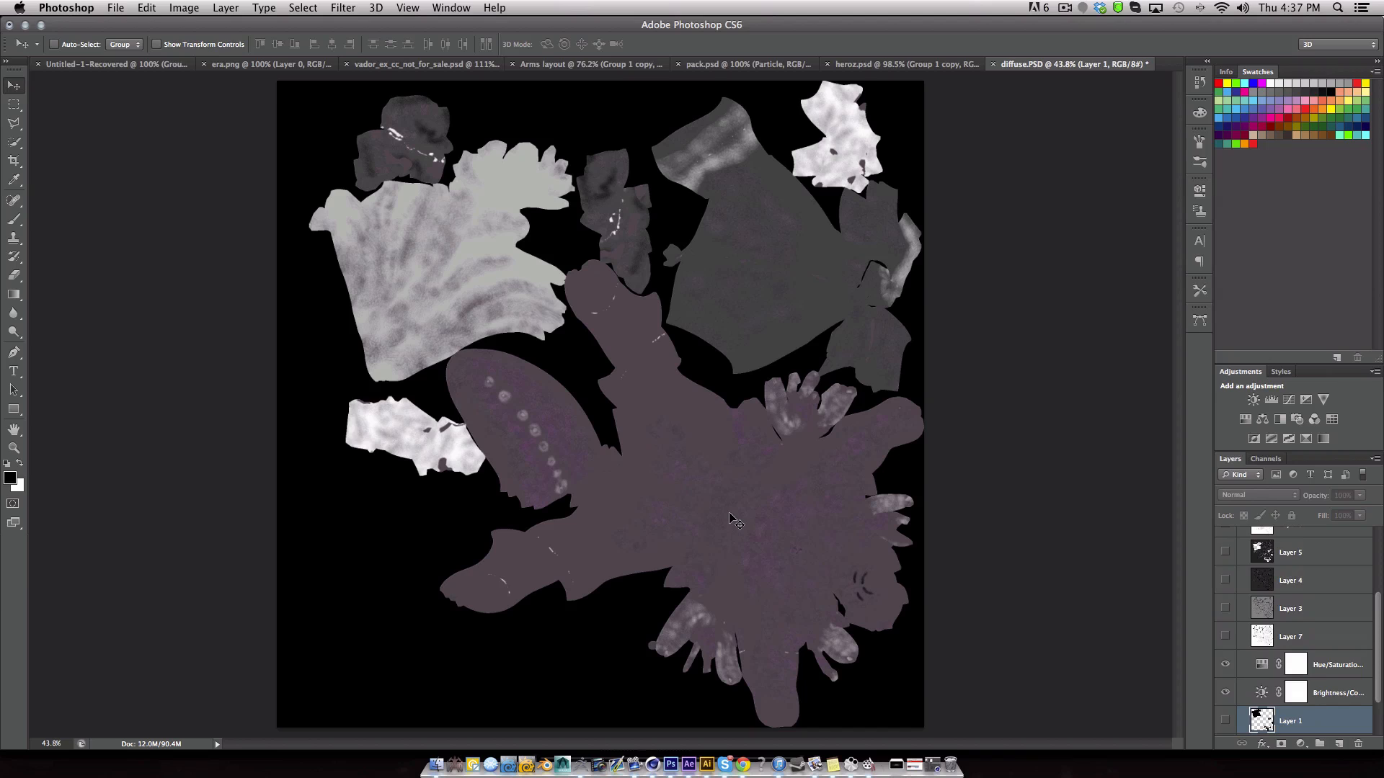
{"action": "mouse_move", "coordinate": [715, 515]}
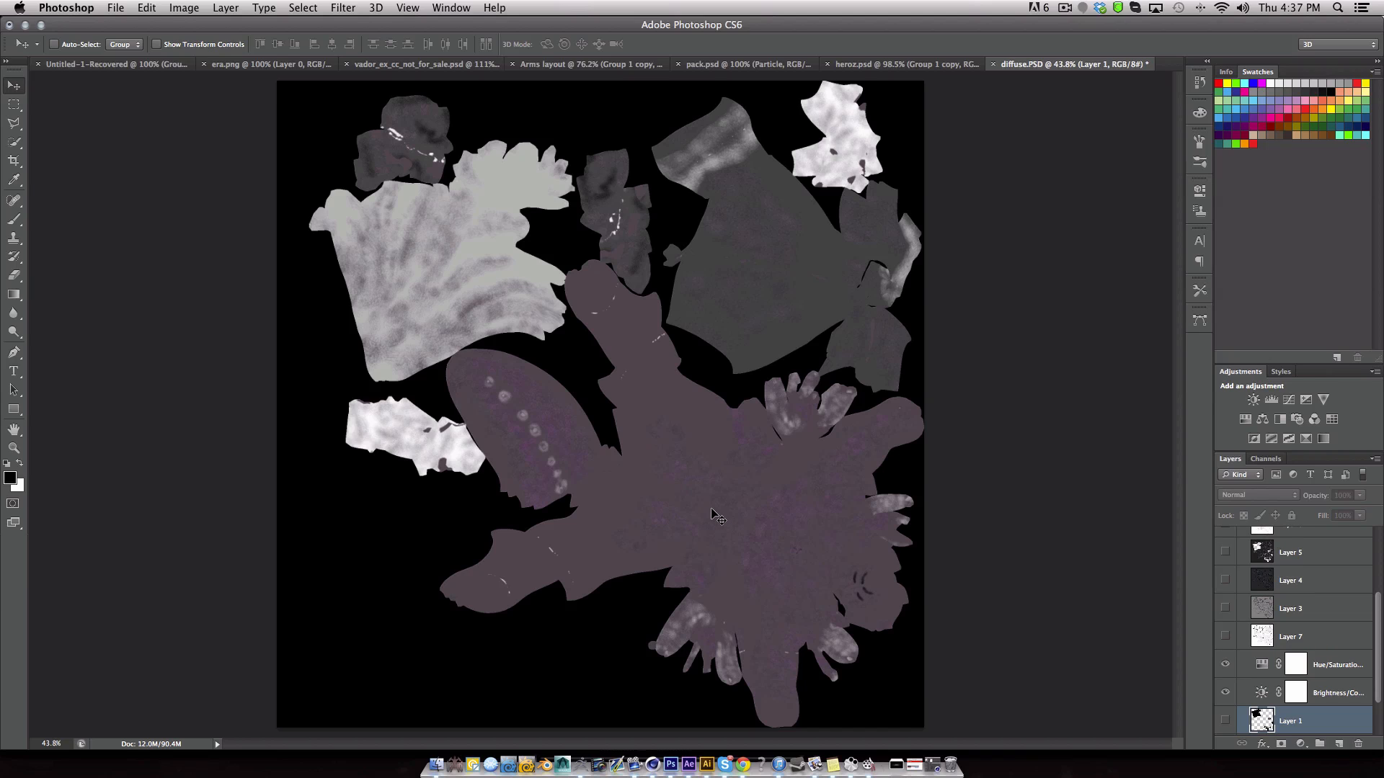
{"action": "left_click", "coordinate": [1225, 637]}
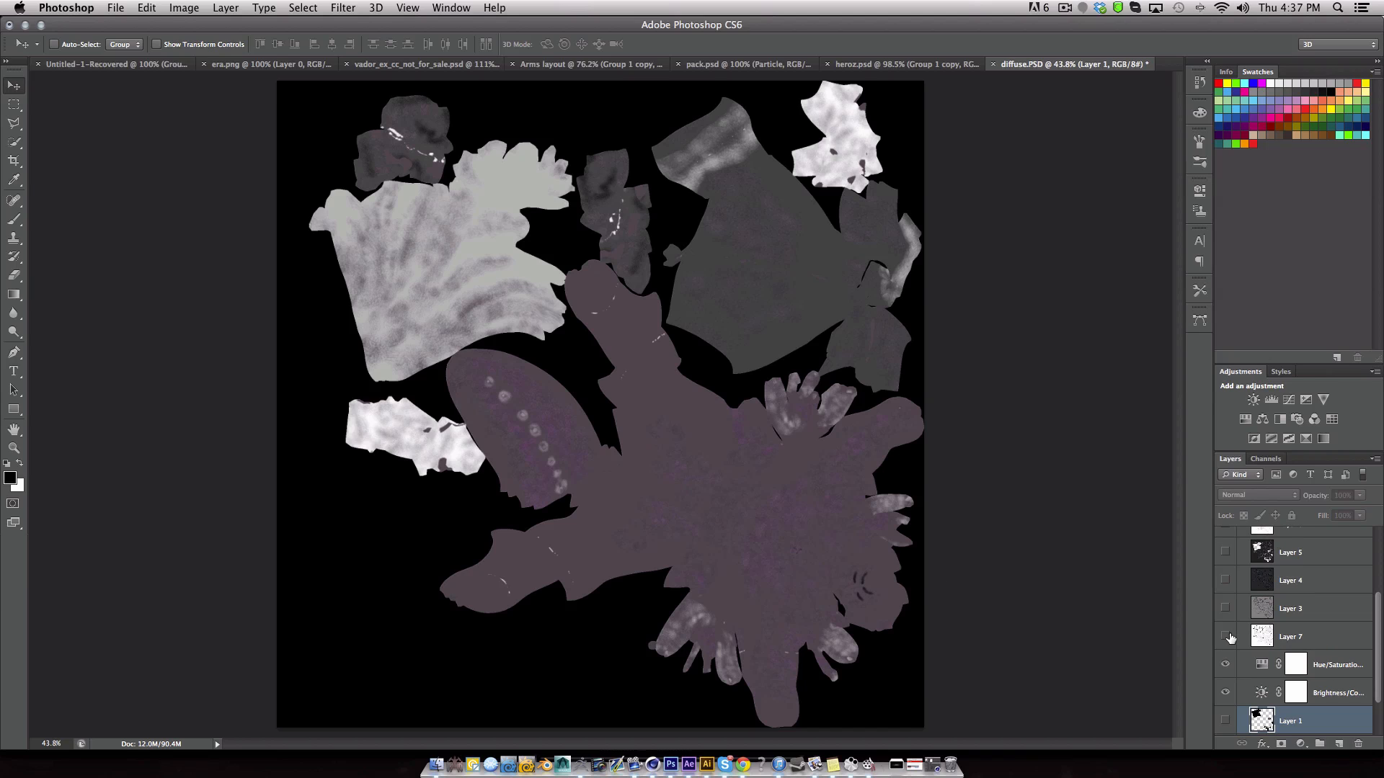
{"action": "left_click", "coordinate": [1226, 635]}
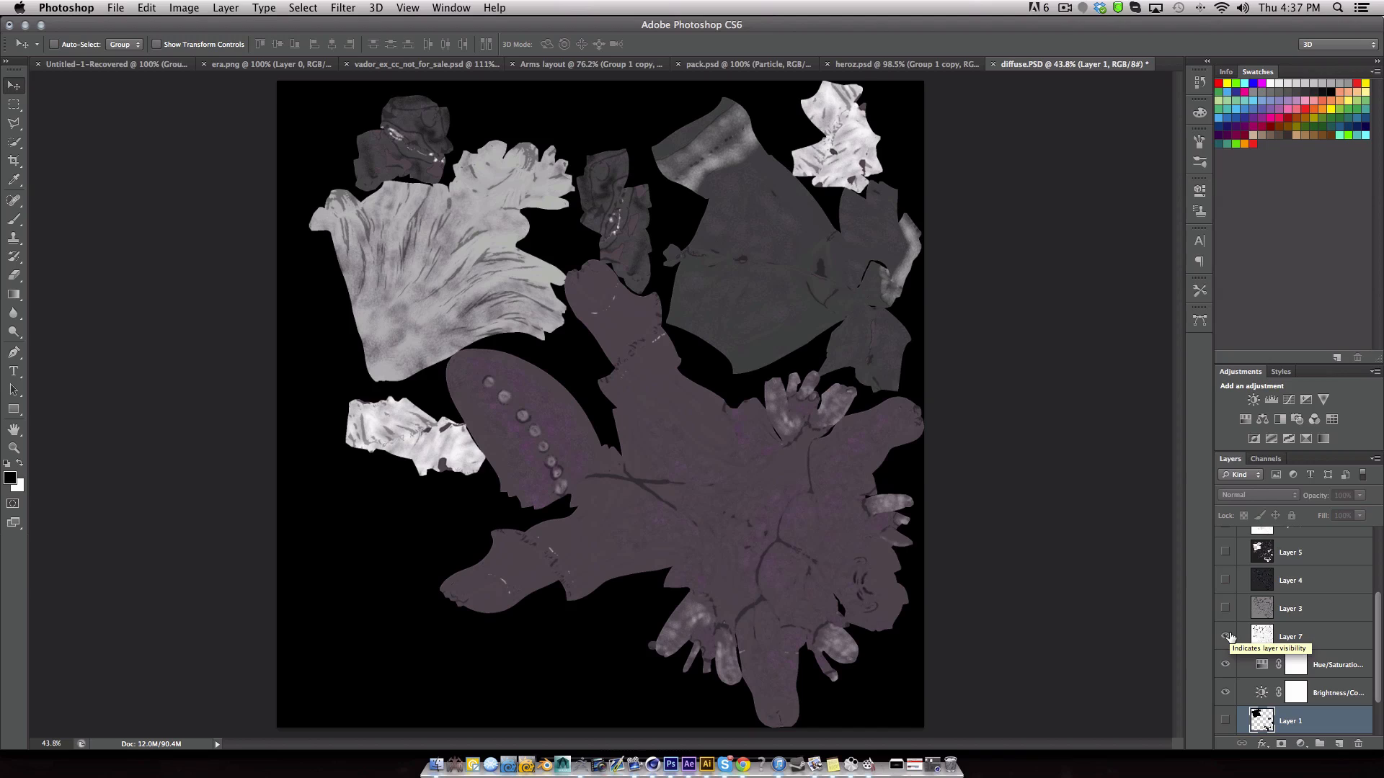
Check Layer 7's blending, then turn on Layer 3's overlay wrinkle detail.
{"action": "scroll", "scroll_direction": "up", "scroll_amount": 3}
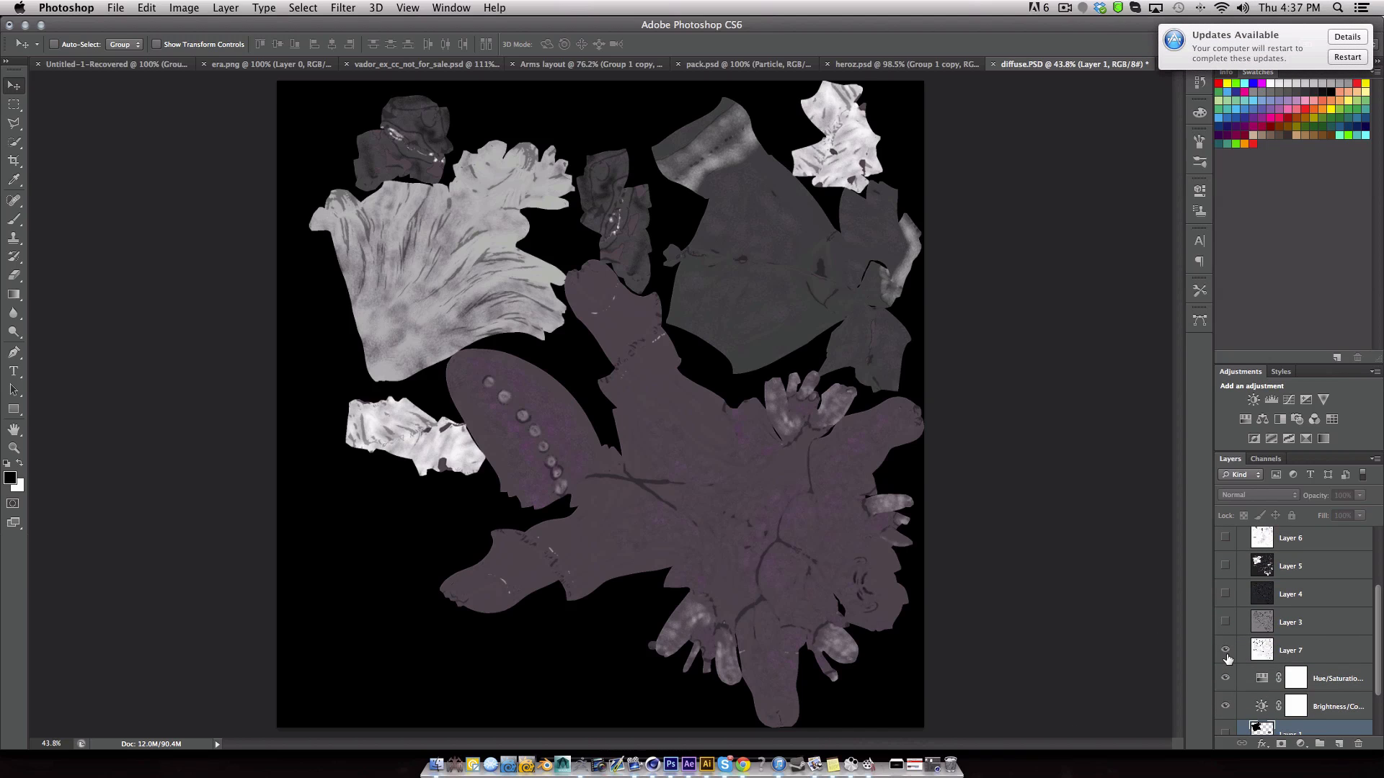
{"action": "left_click", "coordinate": [1289, 650]}
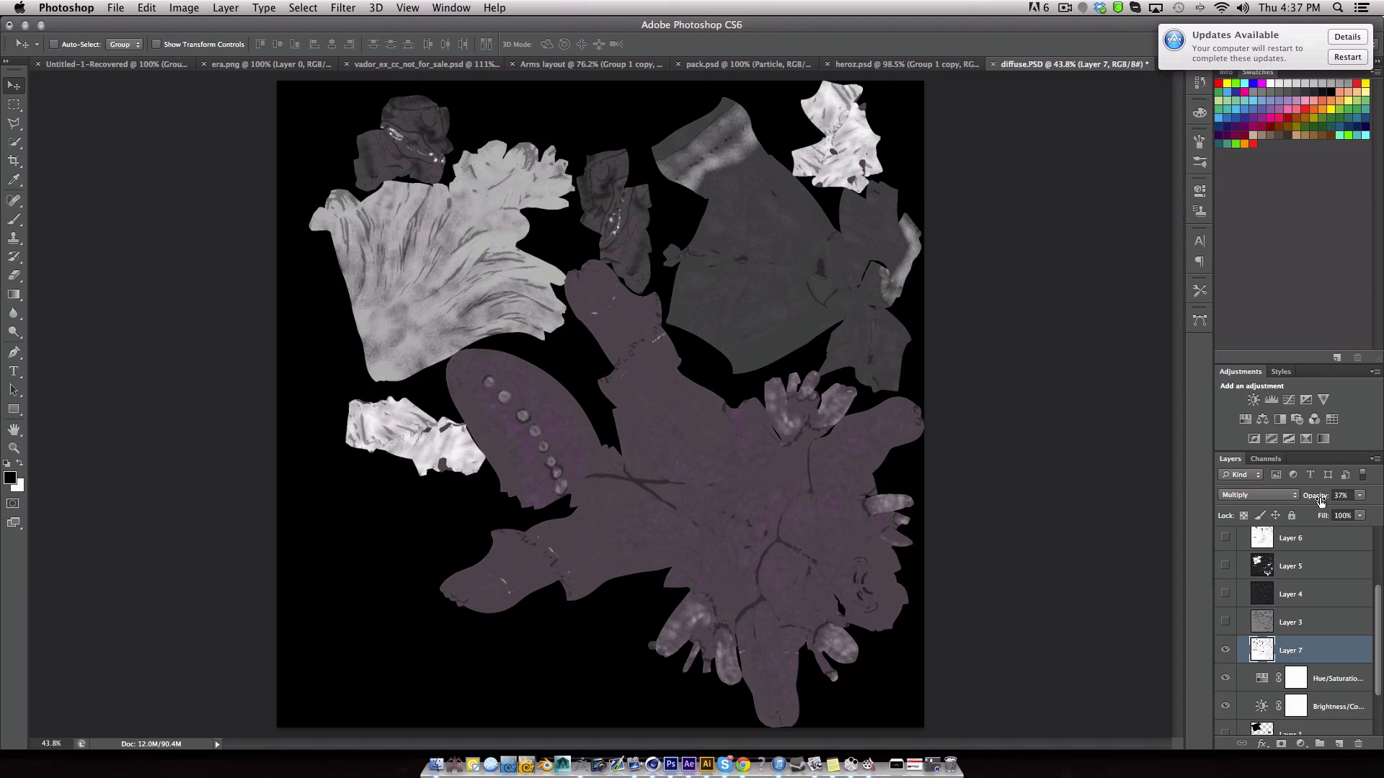
{"action": "left_click", "coordinate": [1292, 623]}
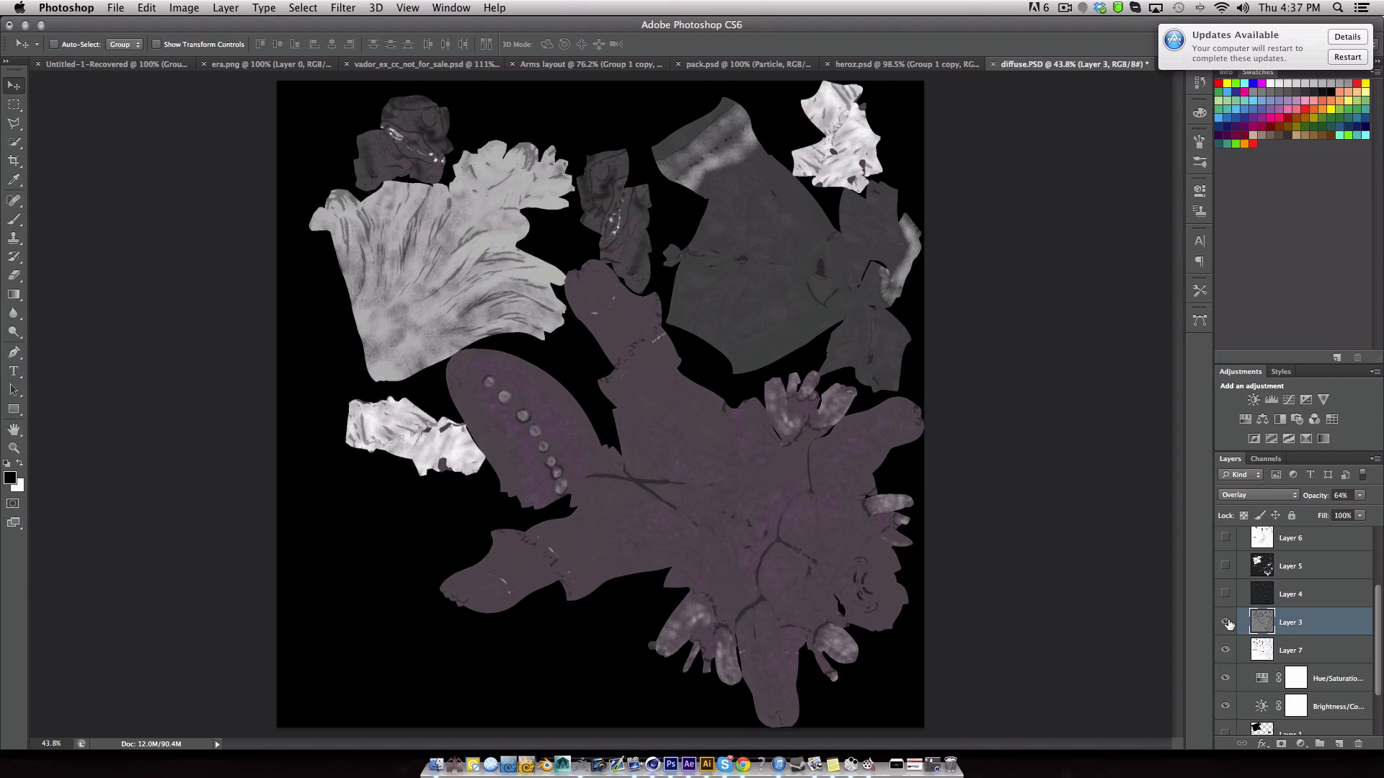
{"action": "left_click", "coordinate": [1225, 622]}
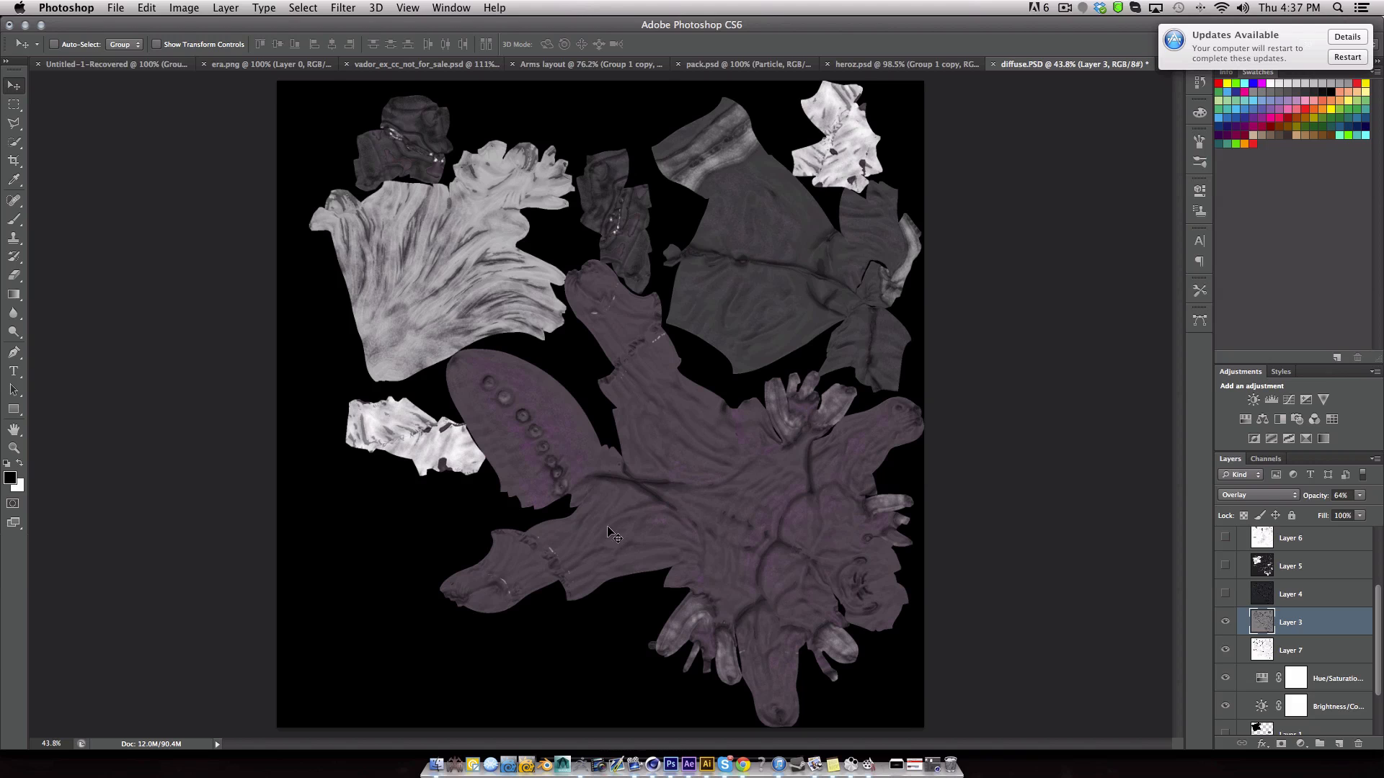
{"action": "mouse_move", "coordinate": [1185, 606]}
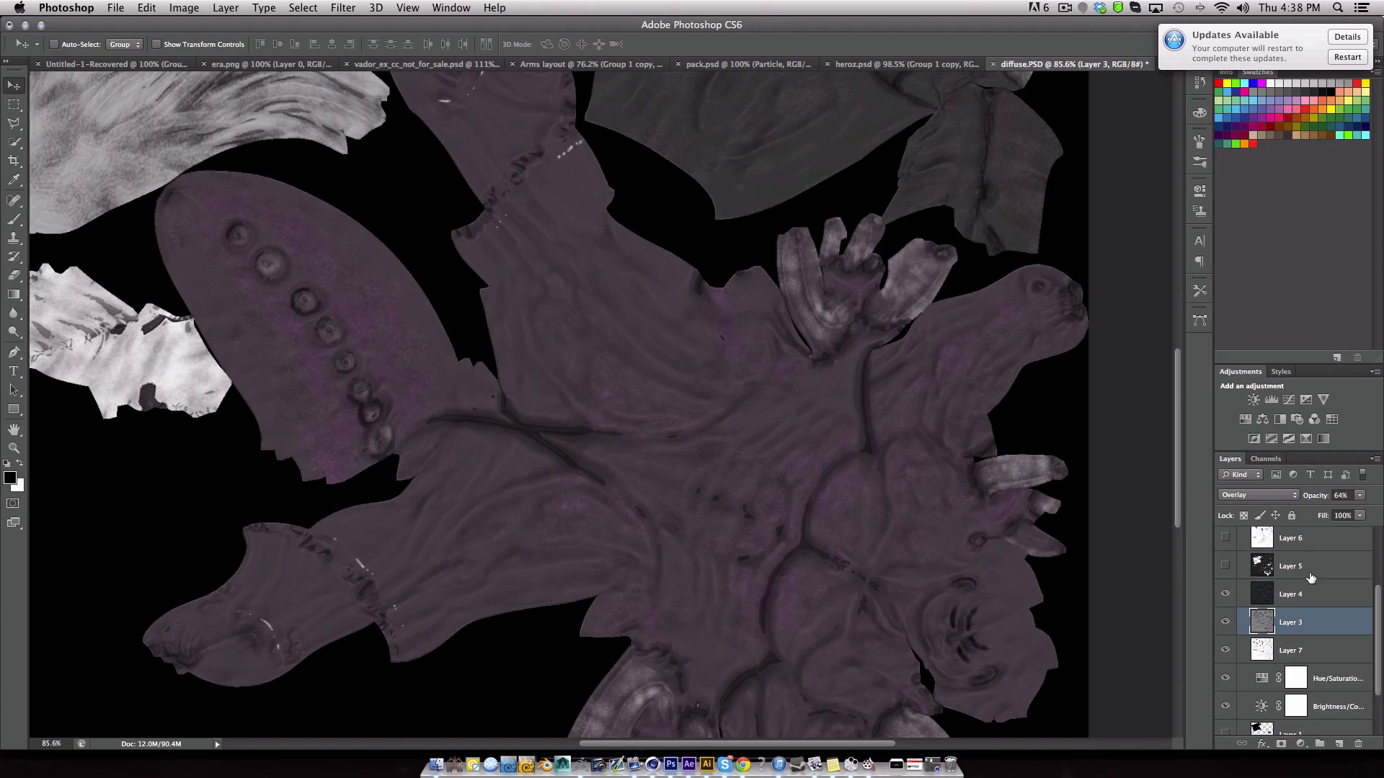
Compare the subtract Layer 4 off and on, then turn on Layers 5 and 6.
{"action": "left_click", "coordinate": [1288, 594]}
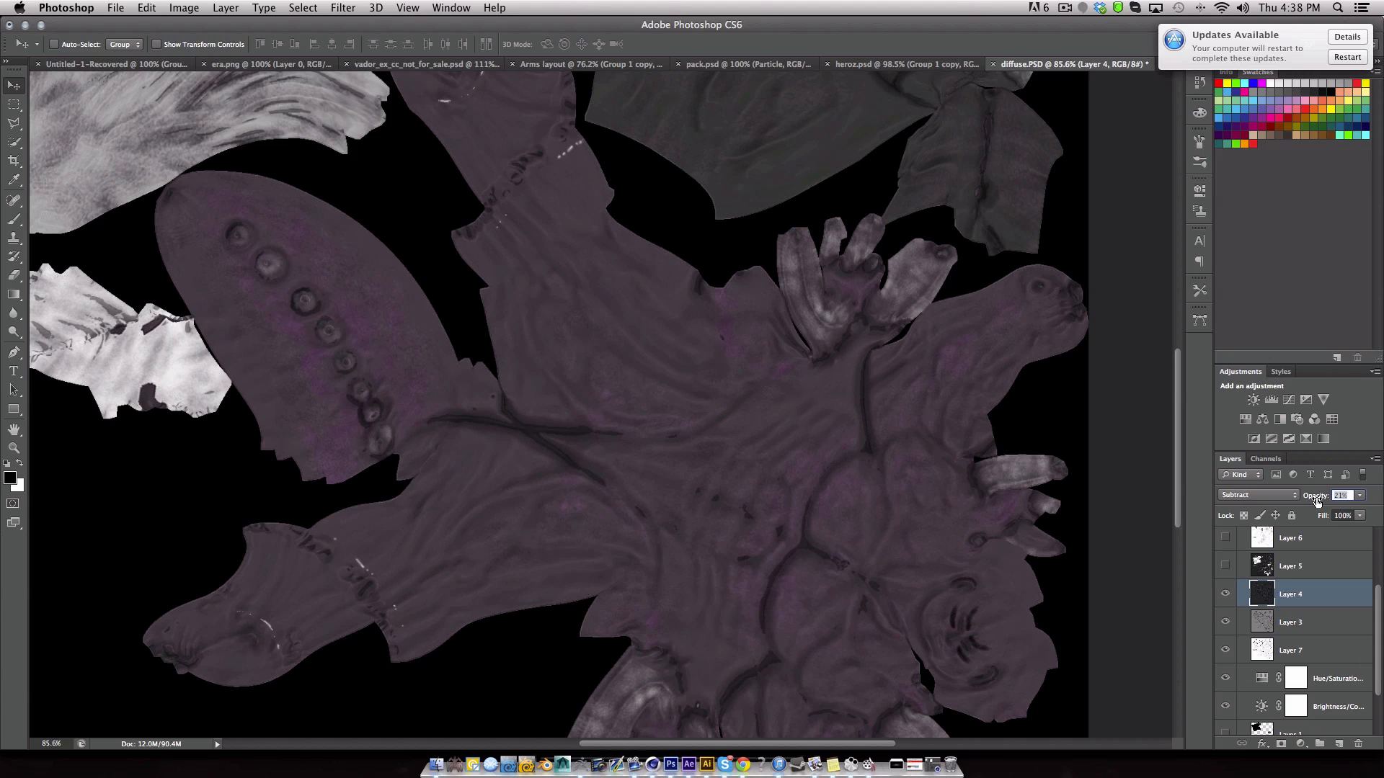
{"action": "left_click", "coordinate": [1225, 594]}
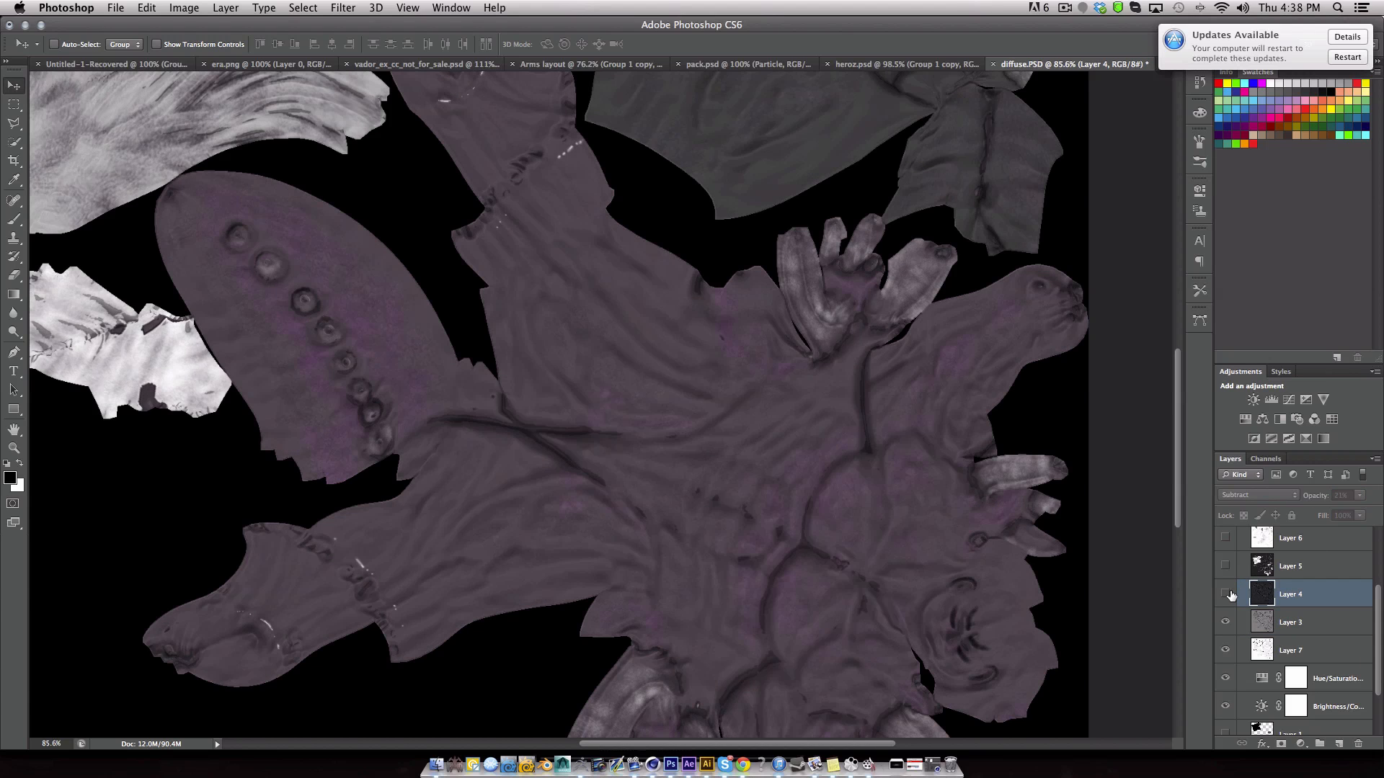
{"action": "left_click", "coordinate": [1225, 594]}
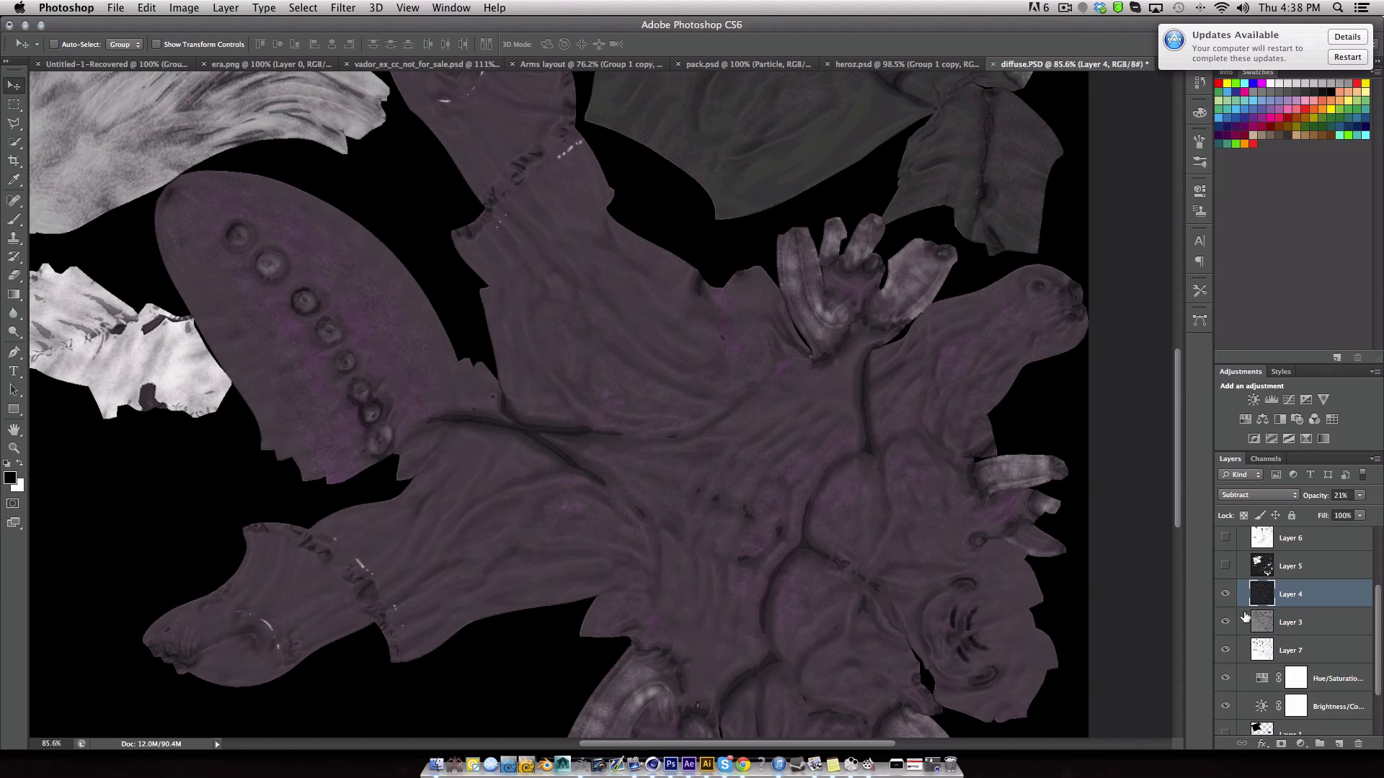
{"action": "mouse_move", "coordinate": [1068, 577]}
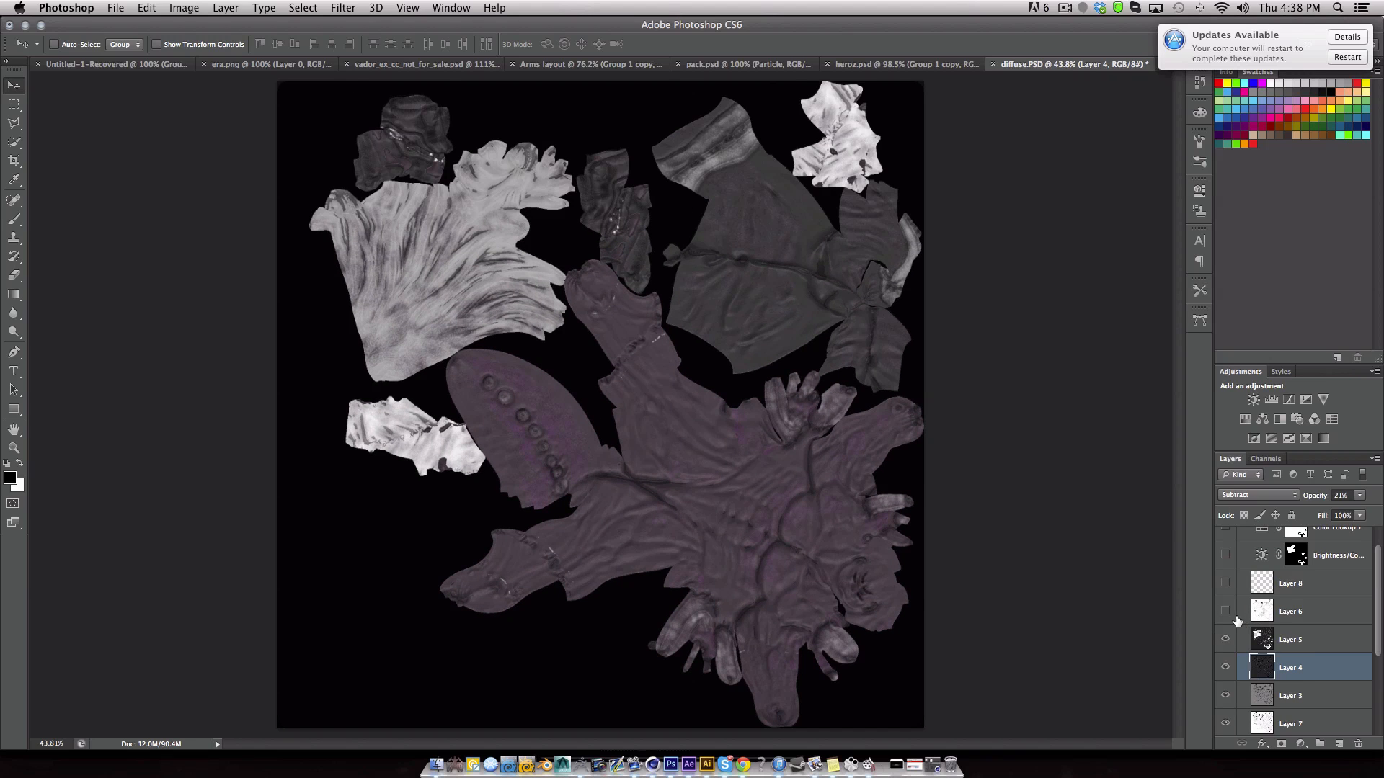
{"action": "left_click", "coordinate": [1225, 611]}
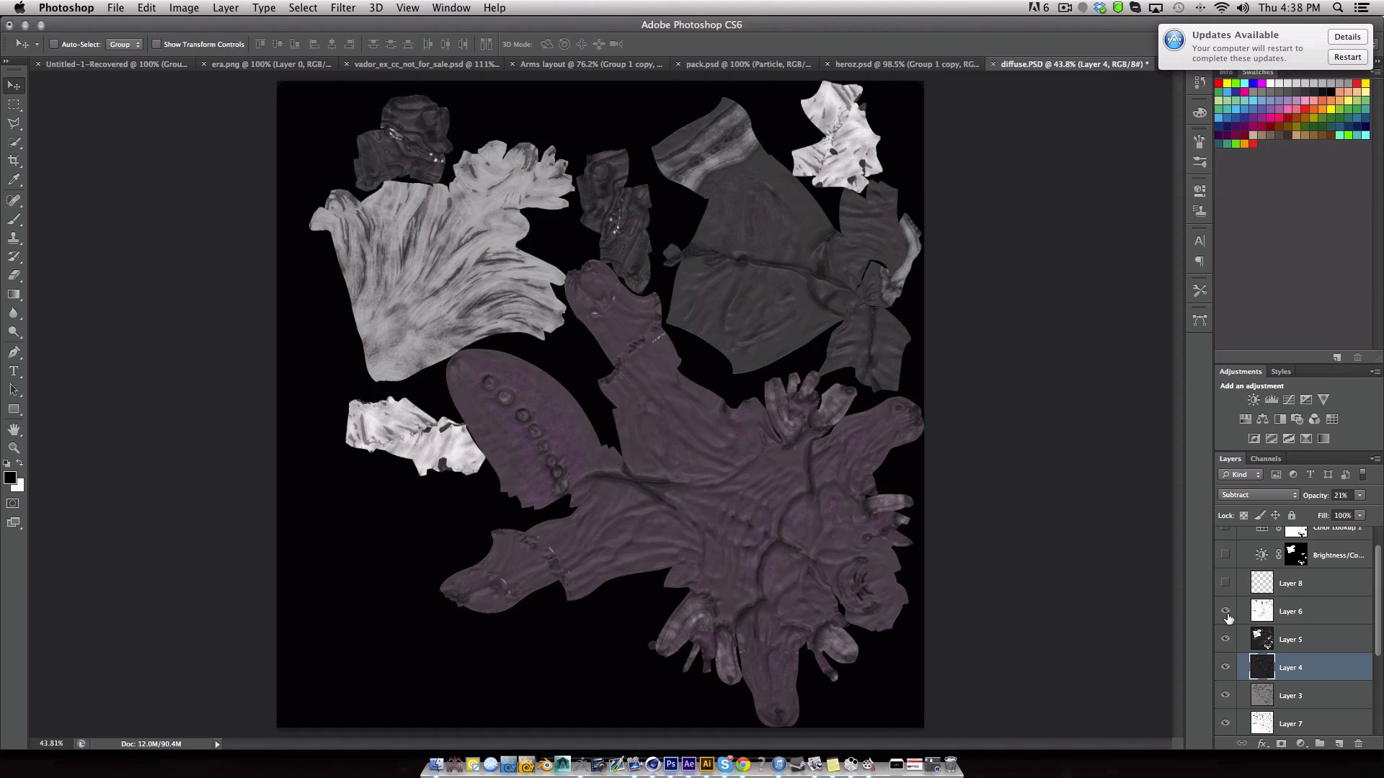
{"action": "left_click", "coordinate": [1225, 611]}
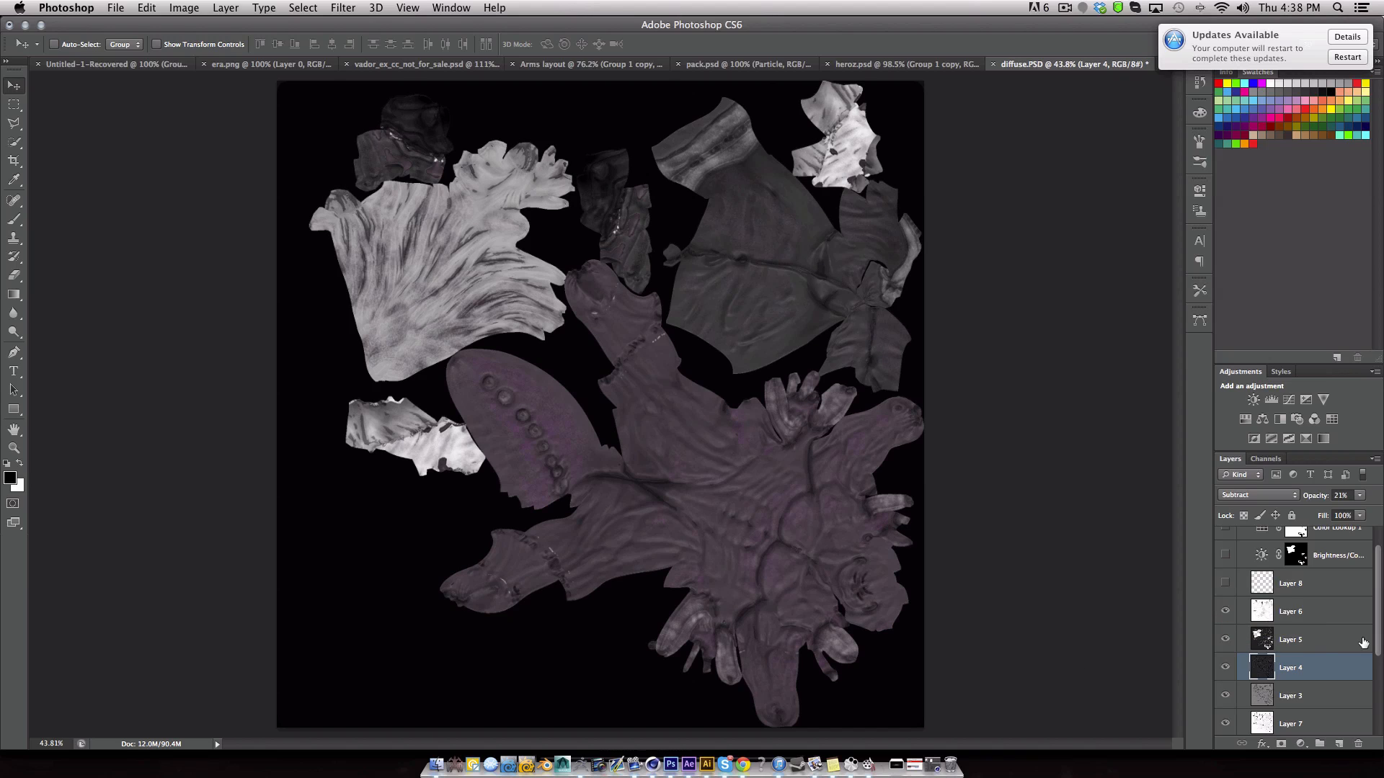
Turn on Group 1's Color Lookup 1 and Brightness/Contrast adjustments, comparing the brightness off and on.
{"action": "left_click", "coordinate": [1225, 583]}
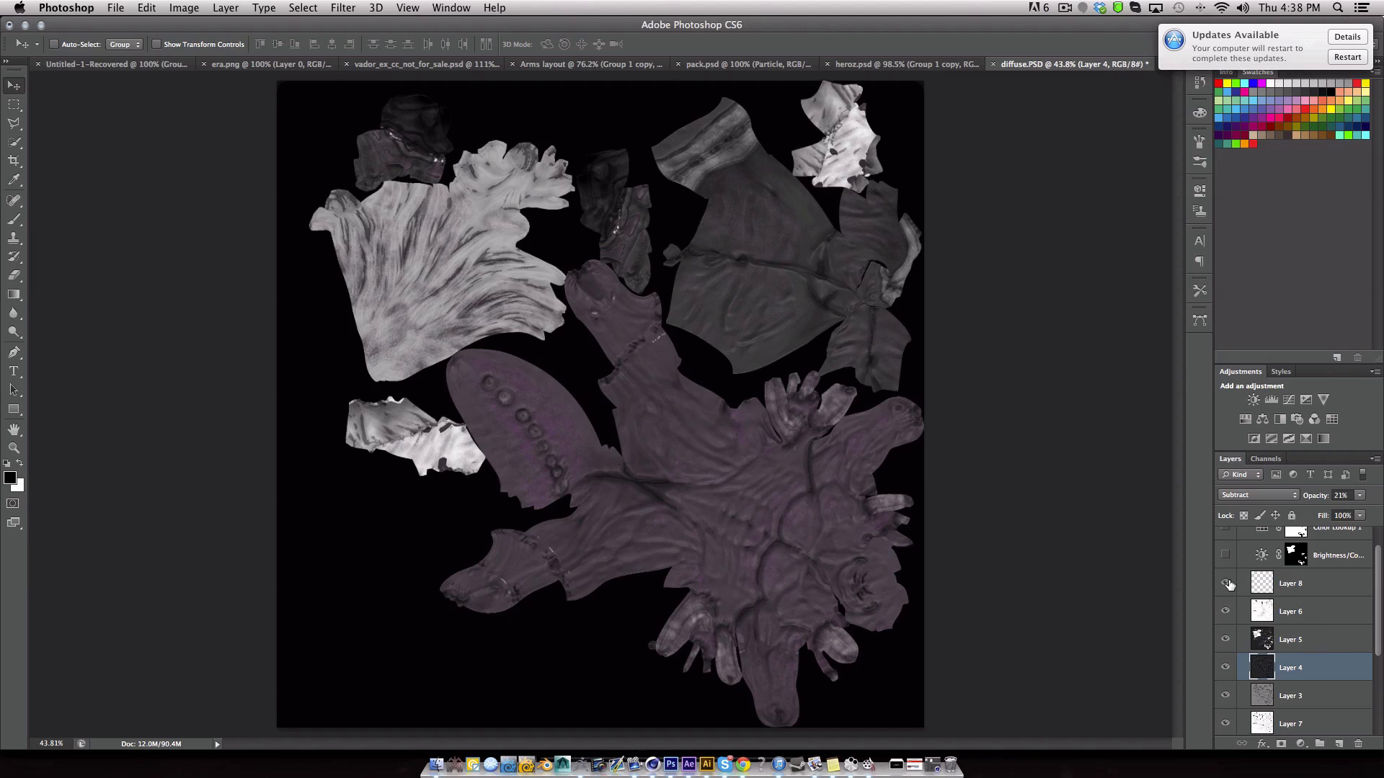
{"action": "left_click", "coordinate": [1225, 582]}
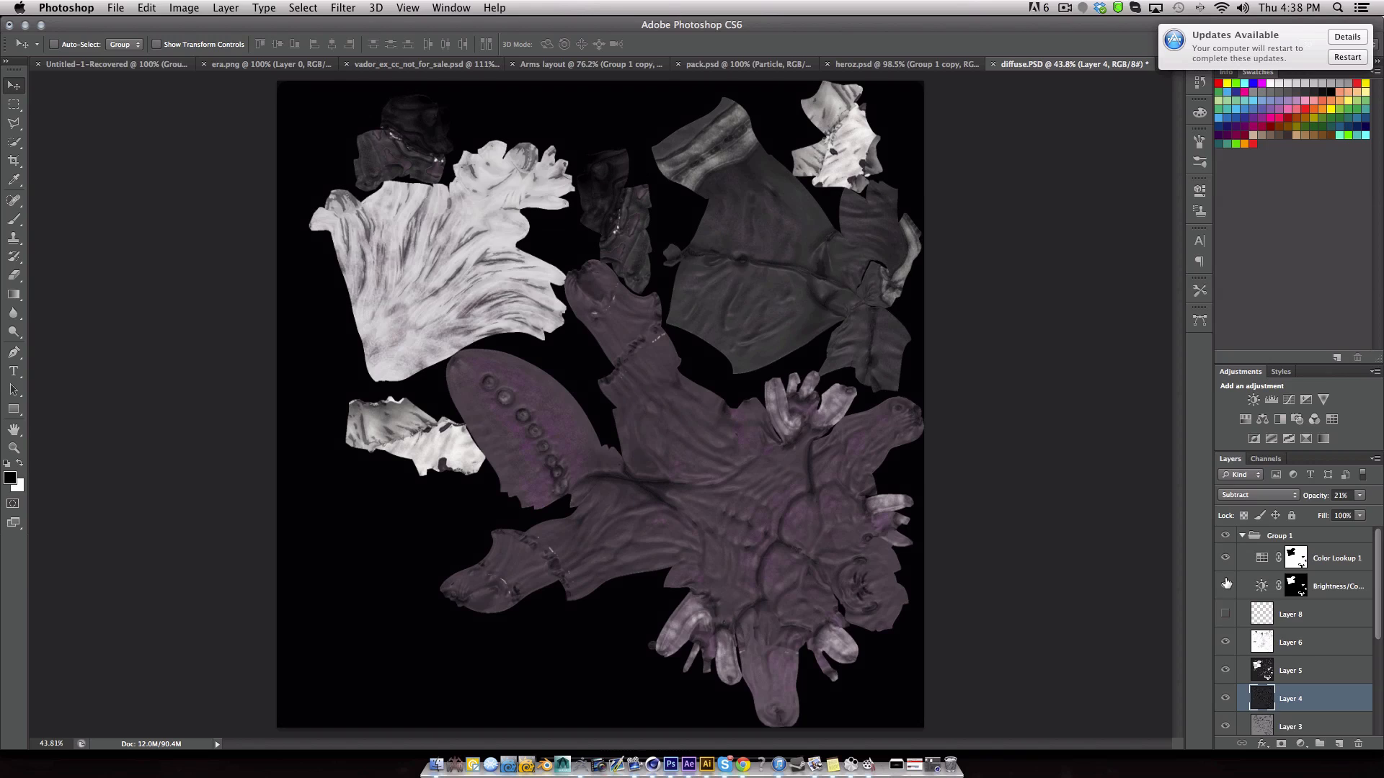
{"action": "left_click", "coordinate": [1225, 581]}
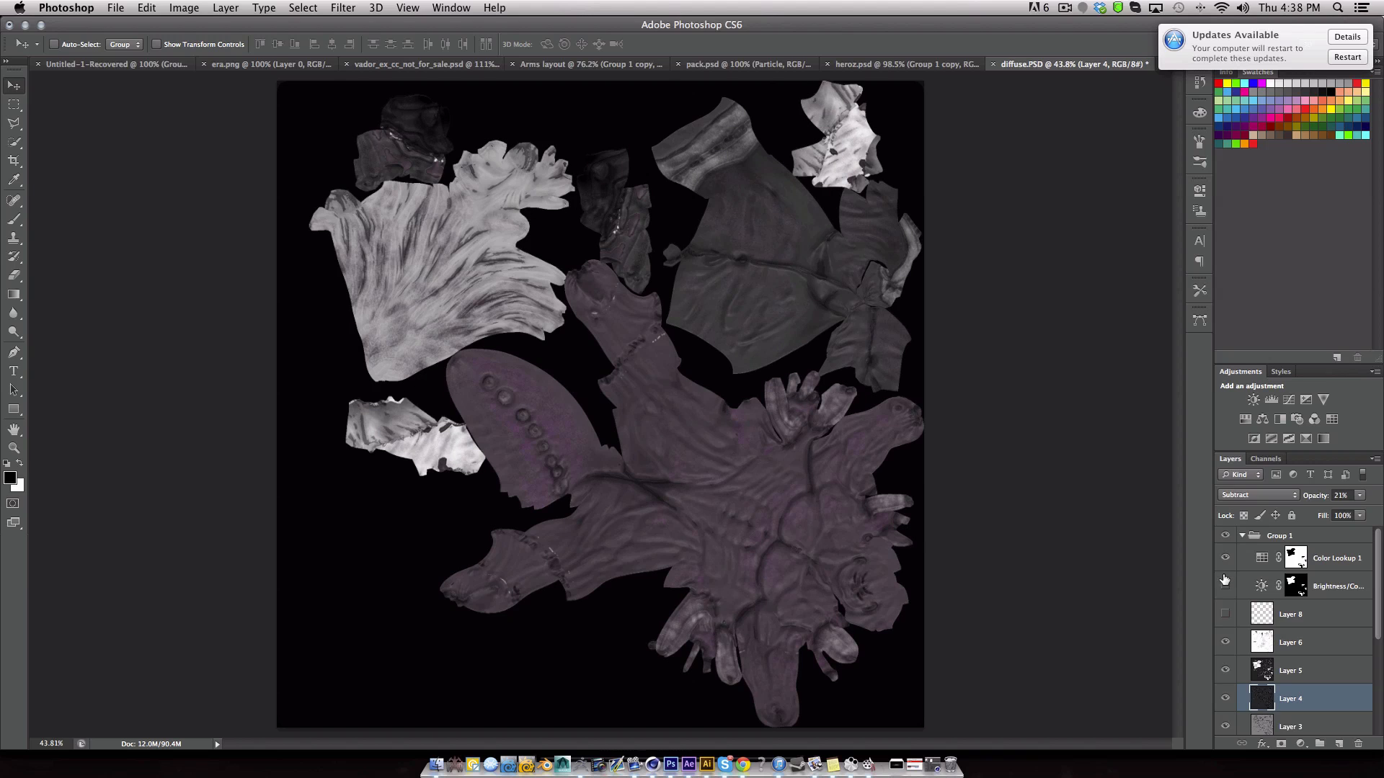
{"action": "left_click", "coordinate": [1225, 585]}
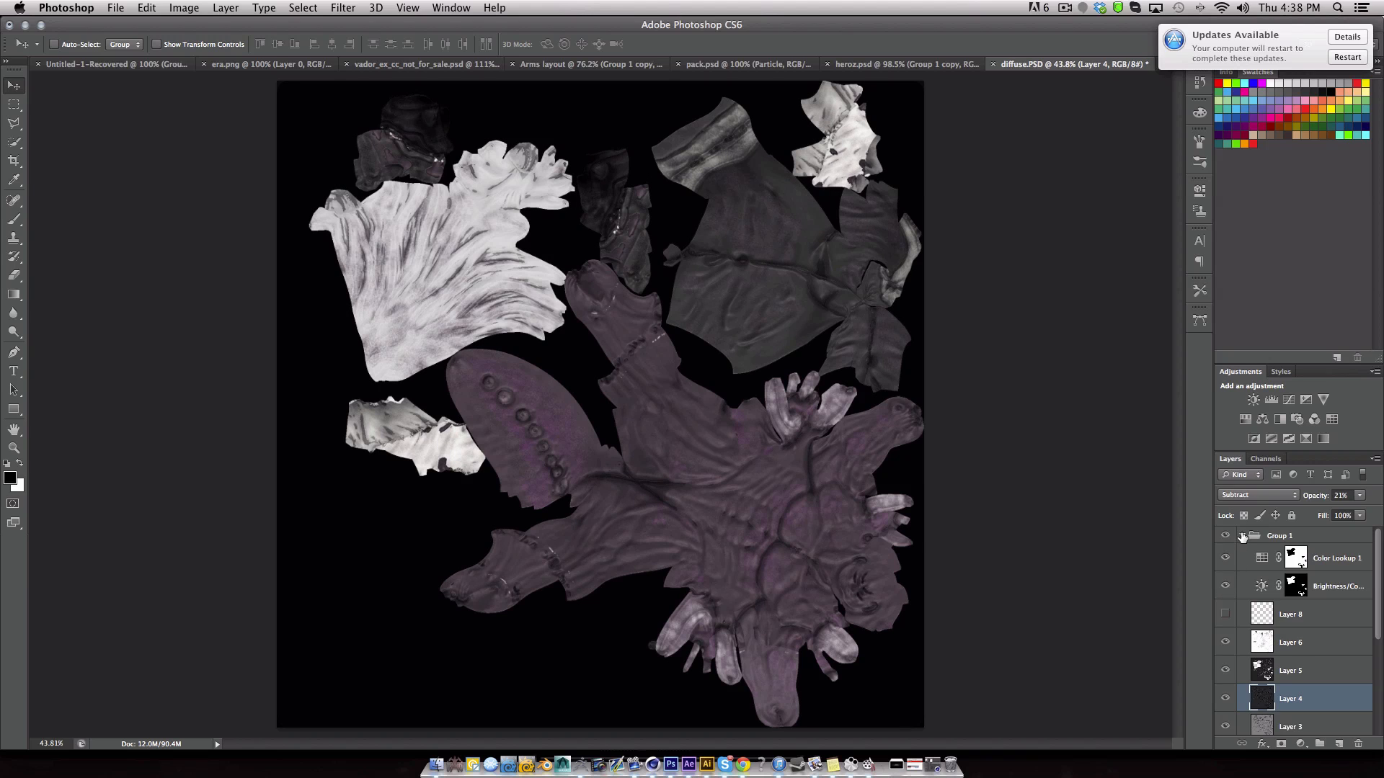
Collapse Group 1 and show the black base Layer 0 again under the full texture.
{"action": "left_click", "coordinate": [1241, 534]}
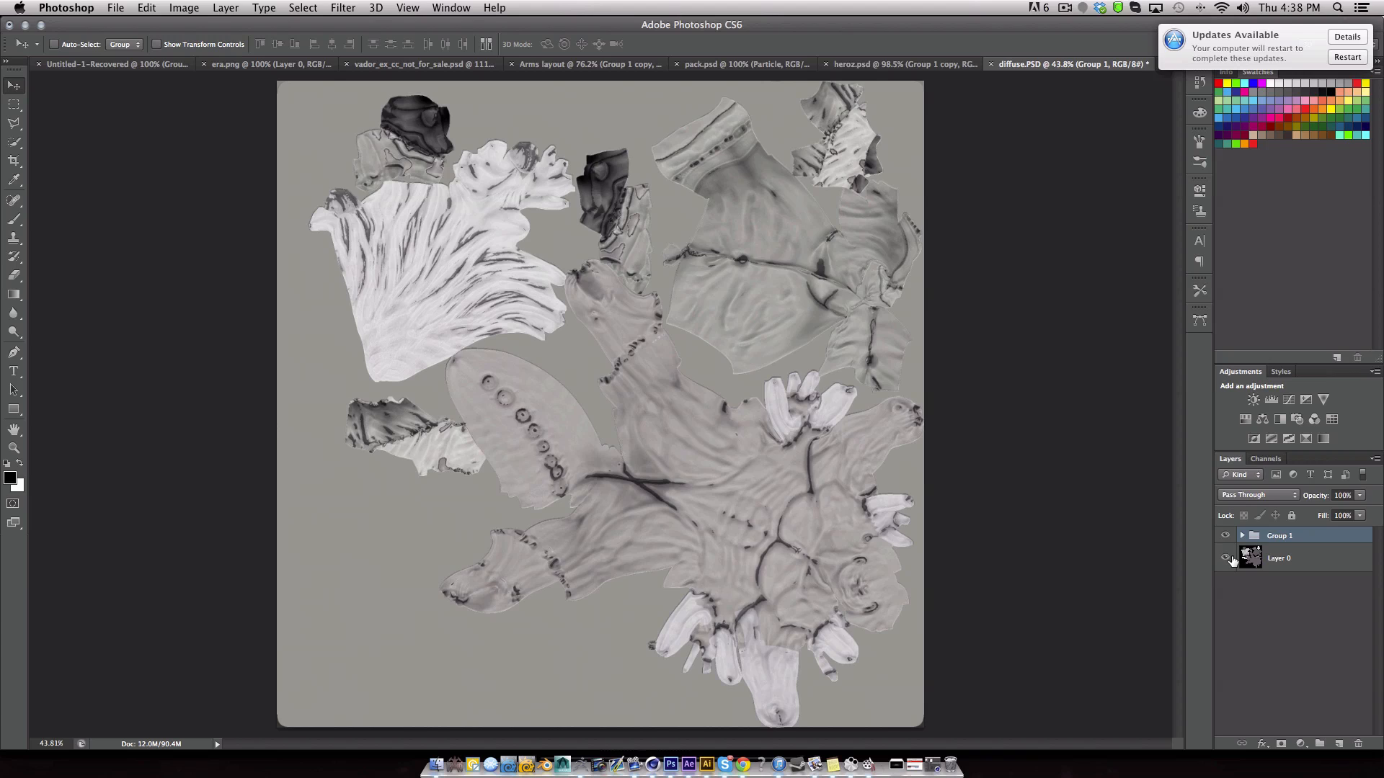
{"action": "left_click", "coordinate": [1225, 558]}
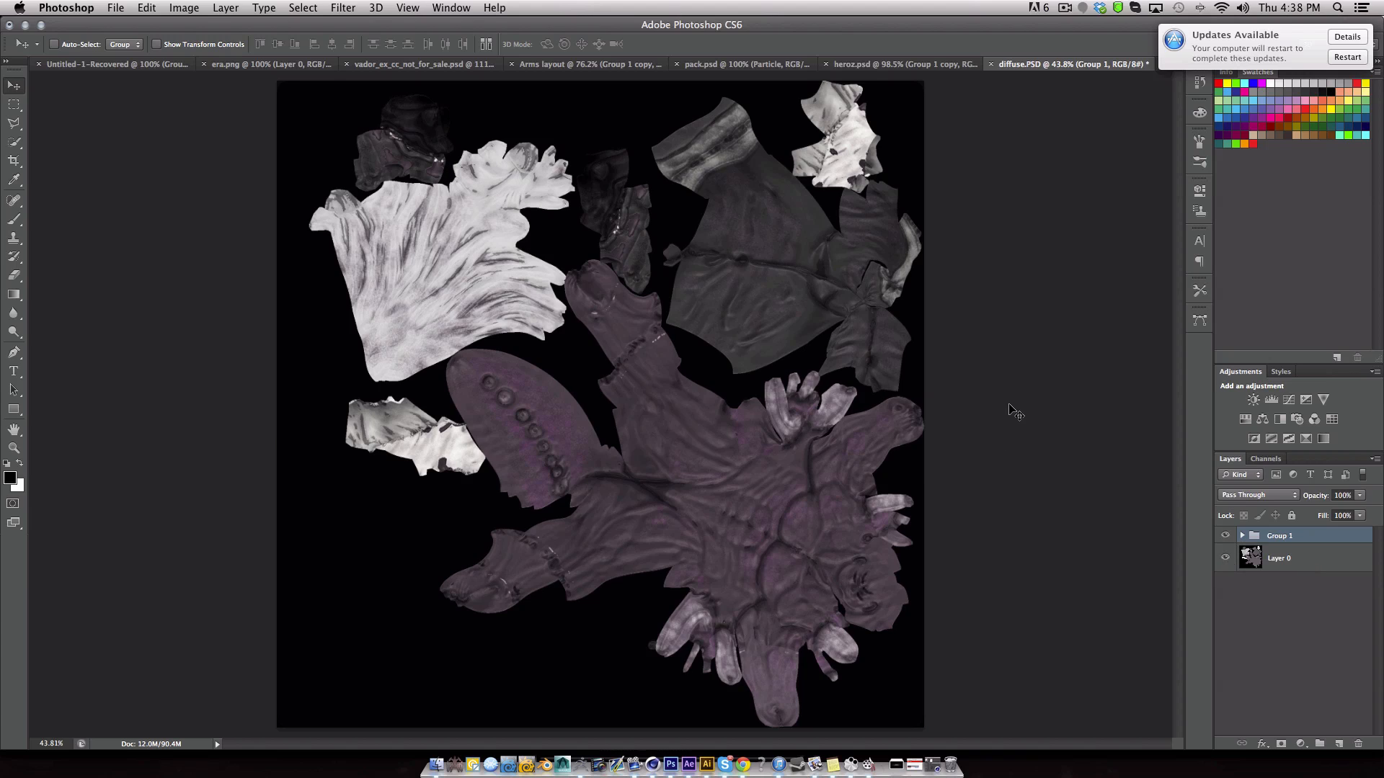
{"action": "mouse_move", "coordinate": [913, 375]}
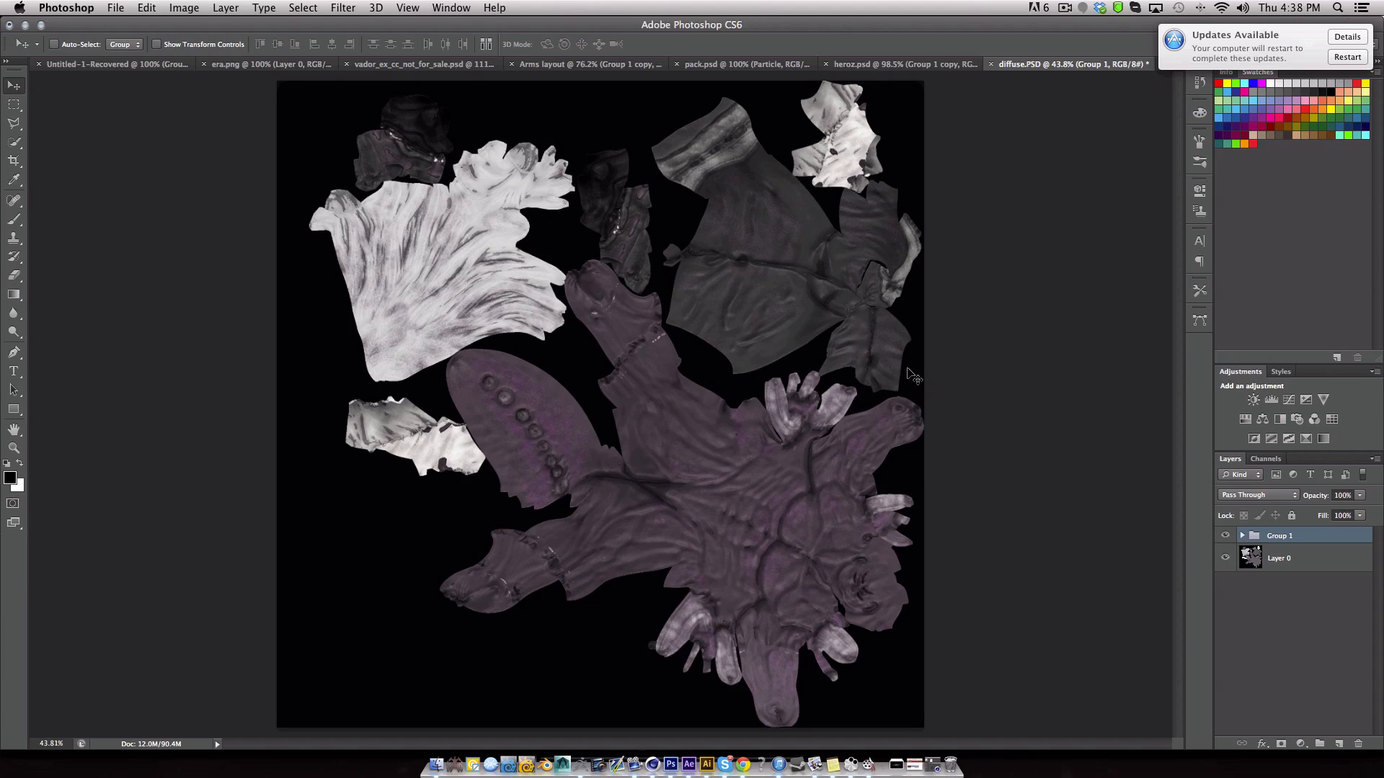
{"action": "mouse_move", "coordinate": [893, 366]}
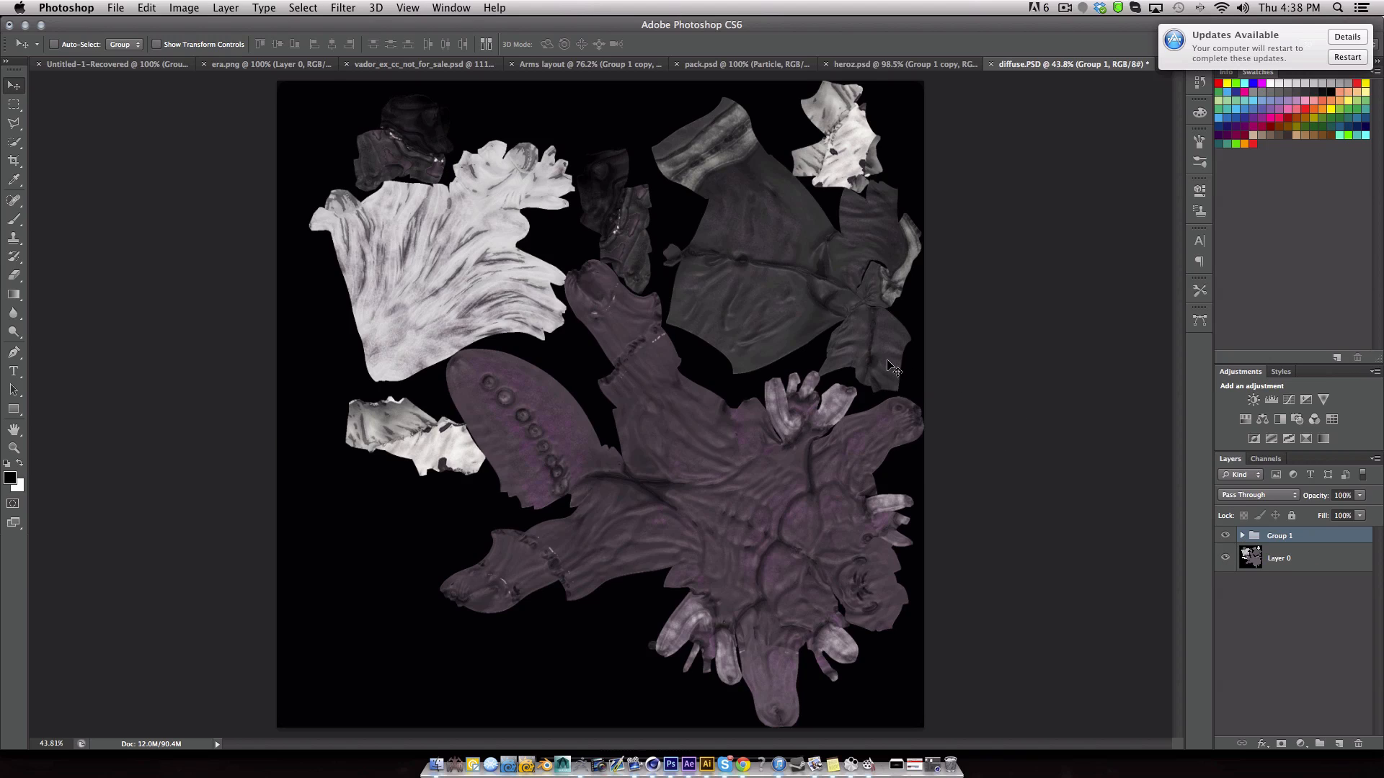
{"action": "mouse_move", "coordinate": [886, 365]}
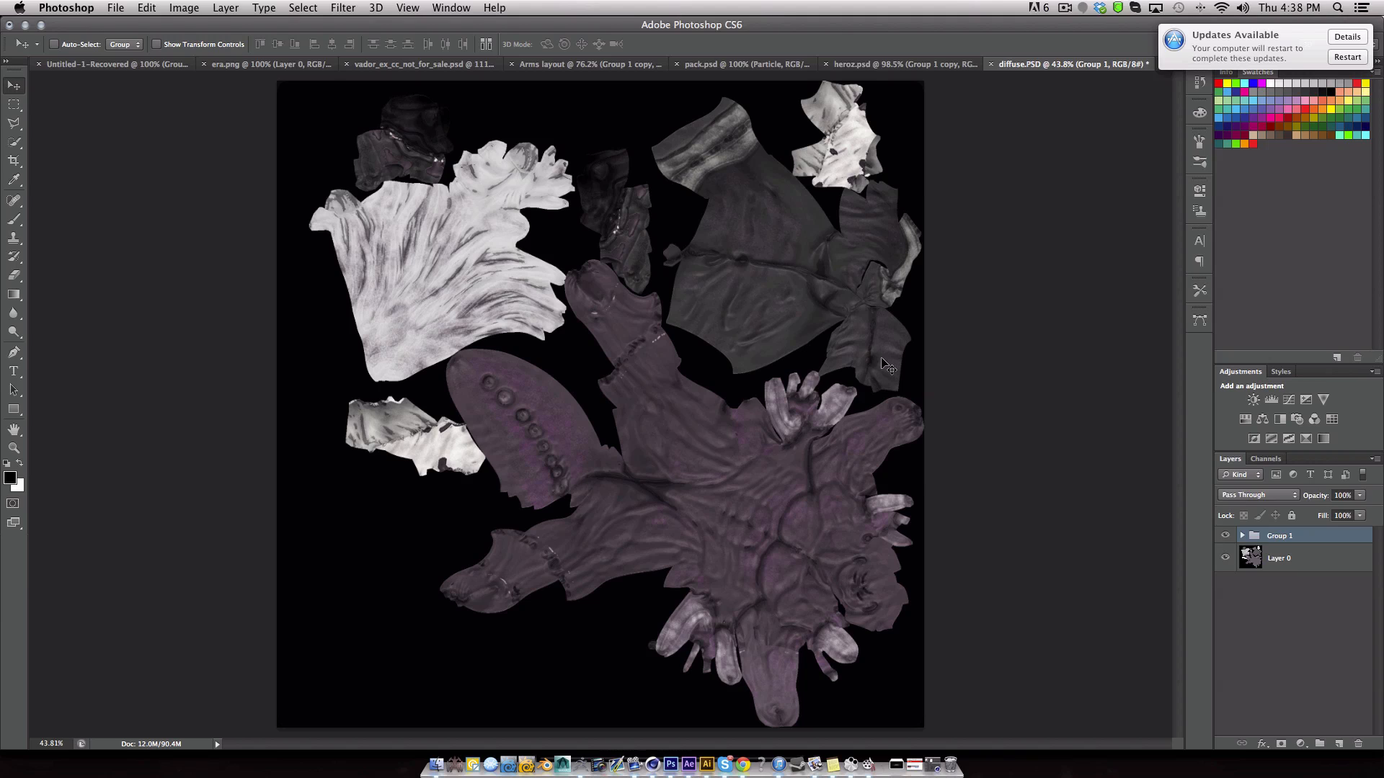
{"action": "left_click", "coordinate": [1064, 7]}
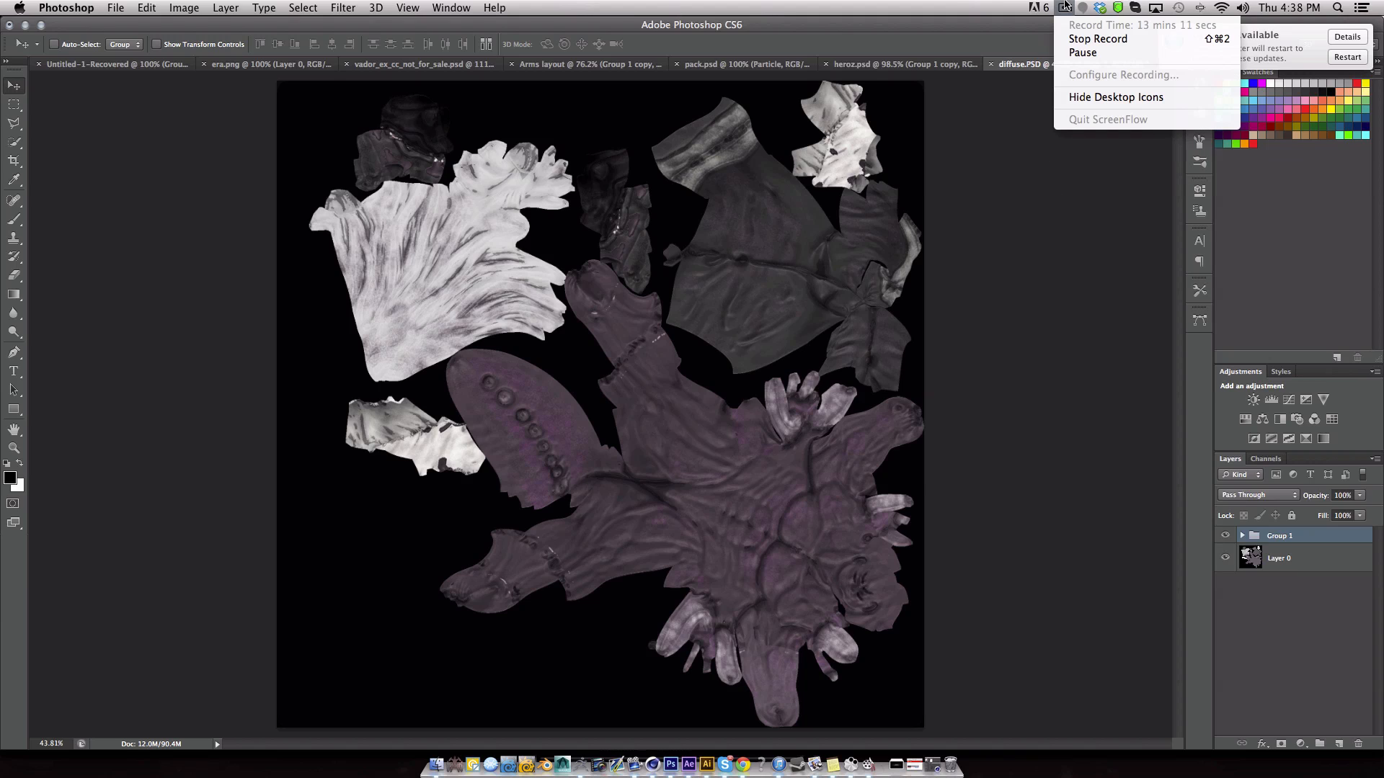